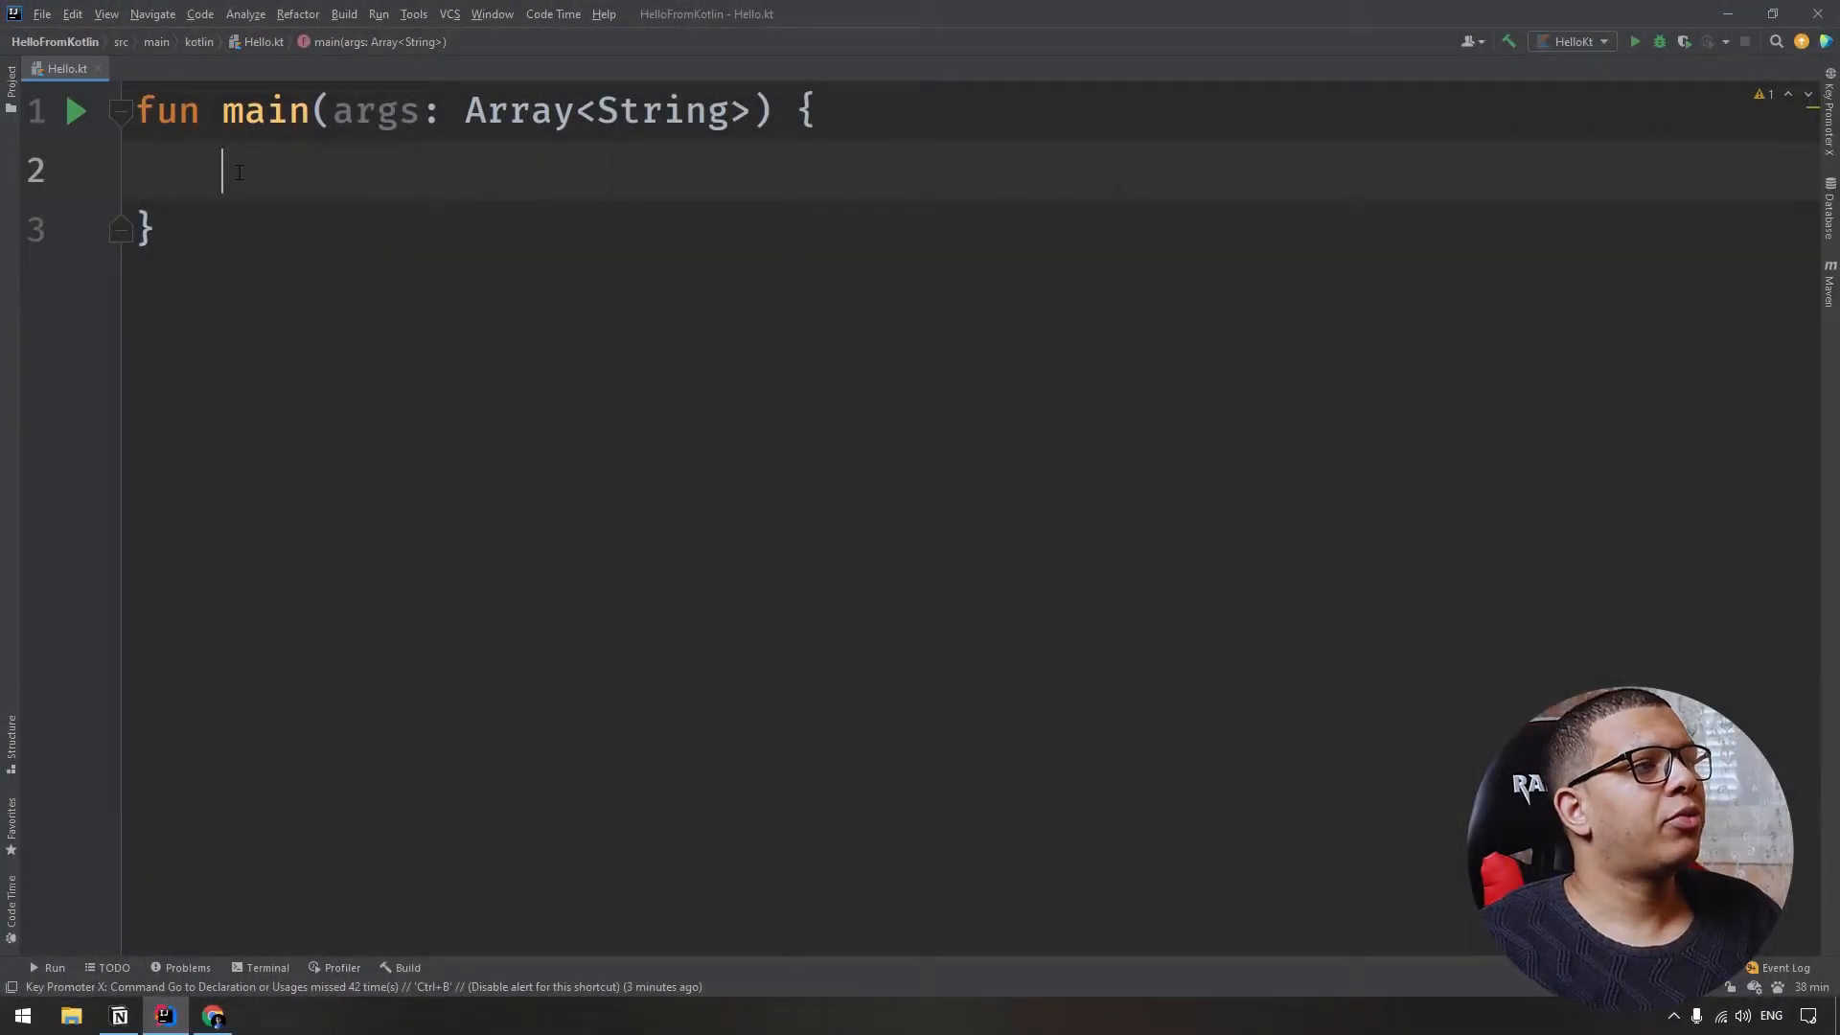
Write val numbers : Array<Int> = arrayOf(1,2,3) on a new line inside main.
key("enter")
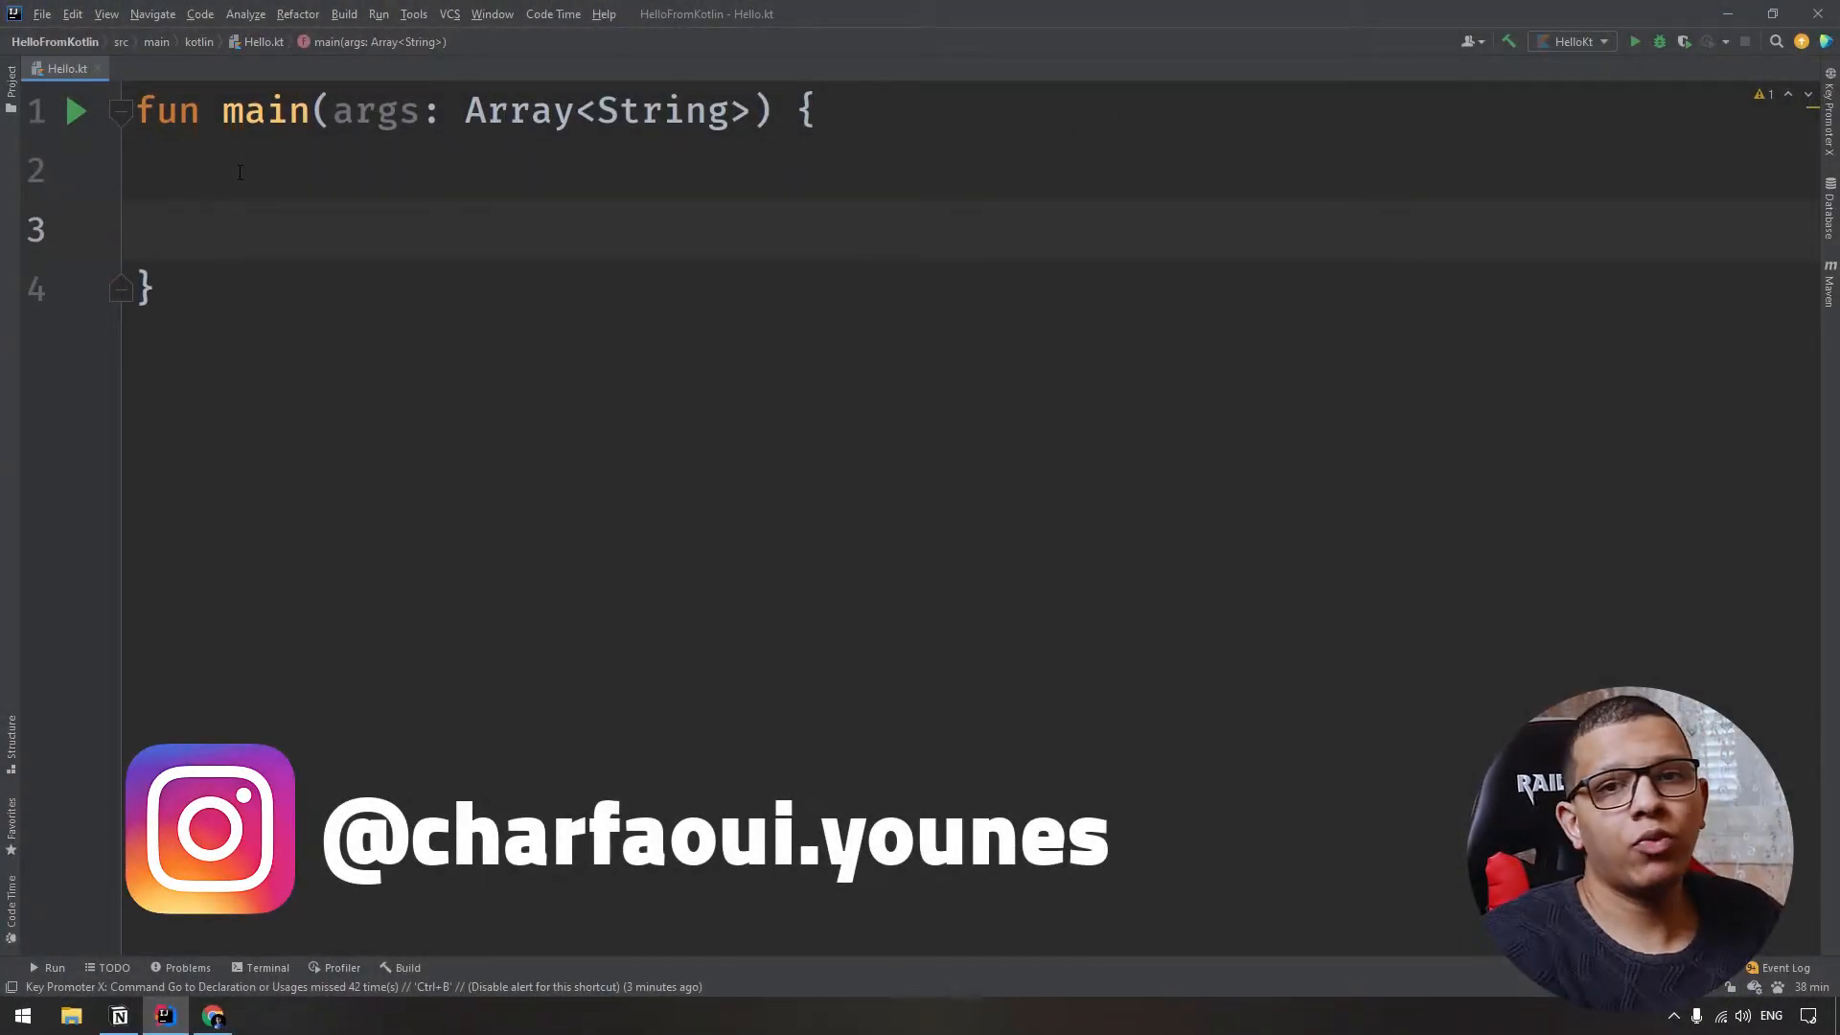
type("val")
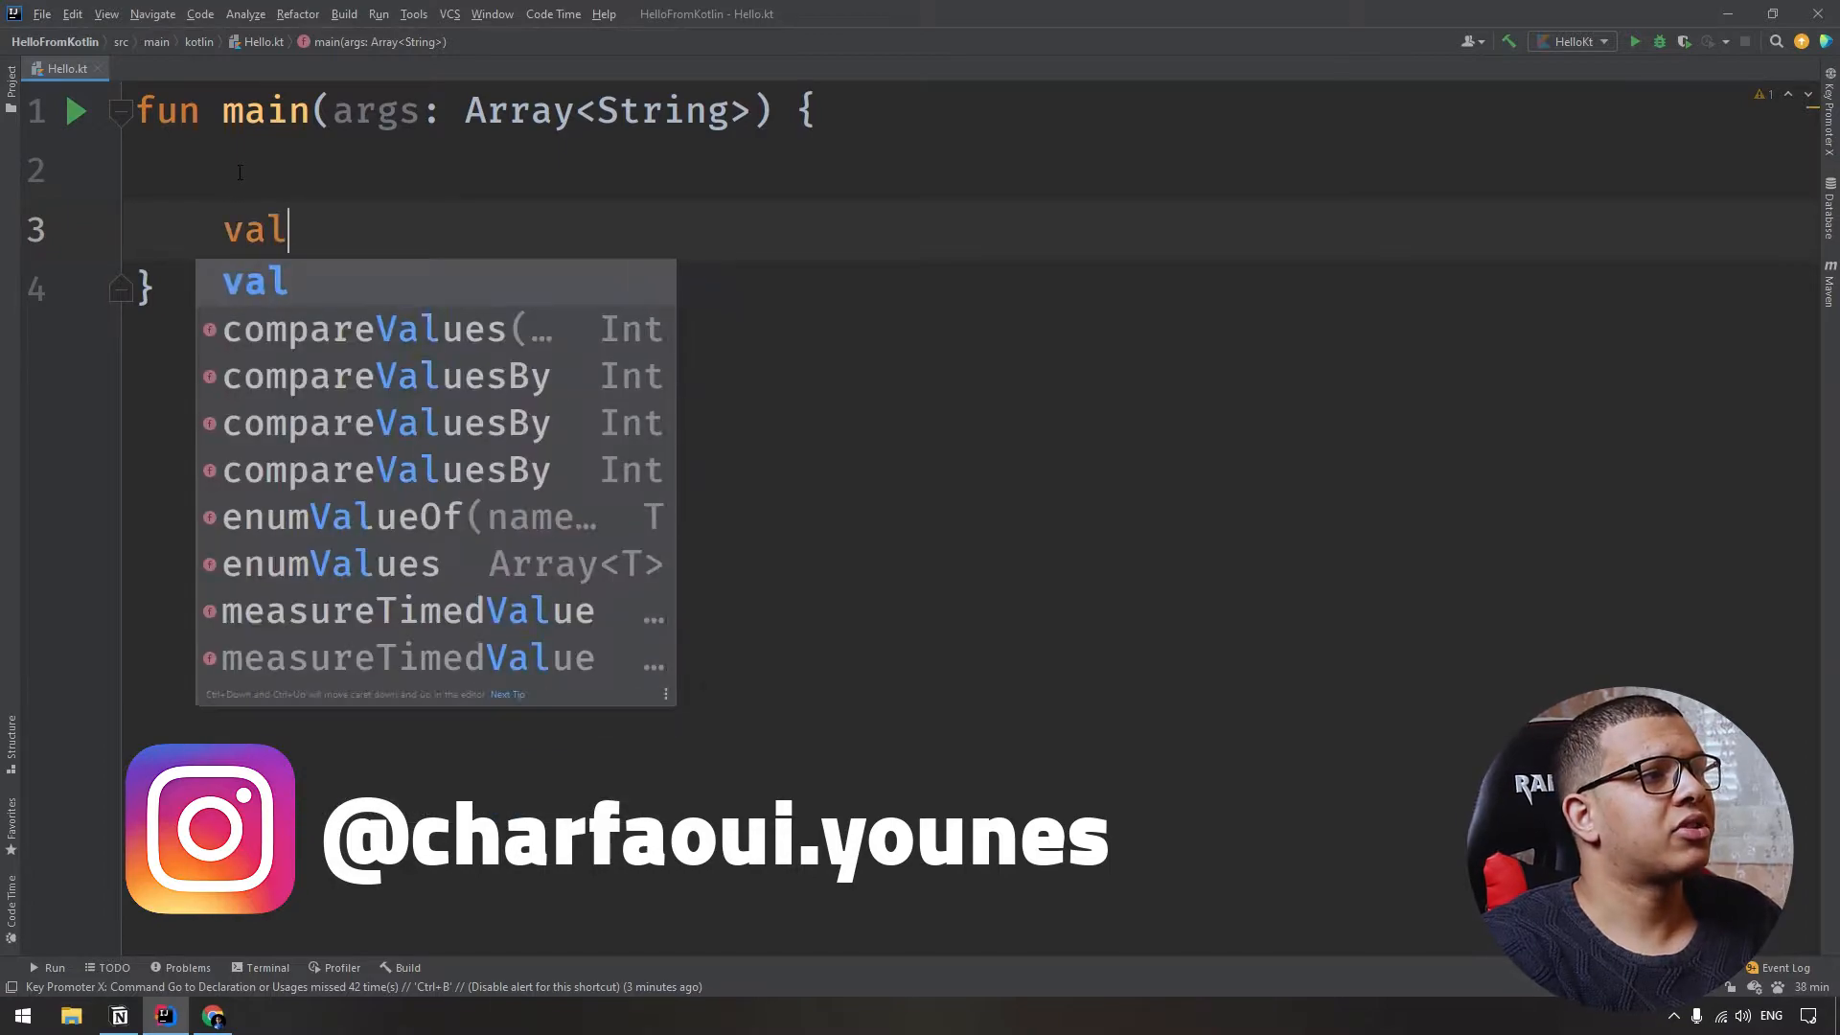
type("\" \"")
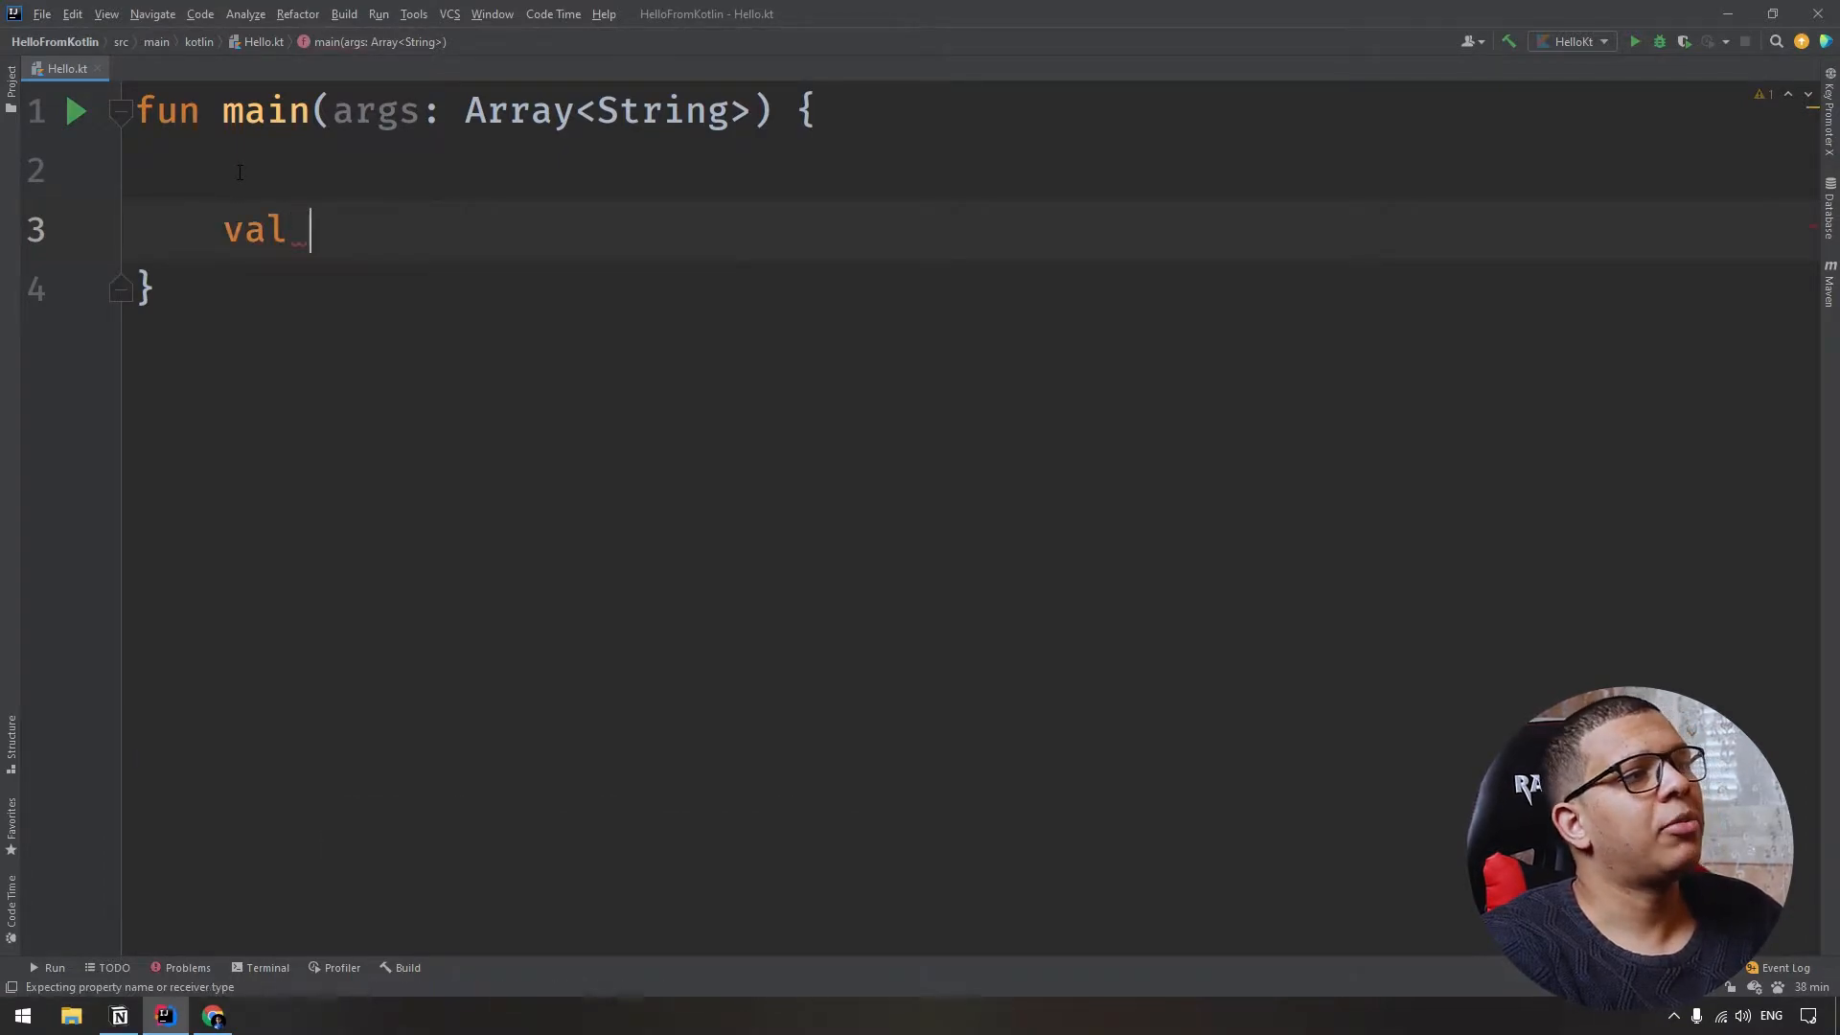
type("number")
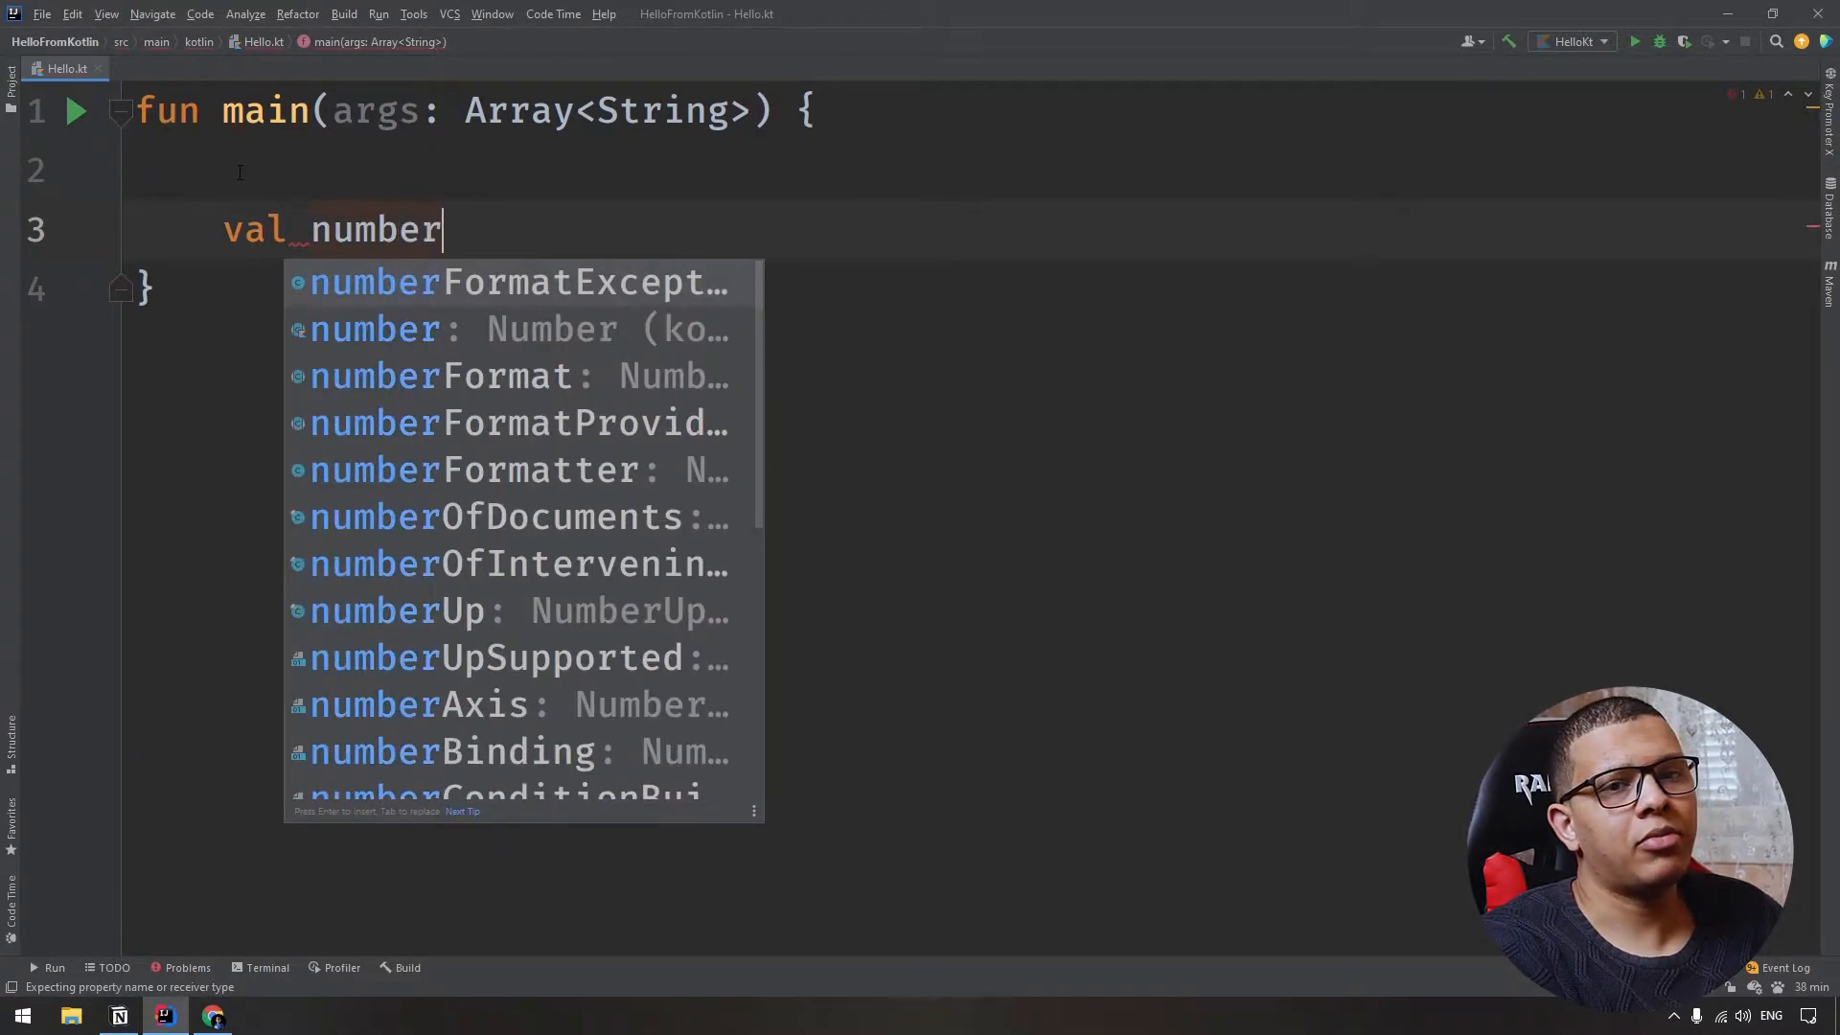
type("s")
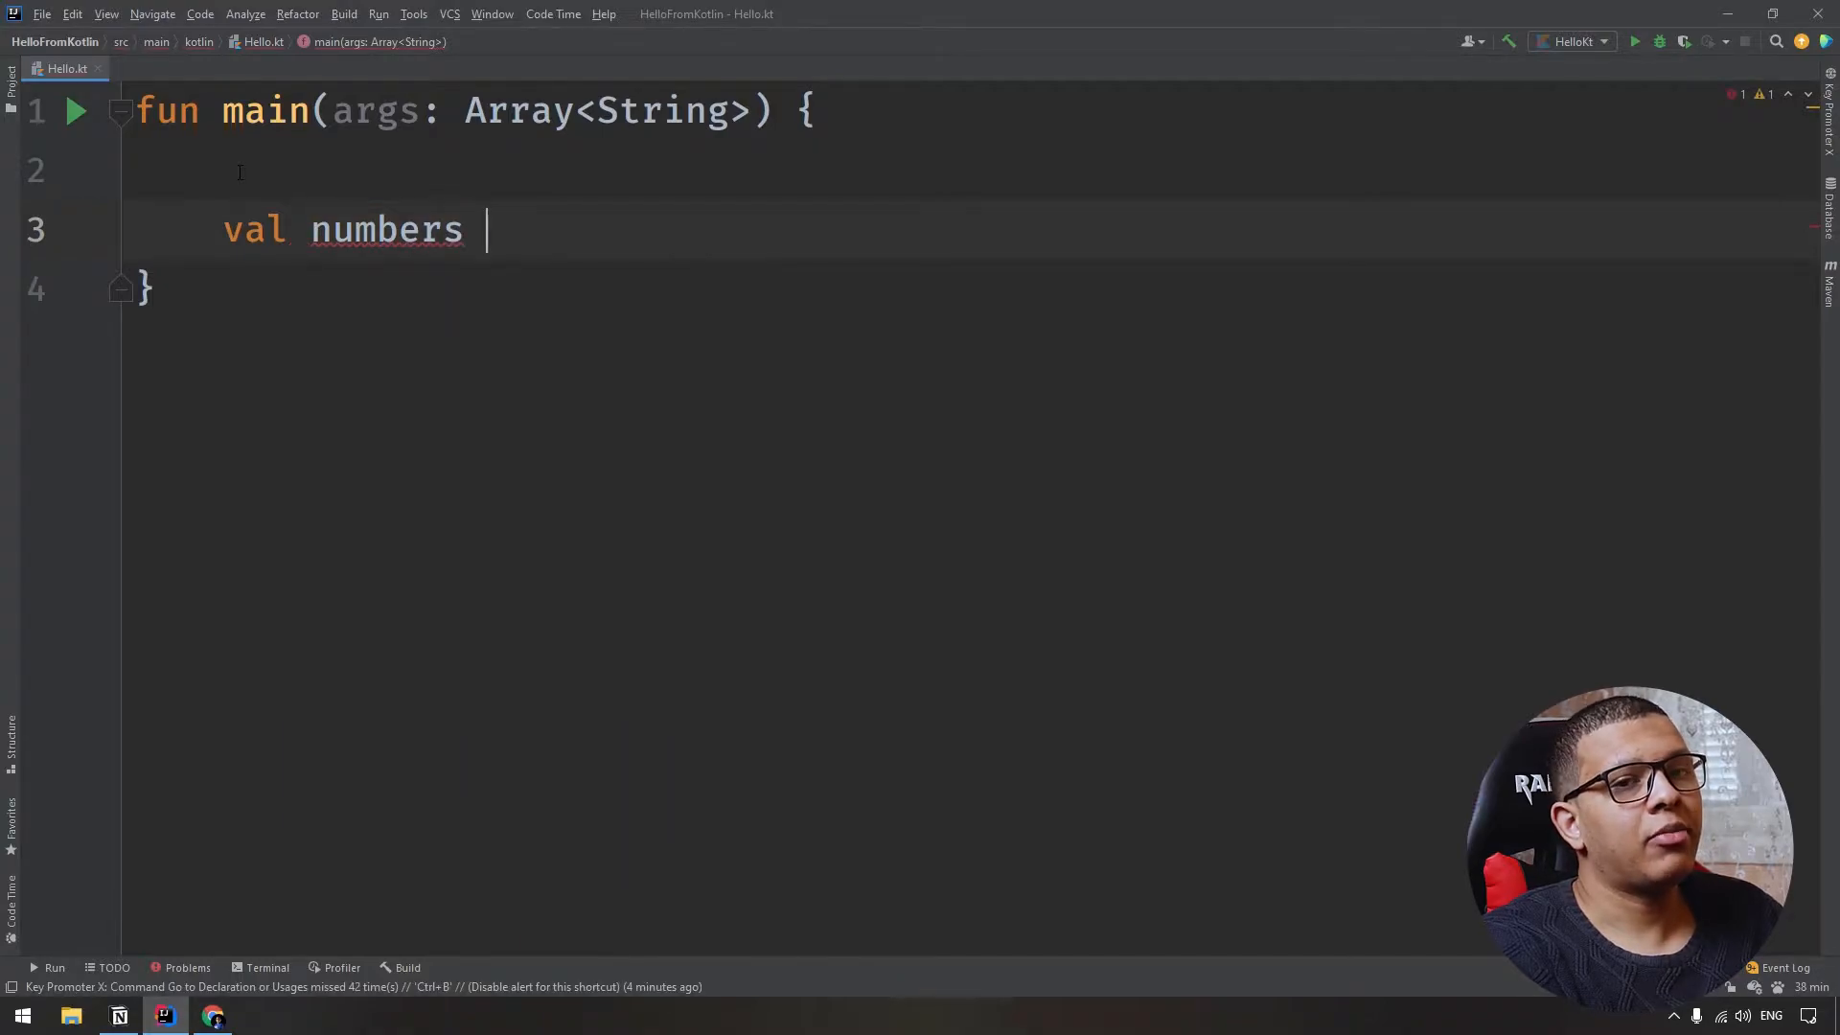
type(":")
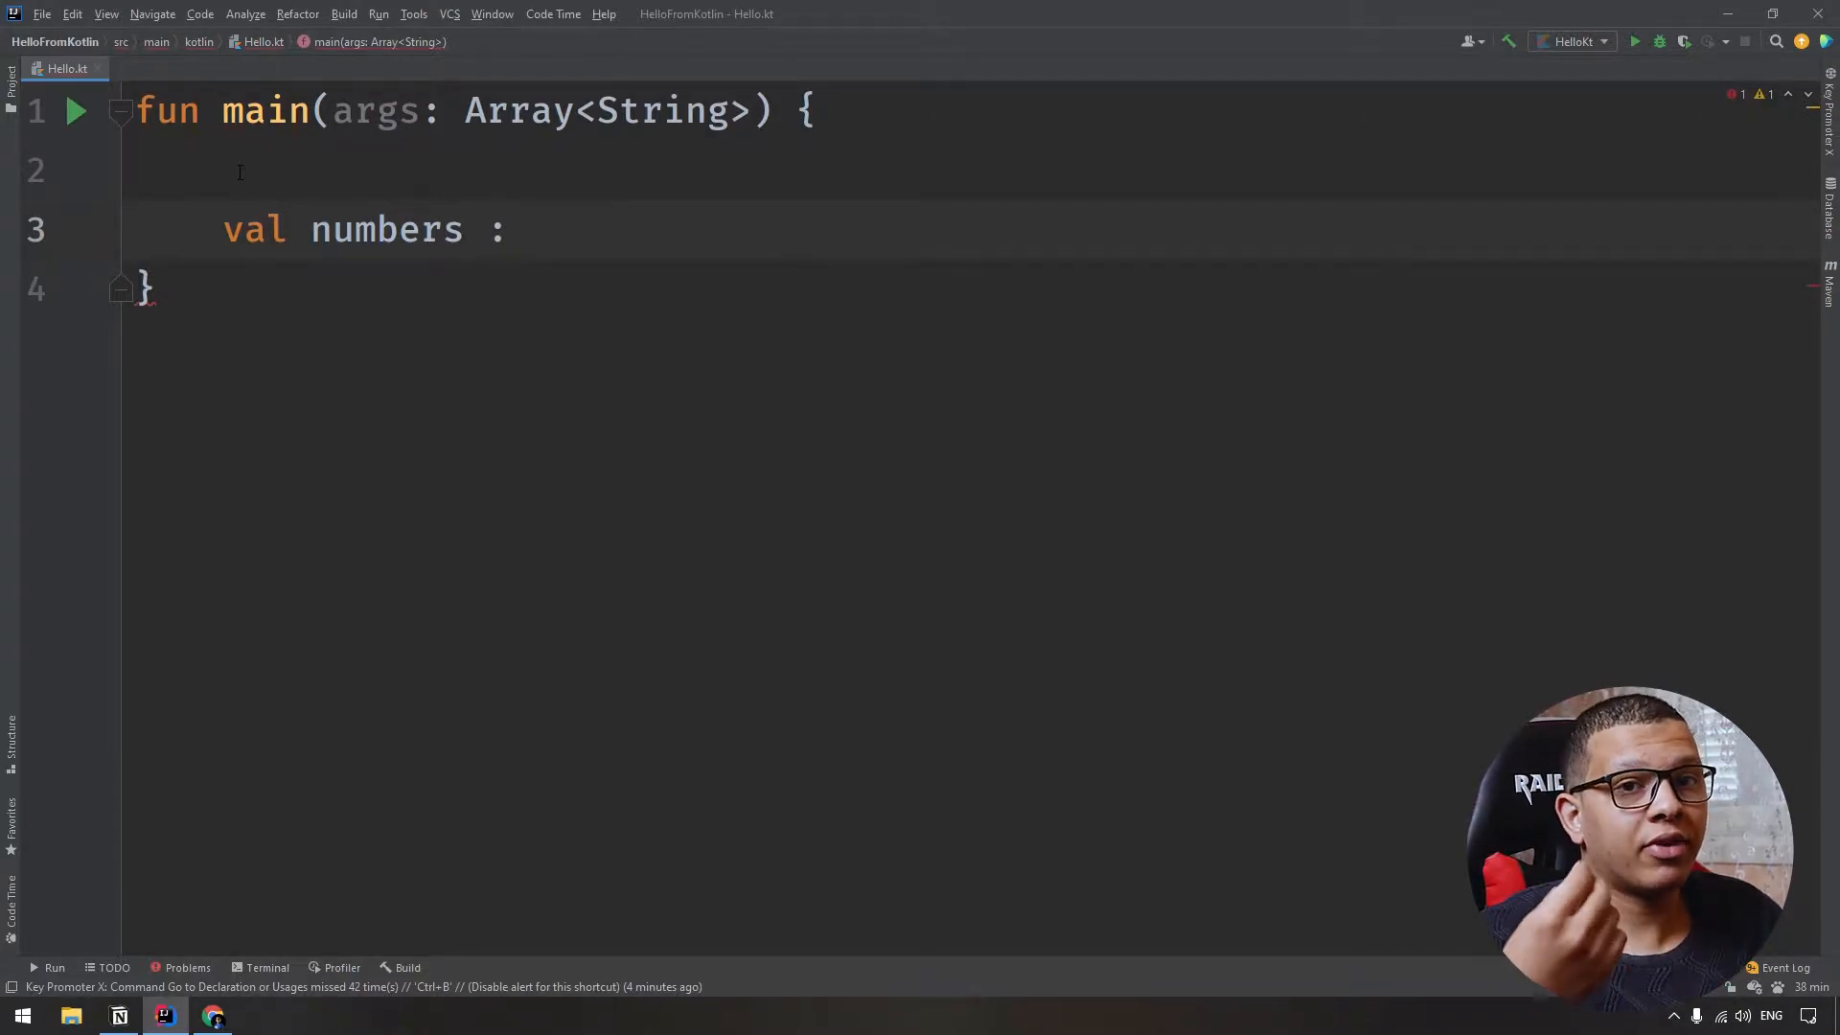
type("Array<>")
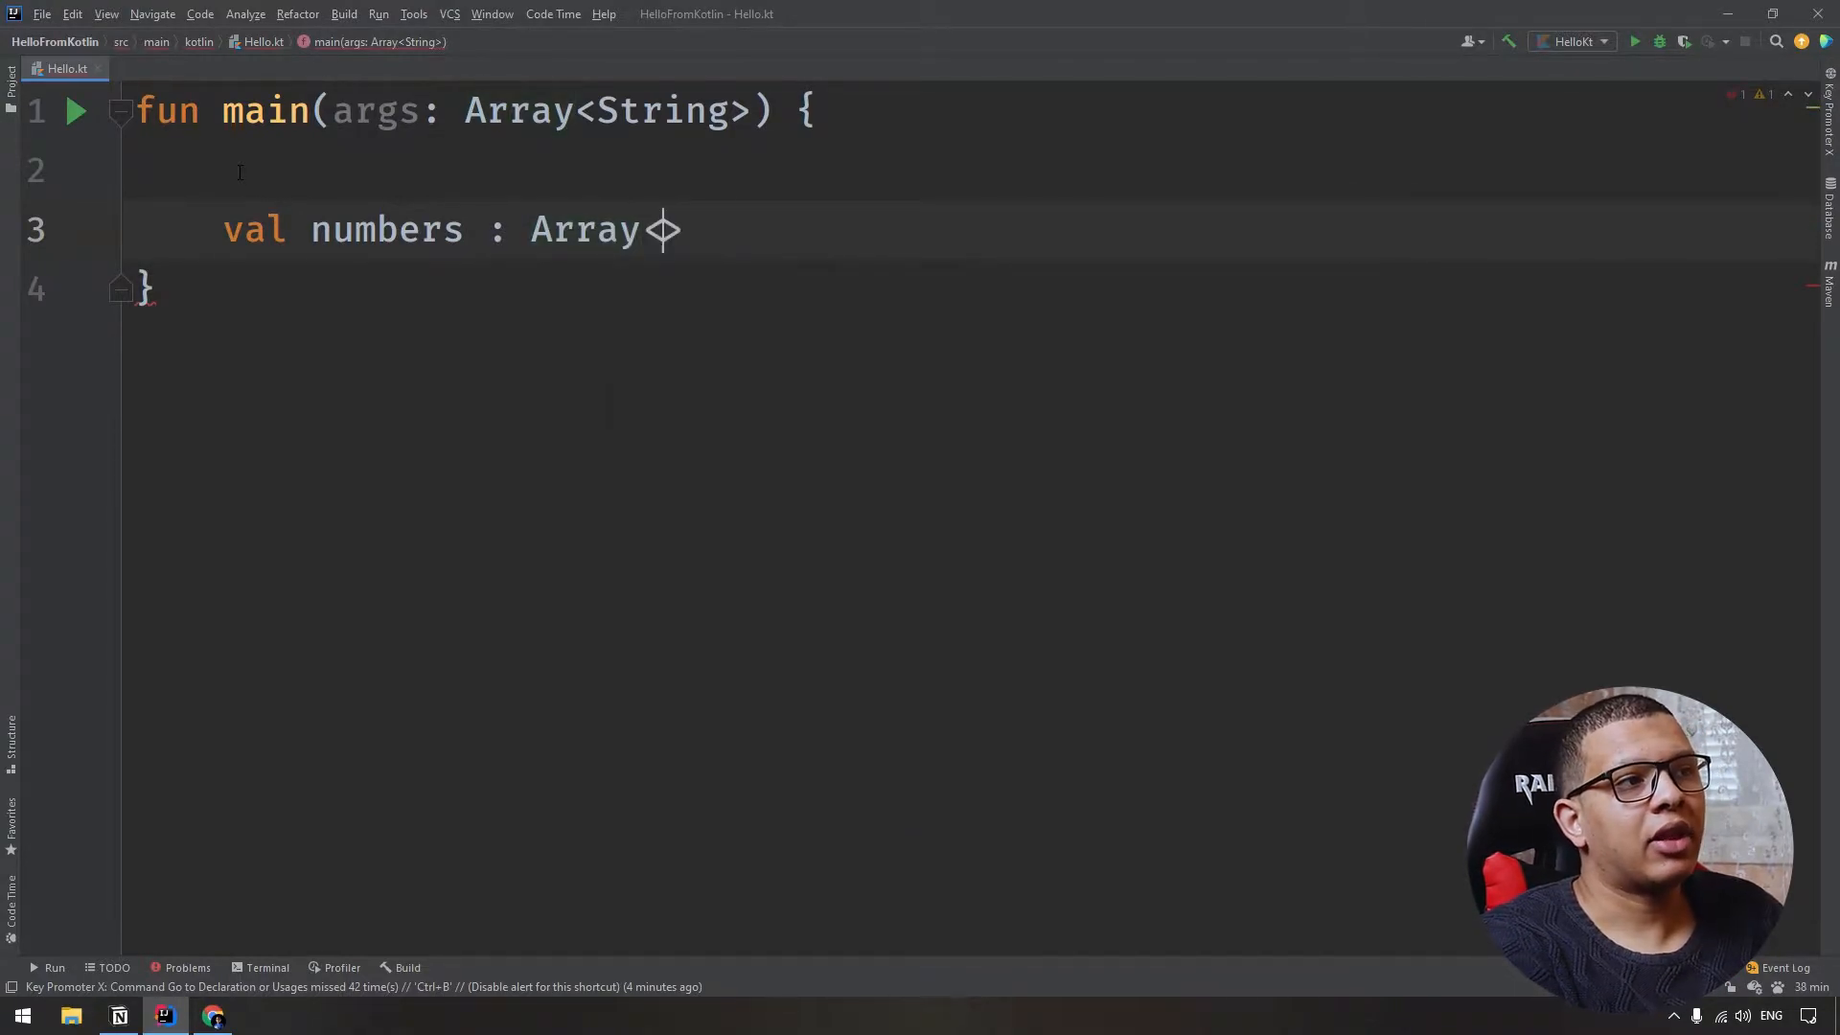
type("<Int")
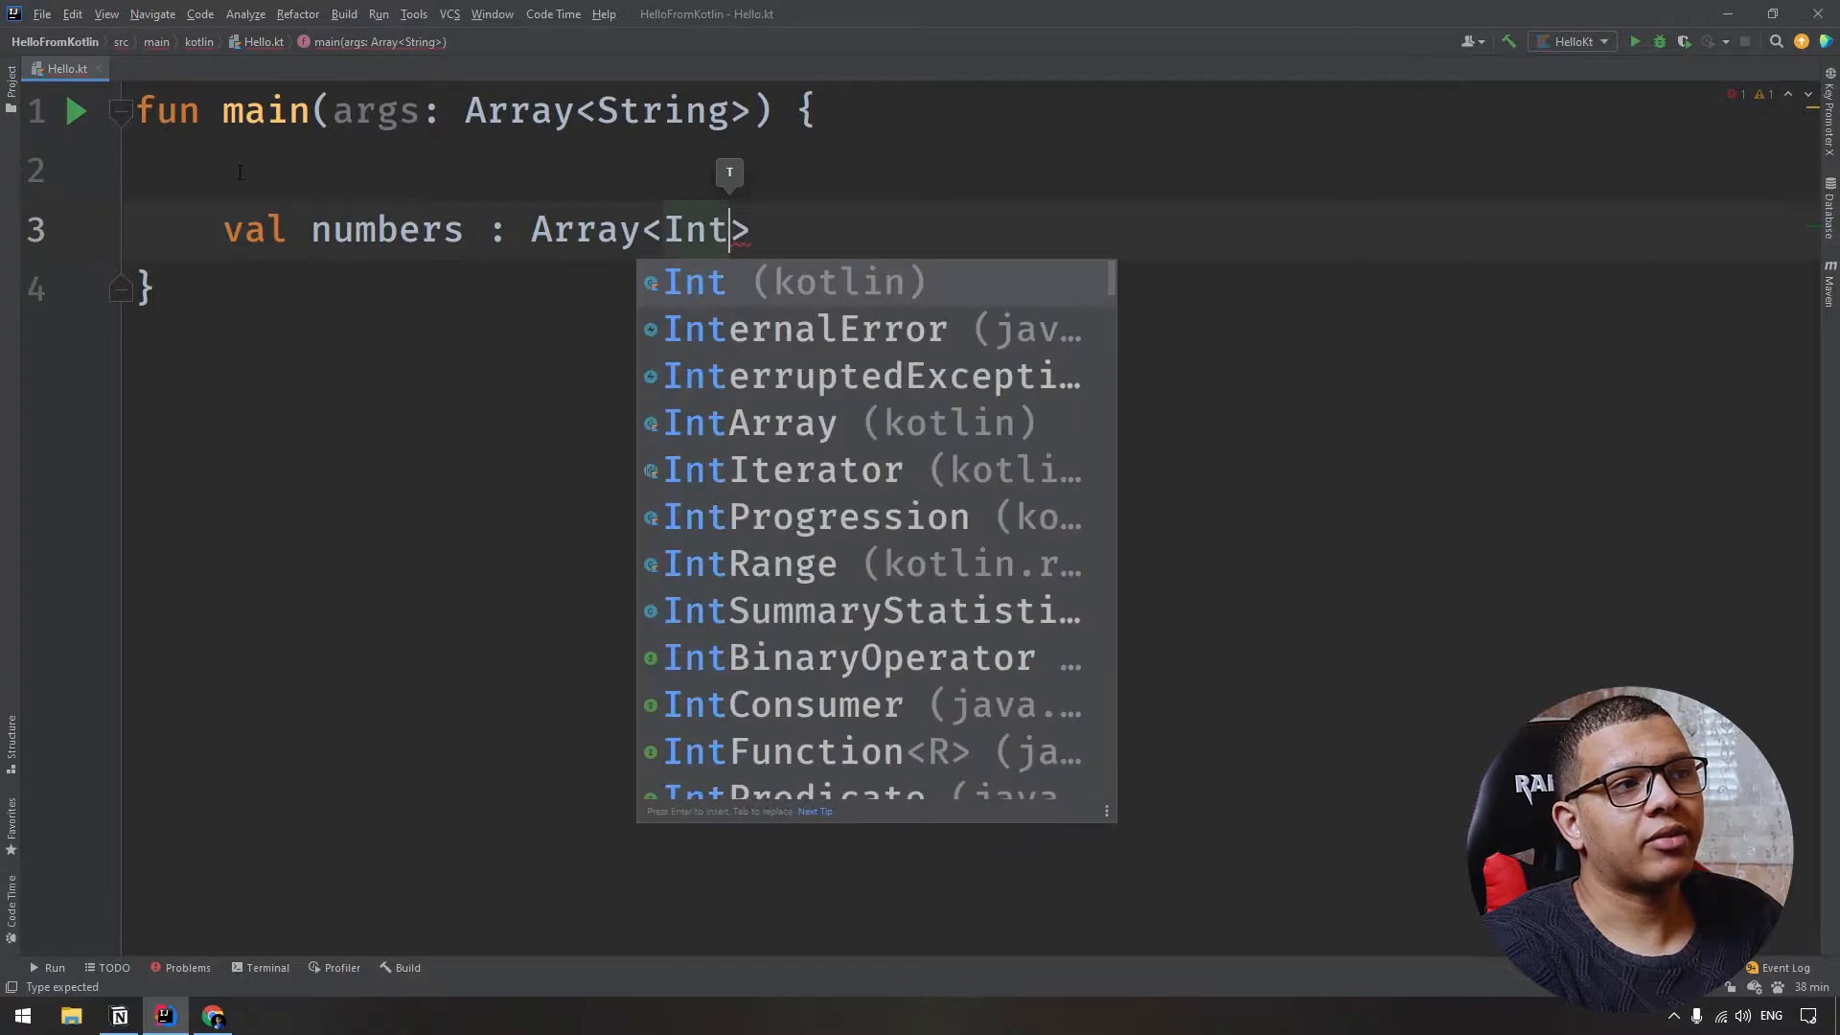
type("=")
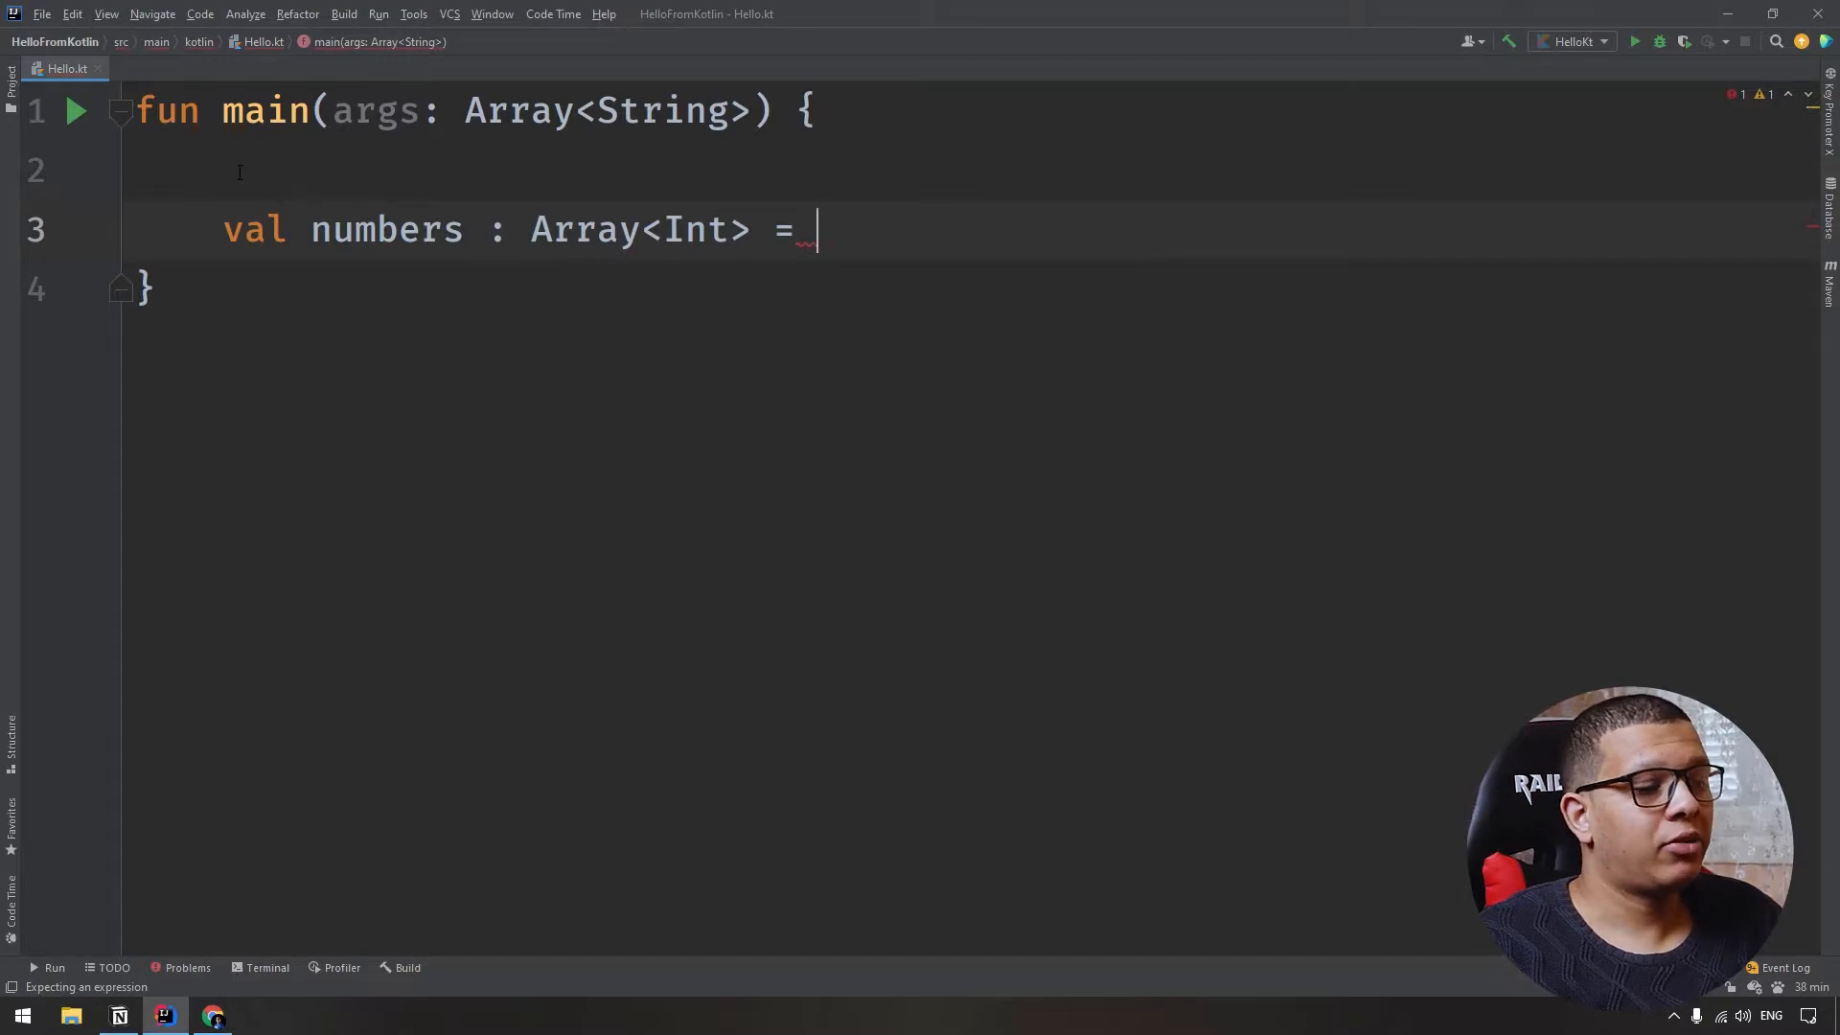
type("arrayOf(")
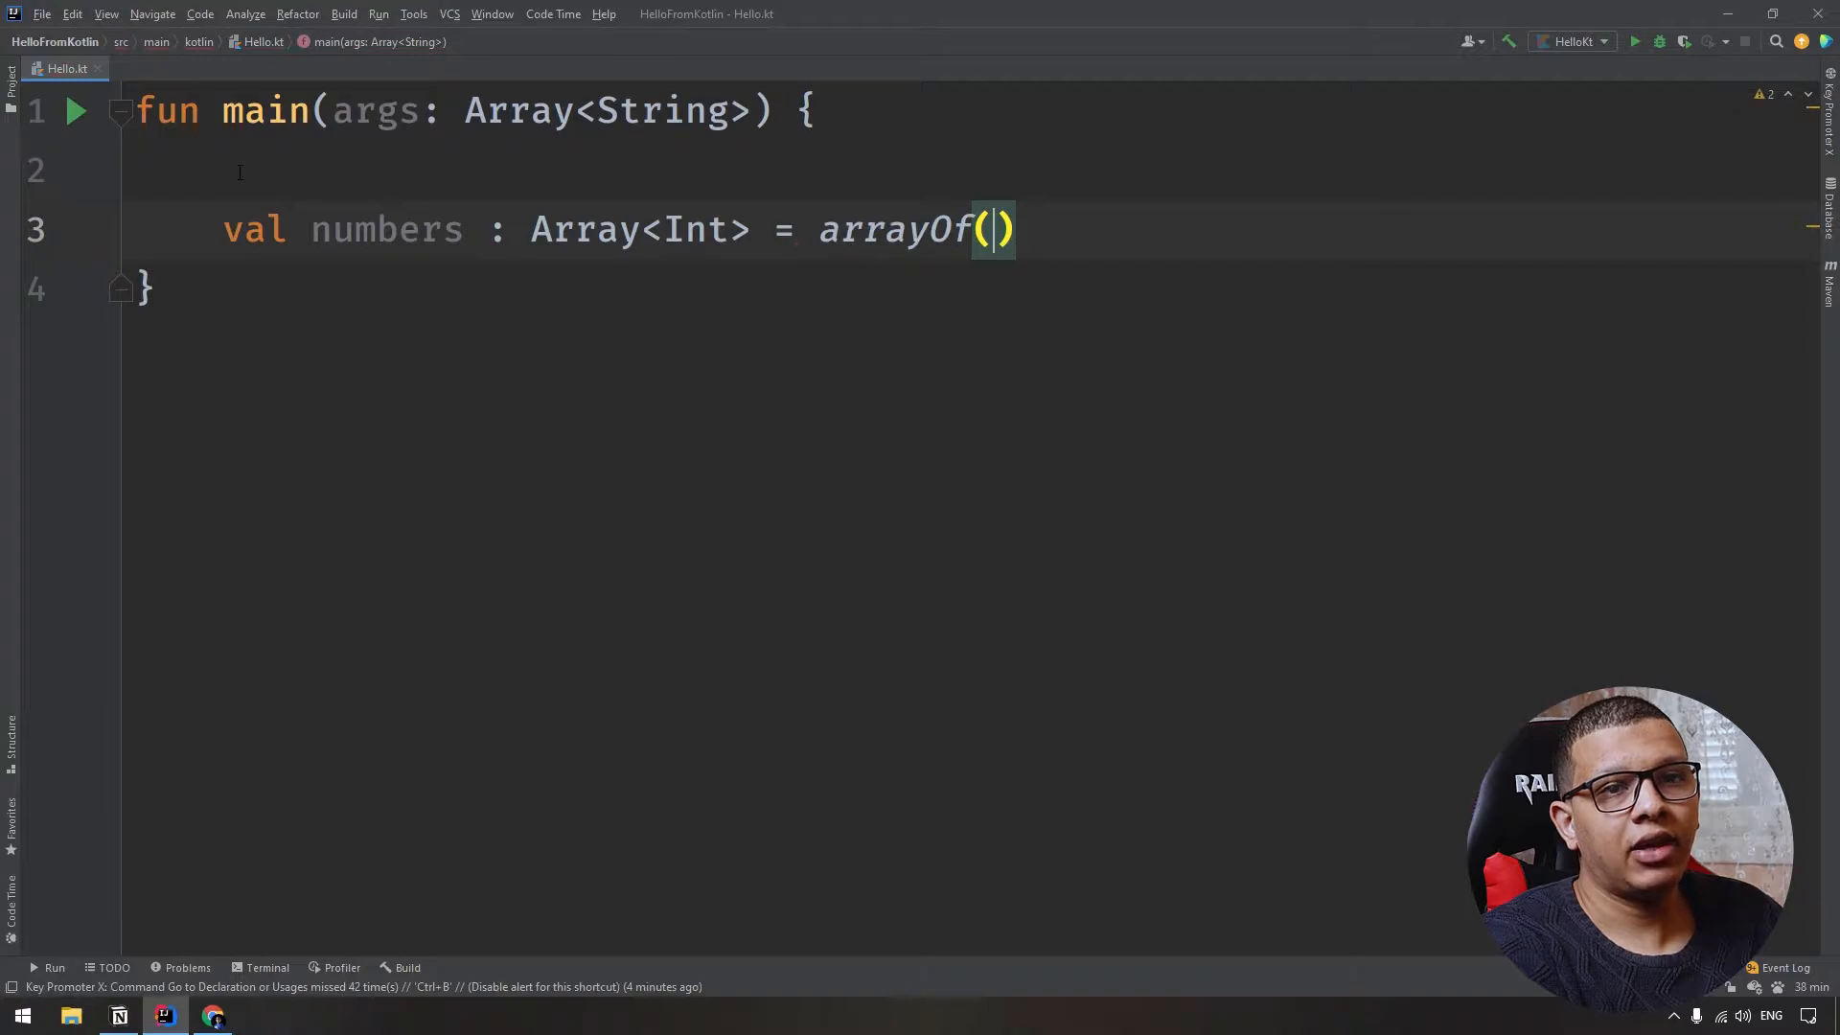
type("1,2")
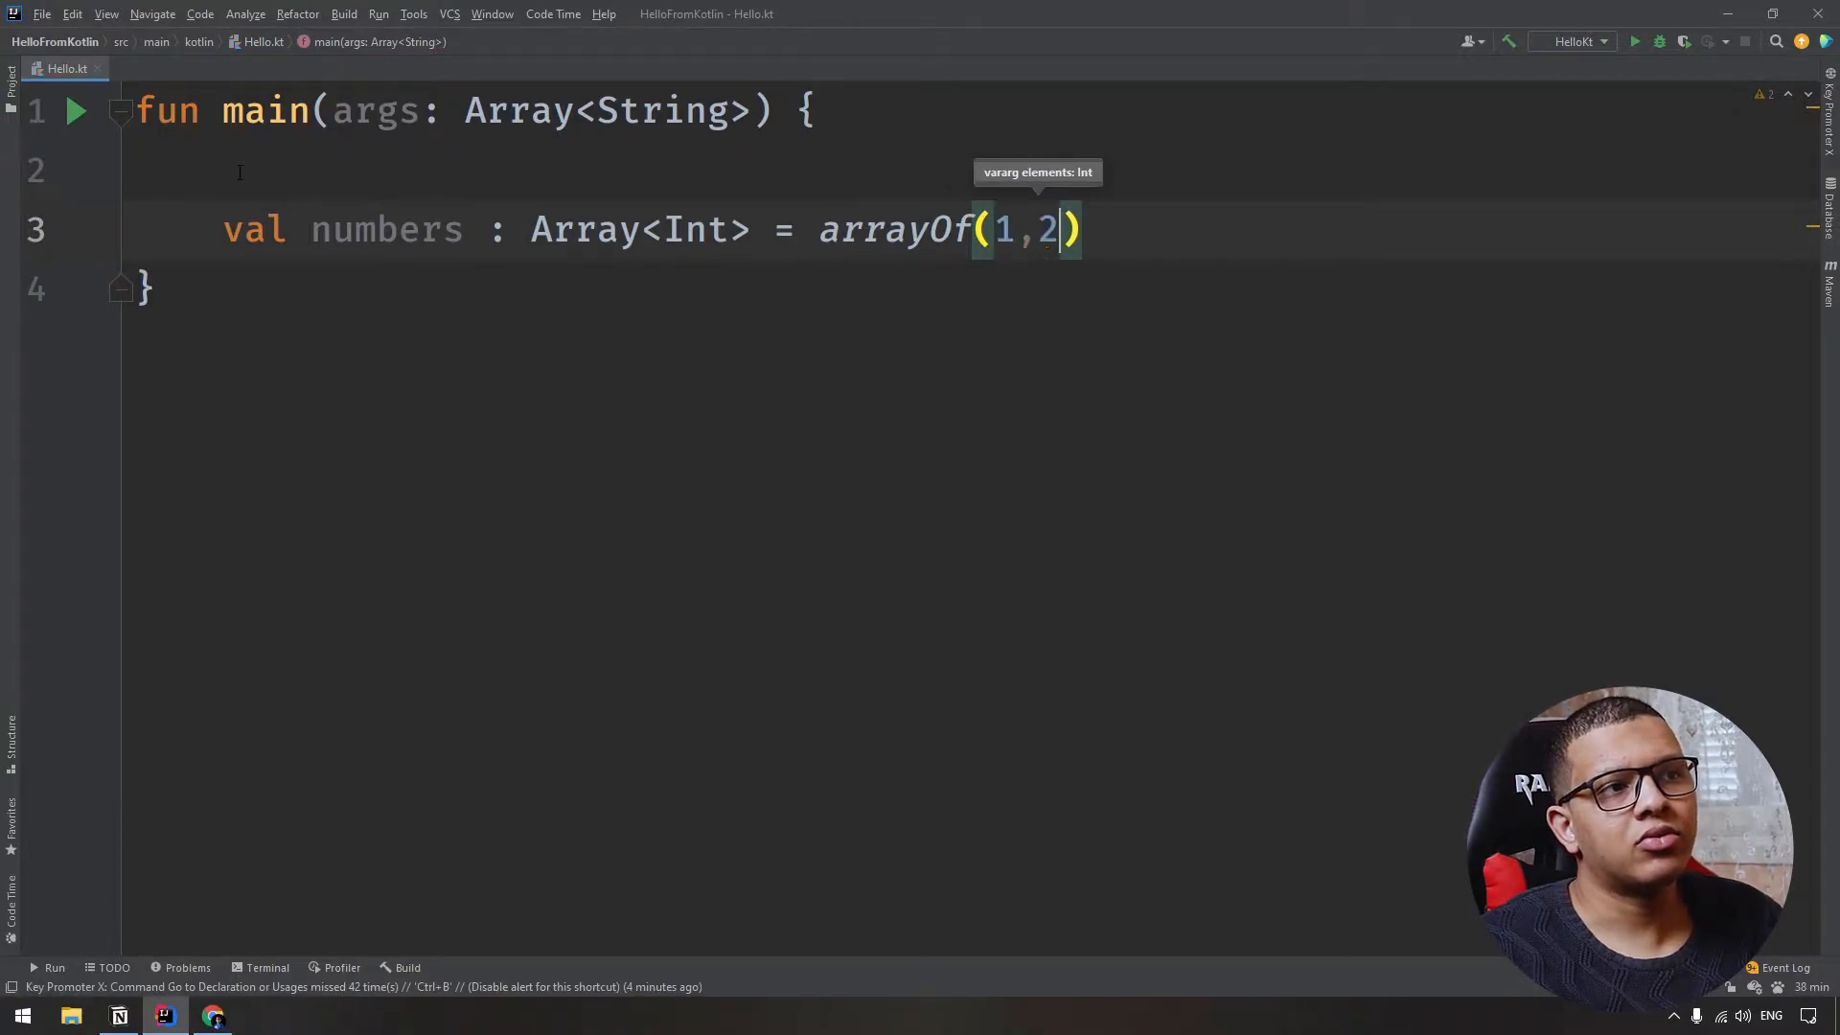
type(",3")
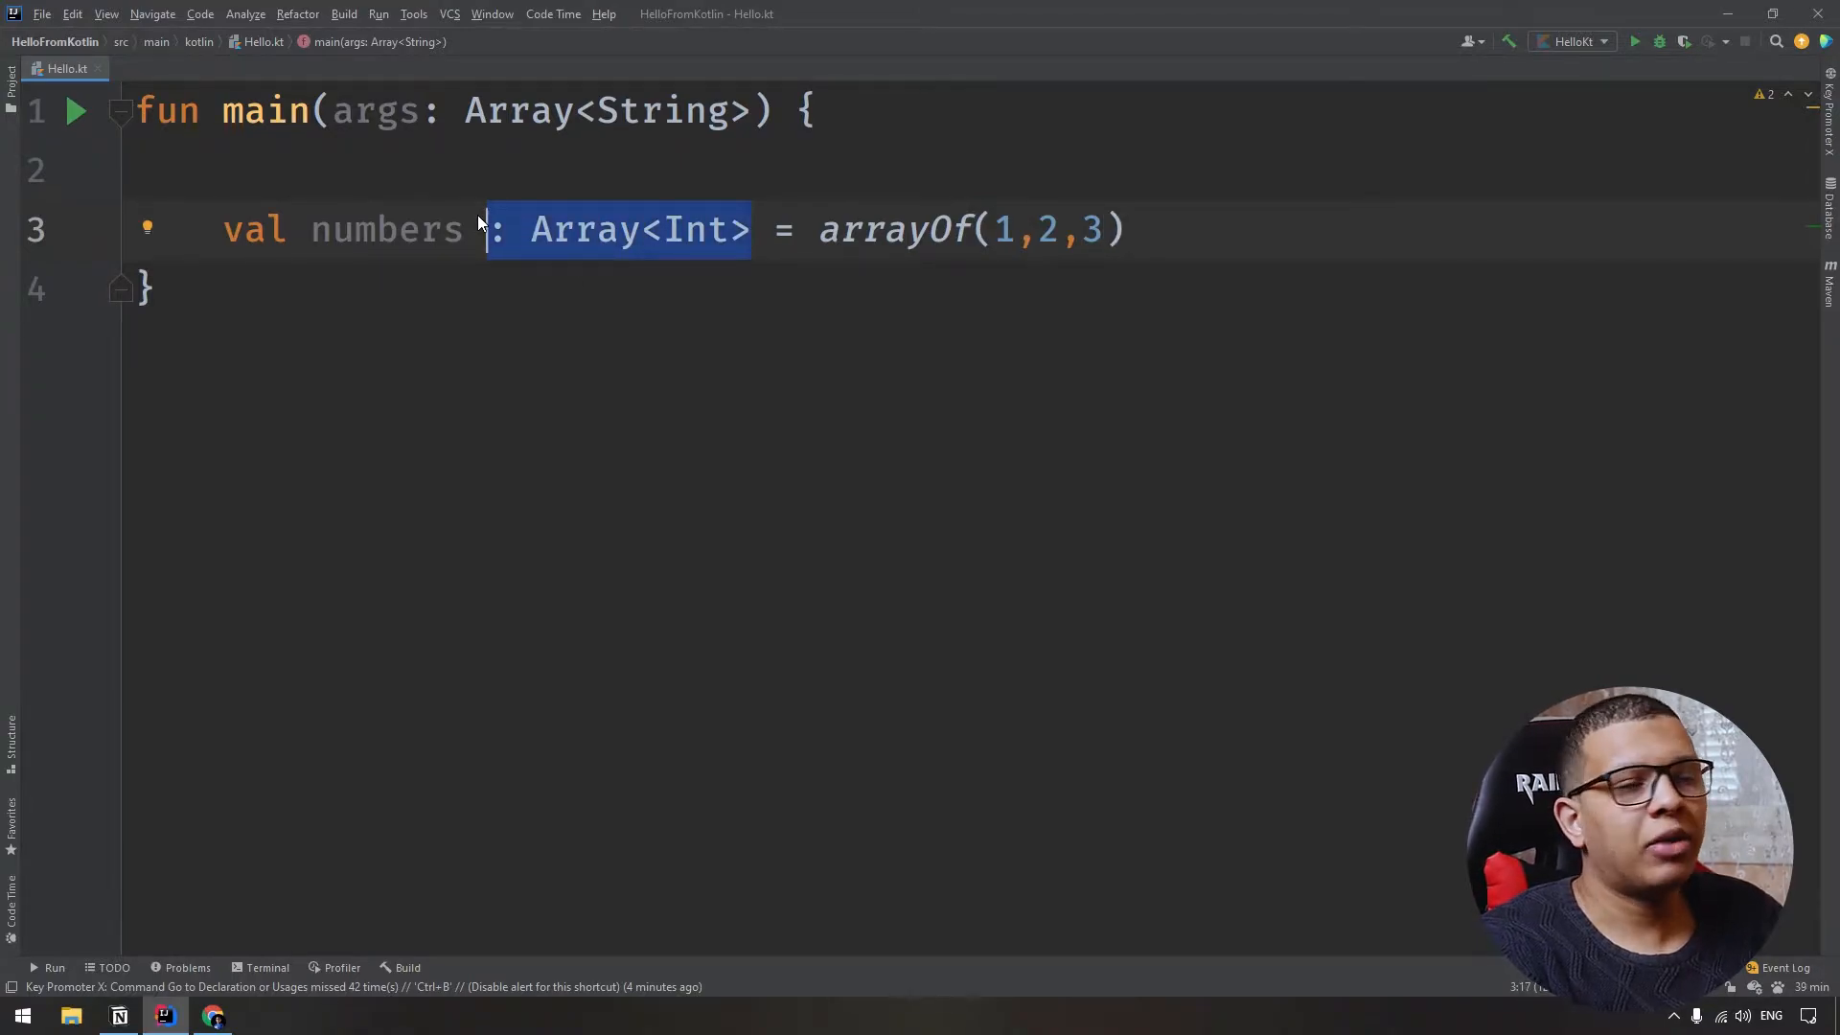
Drop the explicit Array<Int> type, switch to intArrayOf(1,2,3), view its Library.kt definition and return to Hello.kt.
key("Delete")
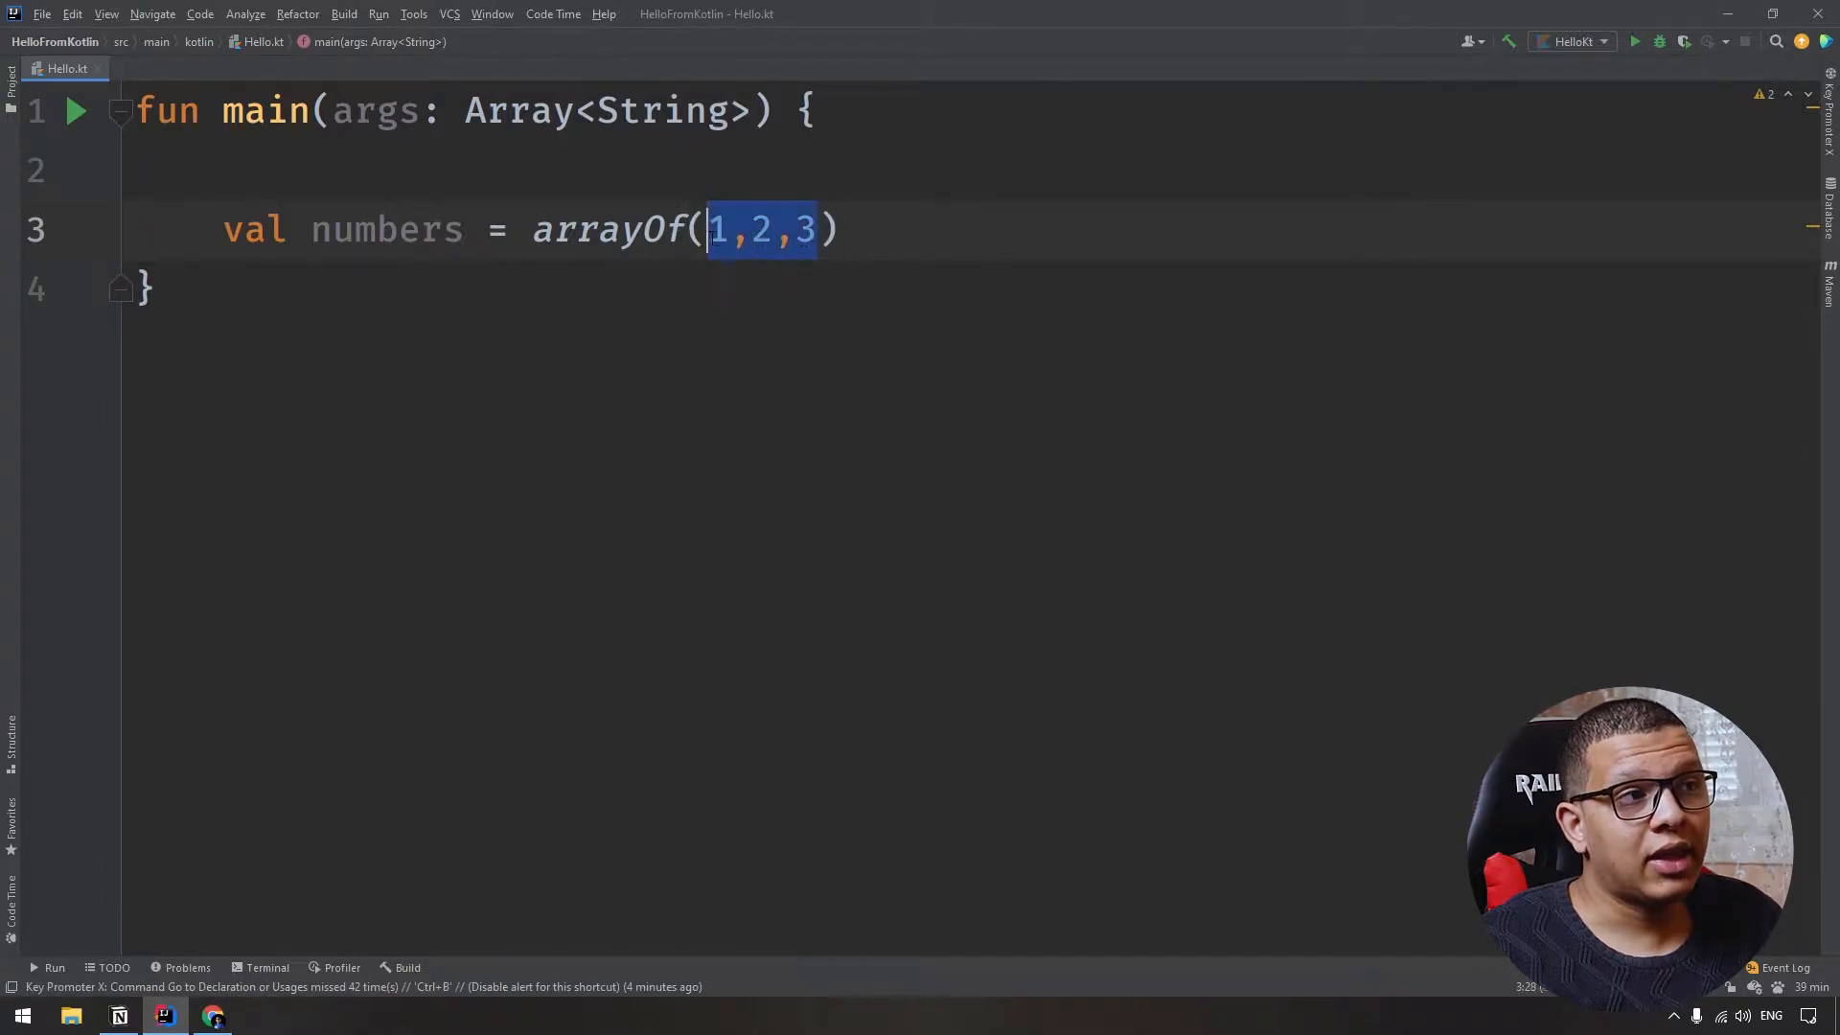
key("Delete")
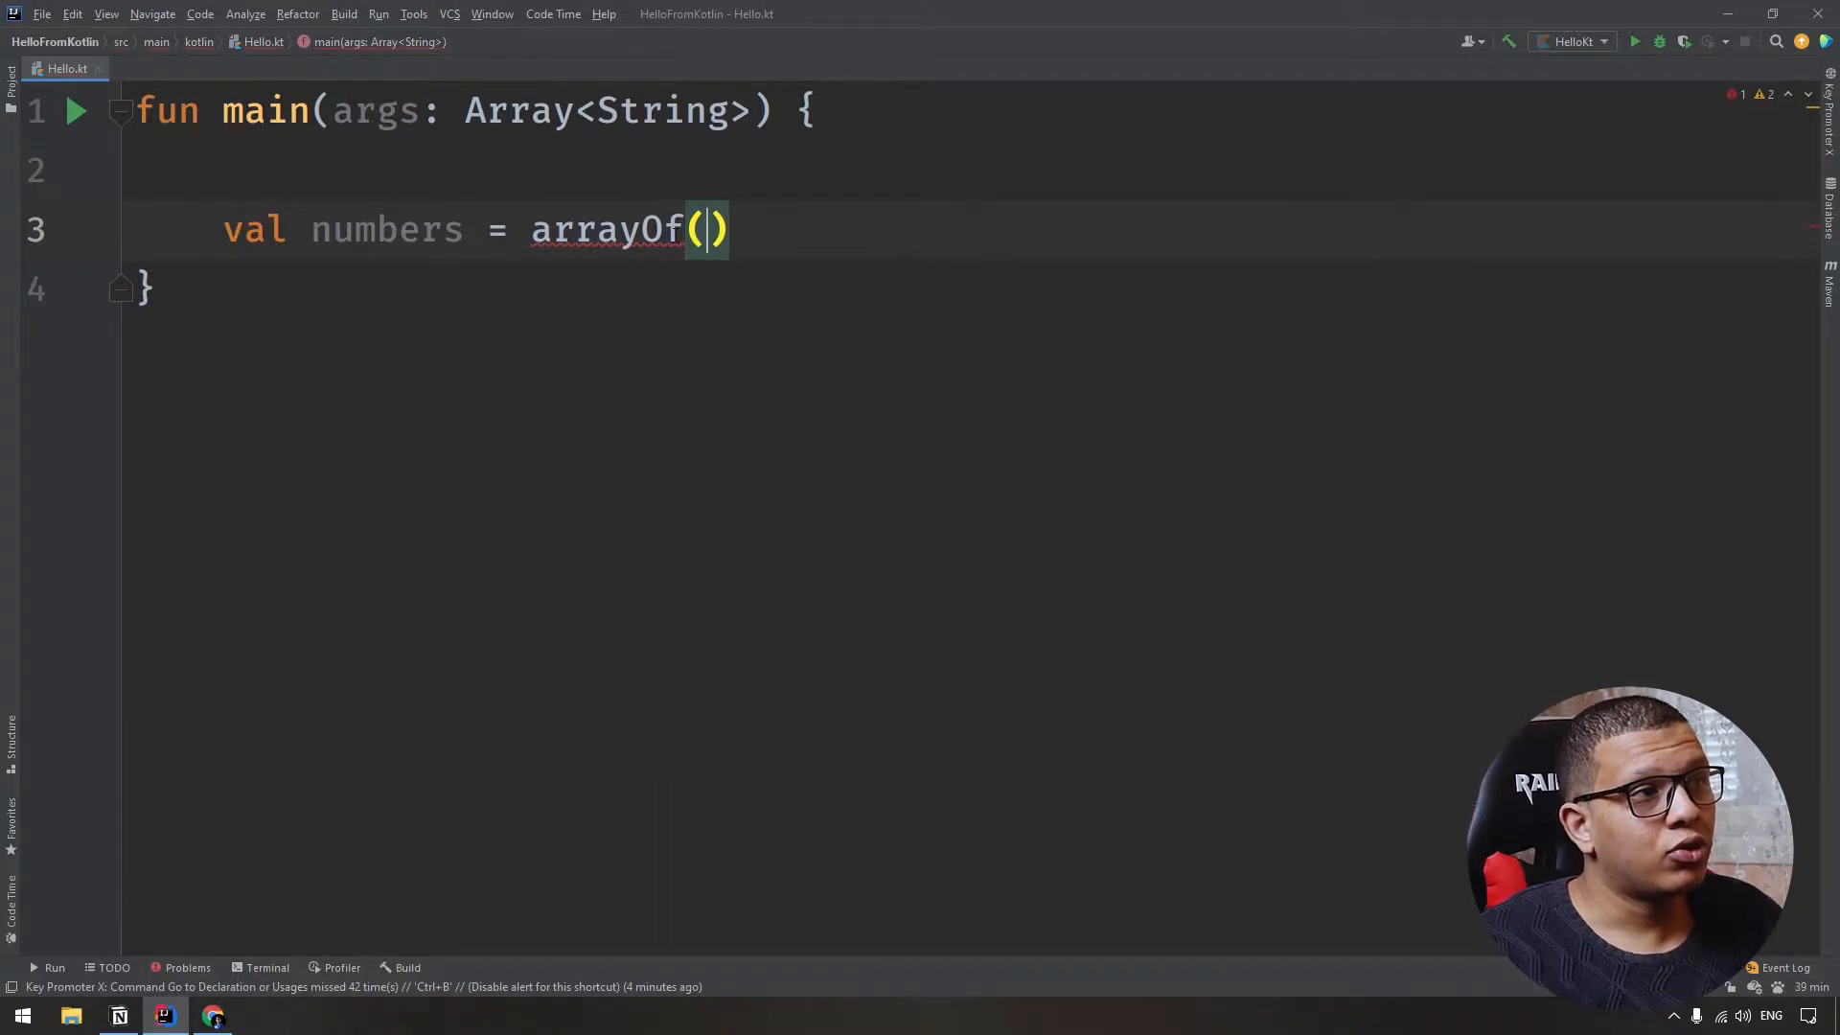
type("<I")
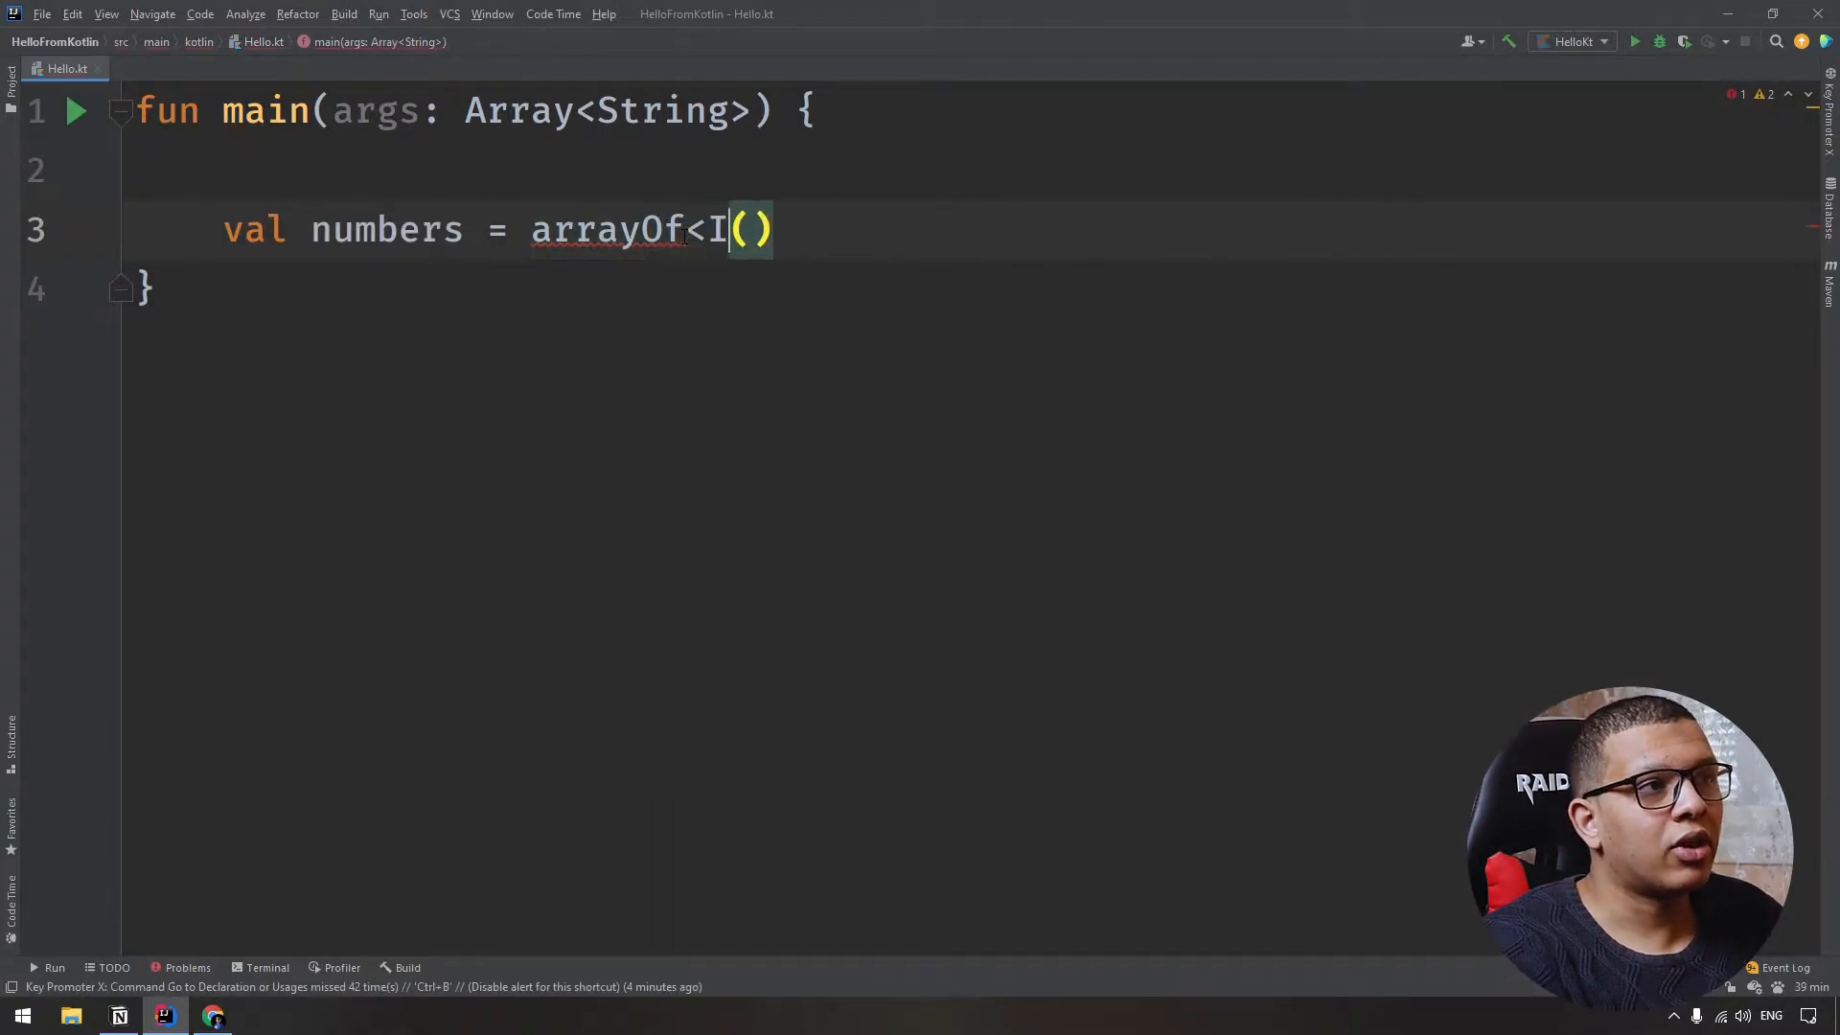
type("nt>")
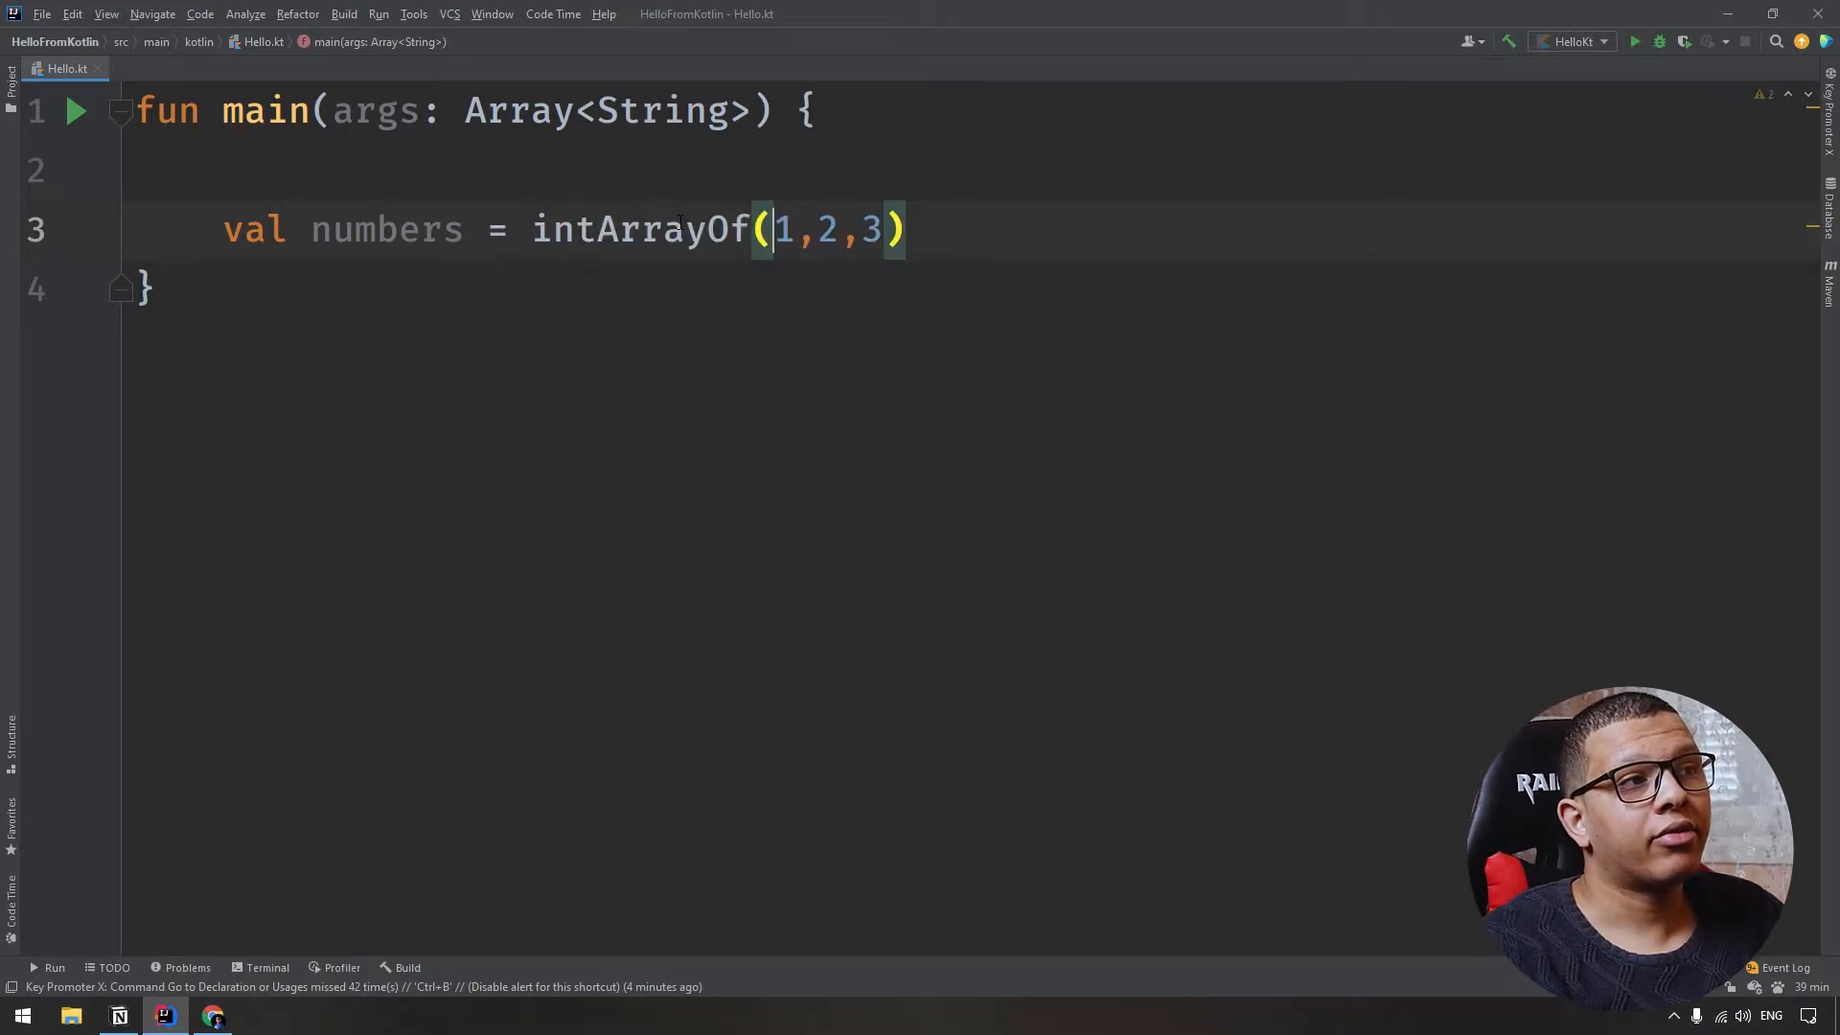
mouse_move(640, 228)
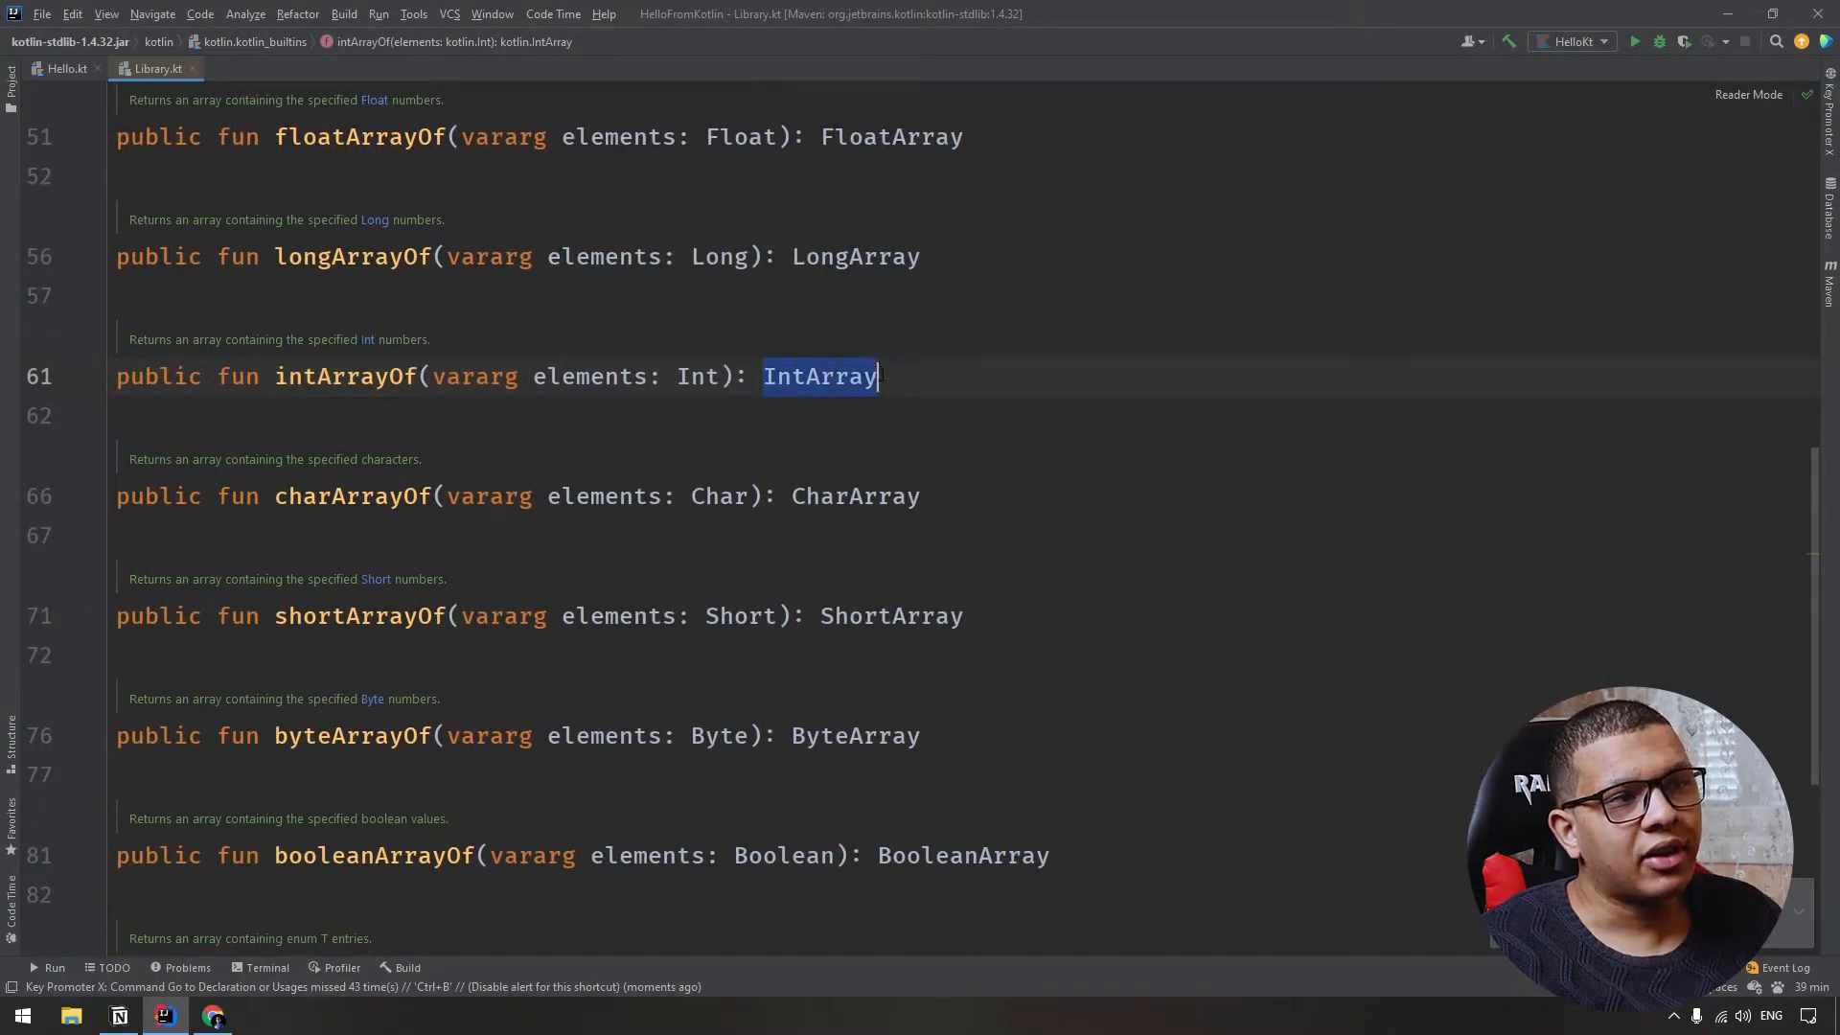
left_click(65, 69)
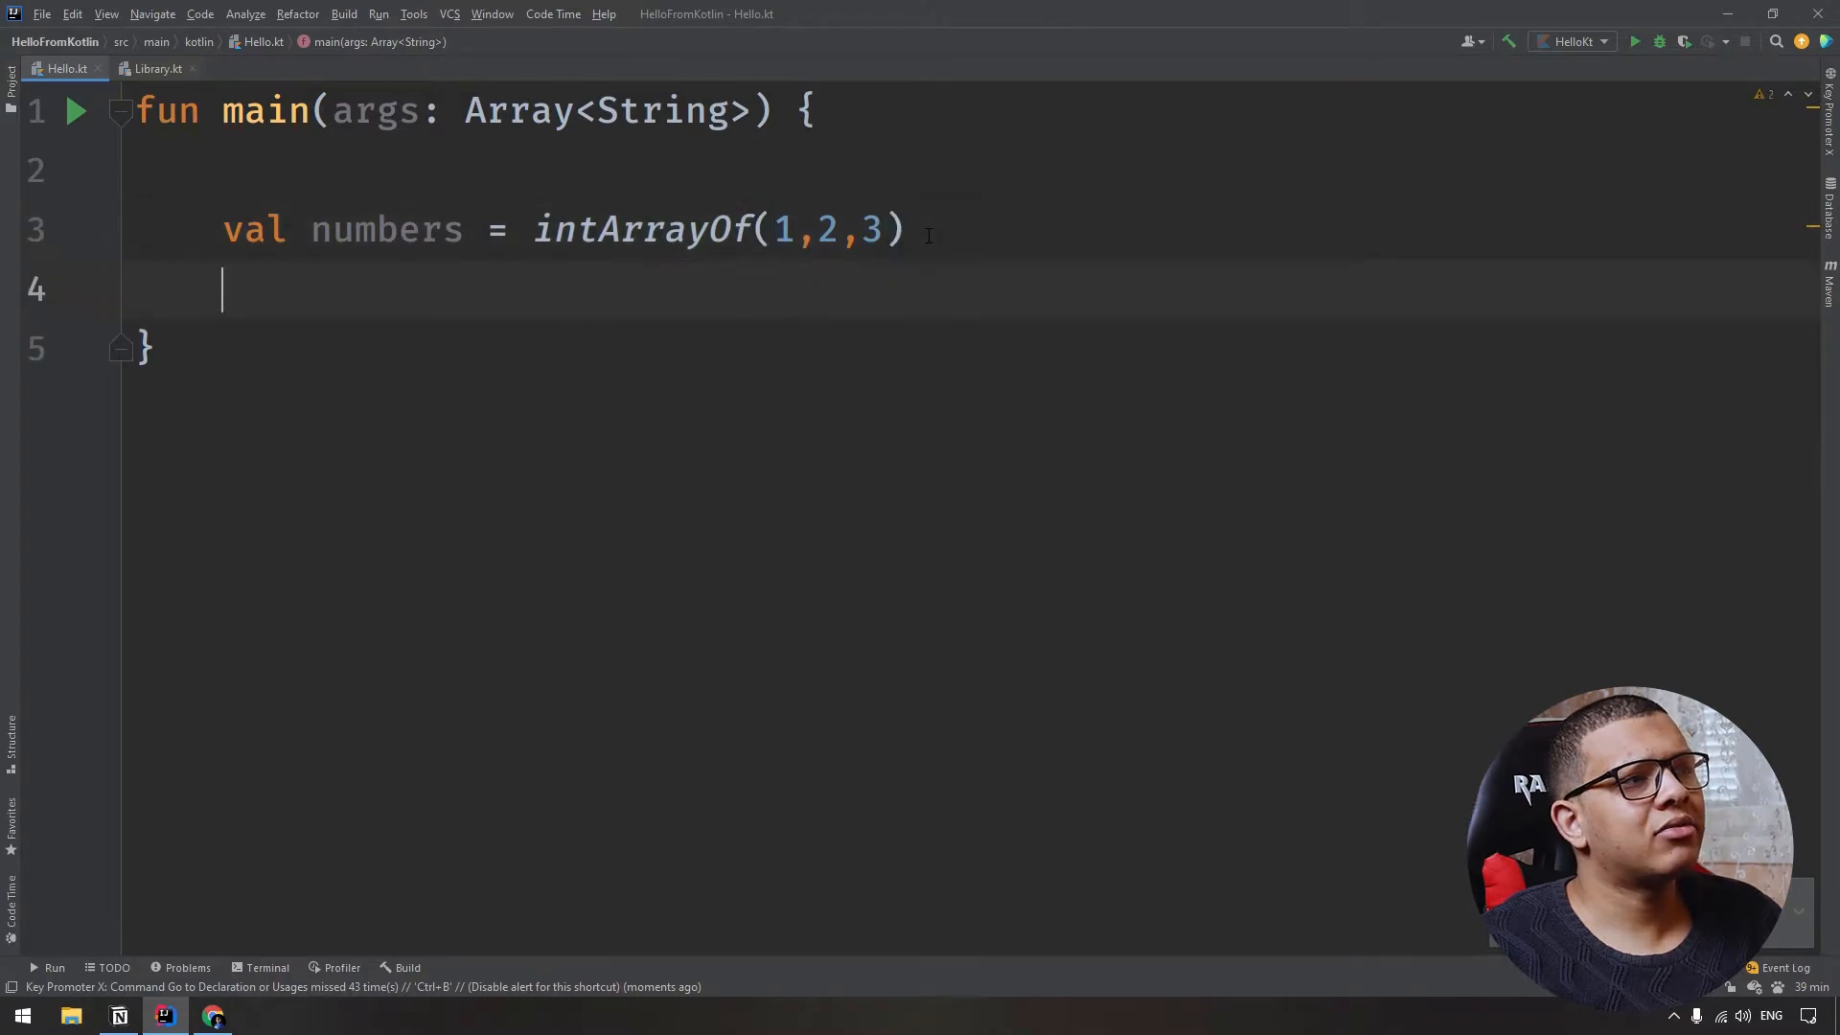
Start val alphabets as a String array with arrayOf("a", "b"...).
type("val")
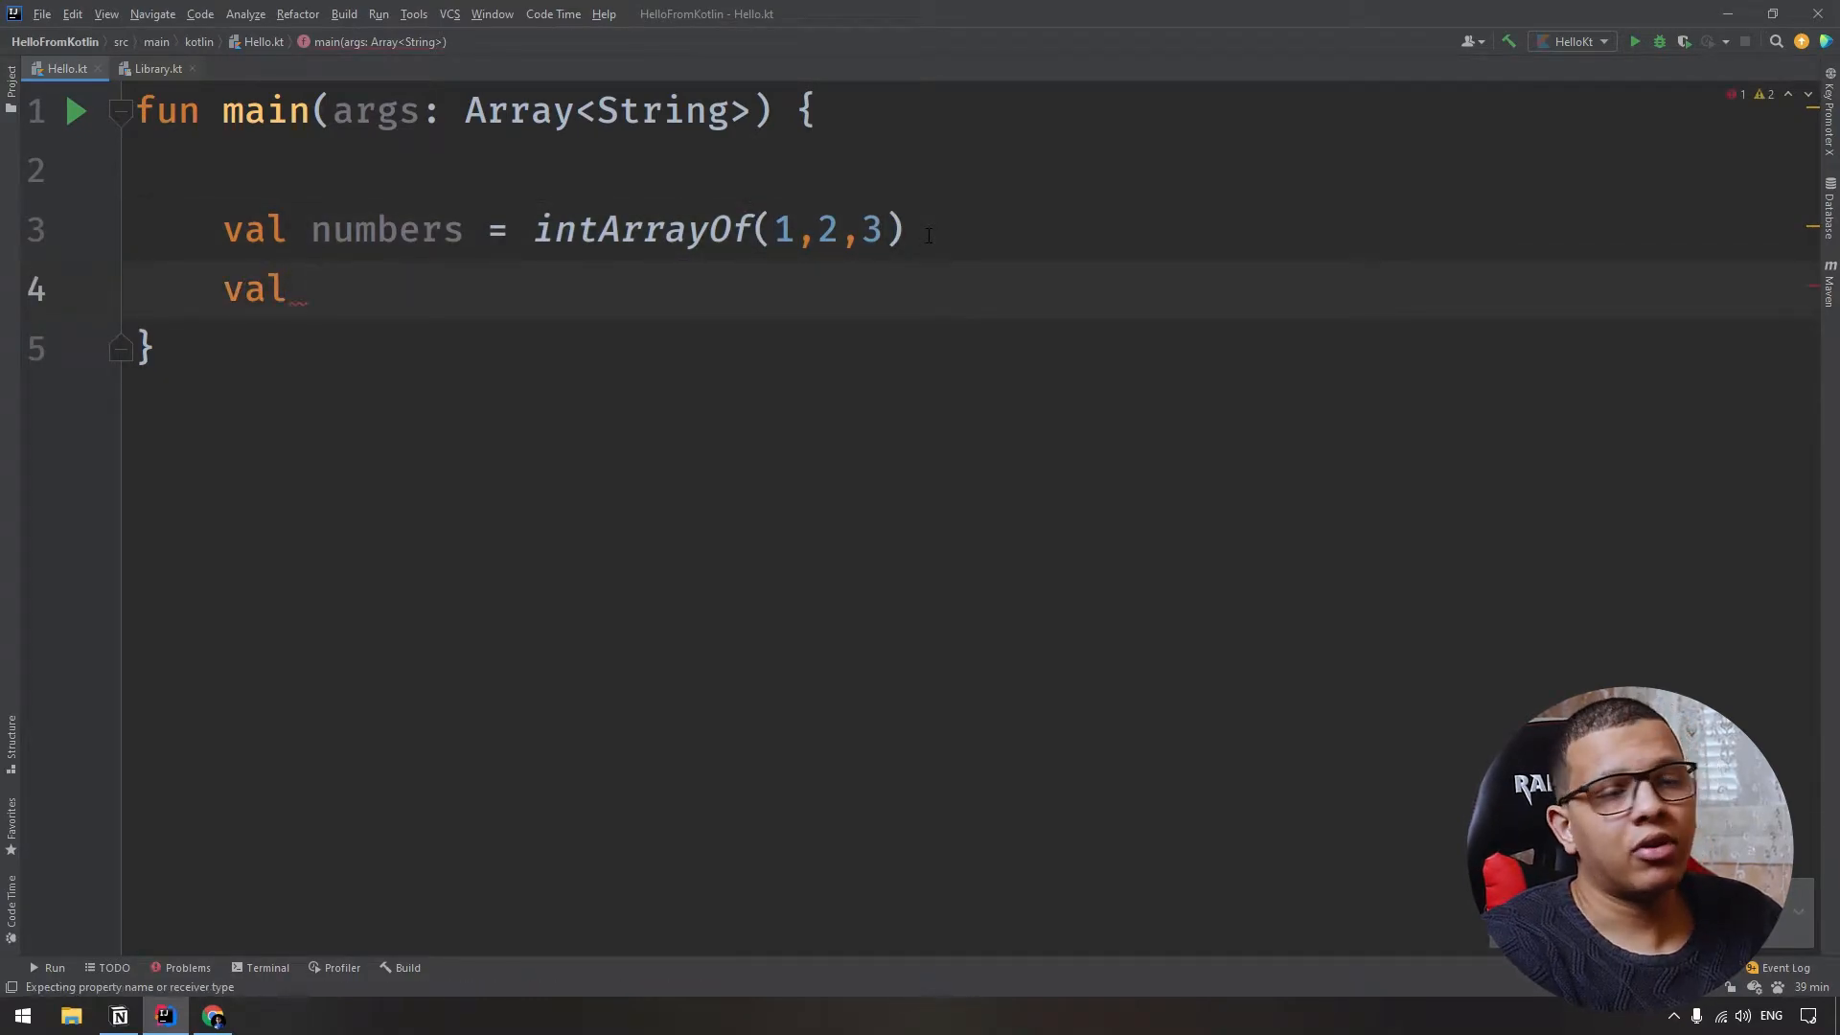
type("a")
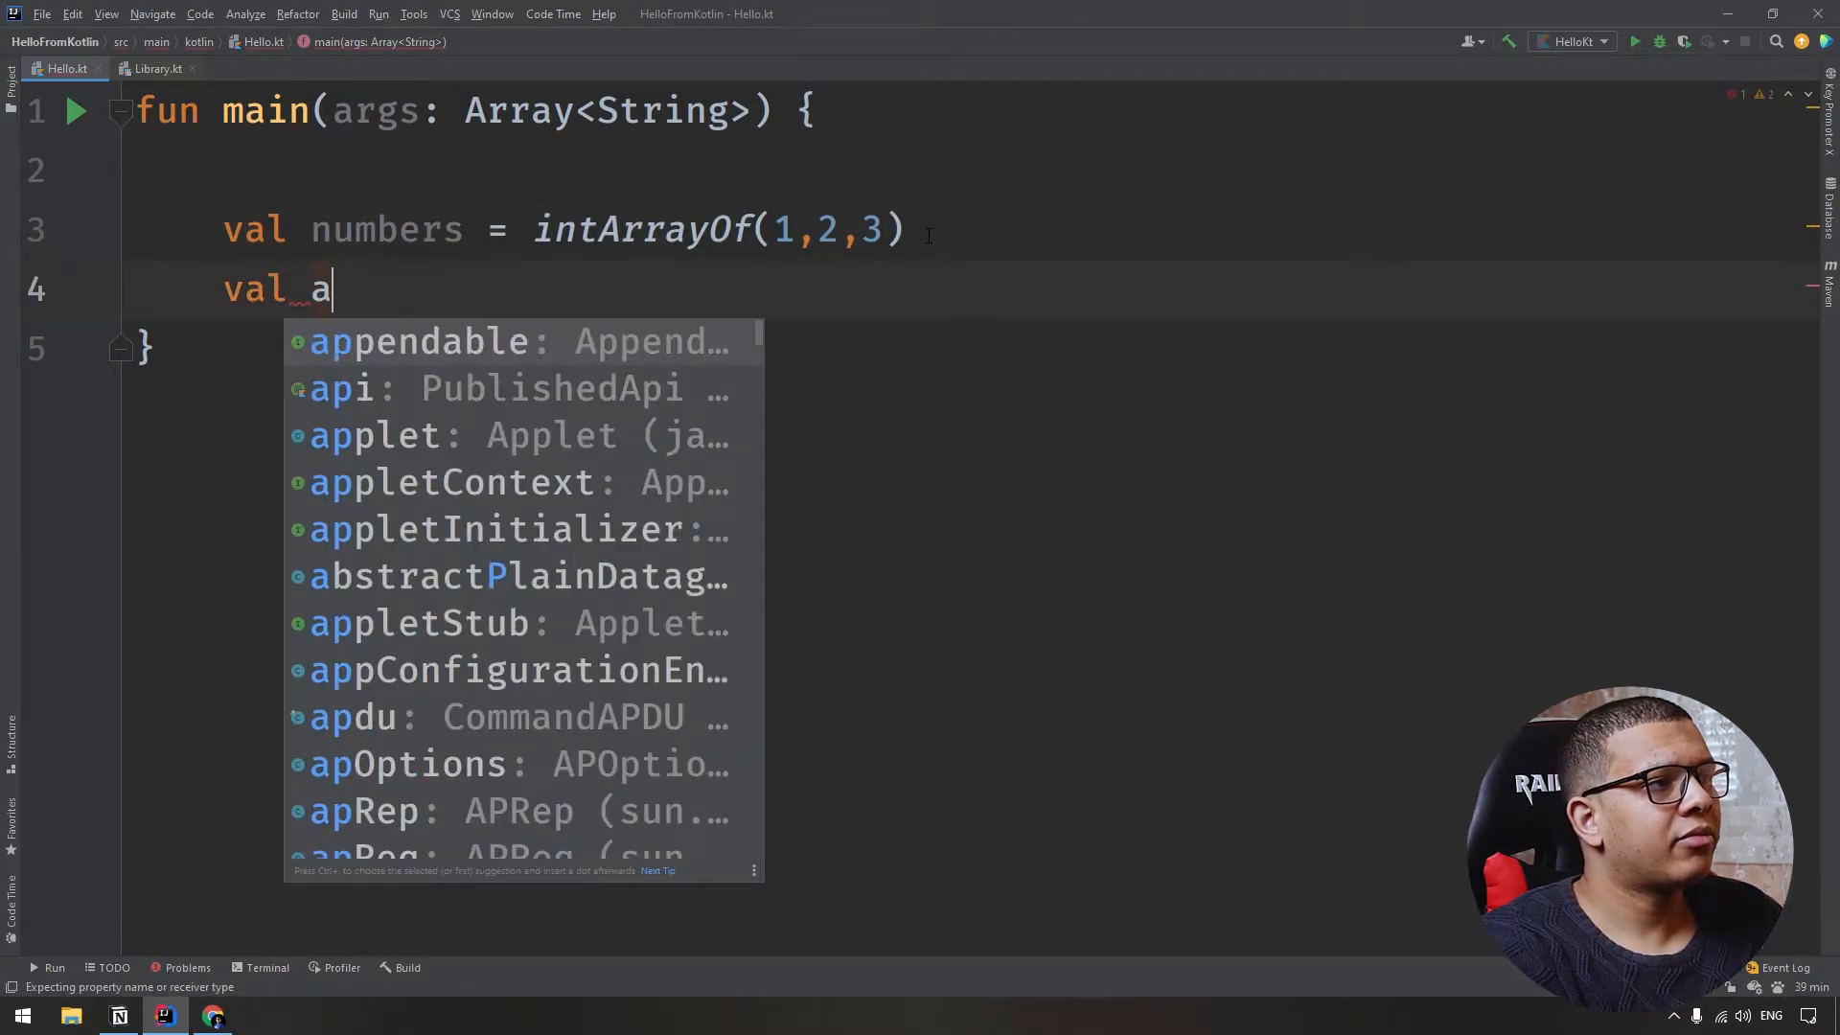
type("lphabets : Array<>")
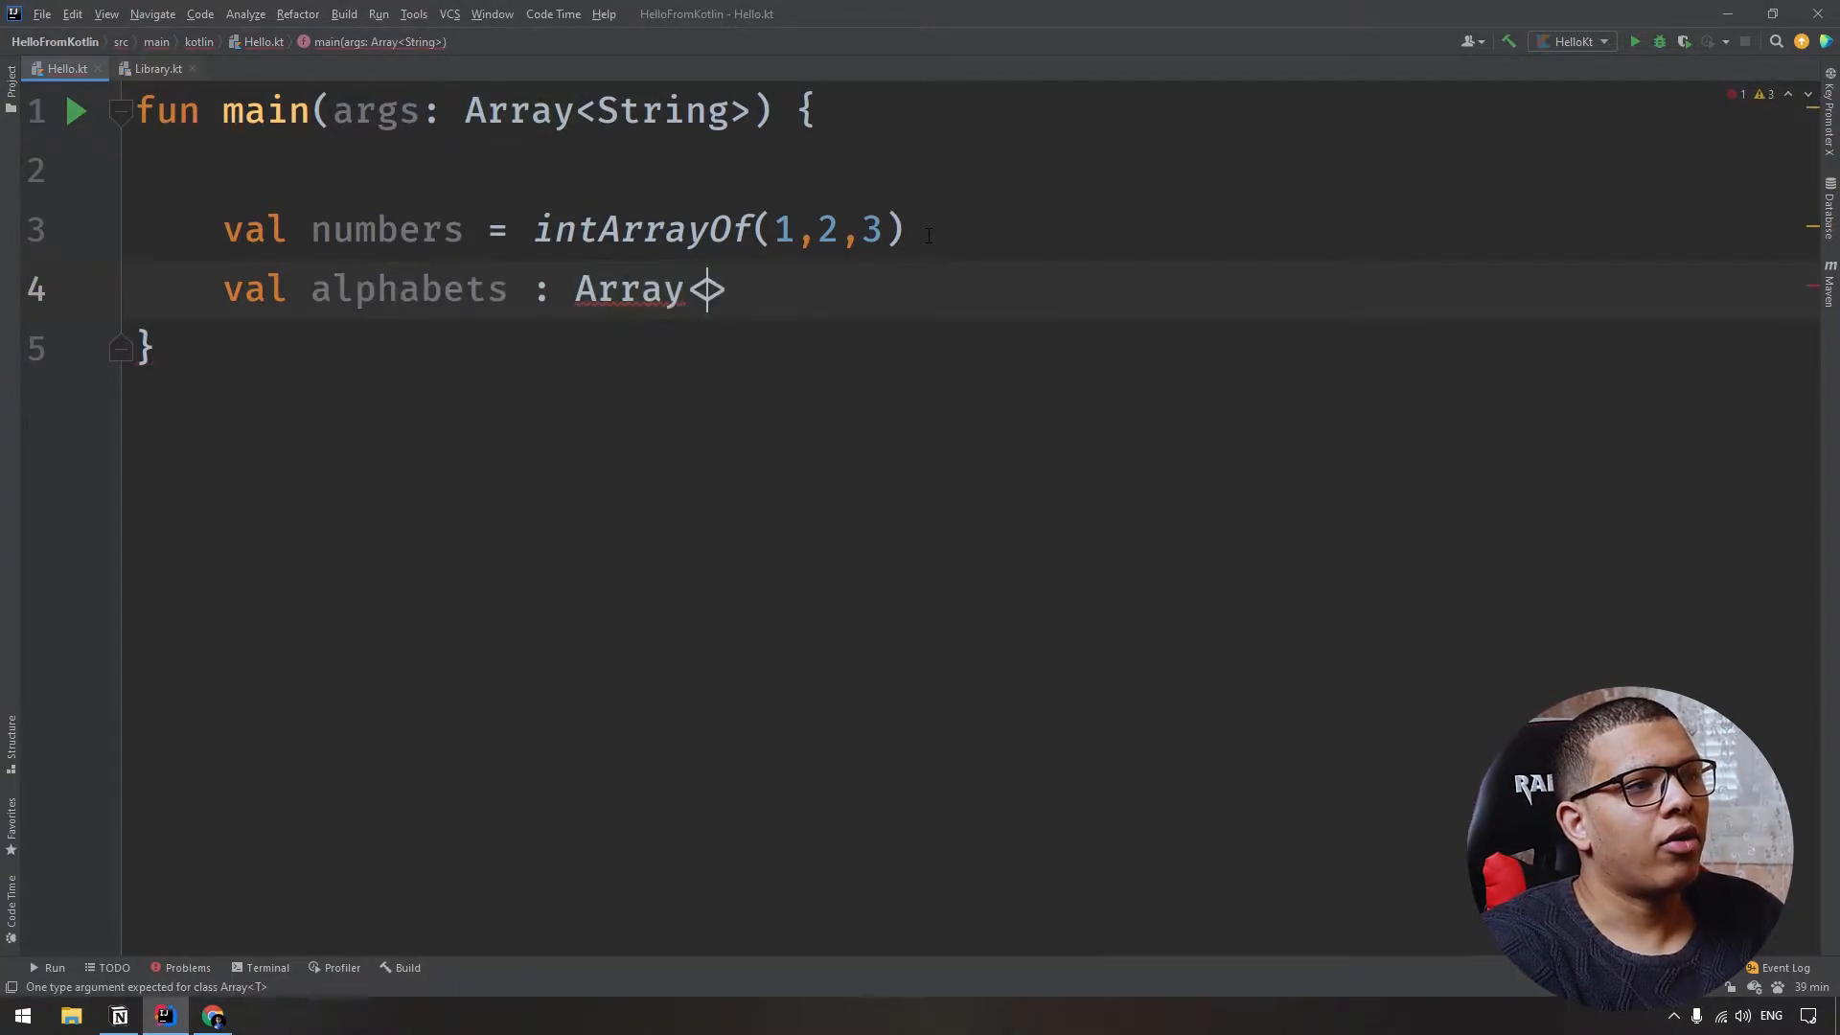
type("String")
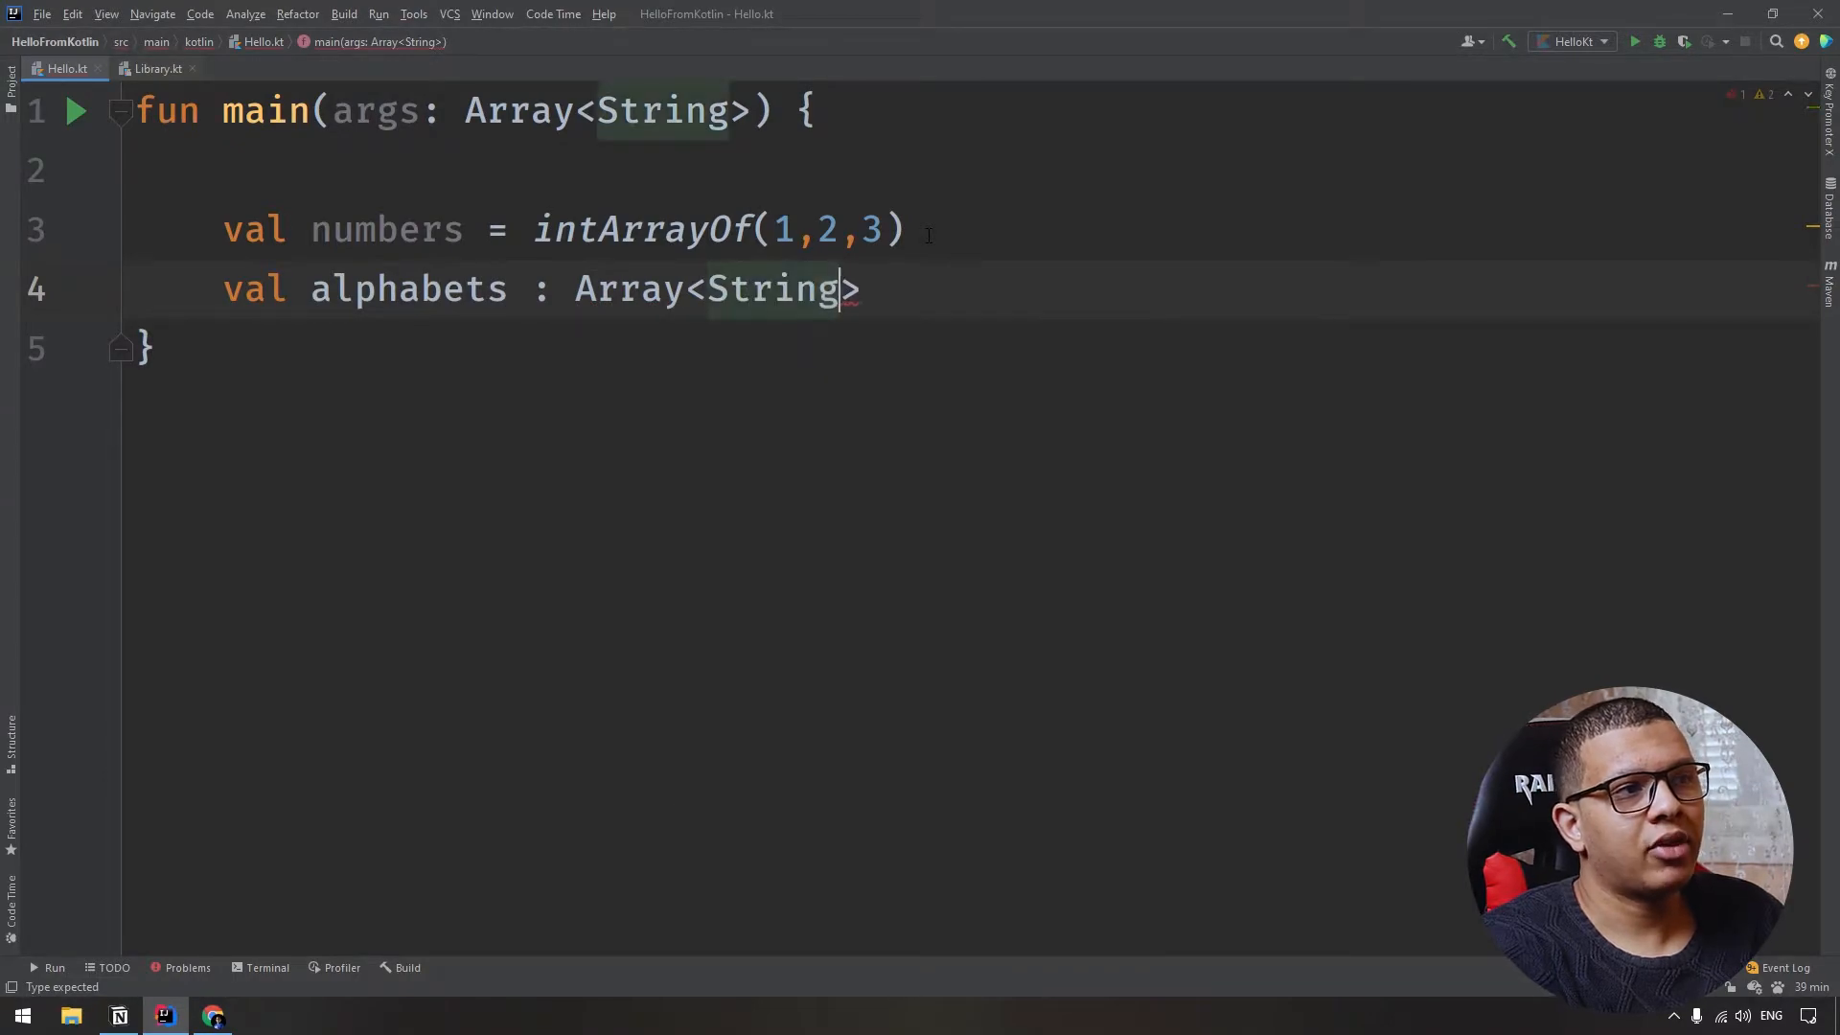
type("= arrayOf(")
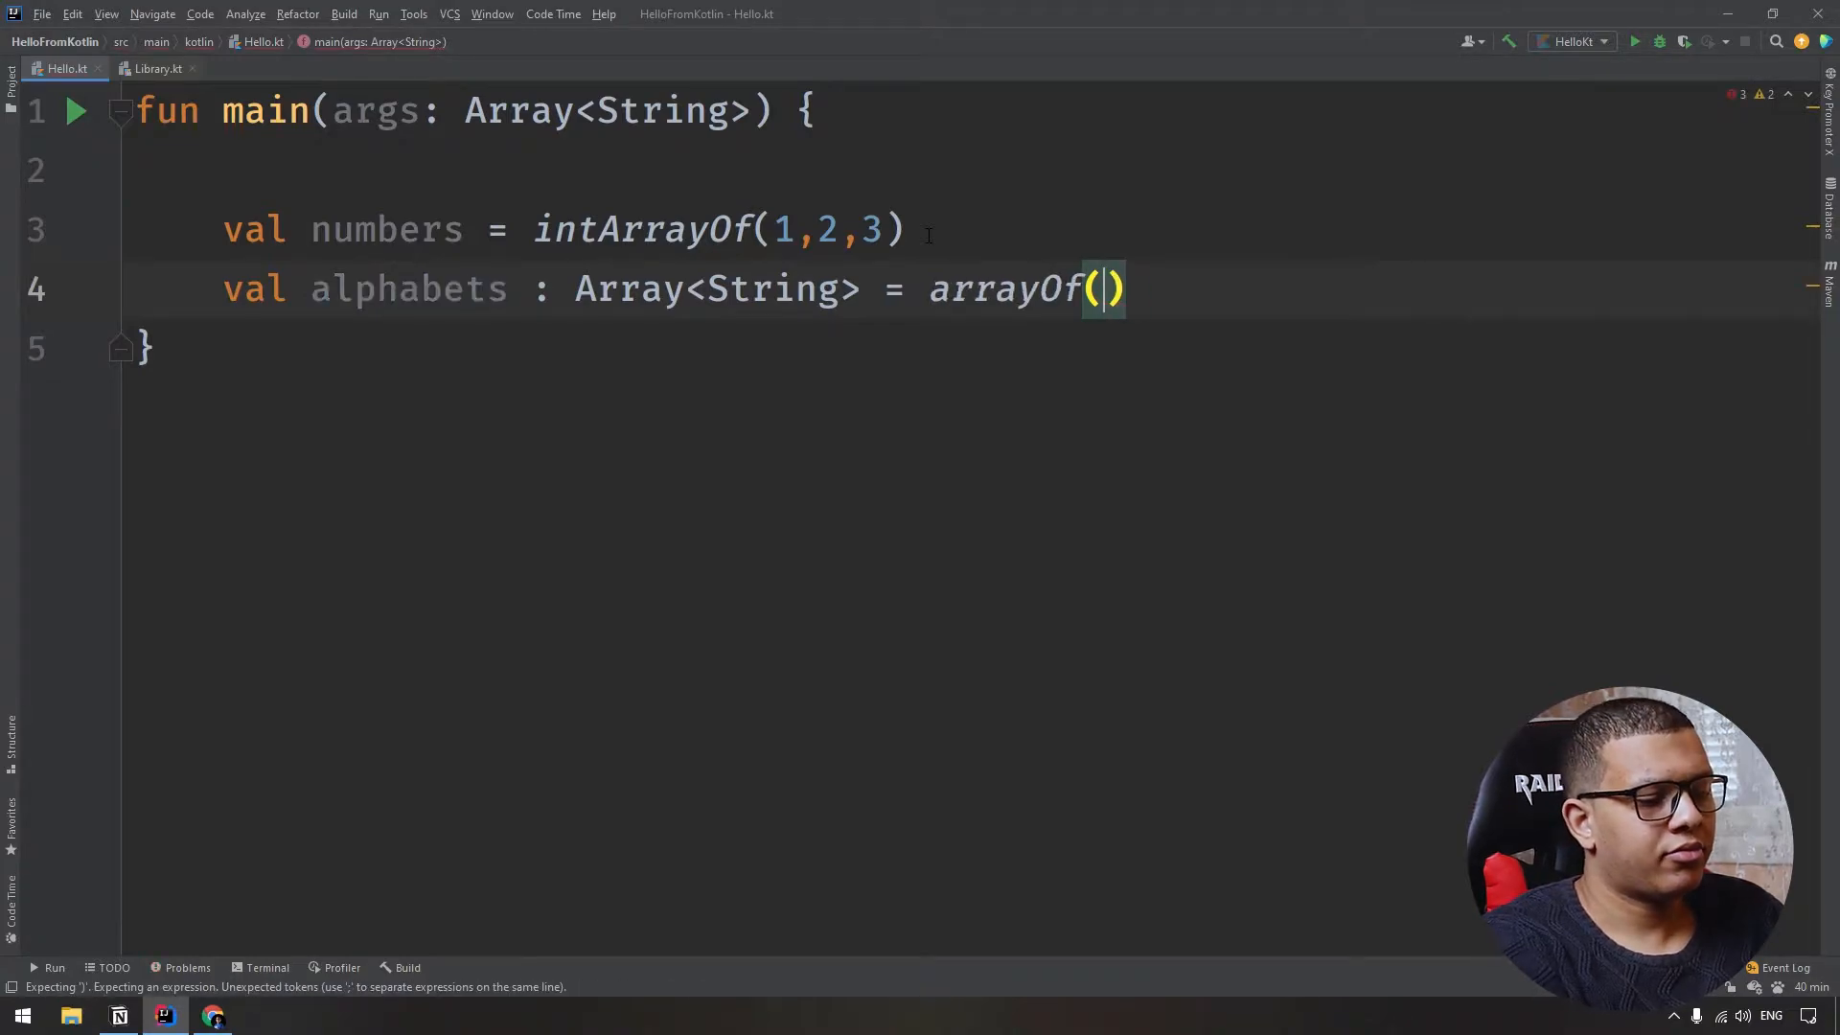
type("\"a\", \"")
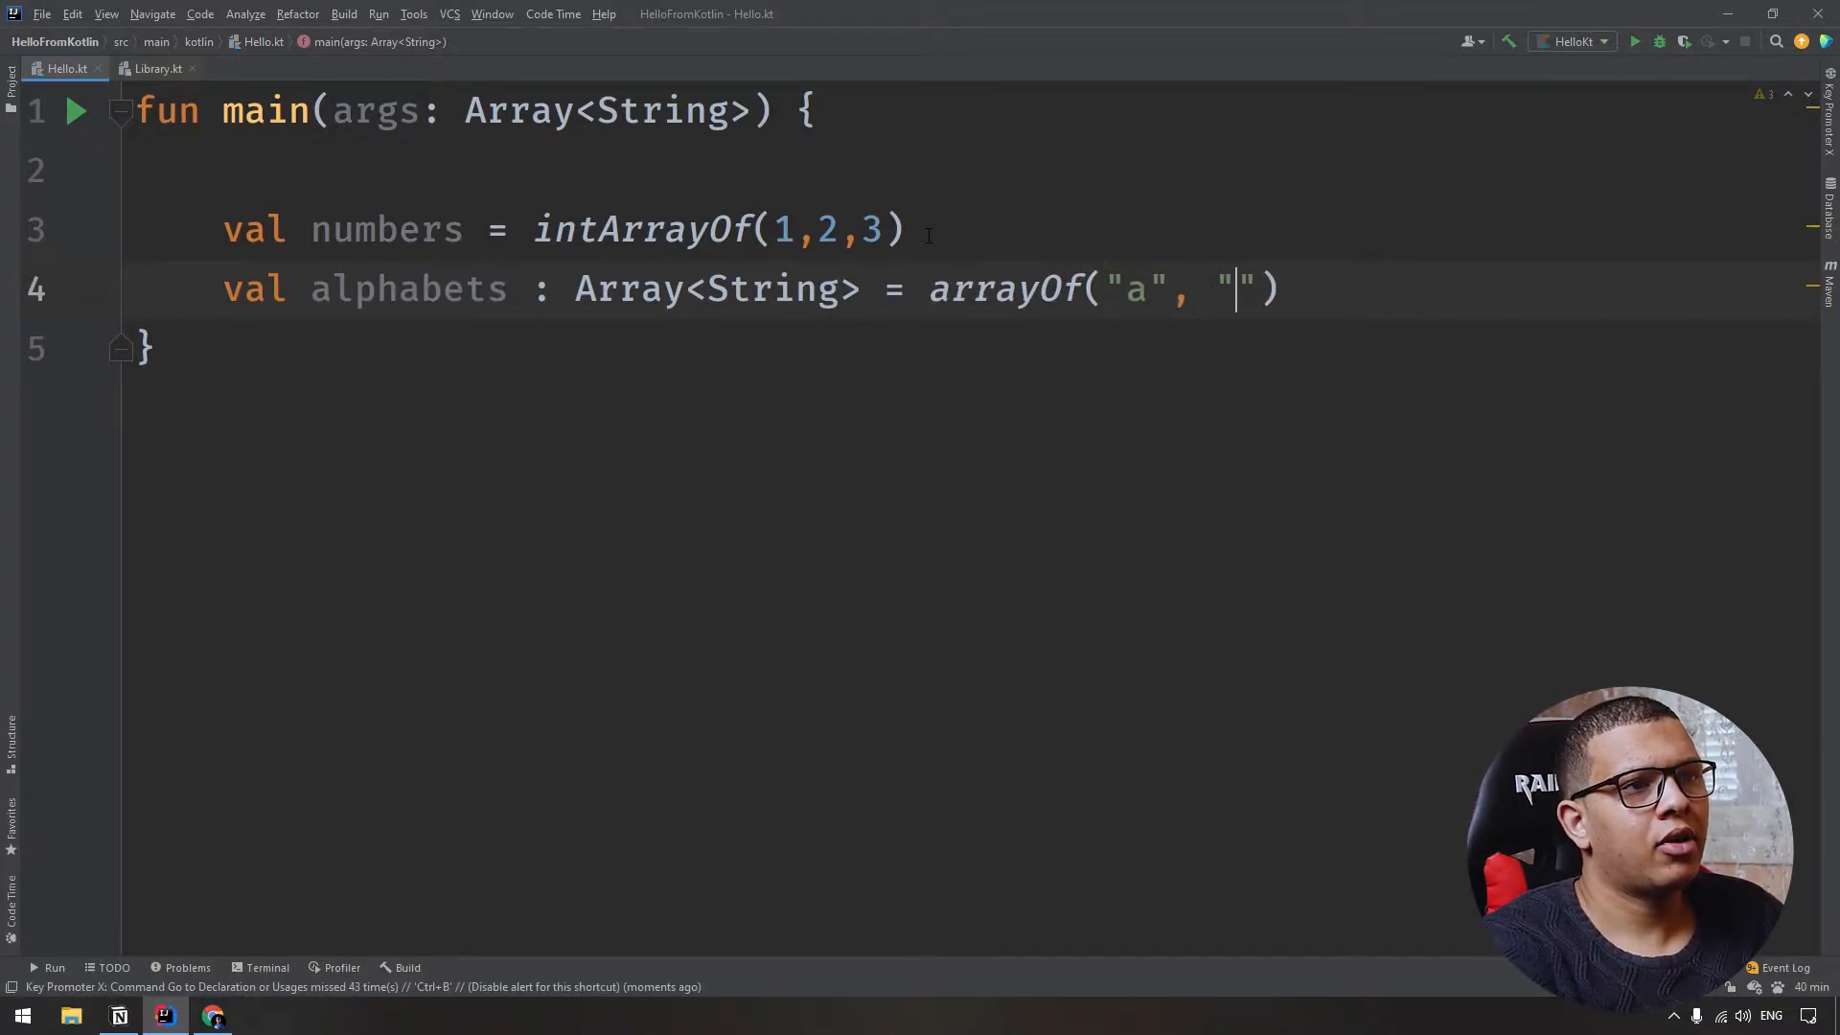
type("b")
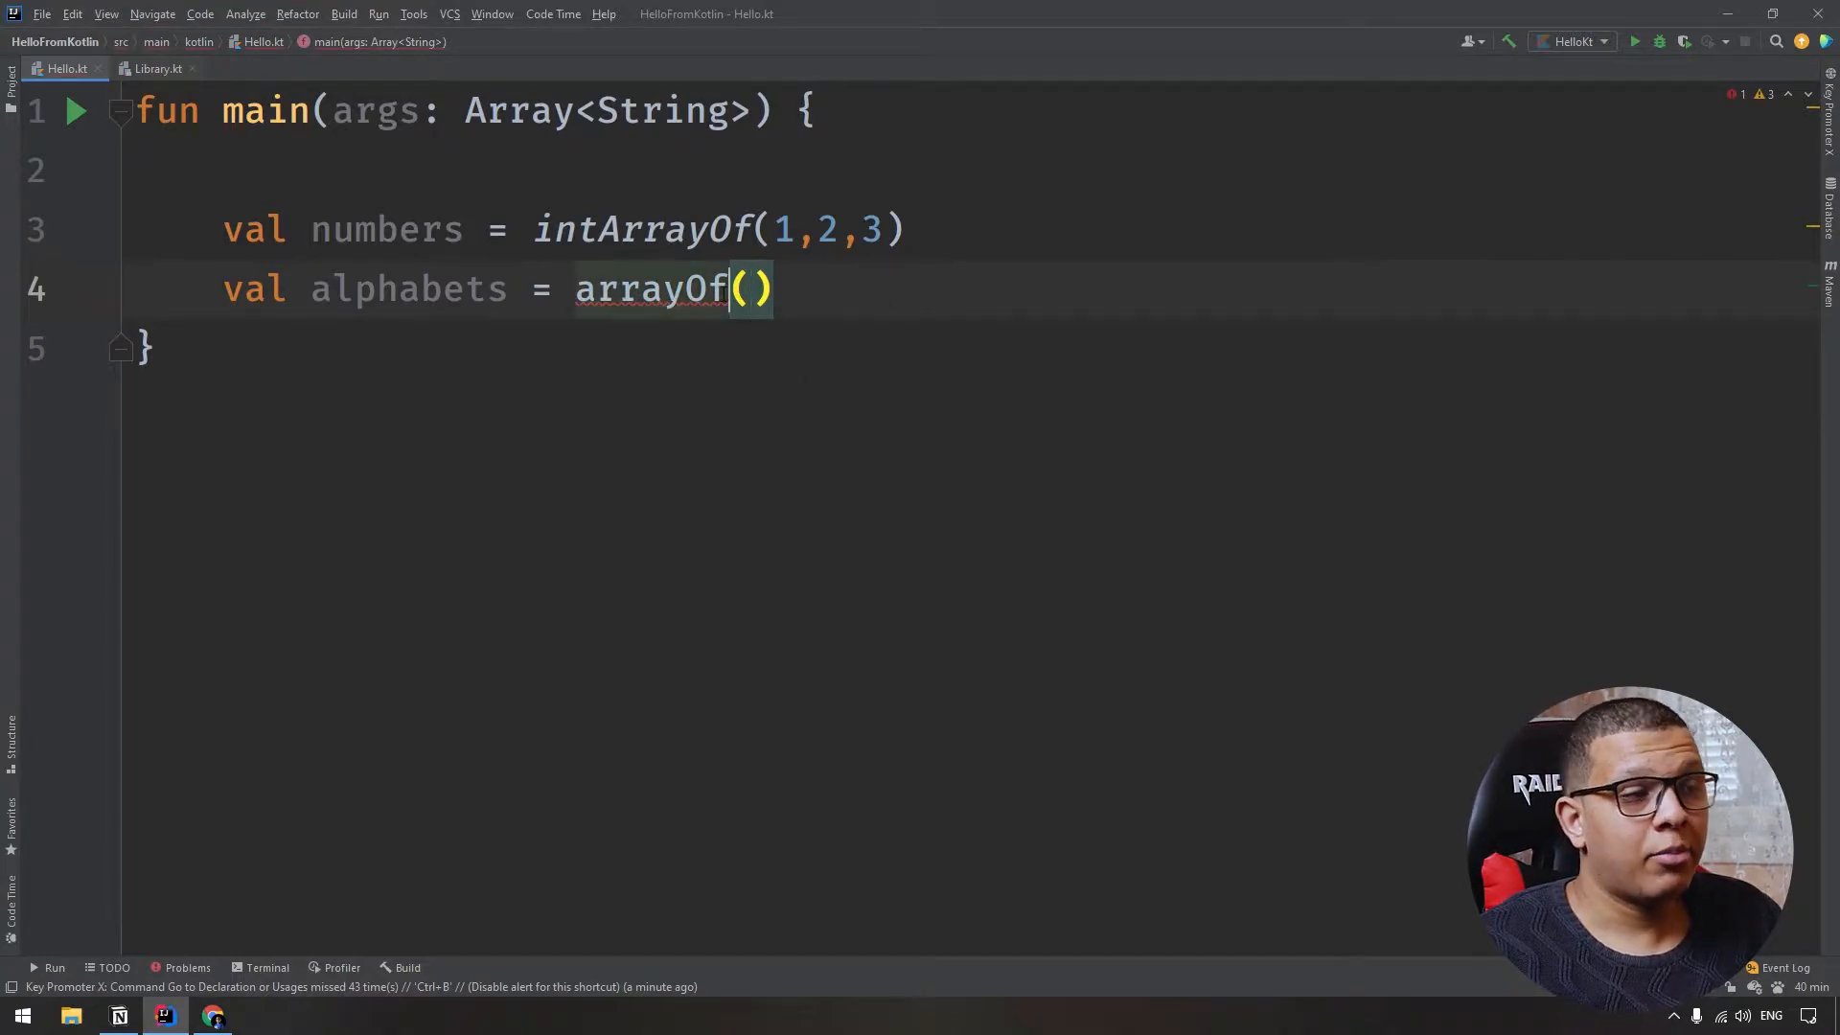
Finish alphabets as arrayOf<String>("a", "b", "") with an empty third string.
type("<String>")
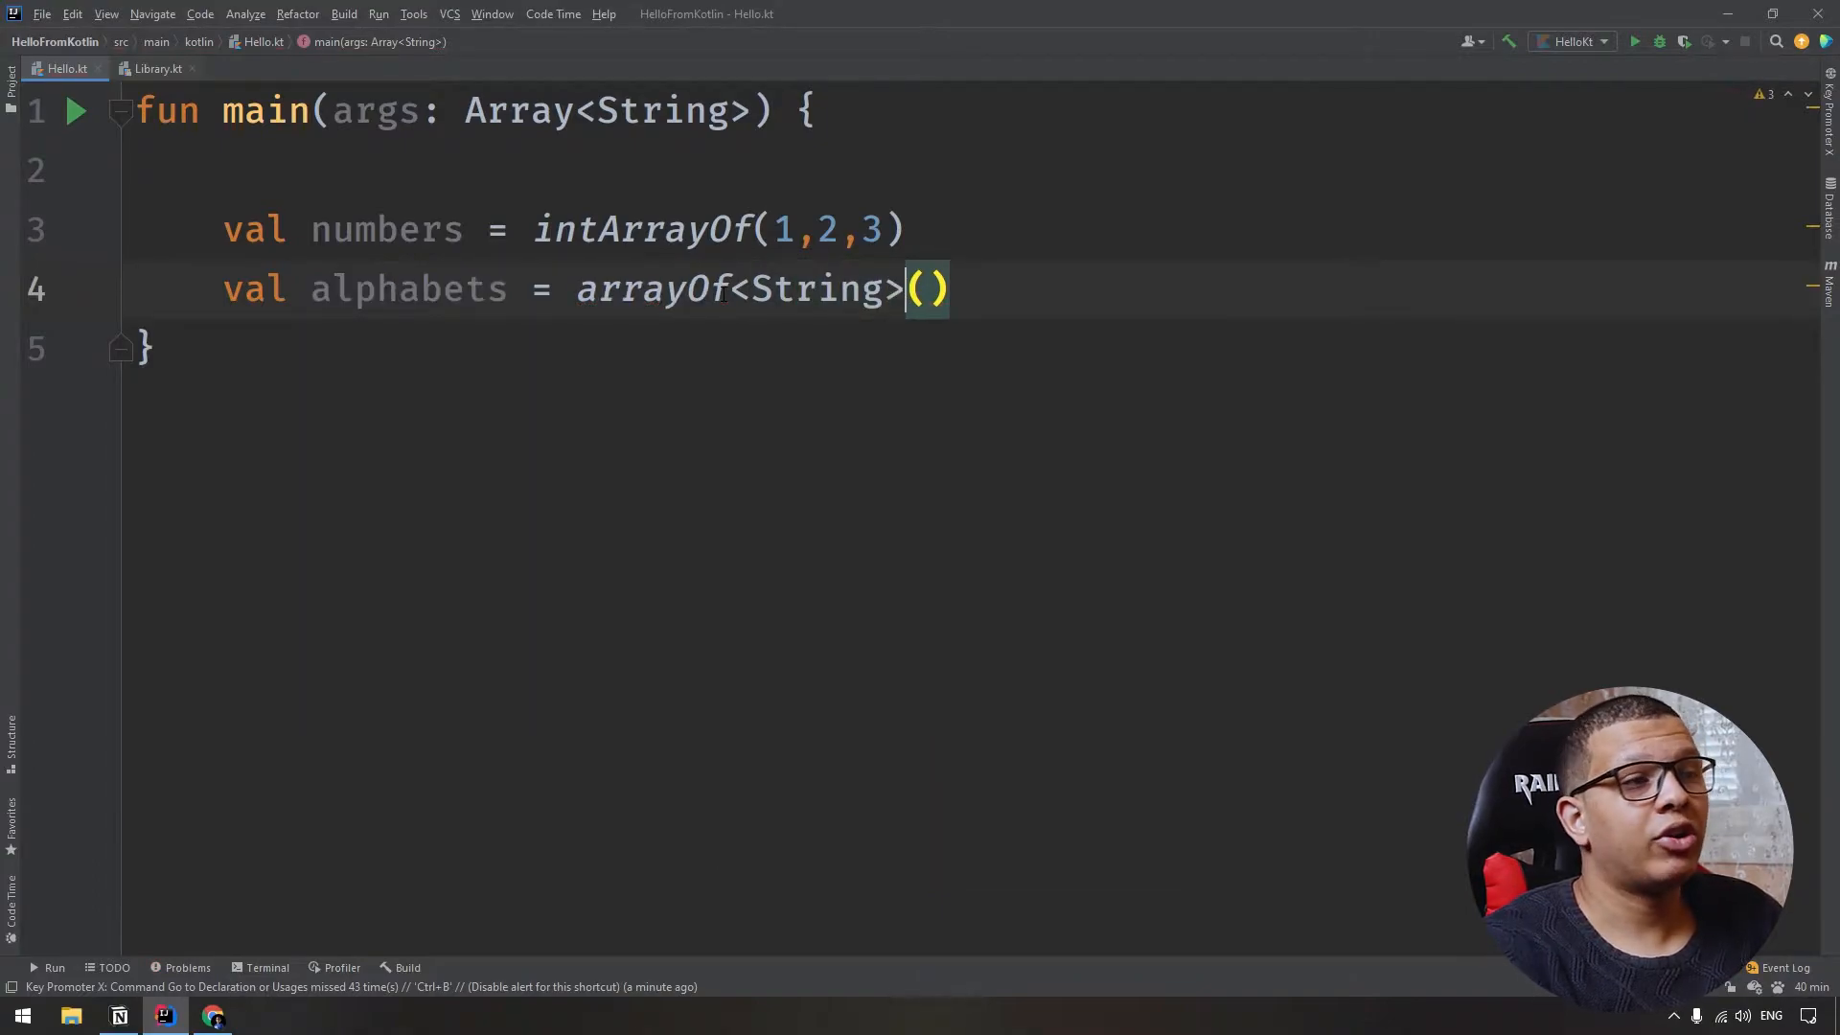
type("\"a\", \"b\"")
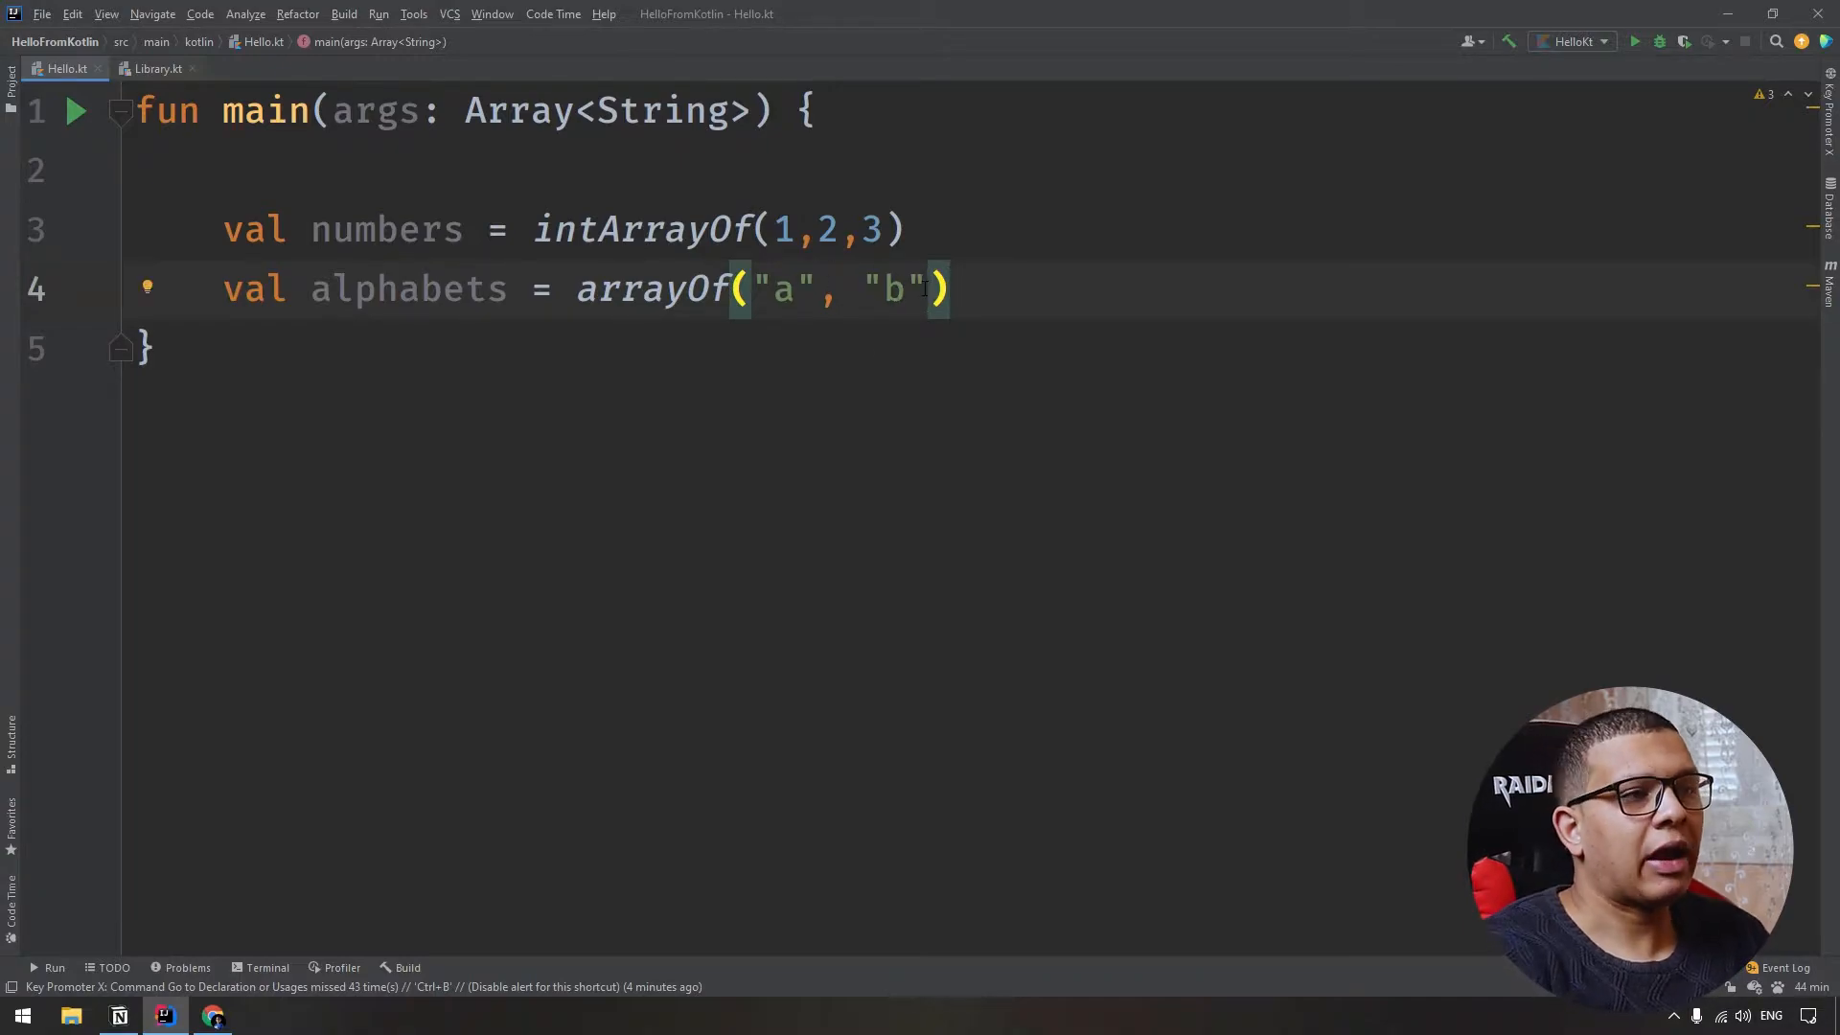
type(", \"\"")
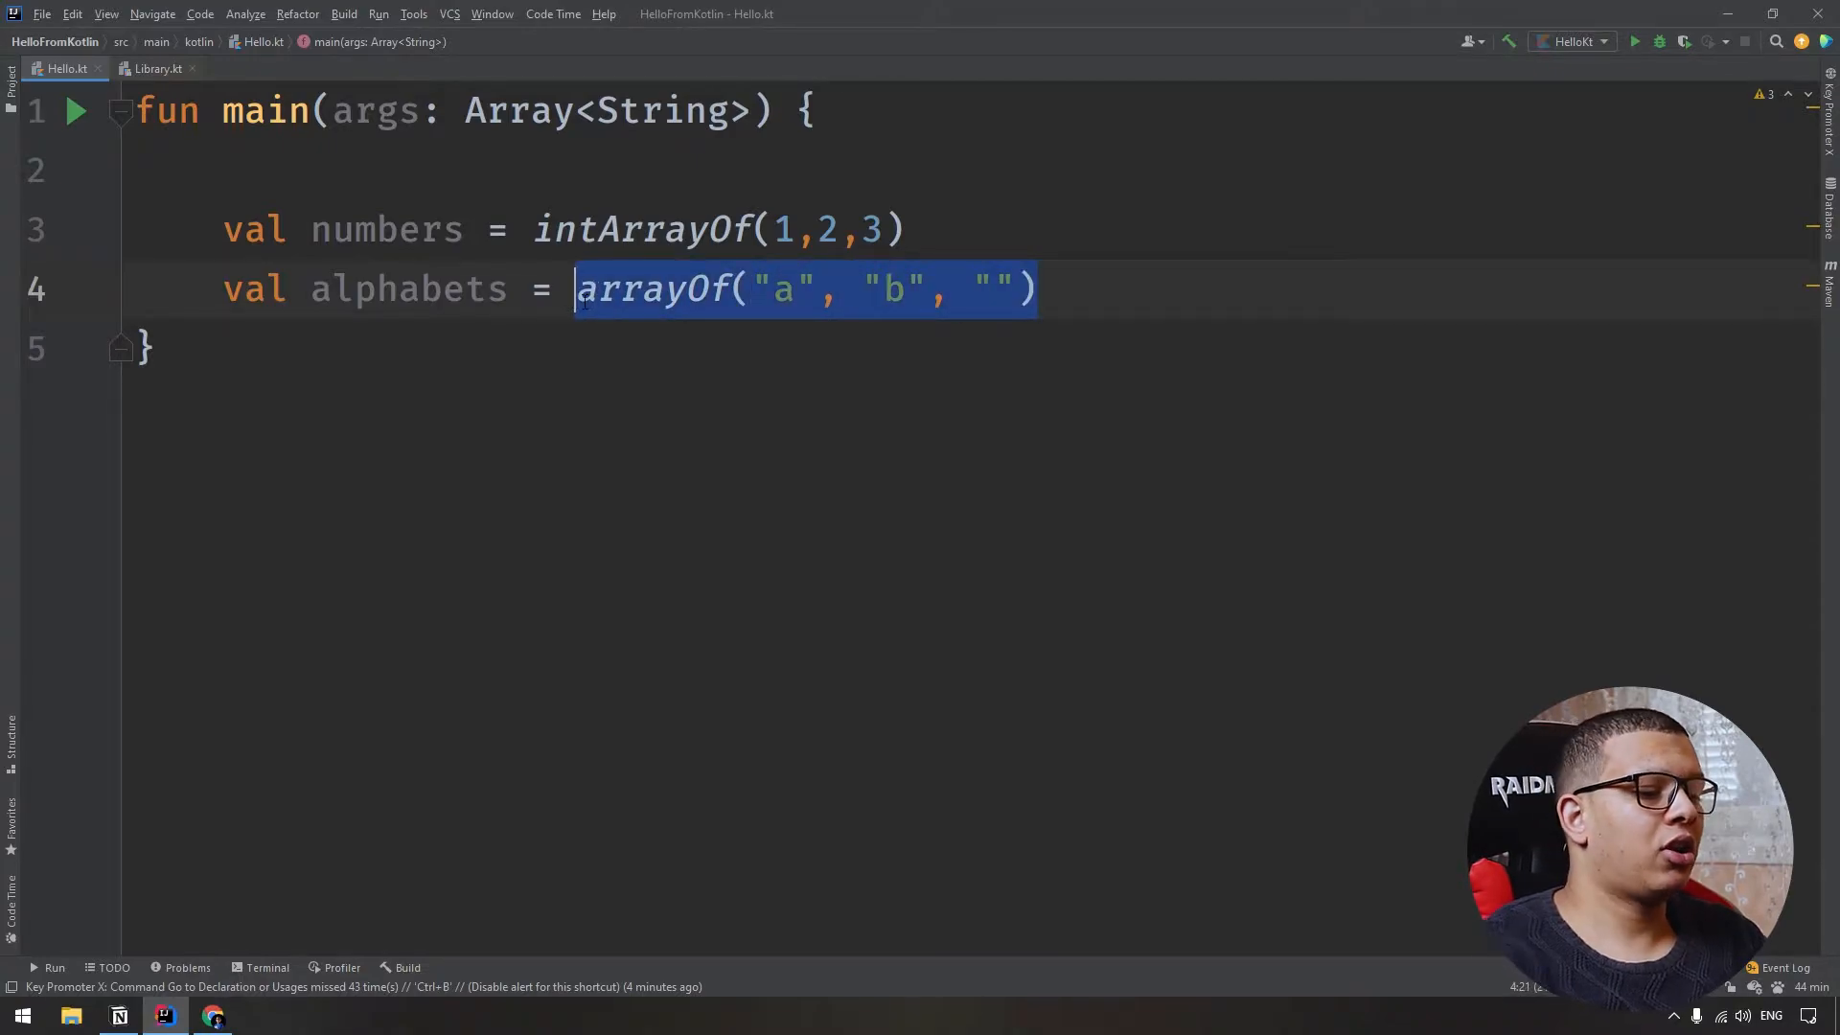
Rewrite alphabets as Array<String>(100, { i -> }) and begin a print call below it.
type("Array")
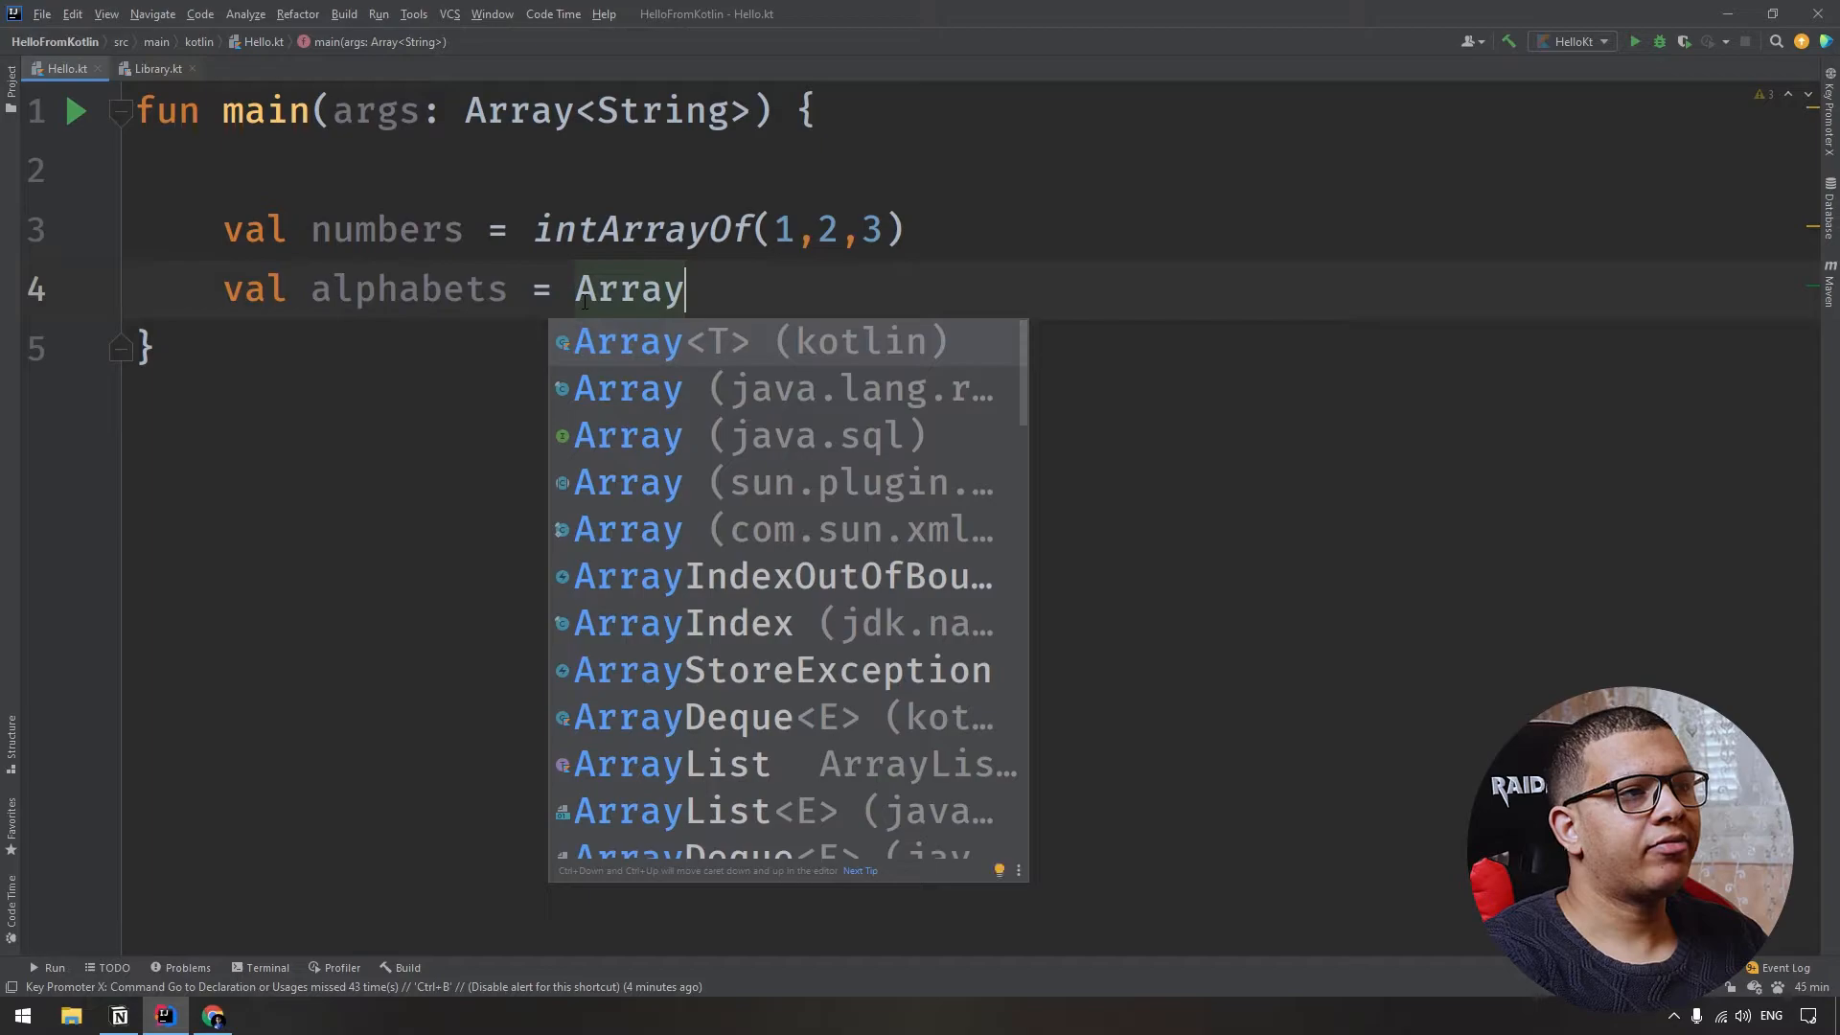
left_click(627, 341)
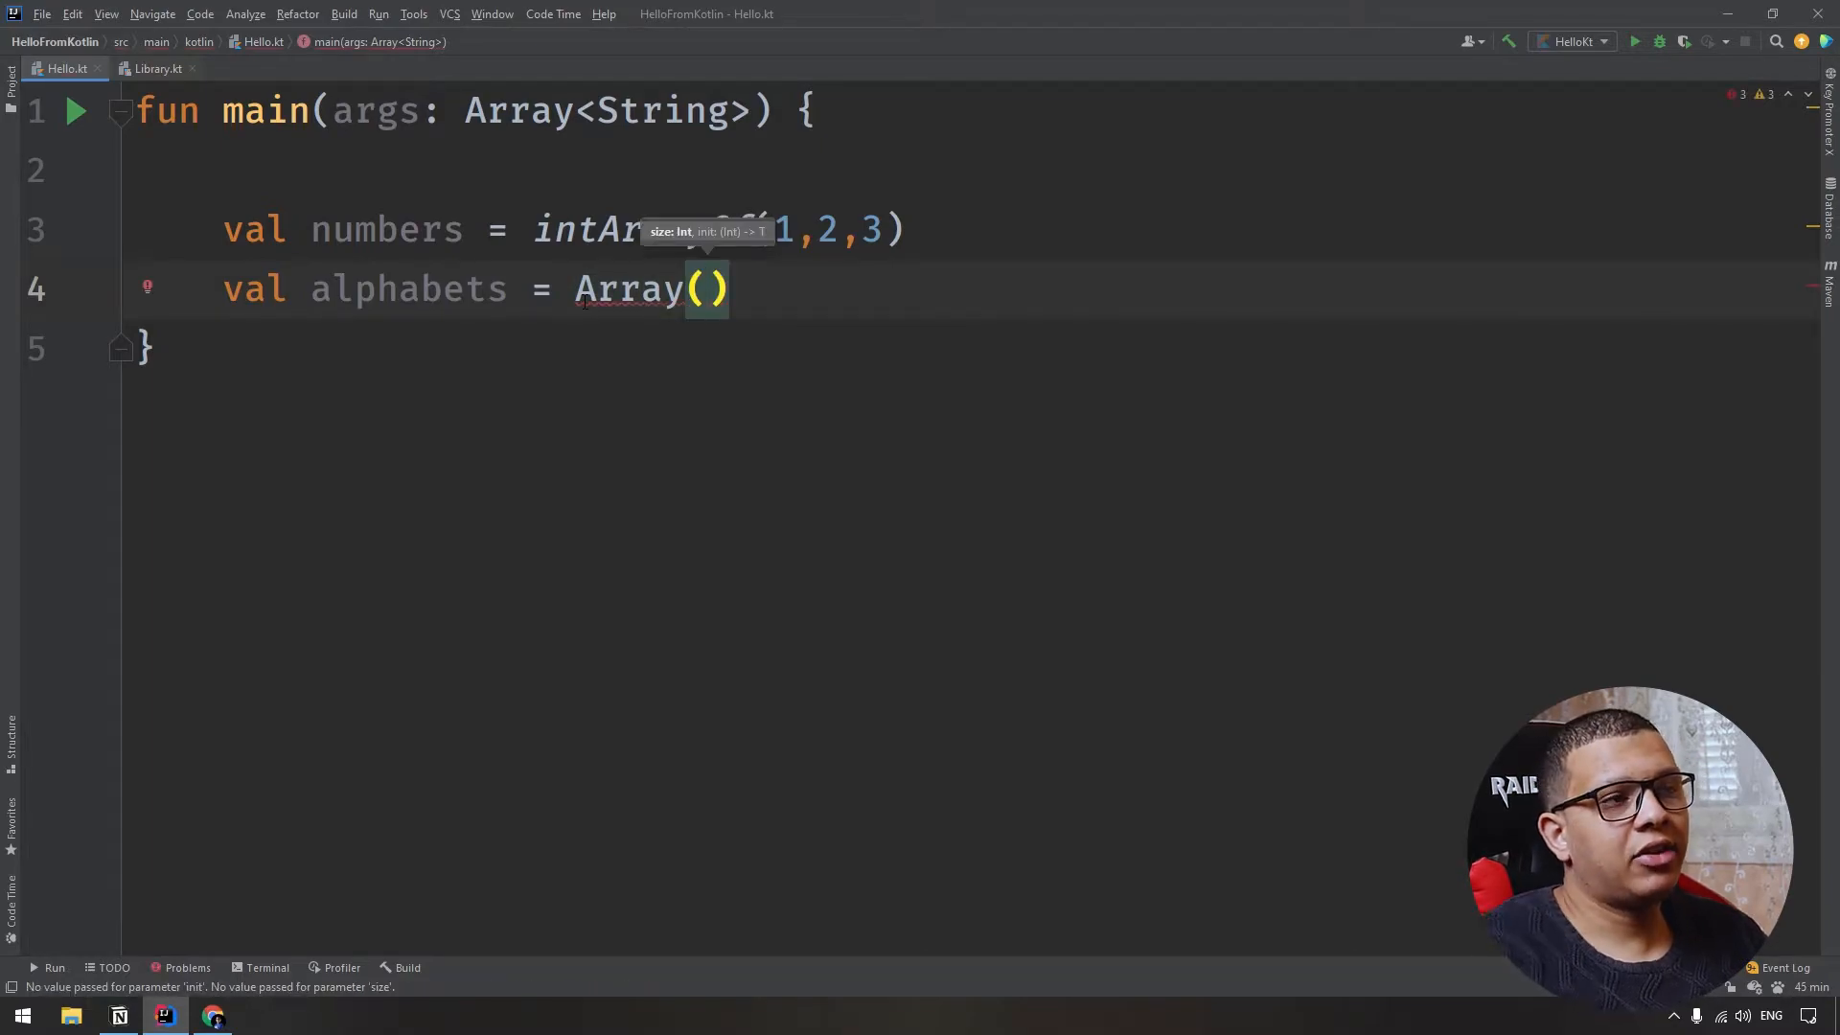
type("100")
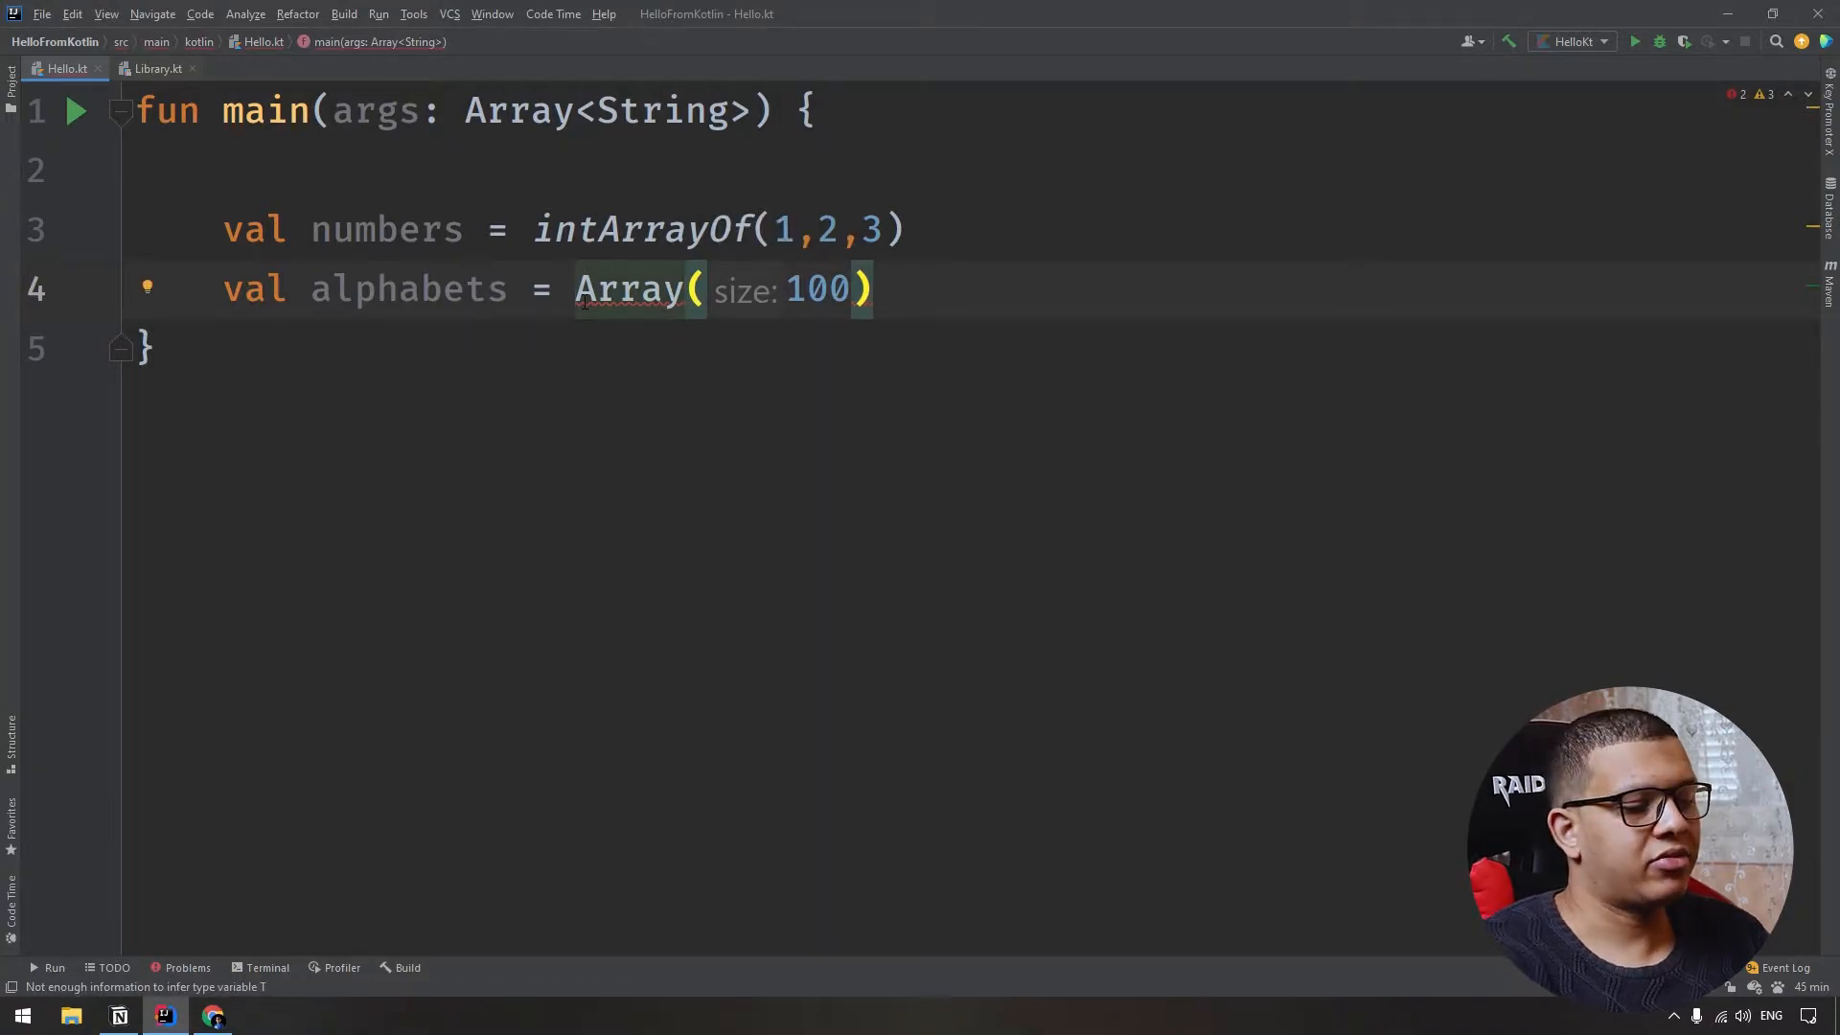
type("<String>")
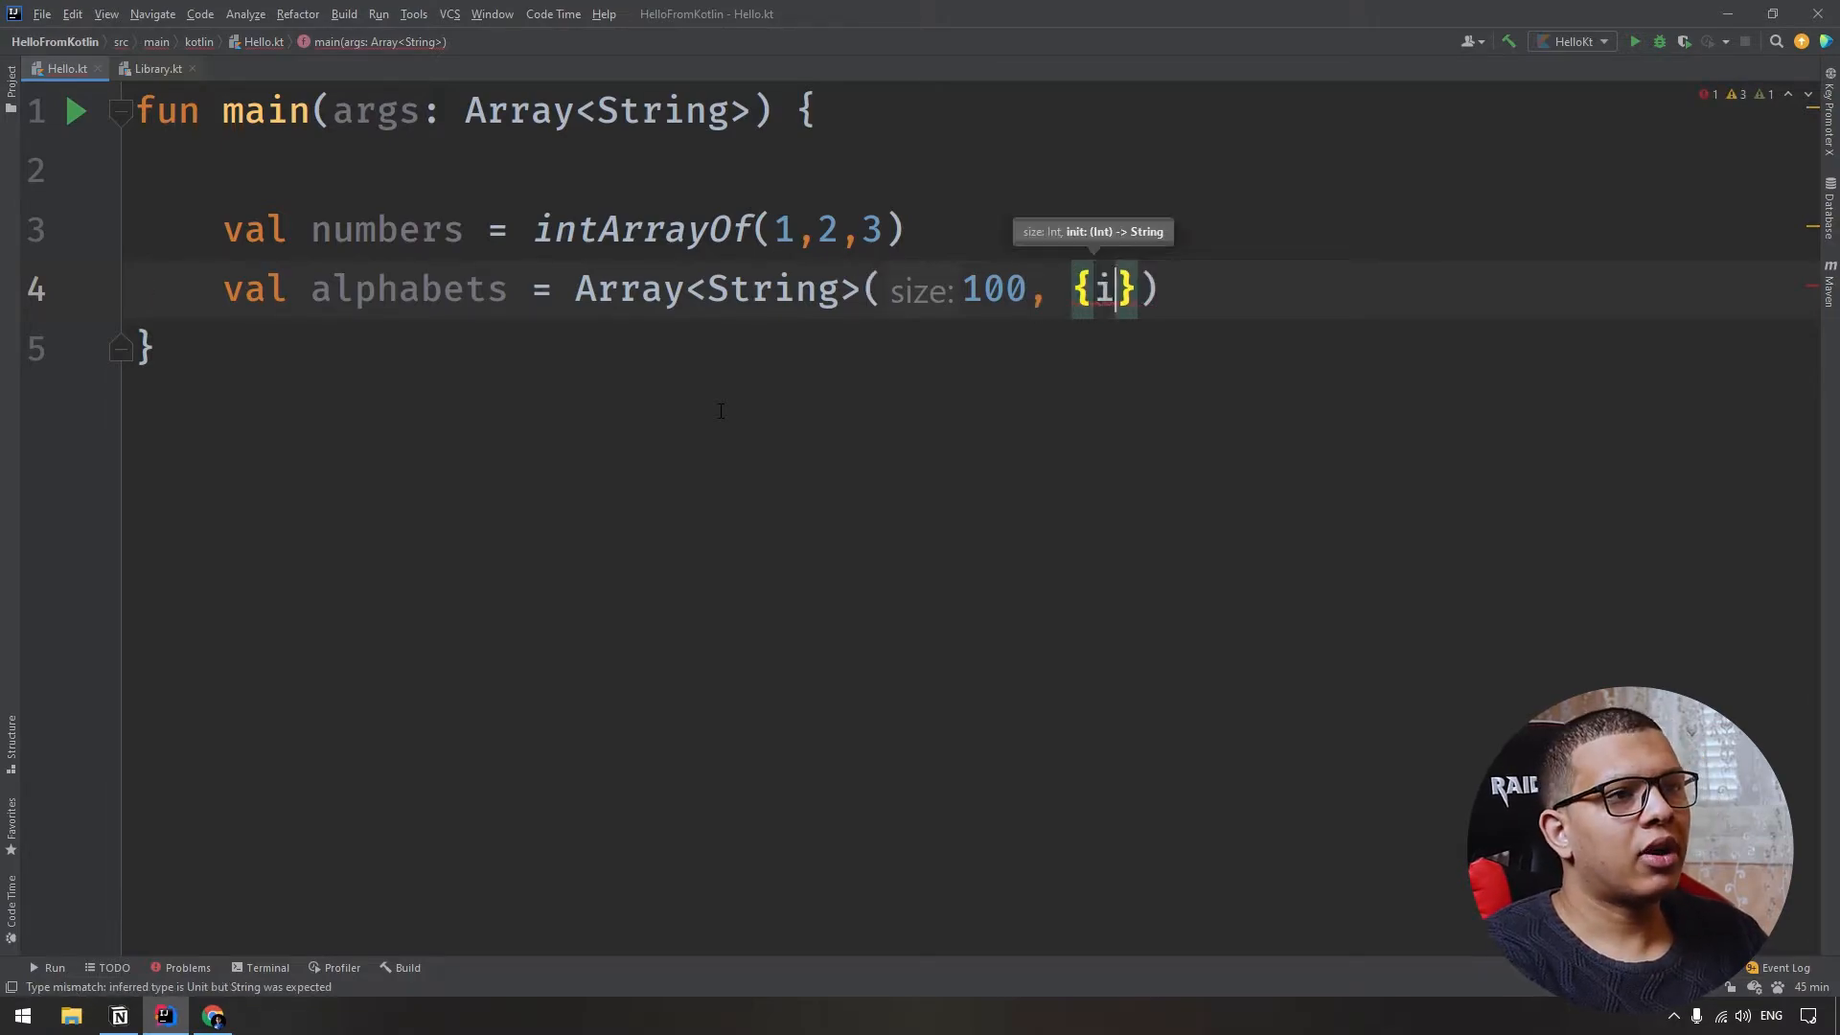
type("->")
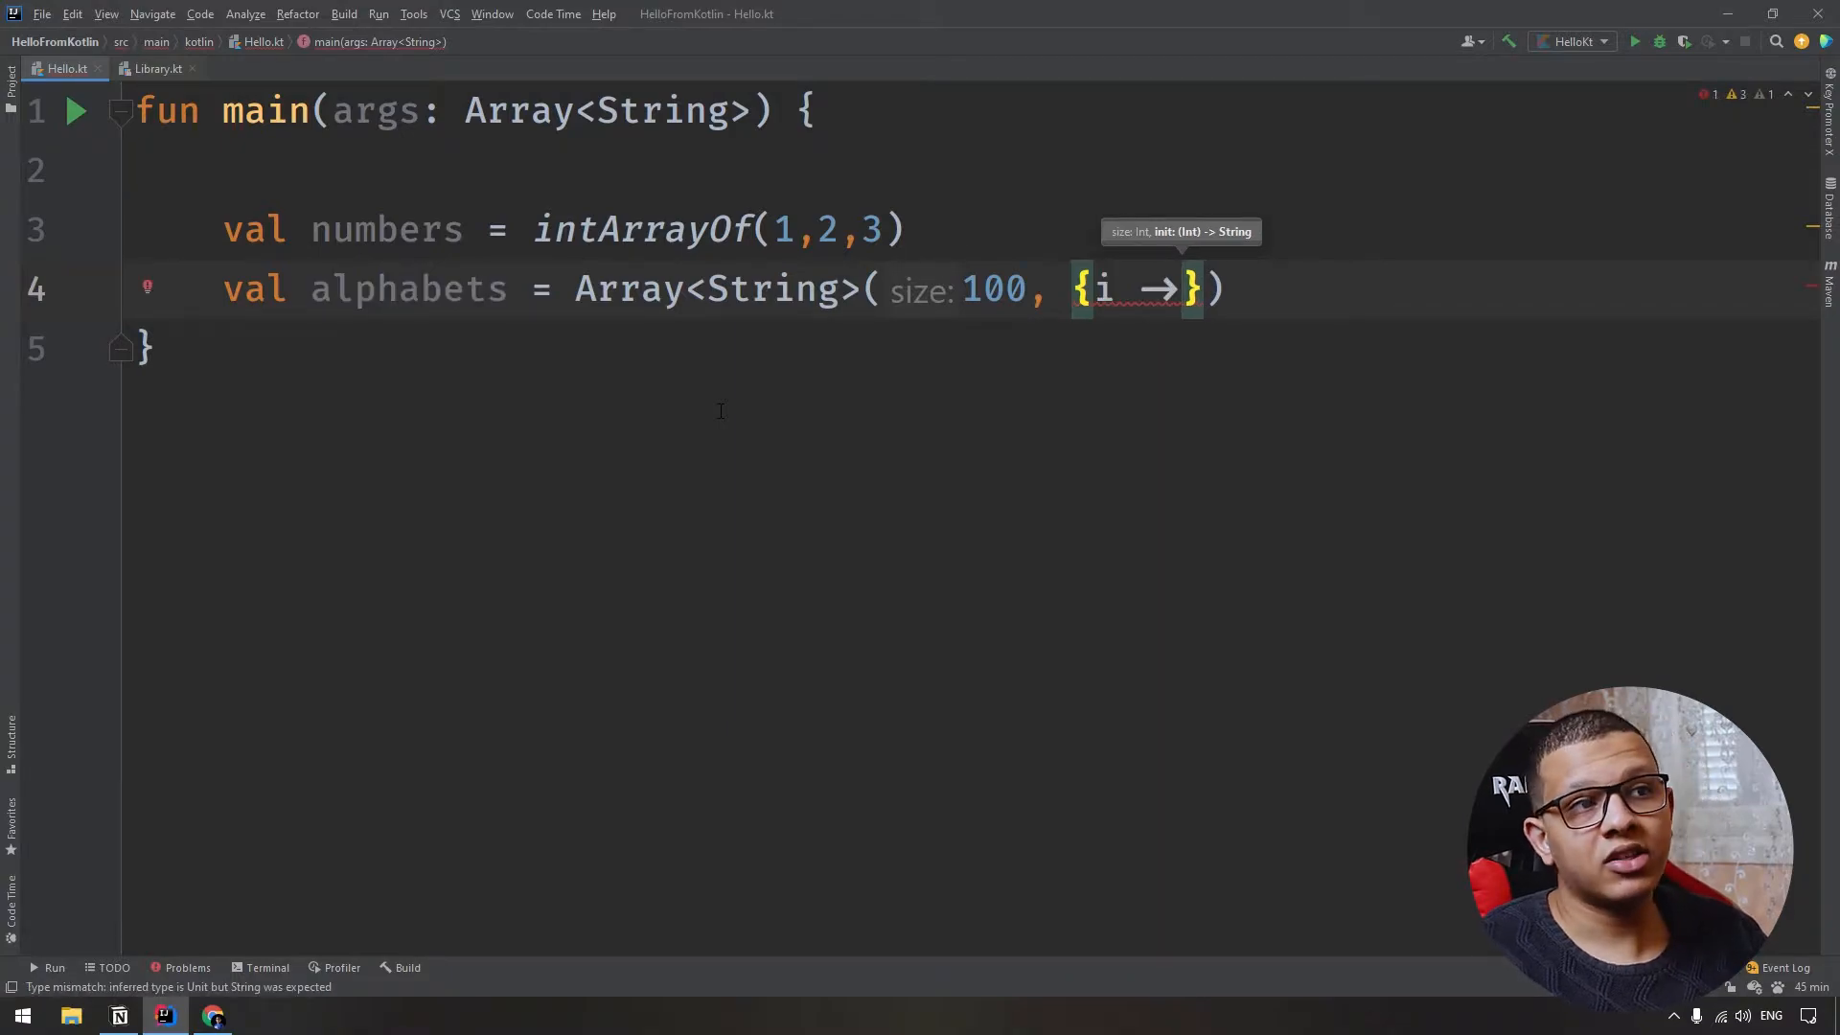
type("print(alphabets")
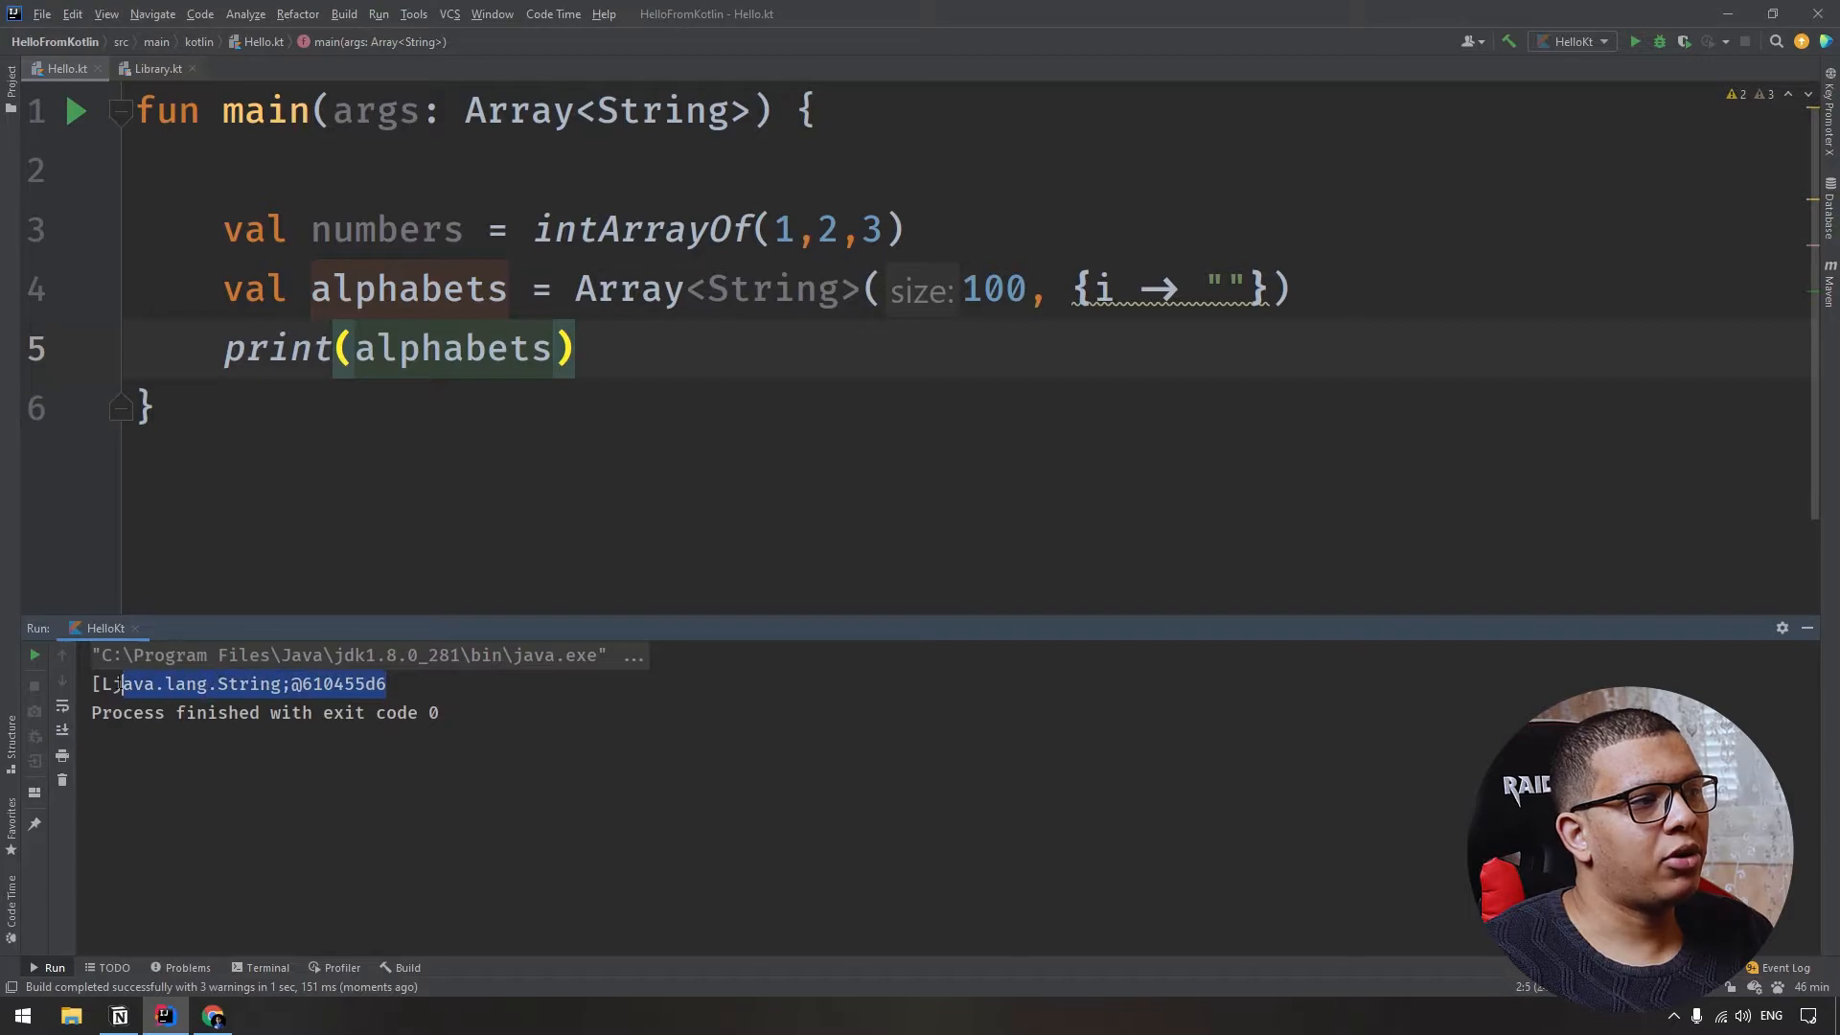
Replace the print argument alphabets with Arrays.toString( via completion.
double_click(448, 347)
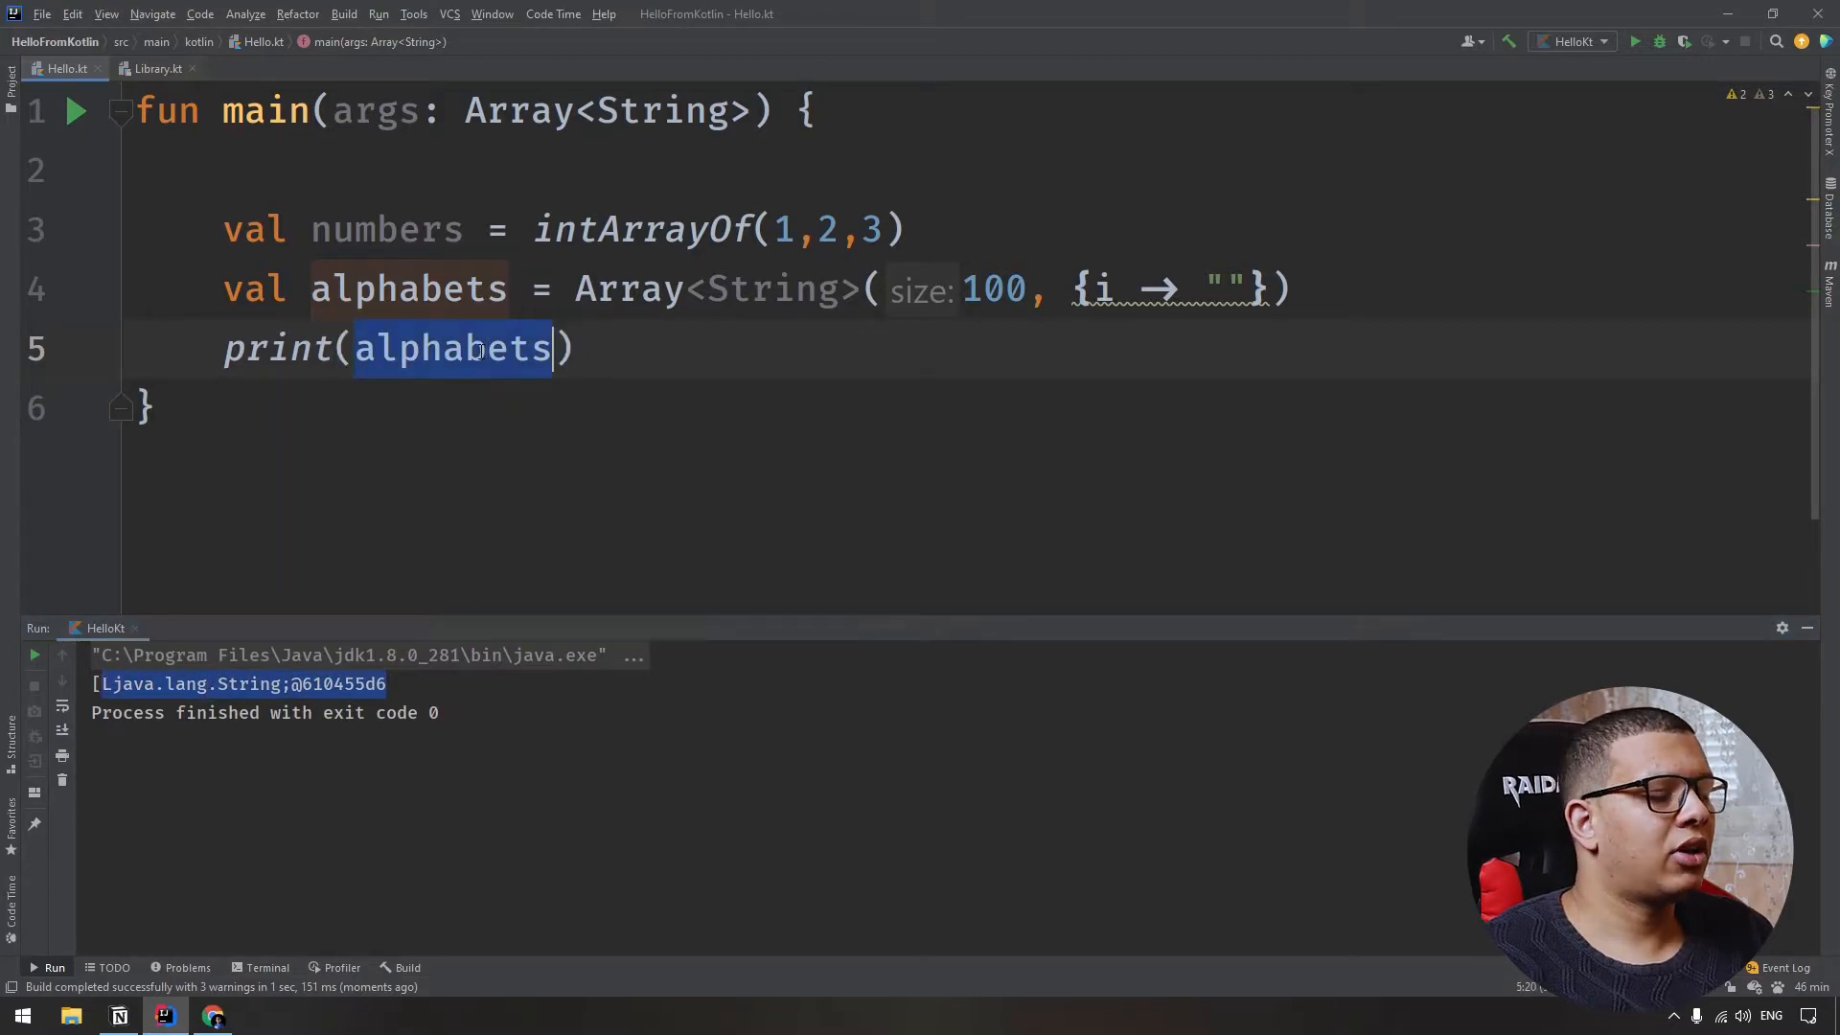
type("Arrays")
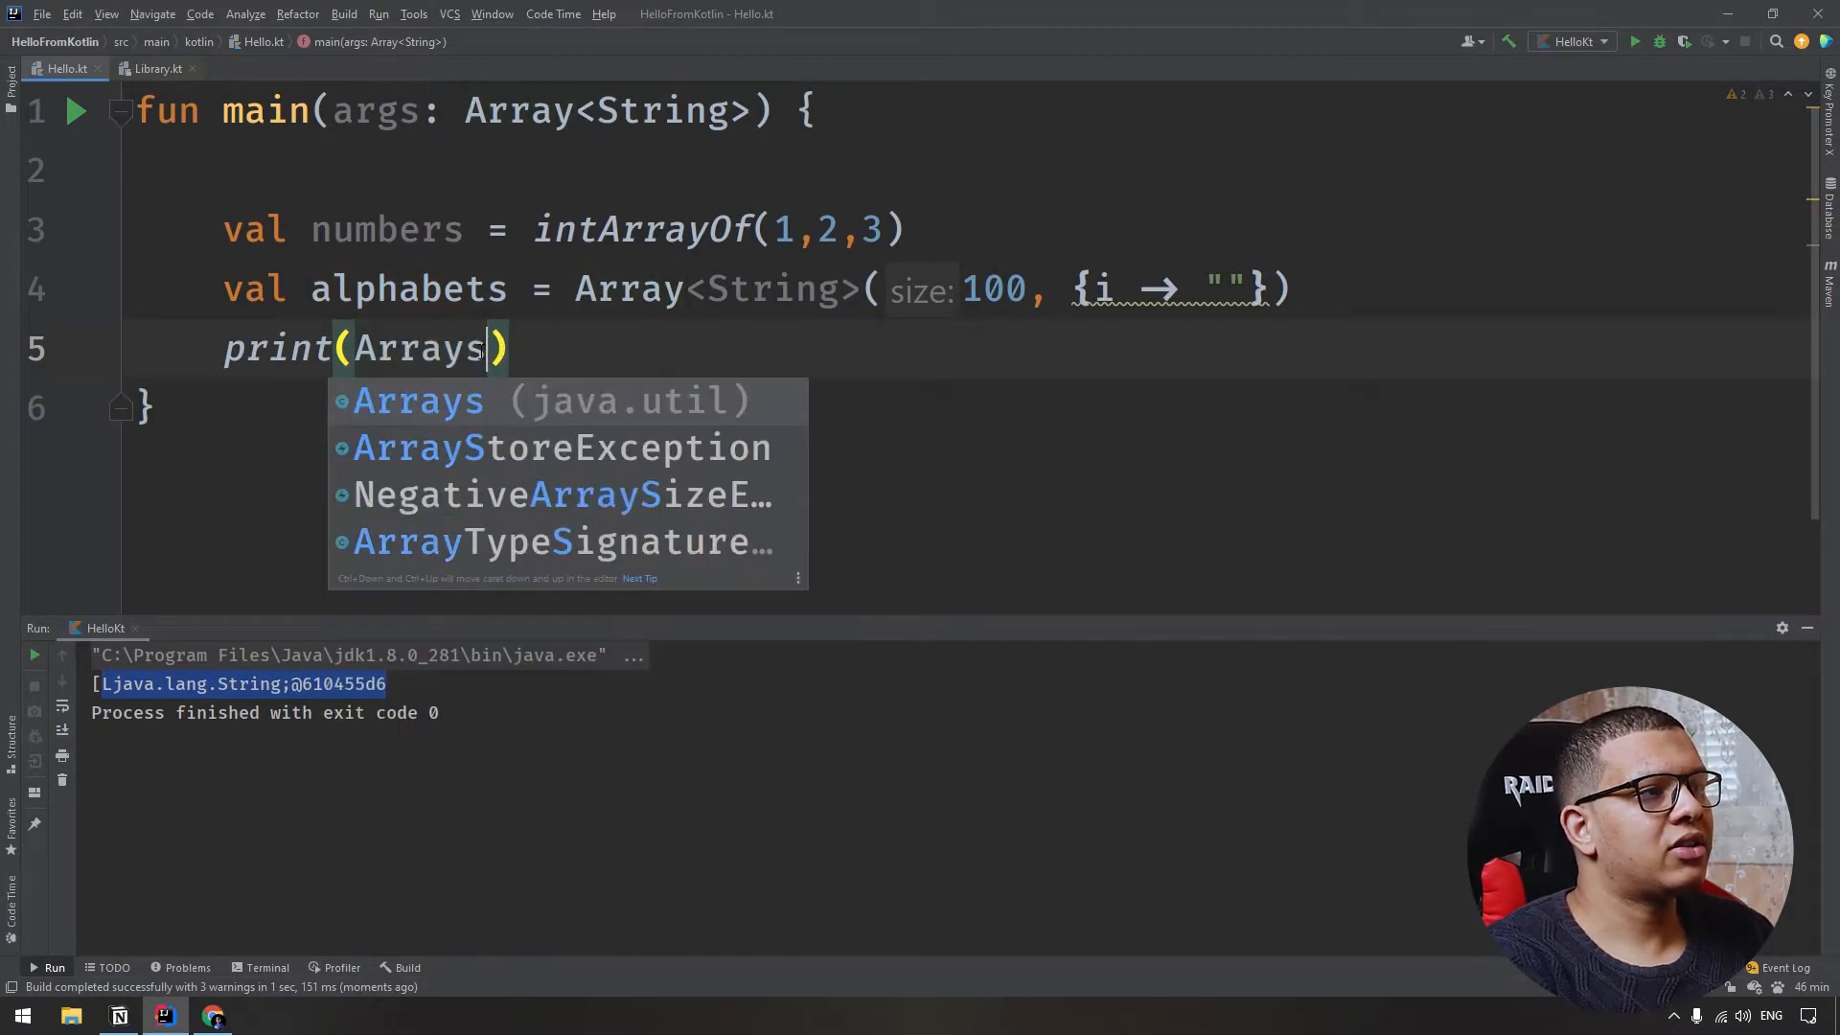
type(".toString(ap")
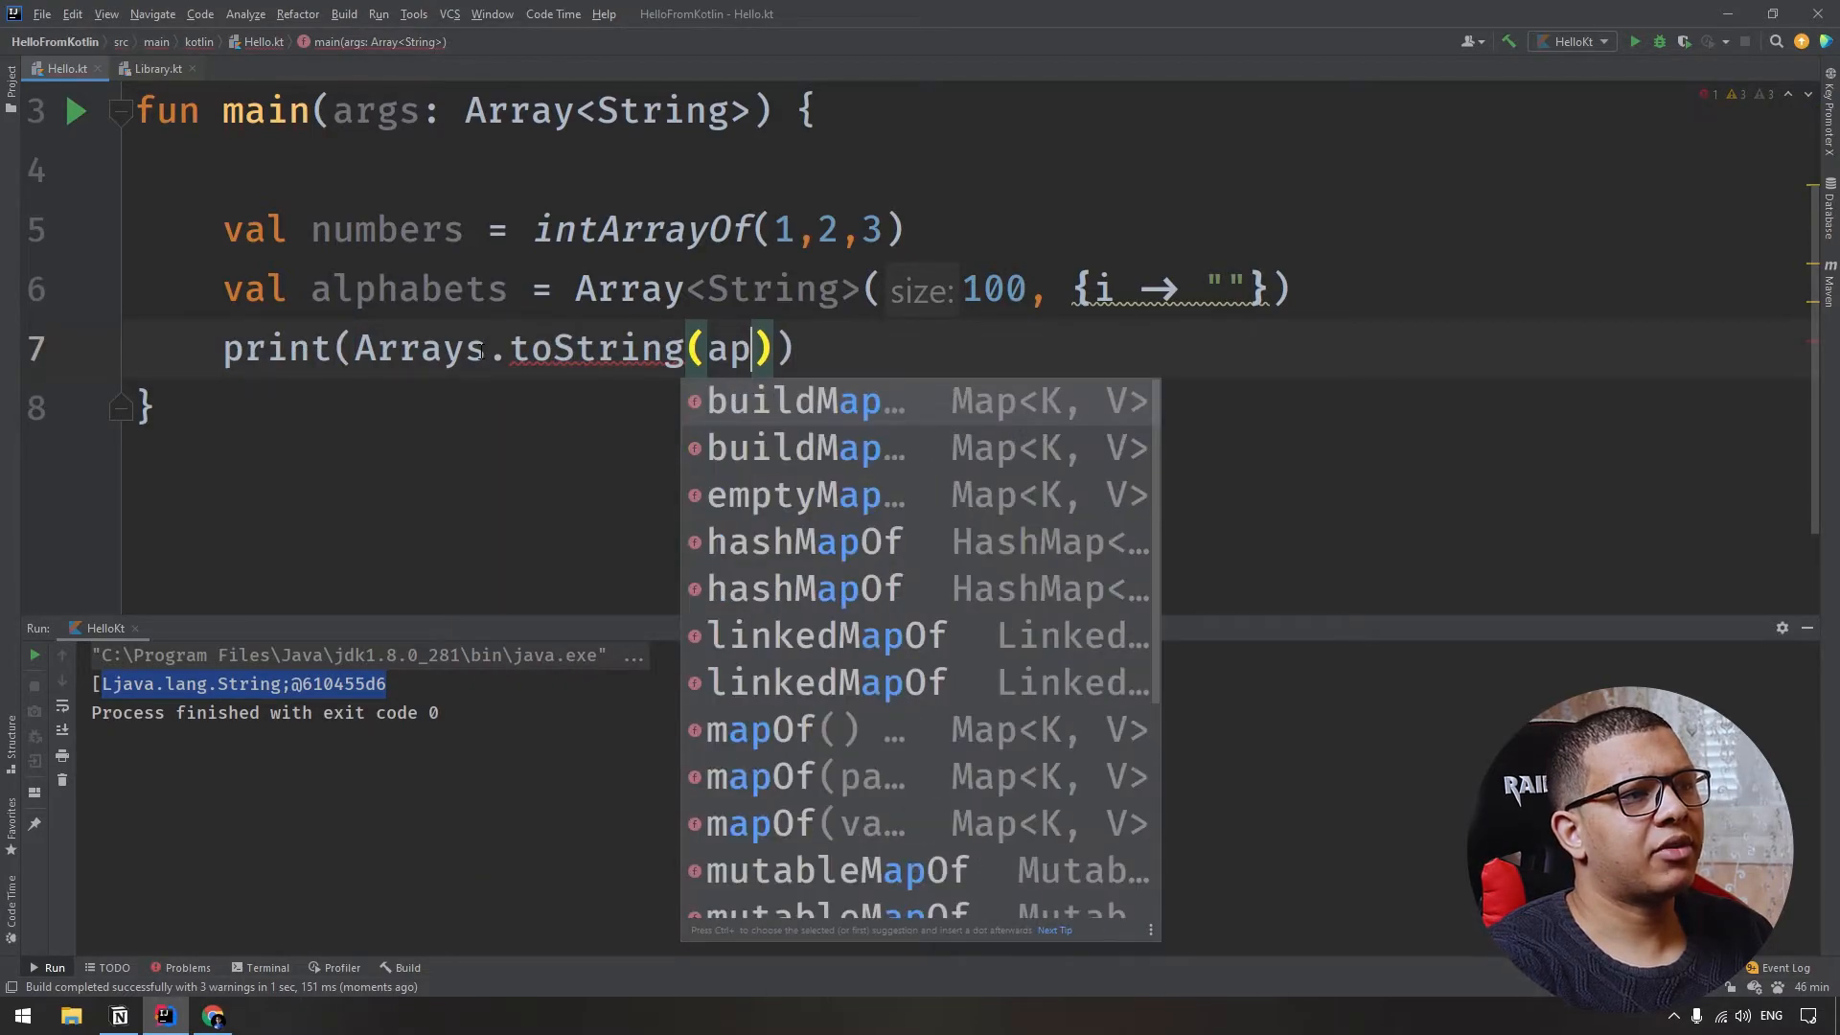
Complete Arrays.toString(alphabets) and rerun the program to print the array.
key("Tab")
type("a")
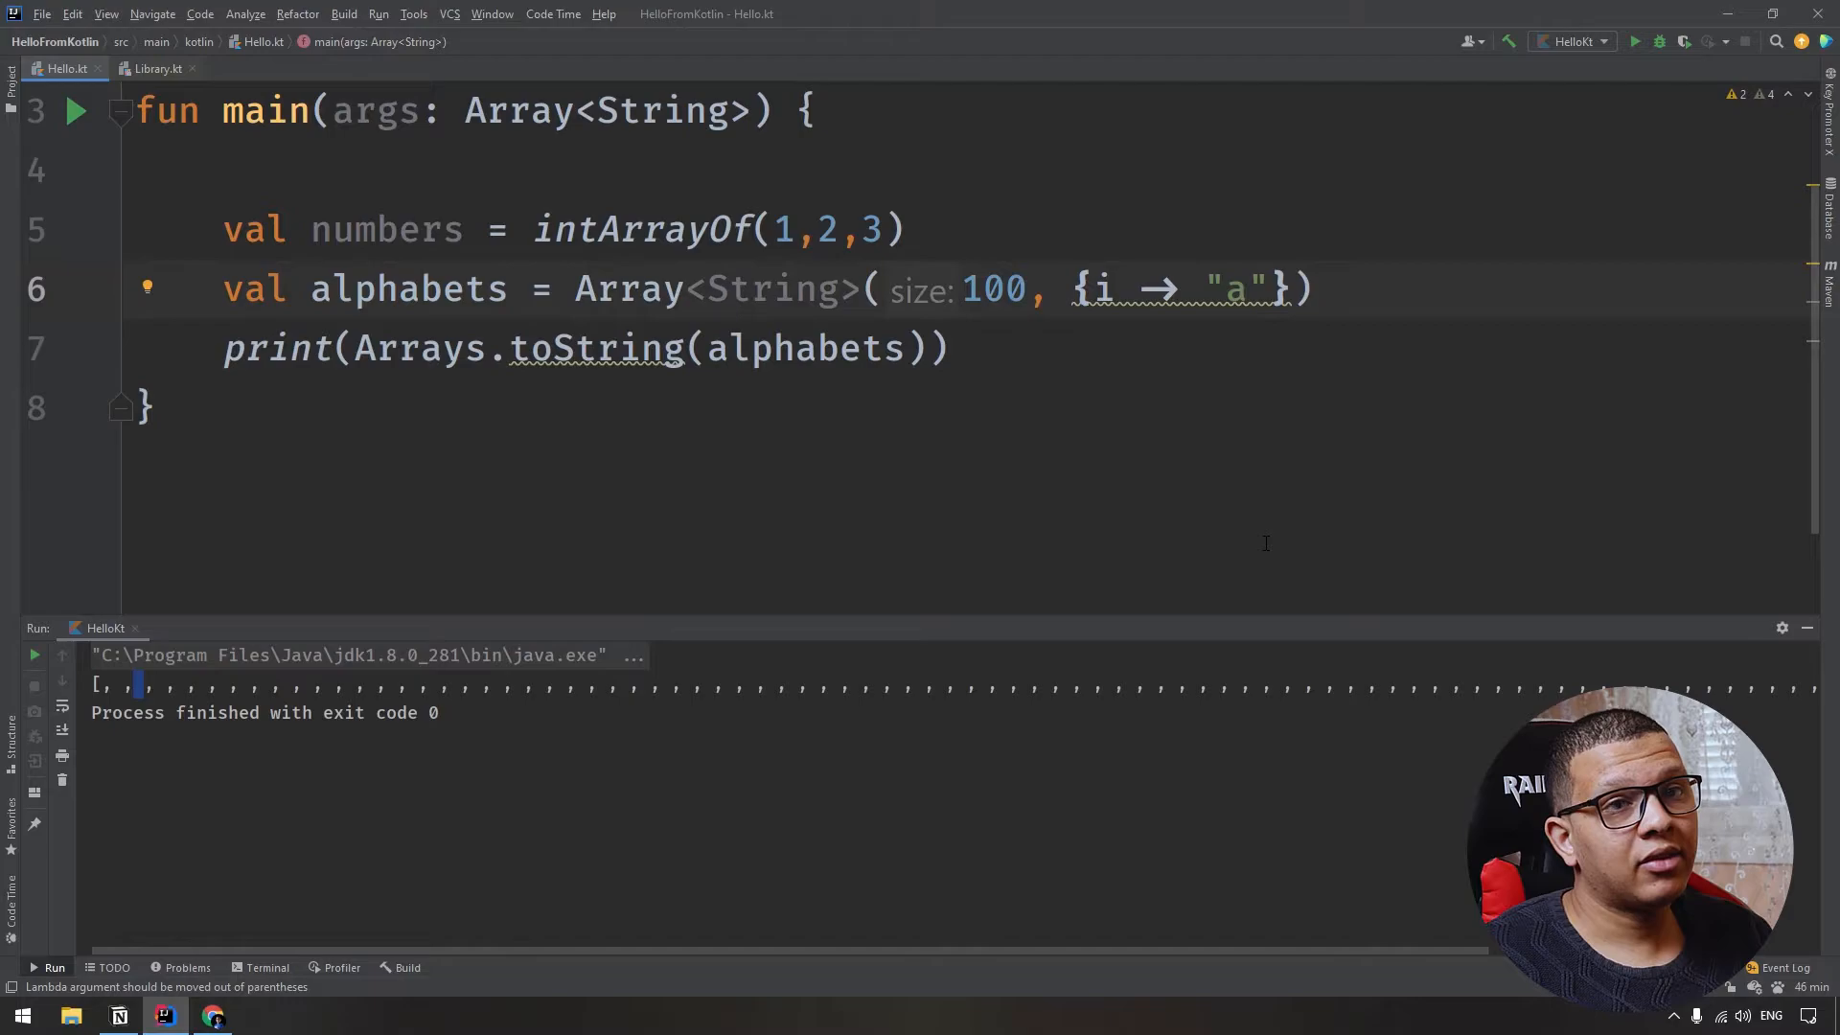
left_click(76, 111)
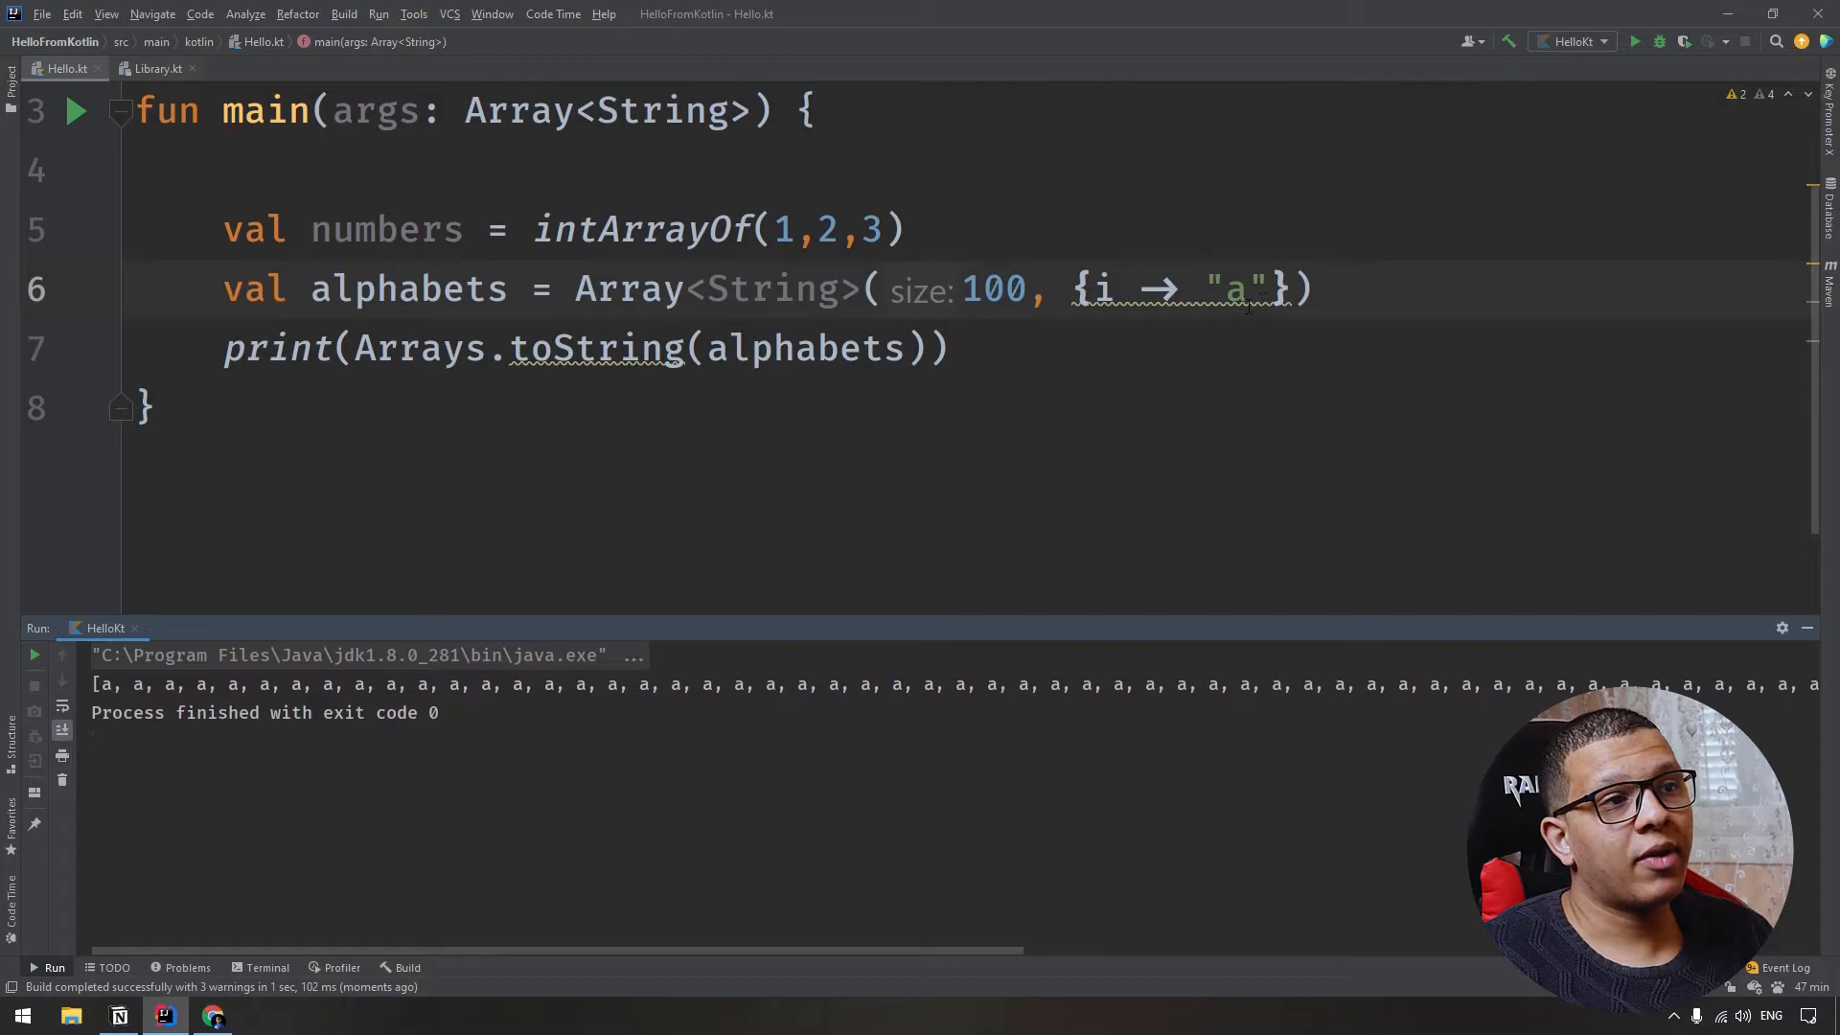
Select the lambda and move the caret into its "a" string literal for editing.
double_click(1100, 290)
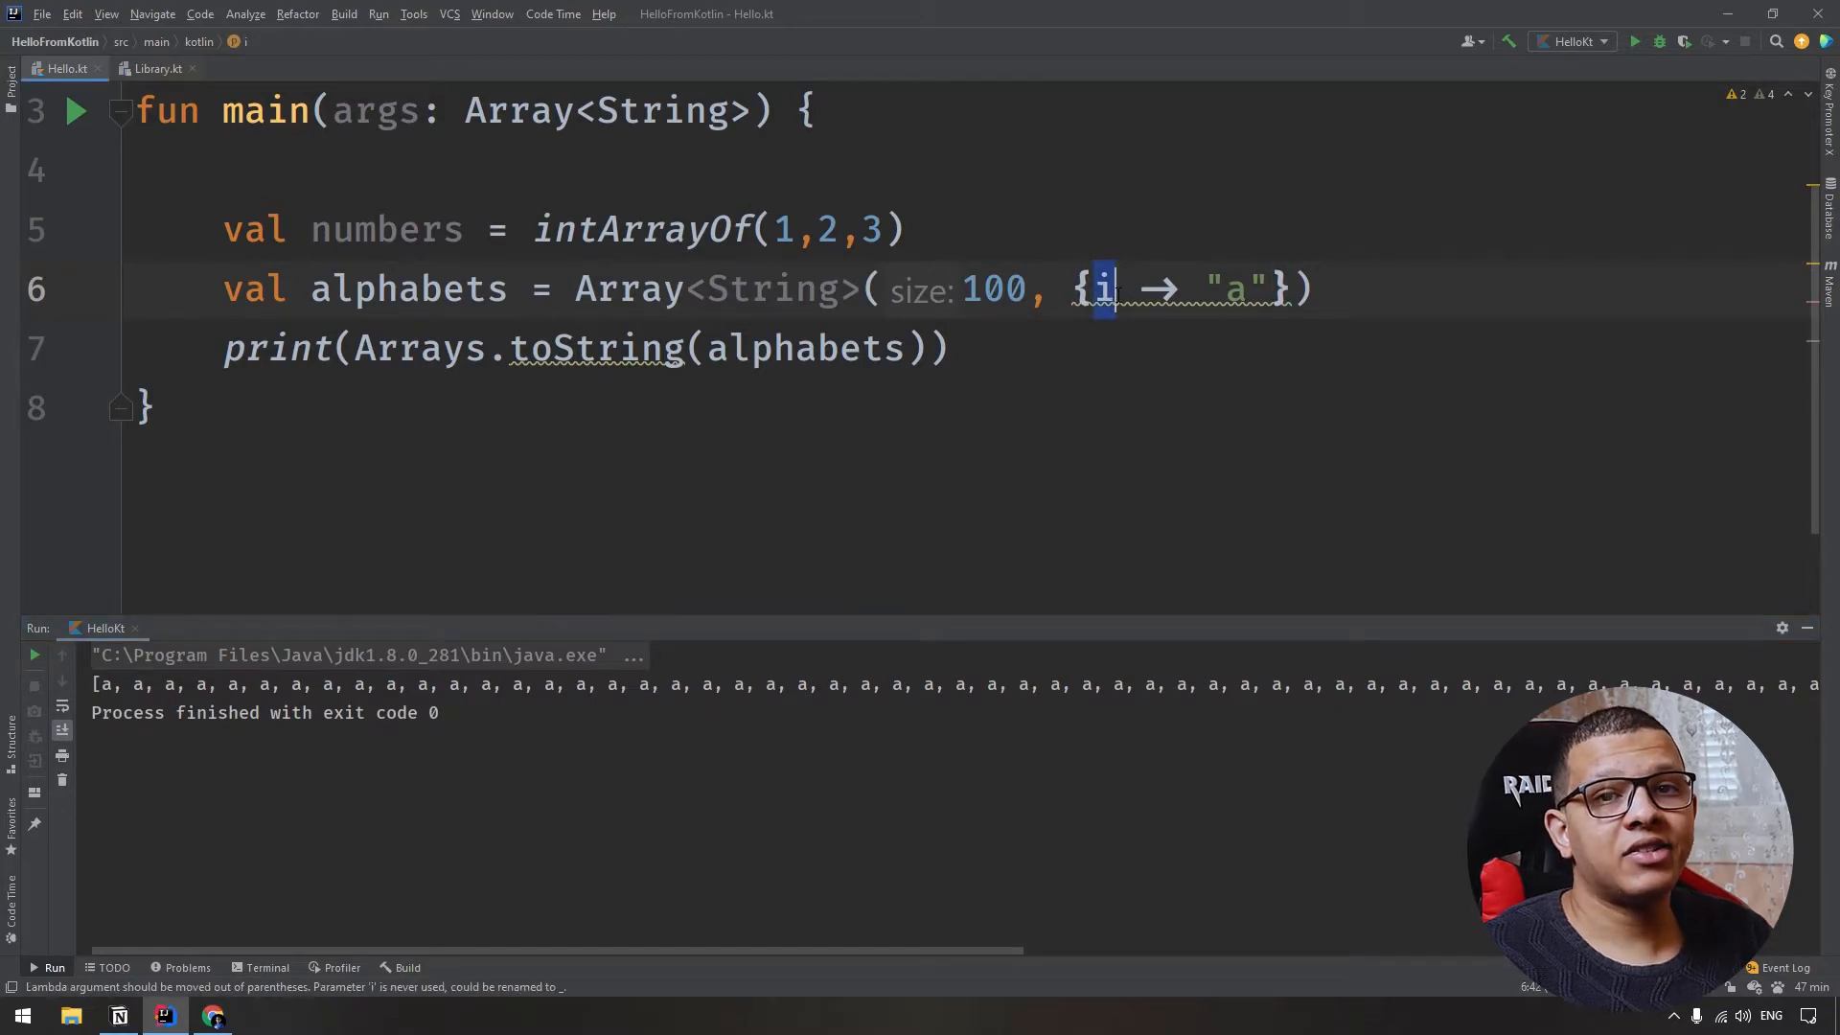
key("alt+enter")
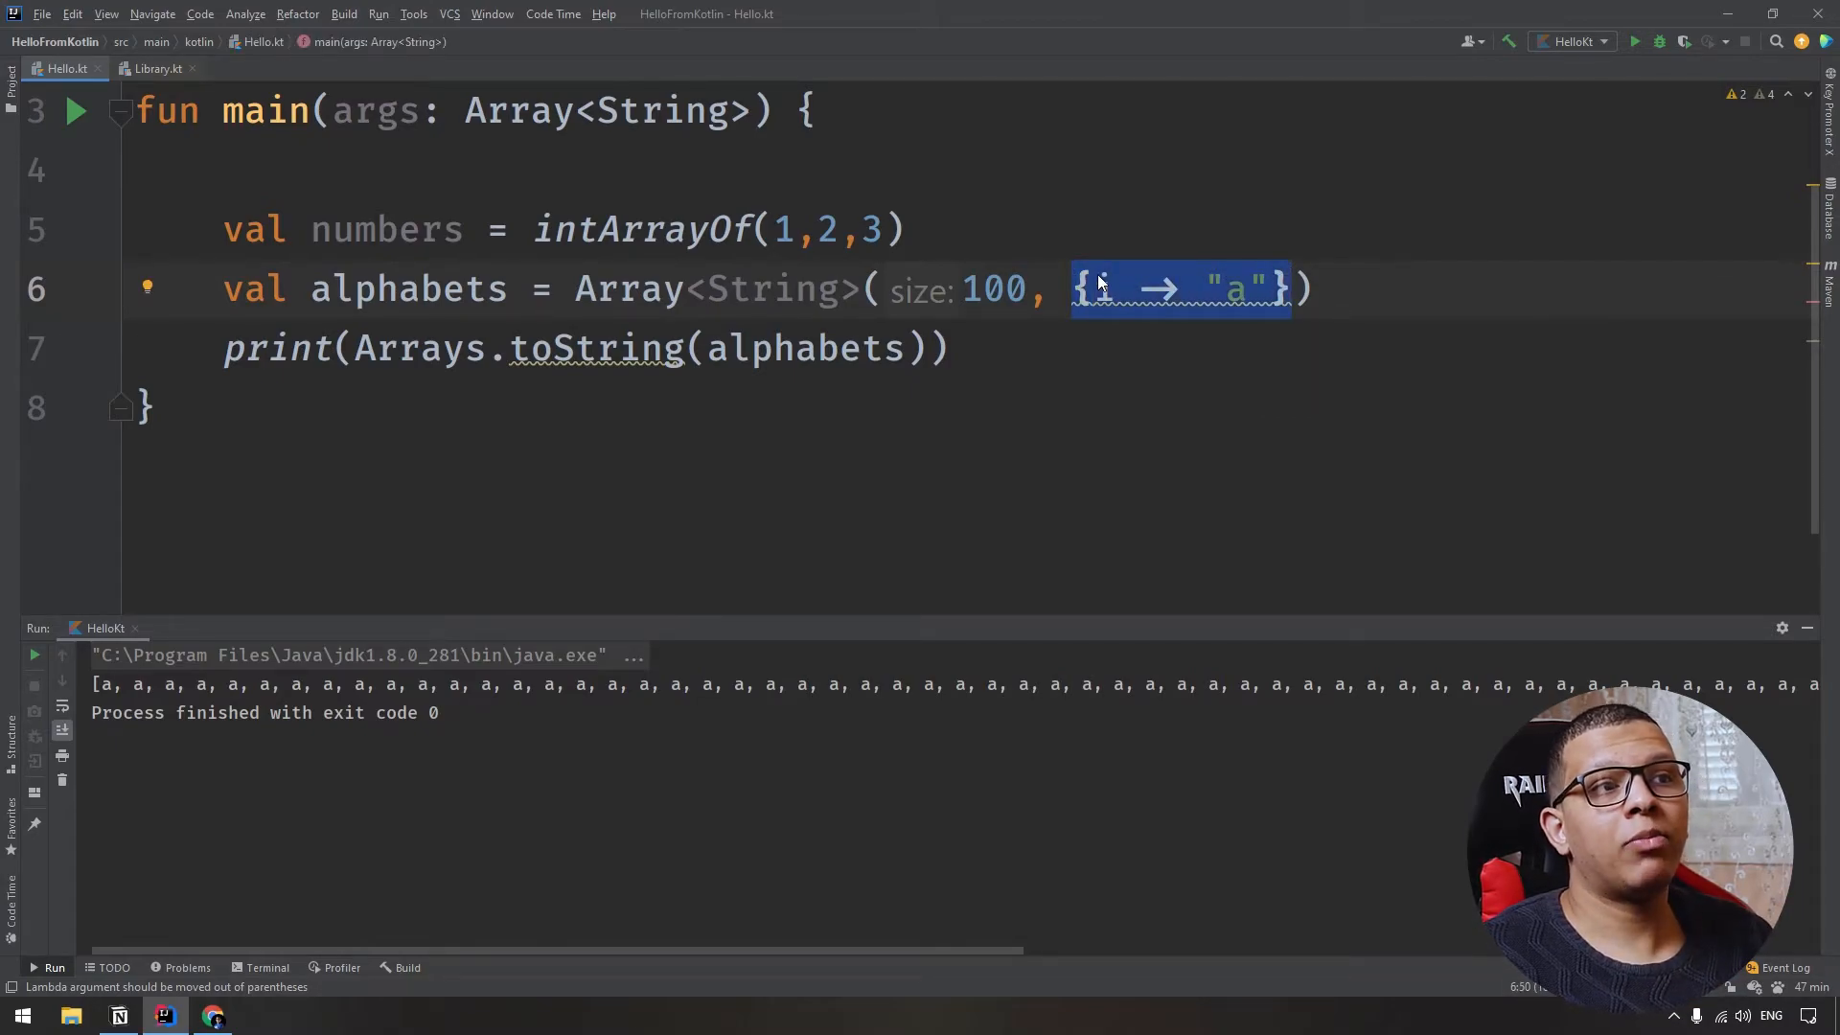
left_click(1100, 289)
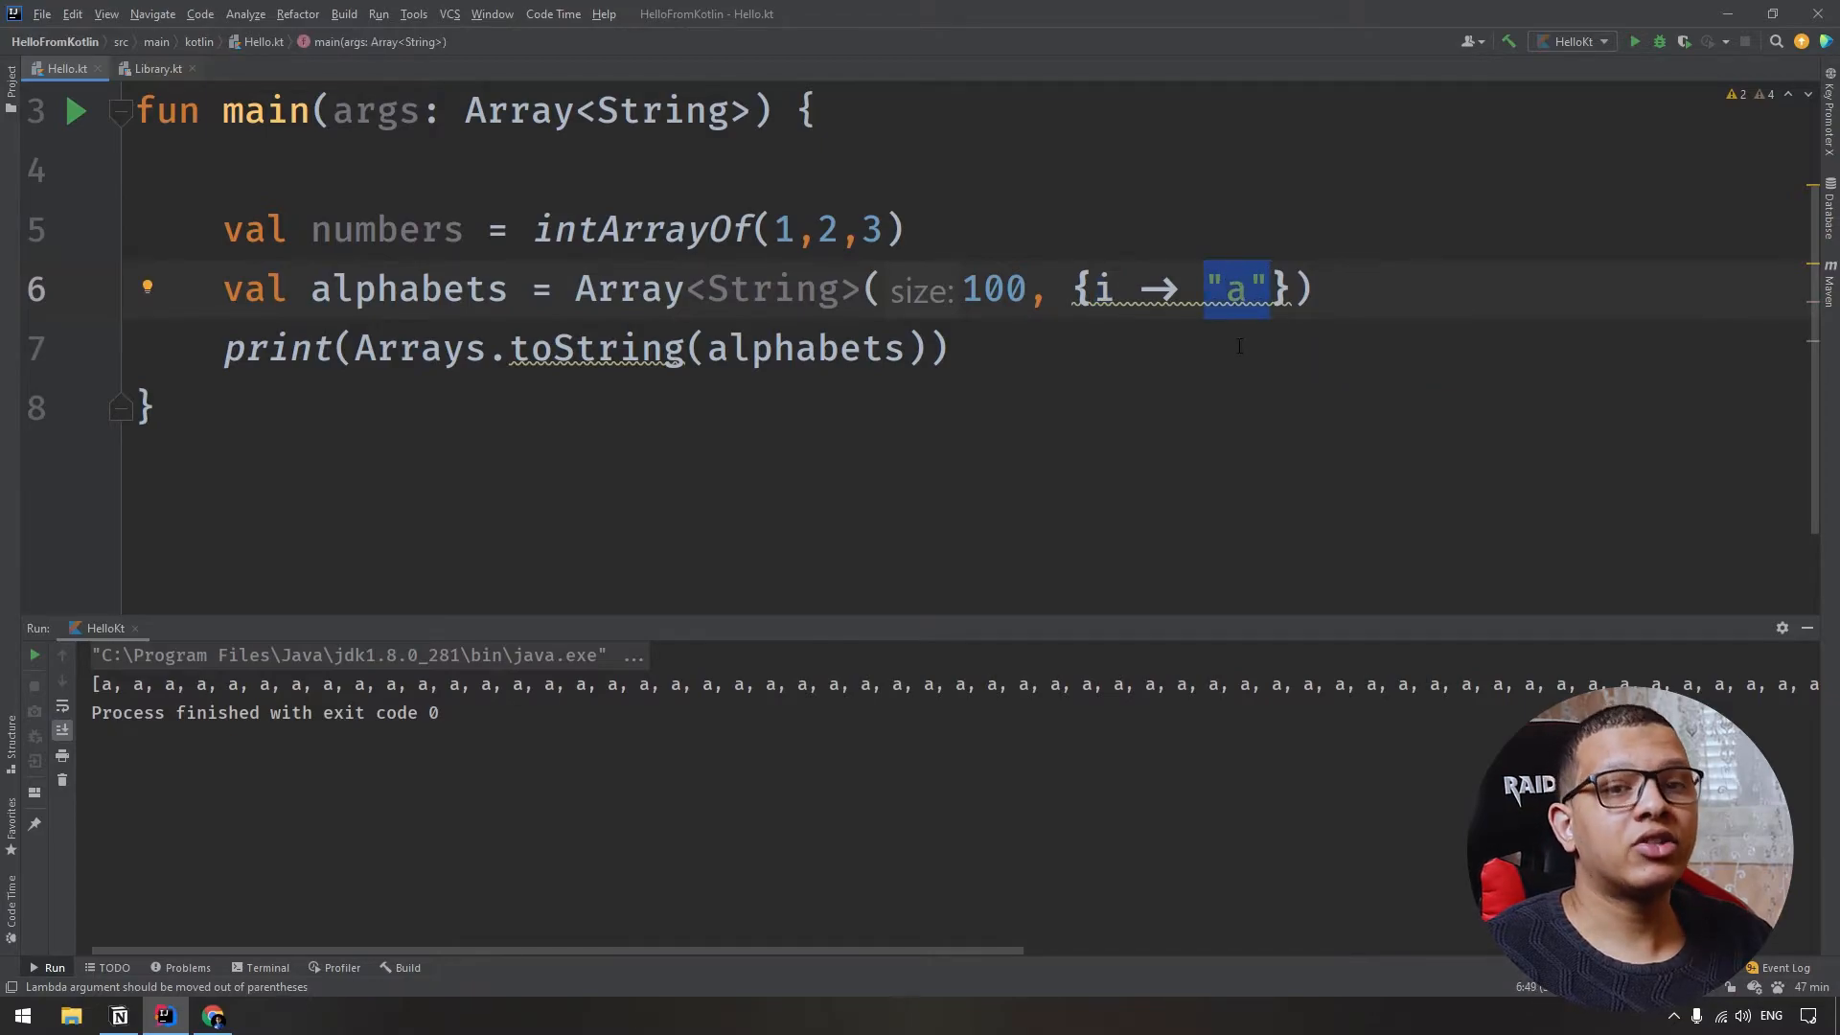
left_click(1226, 289)
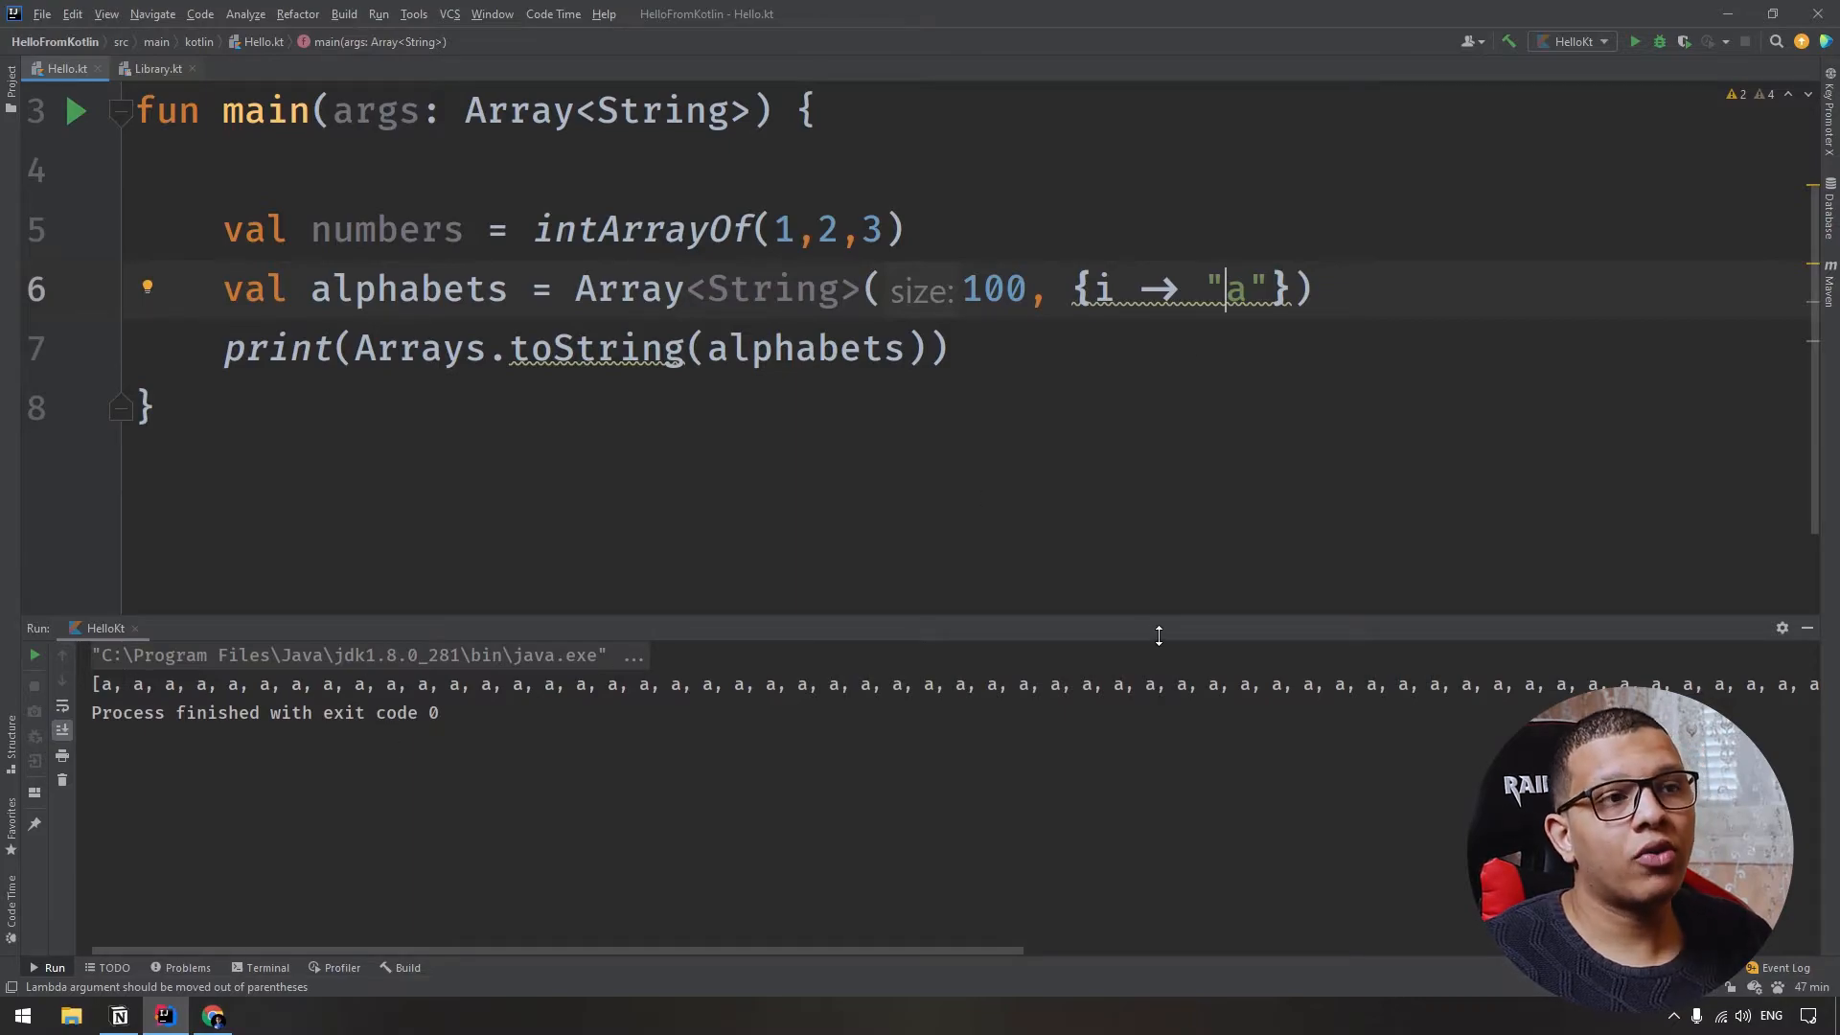
Make the lambda return "$i" and run, printing the indices 0, 1, 2 onward.
double_click(1234, 290)
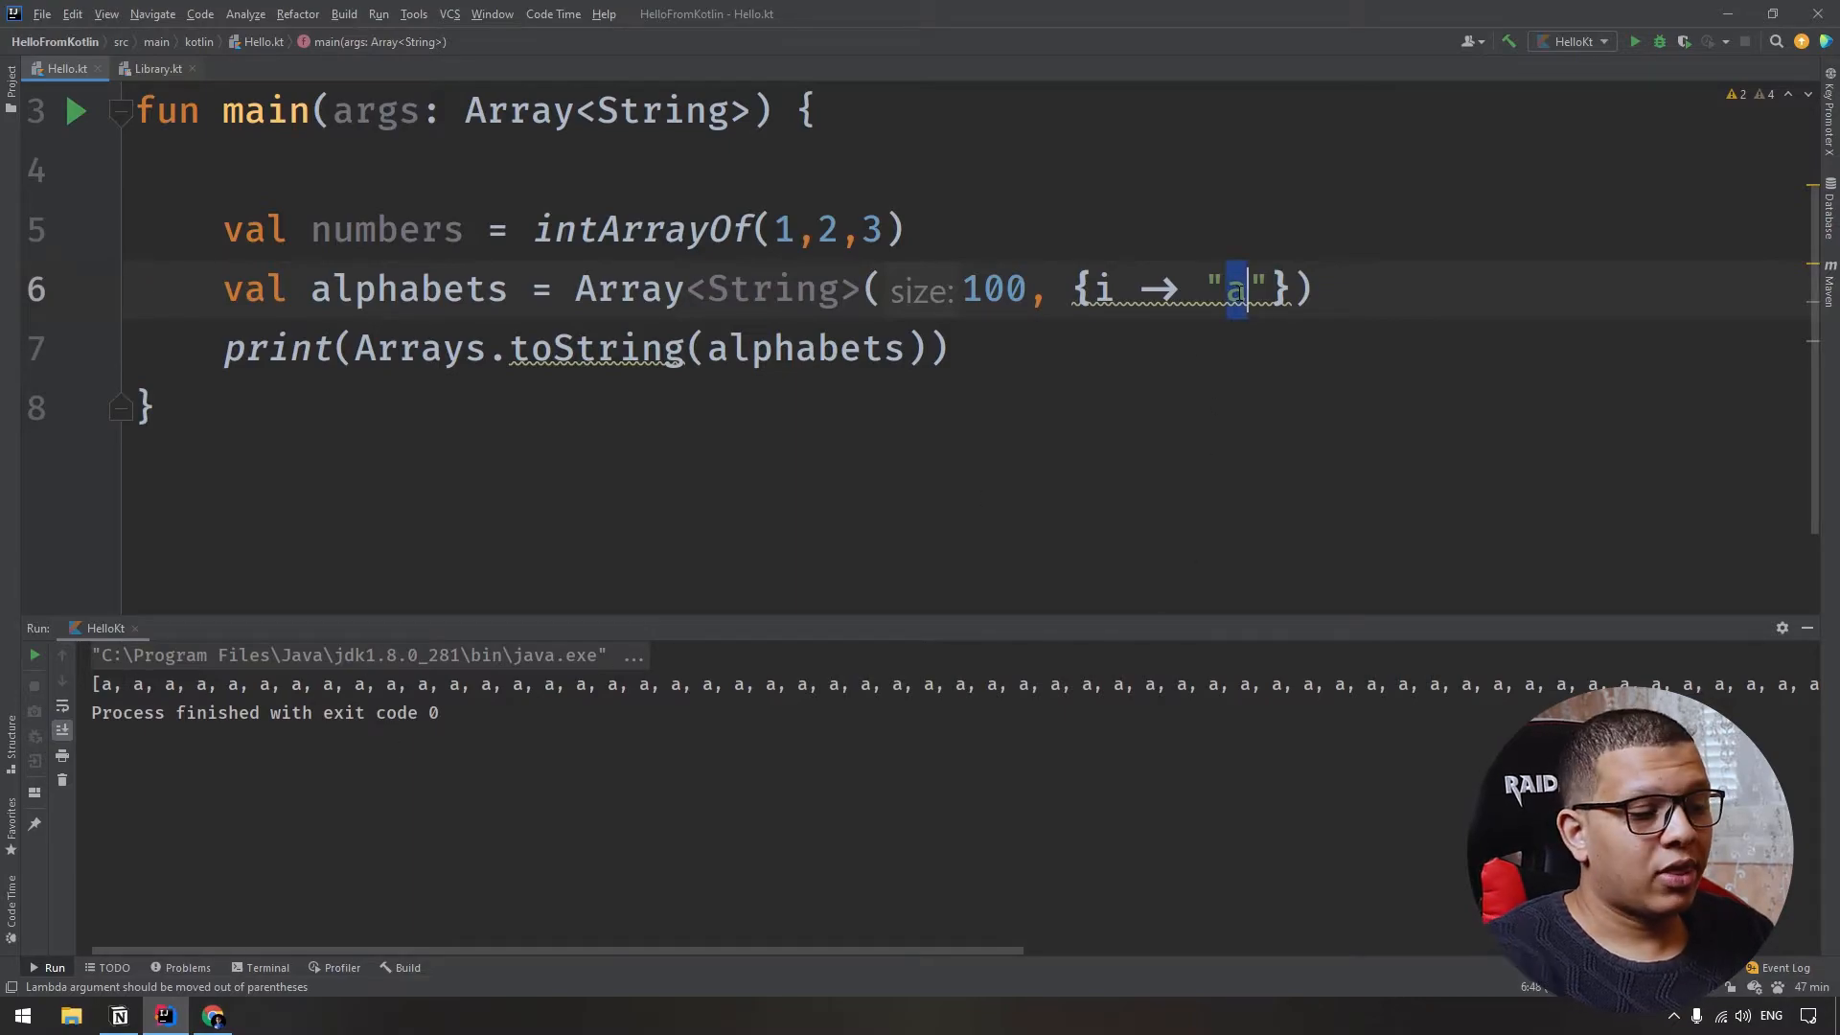
type("$i")
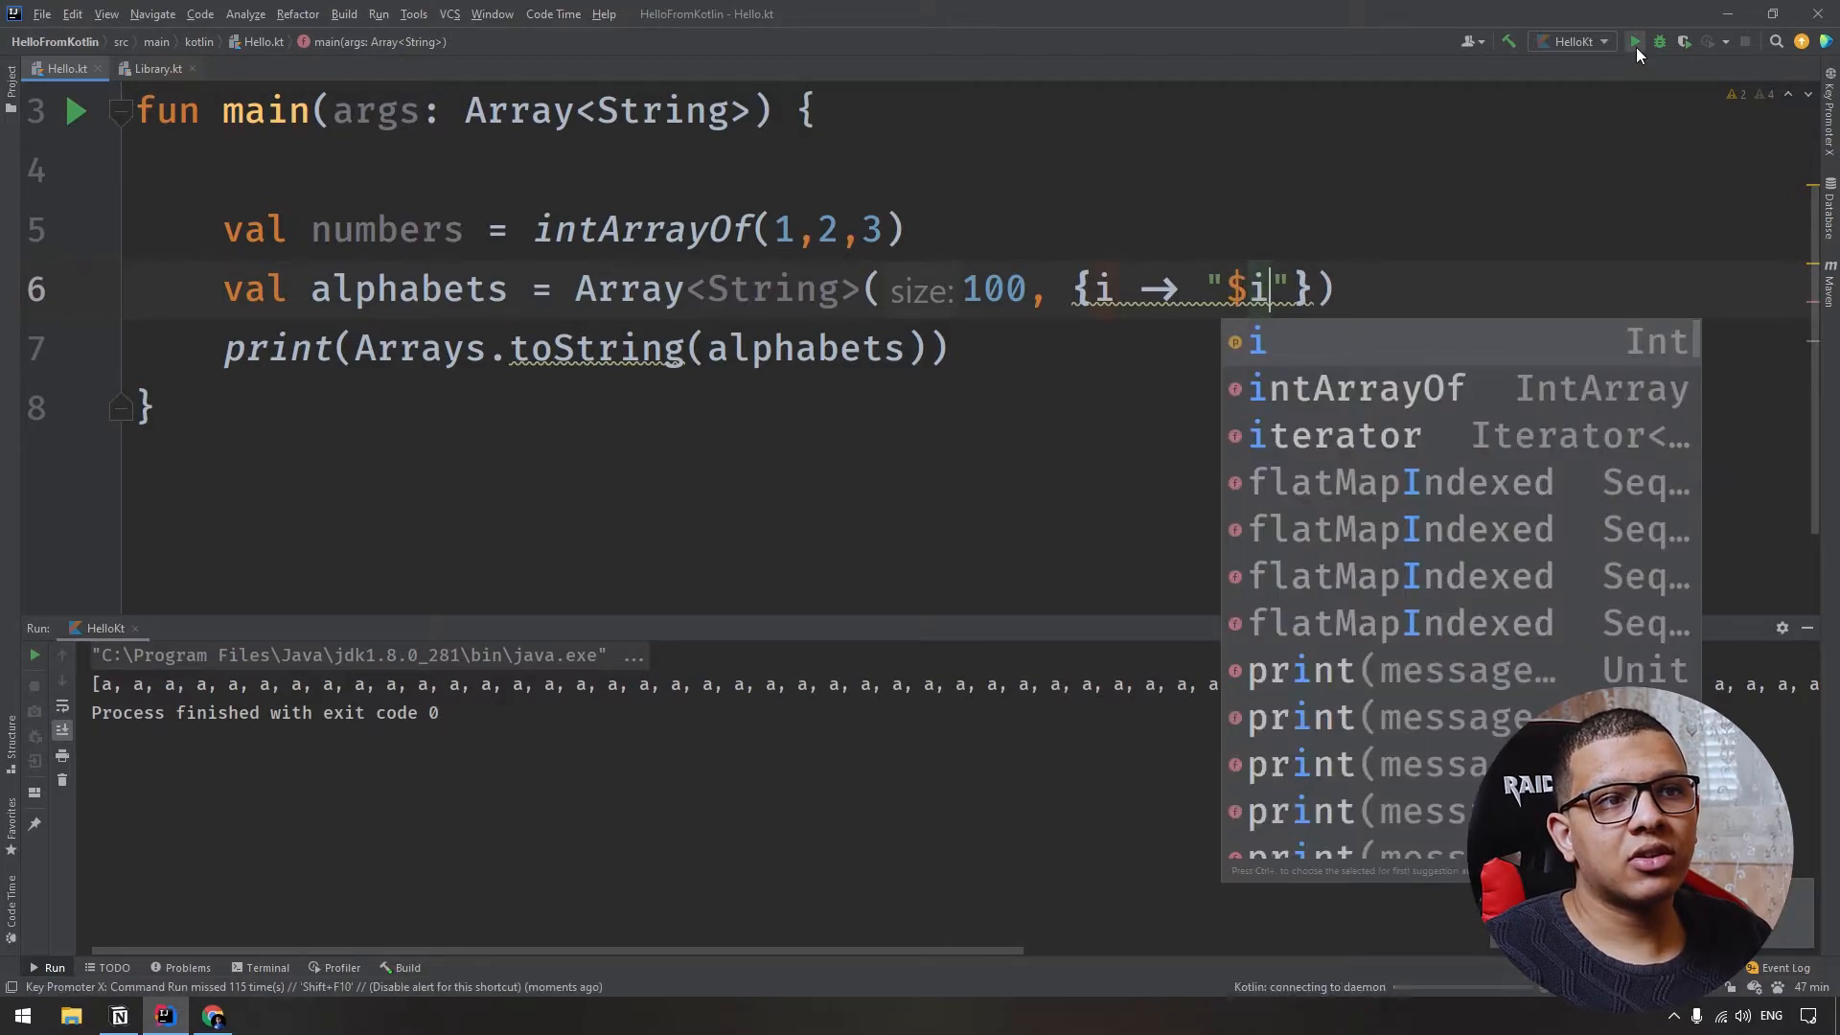
left_click(1632, 40)
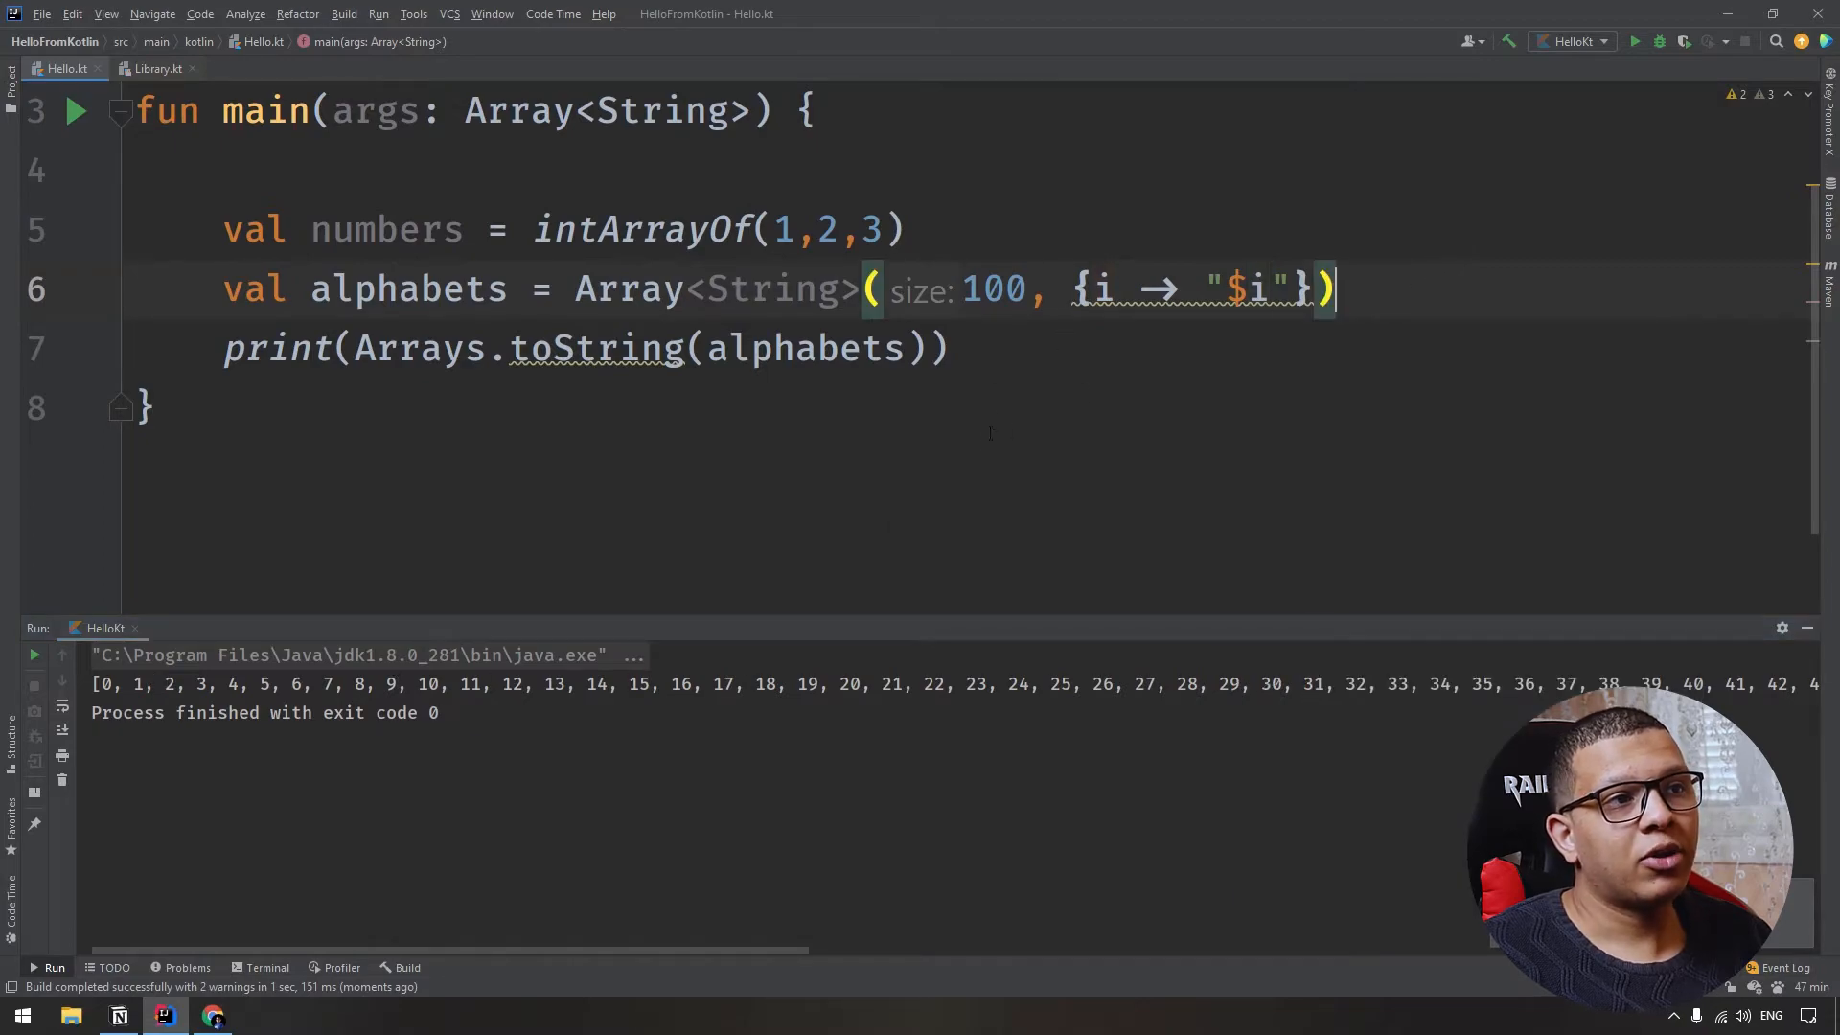
Change it to "${i * 2}" and rerun, printing 0, 2, 4, 6 onward.
double_click(1095, 289)
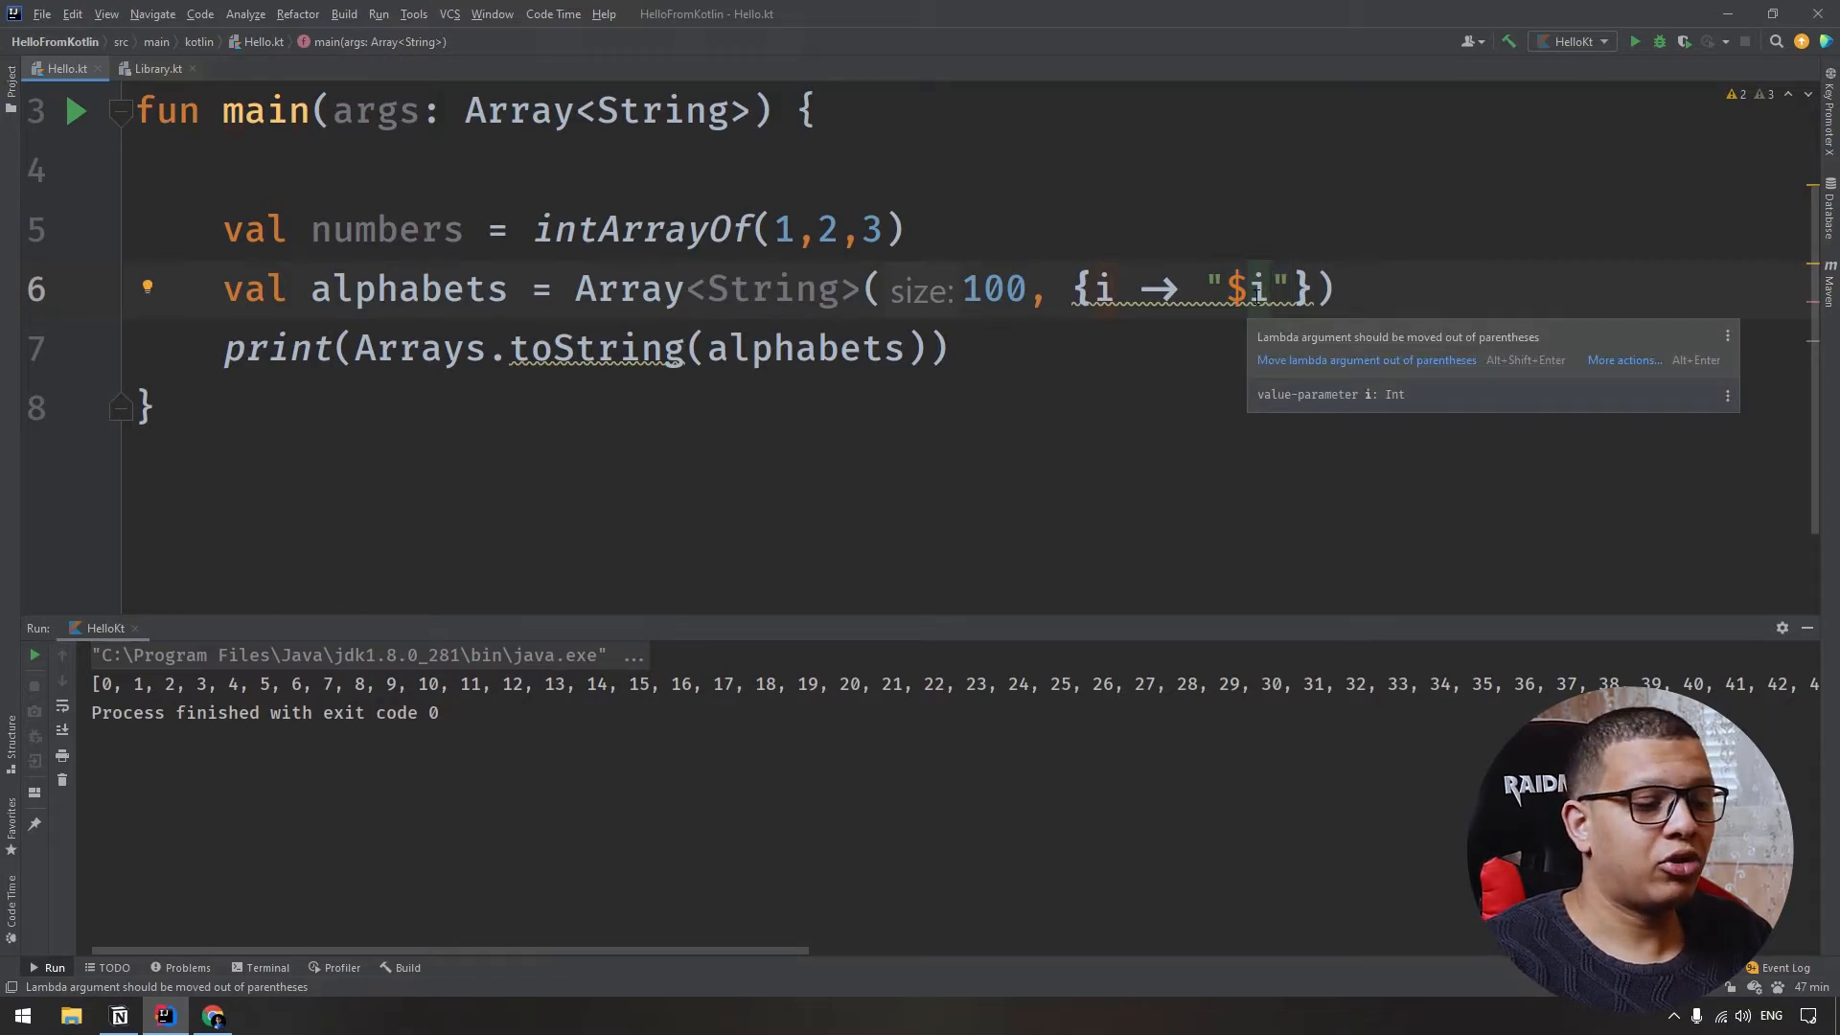
type("{i * 2}")
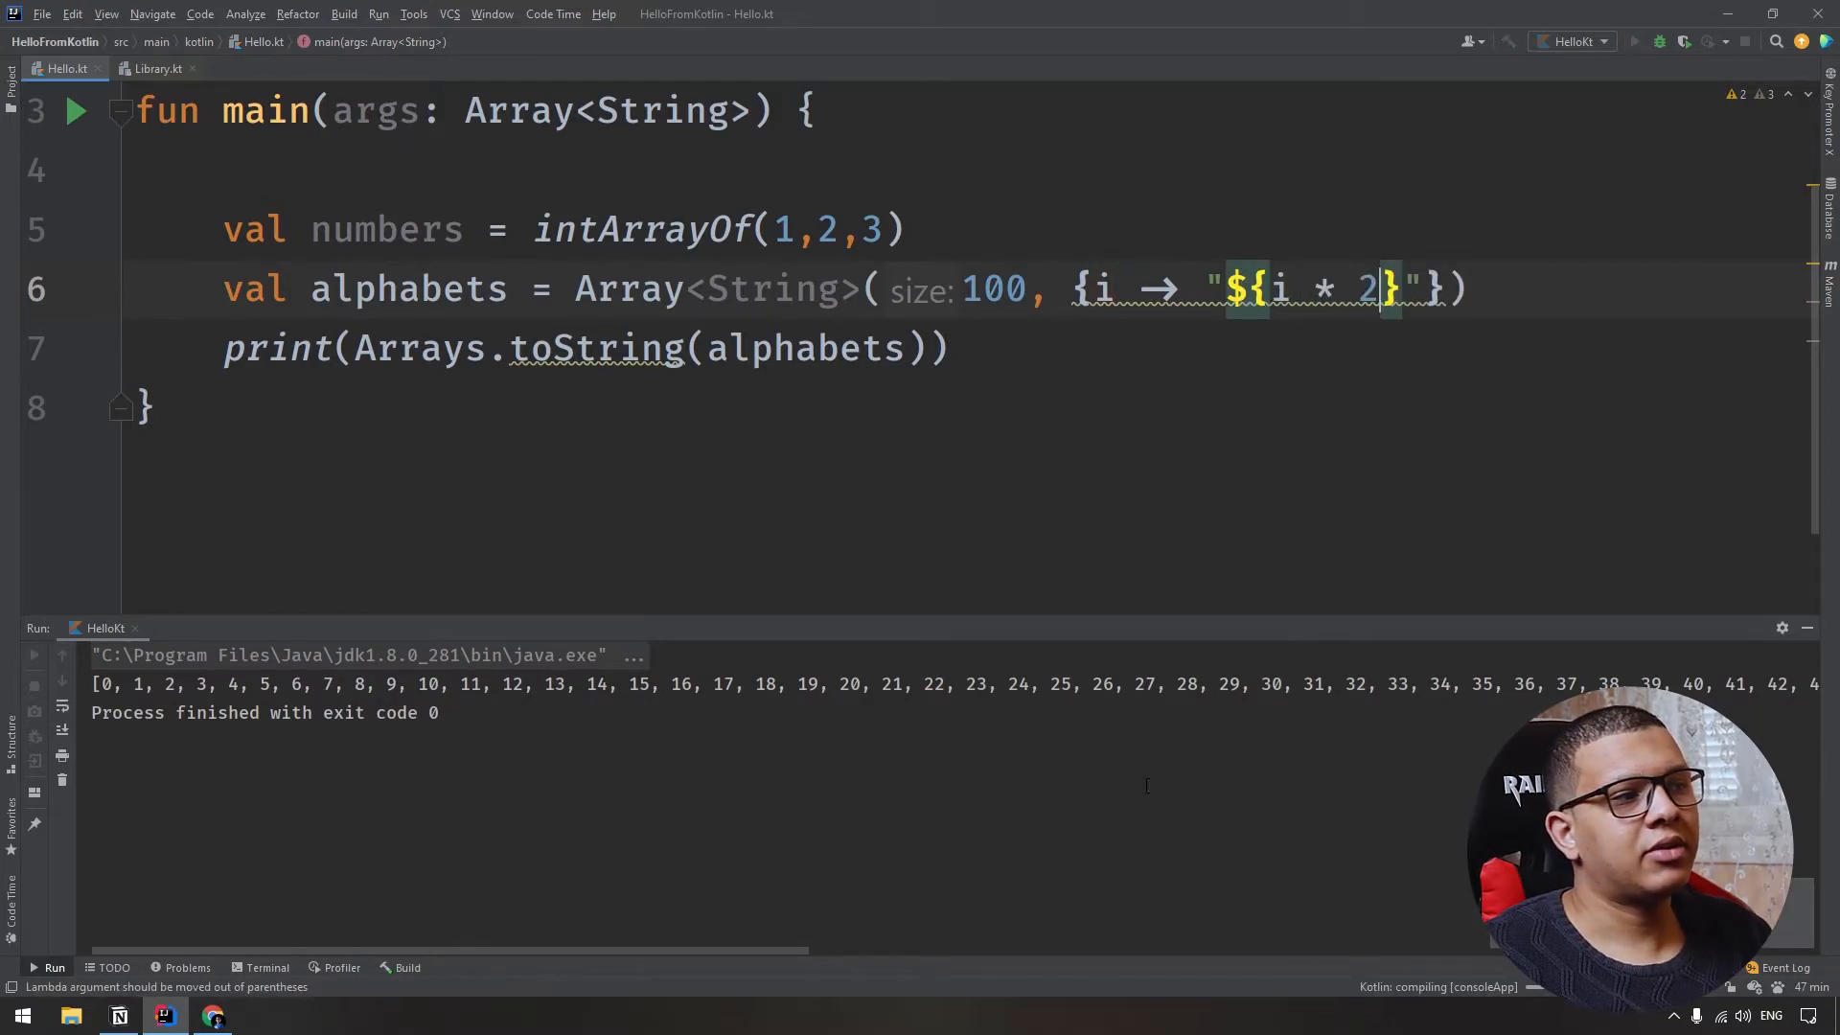
left_click(74, 111)
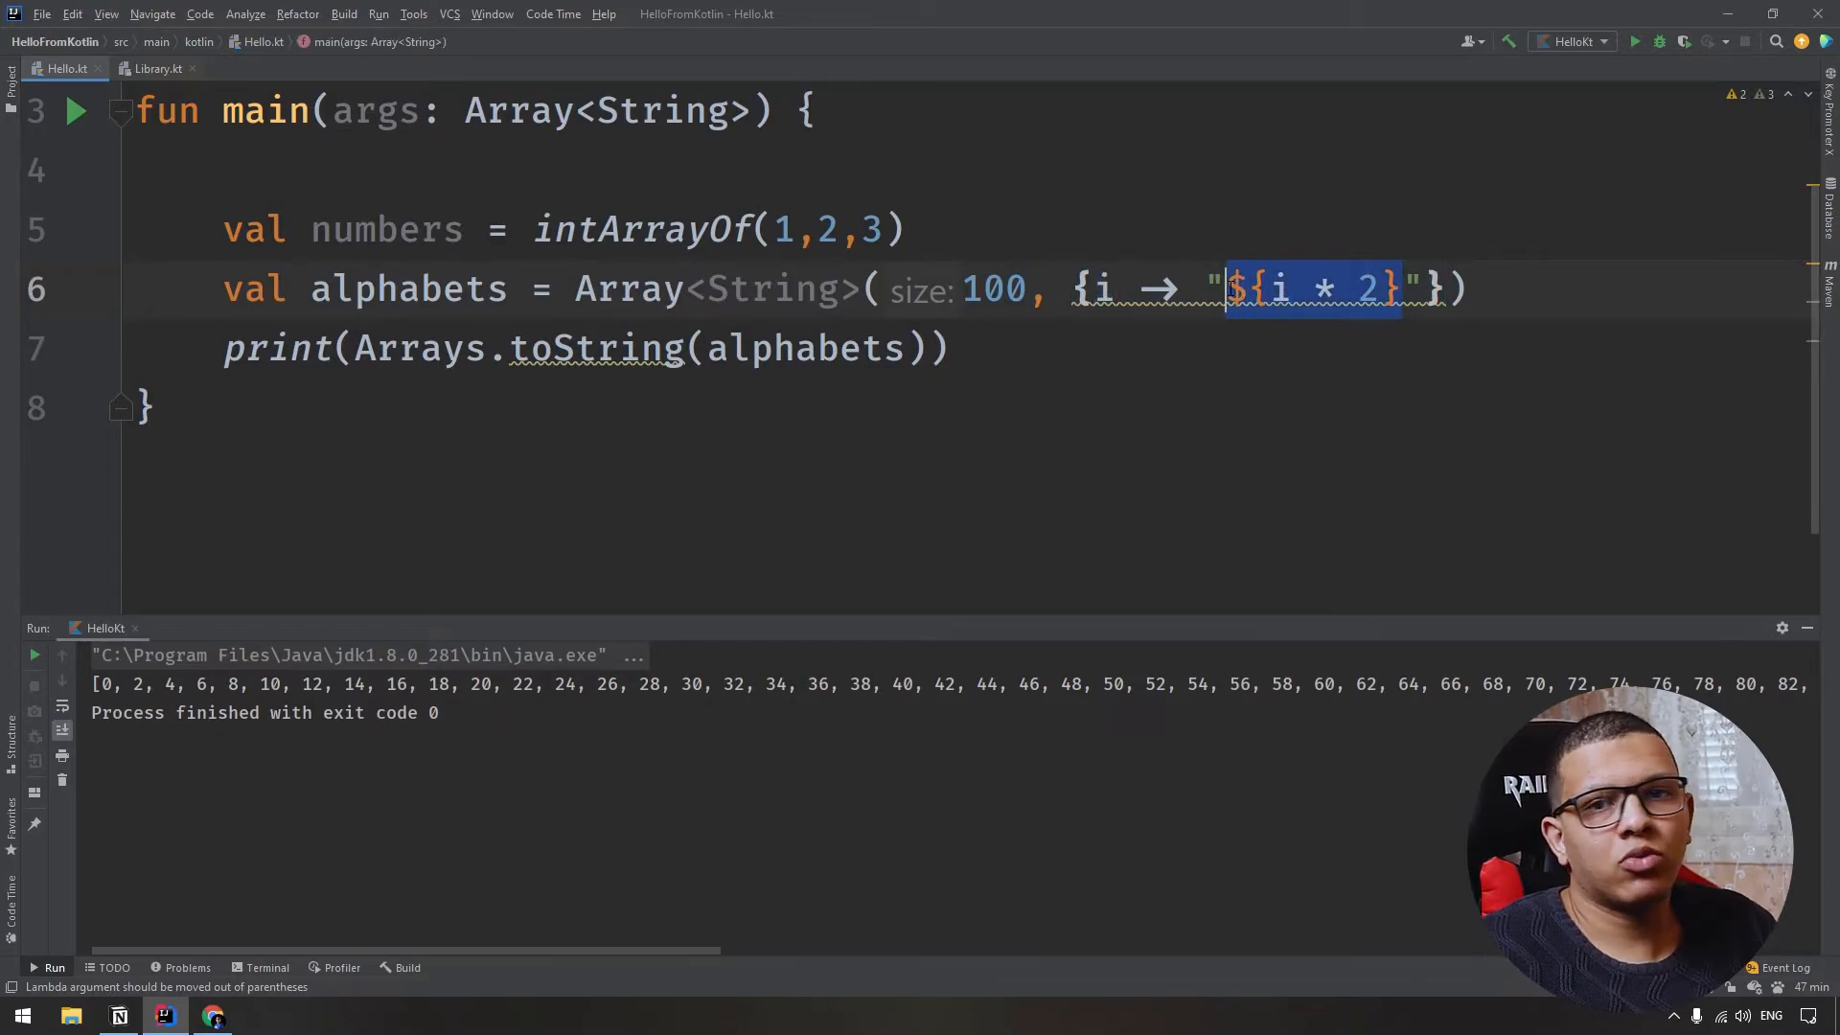
Replace the doubled-index expression with "$it" in the lambda string.
key("Delete")
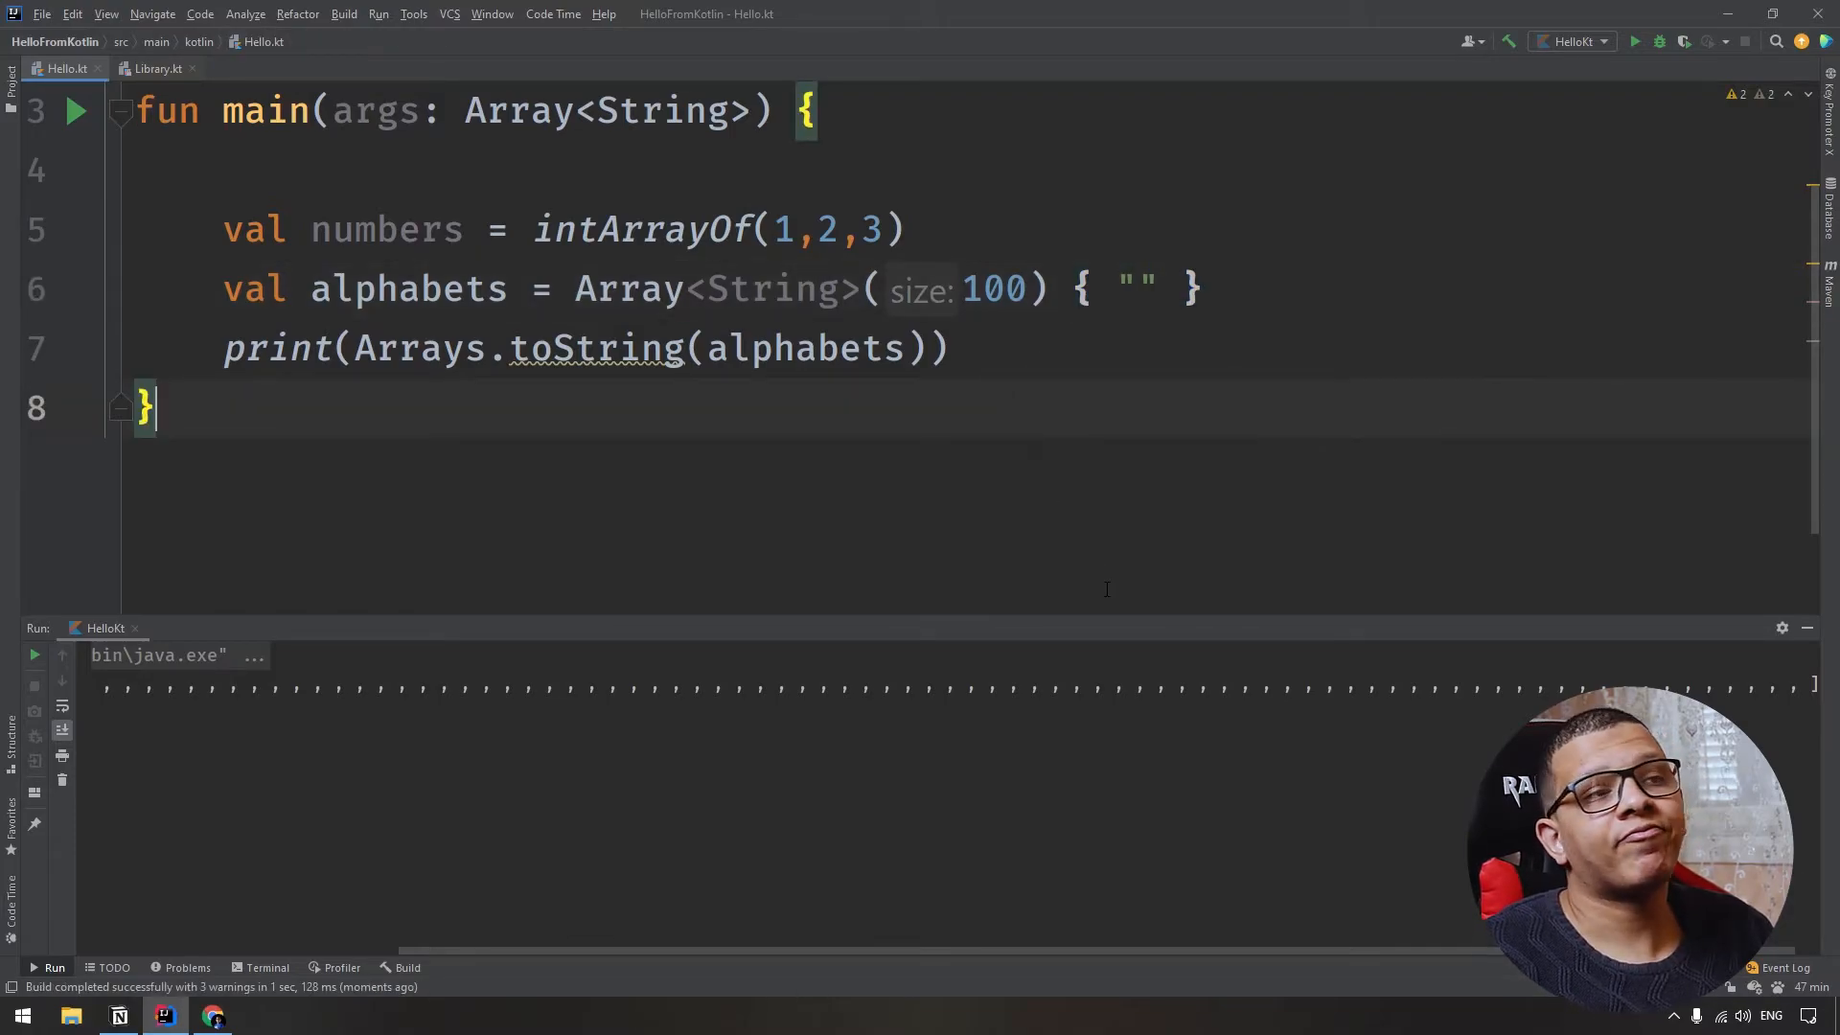
double_click(1136, 289)
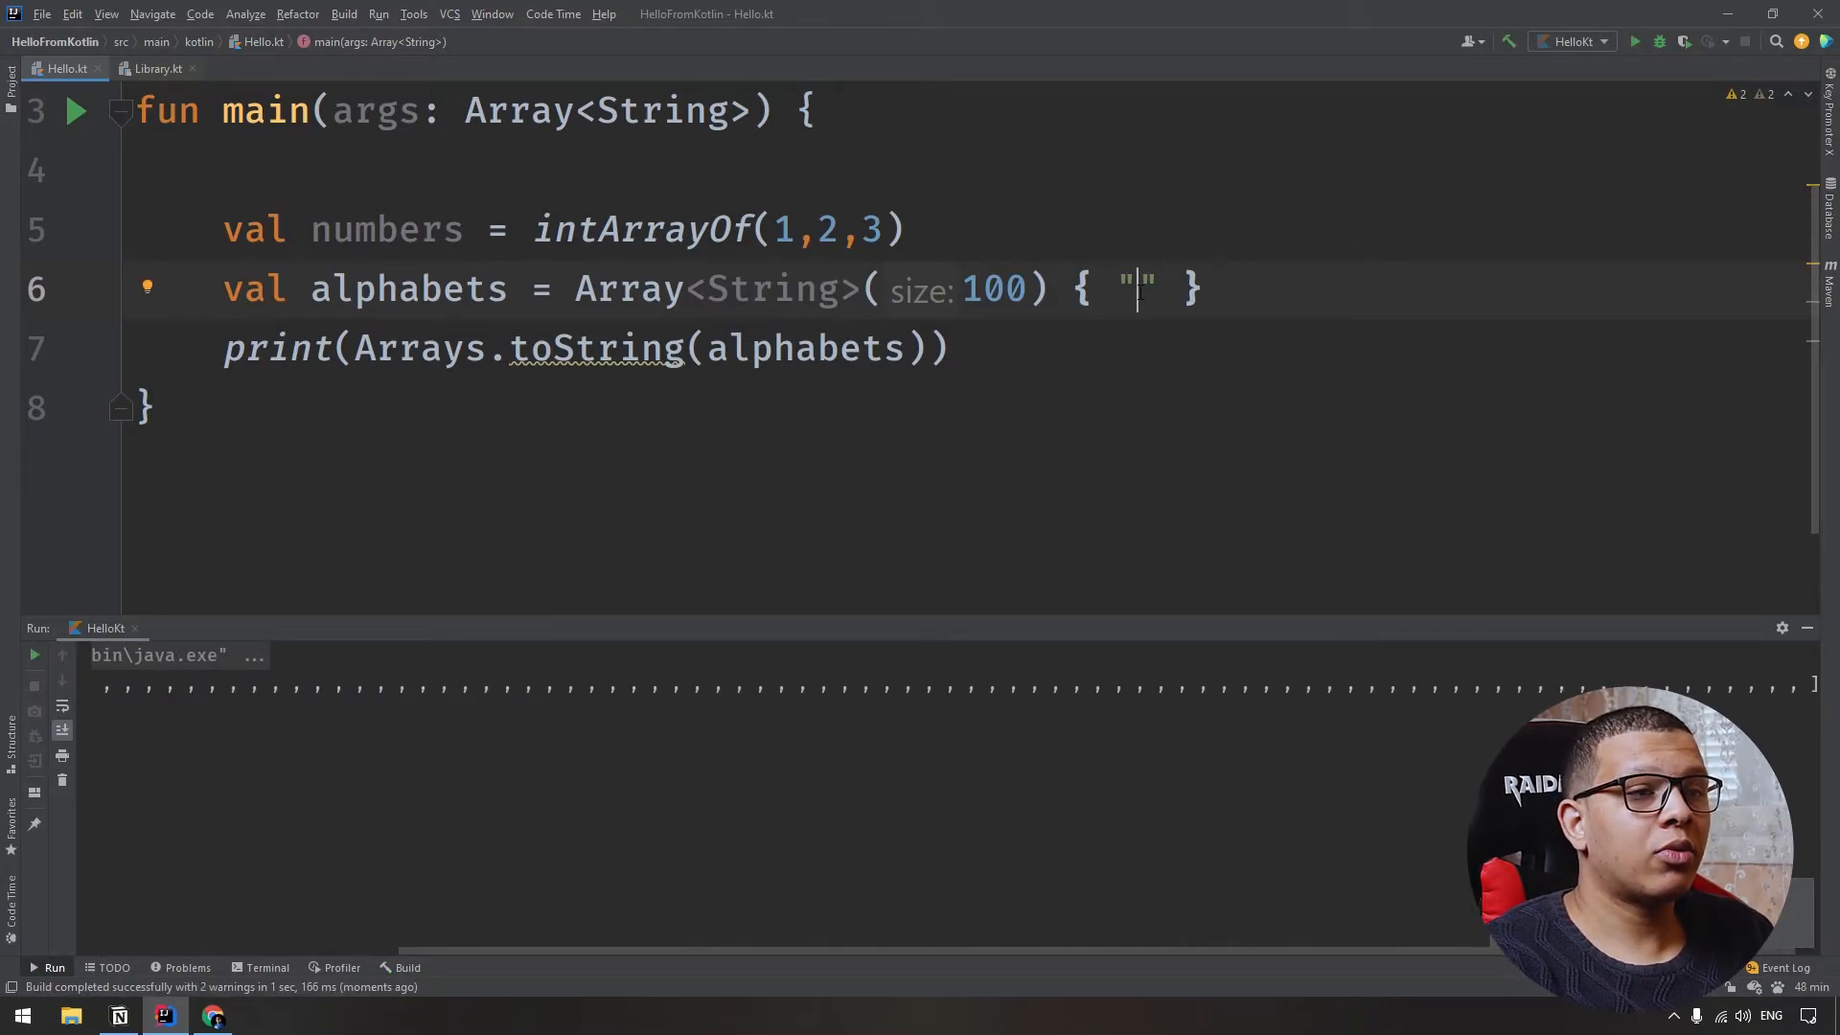
type("$it")
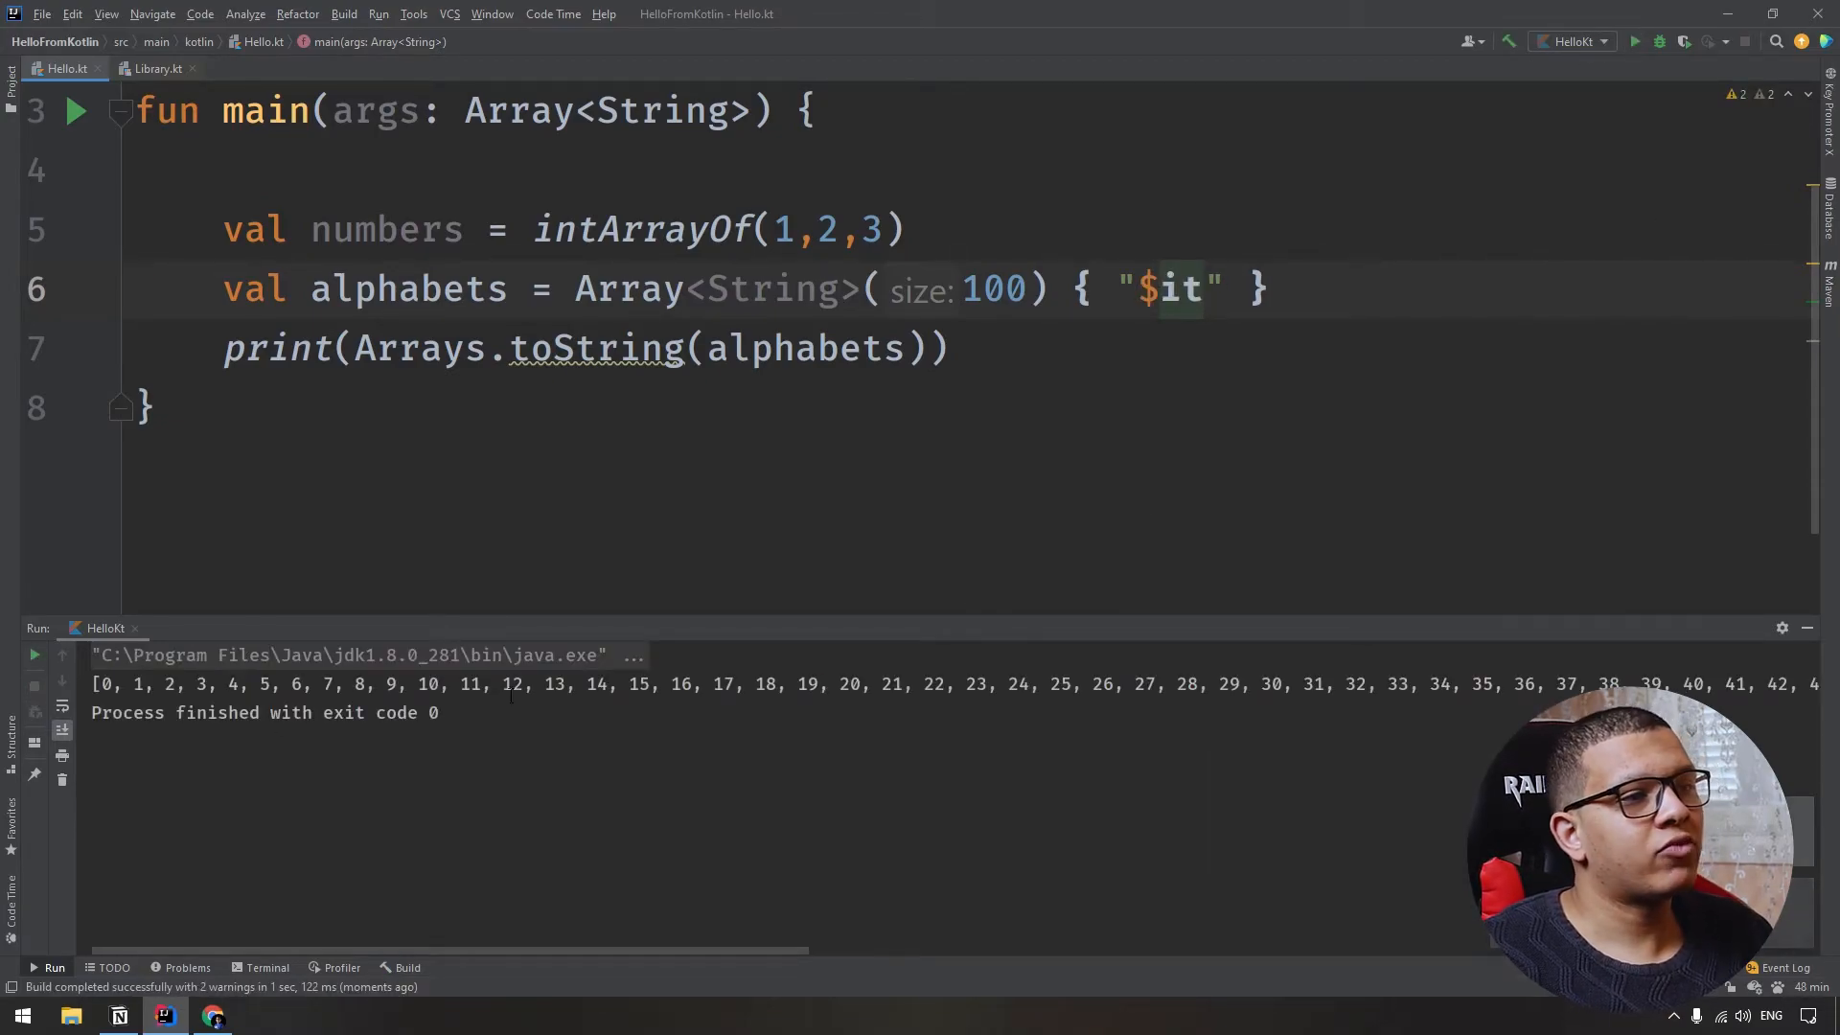
Move { "$it" } out as a trailing lambda after Array<String>(100), removing the leftover comma.
double_click(1183, 289)
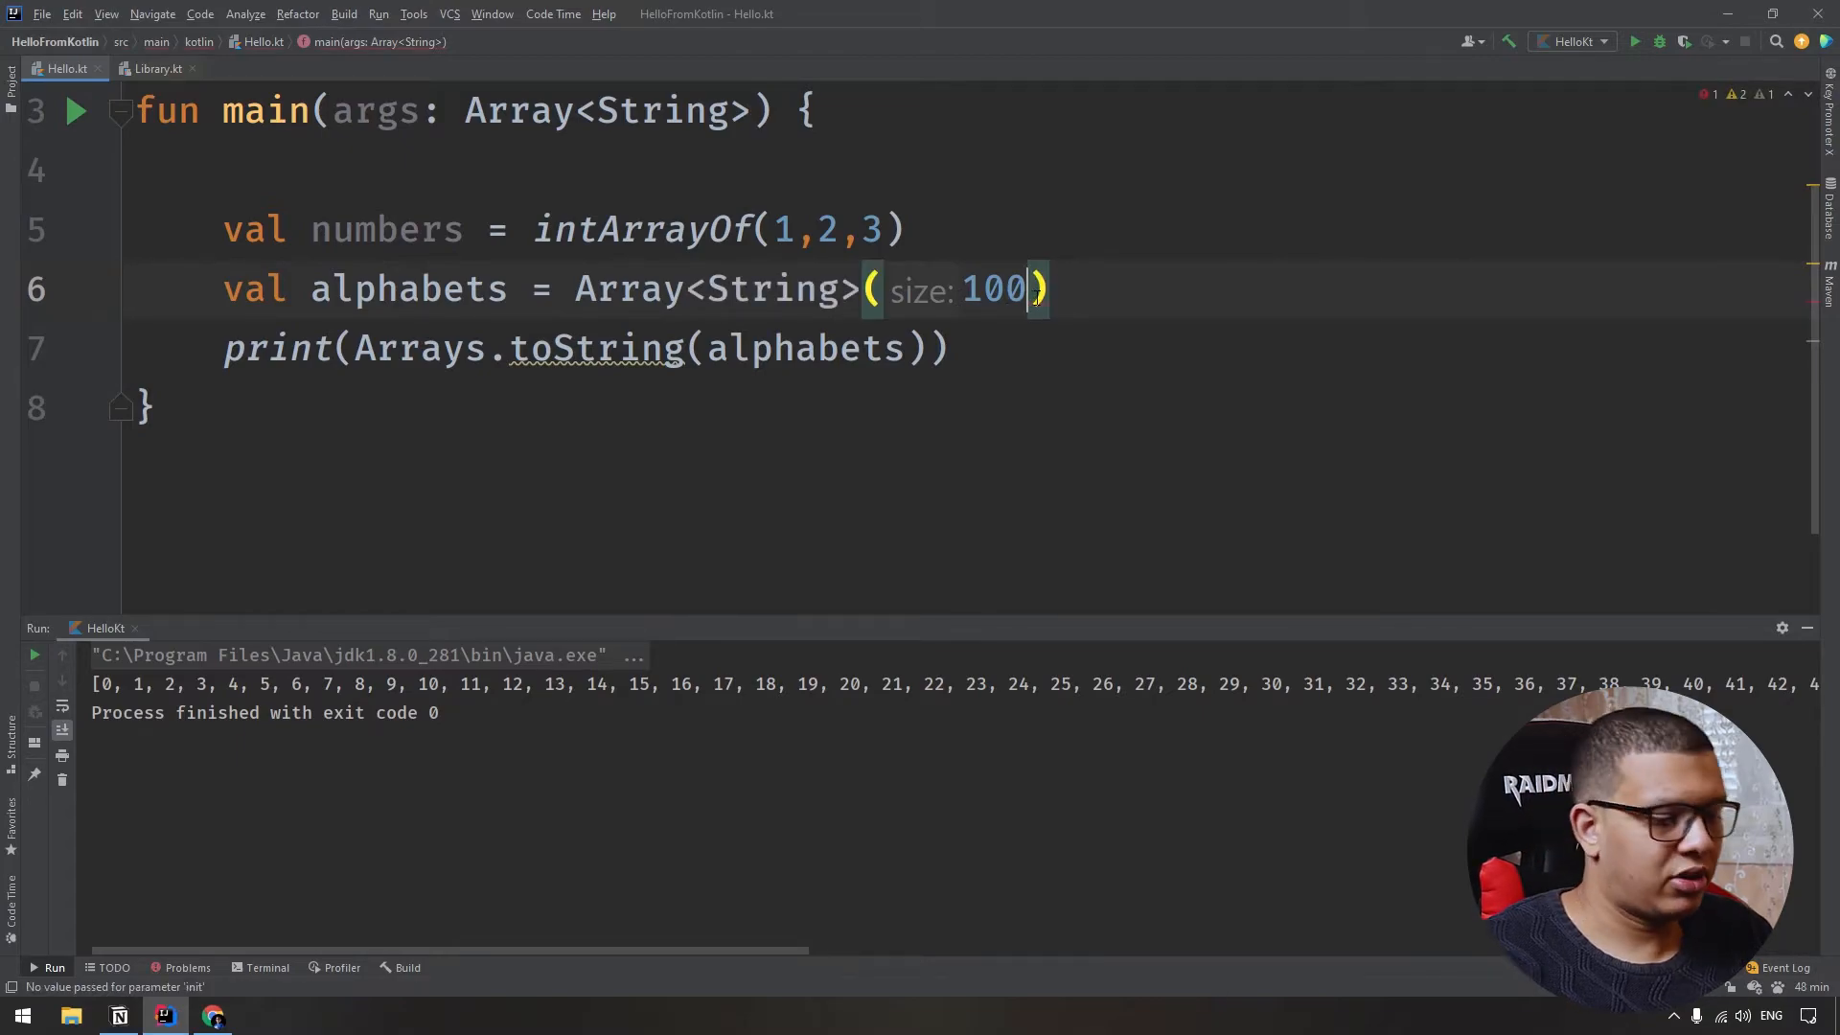
type(", { \"$it\" }")
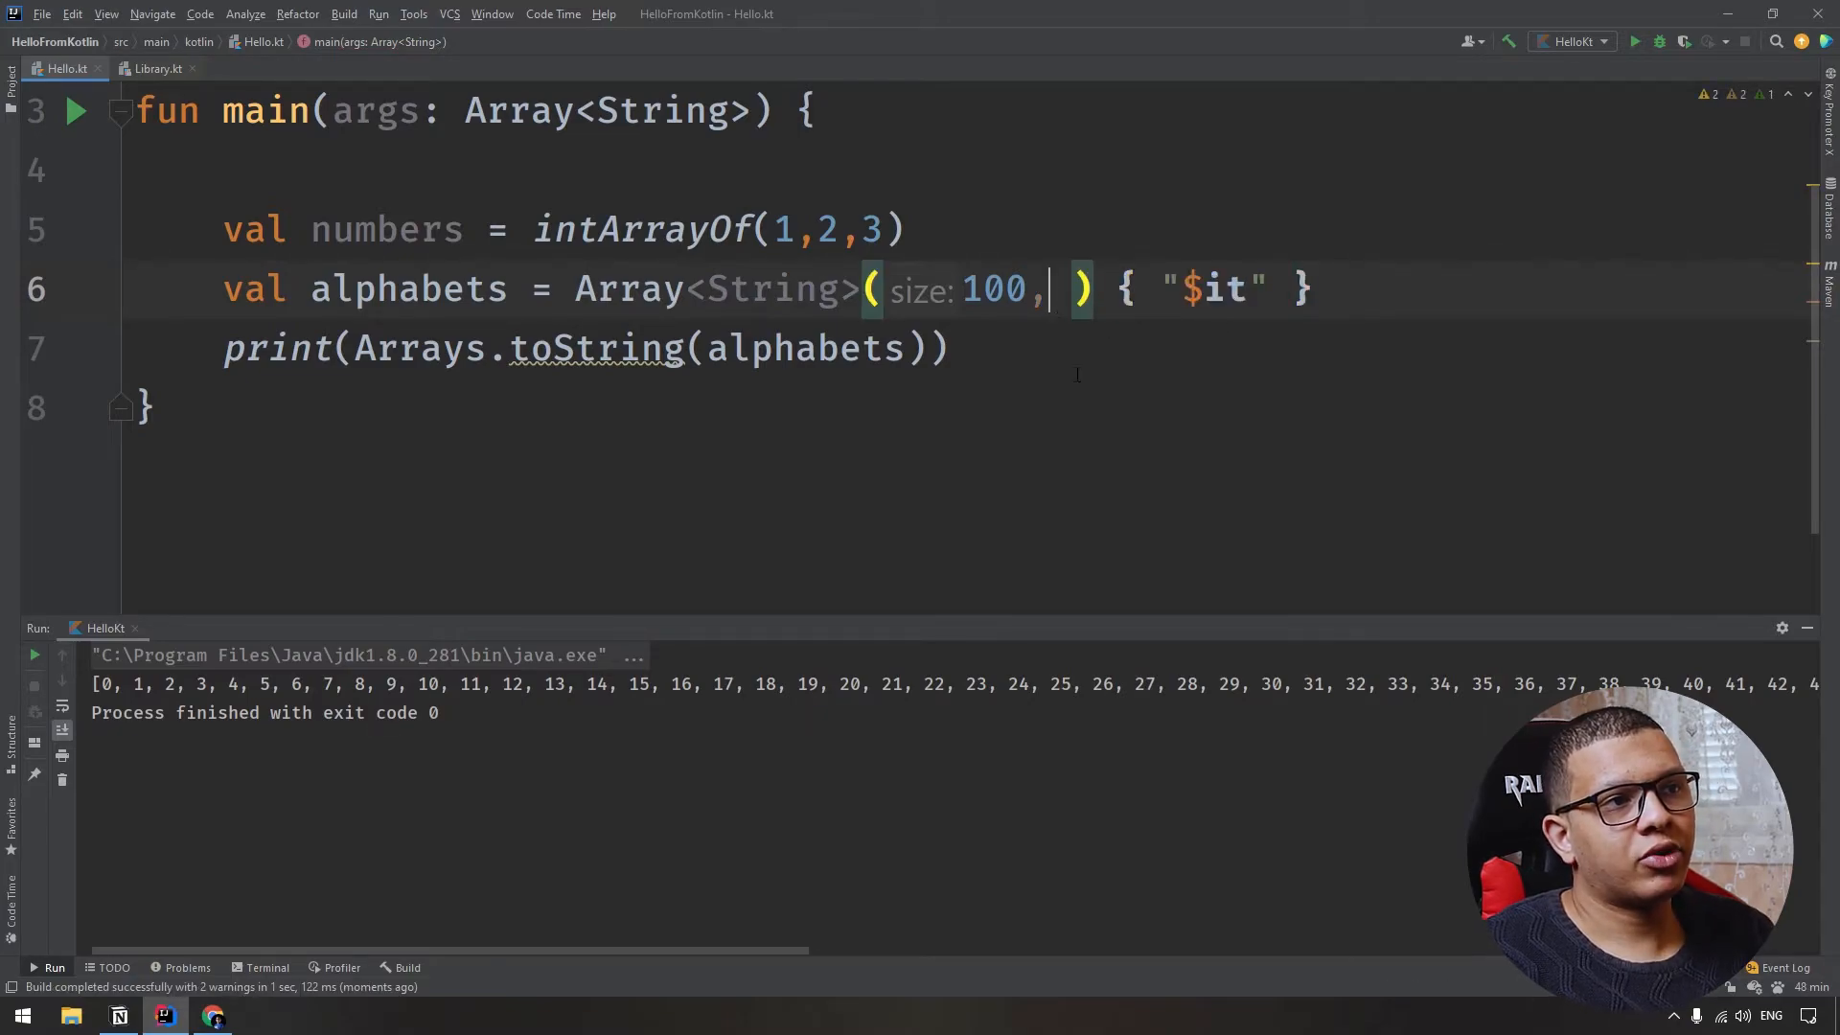
key("BackSpace")
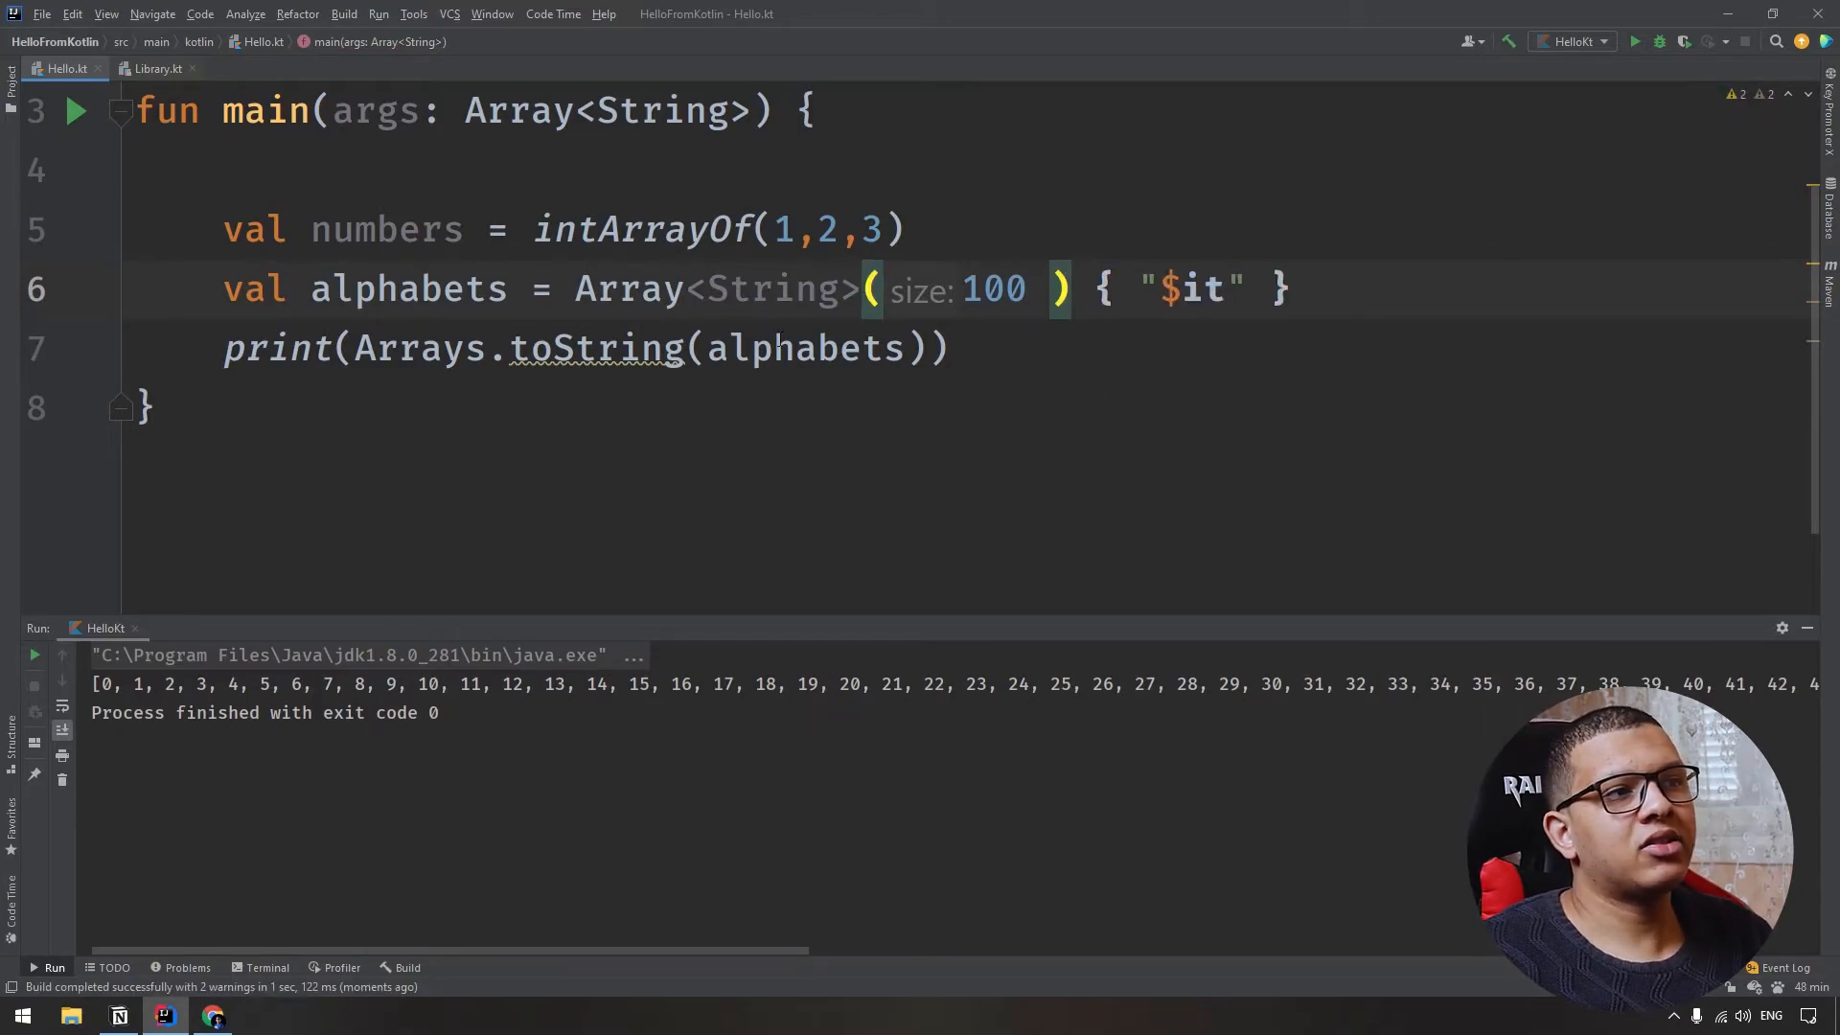
left_click(774, 290)
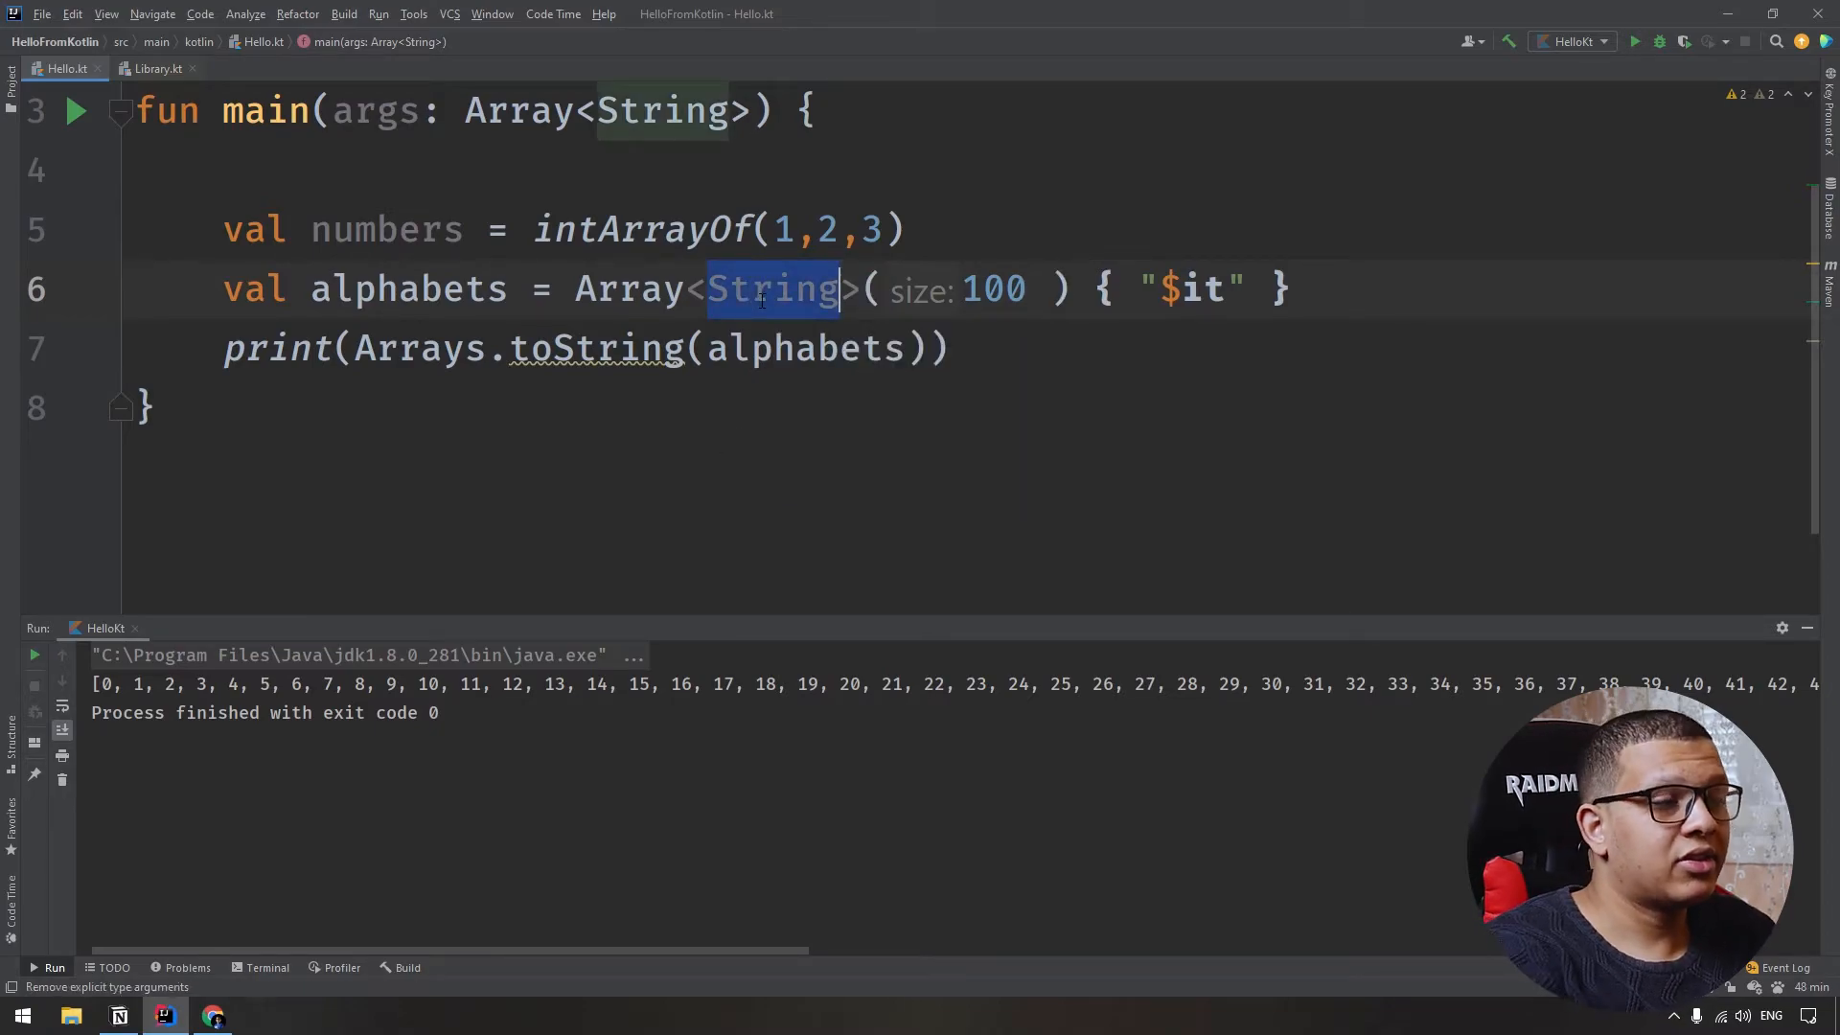
Adjust the type argument and add println(Arrays.toString(alphabets)) below the declaration.
type("Int")
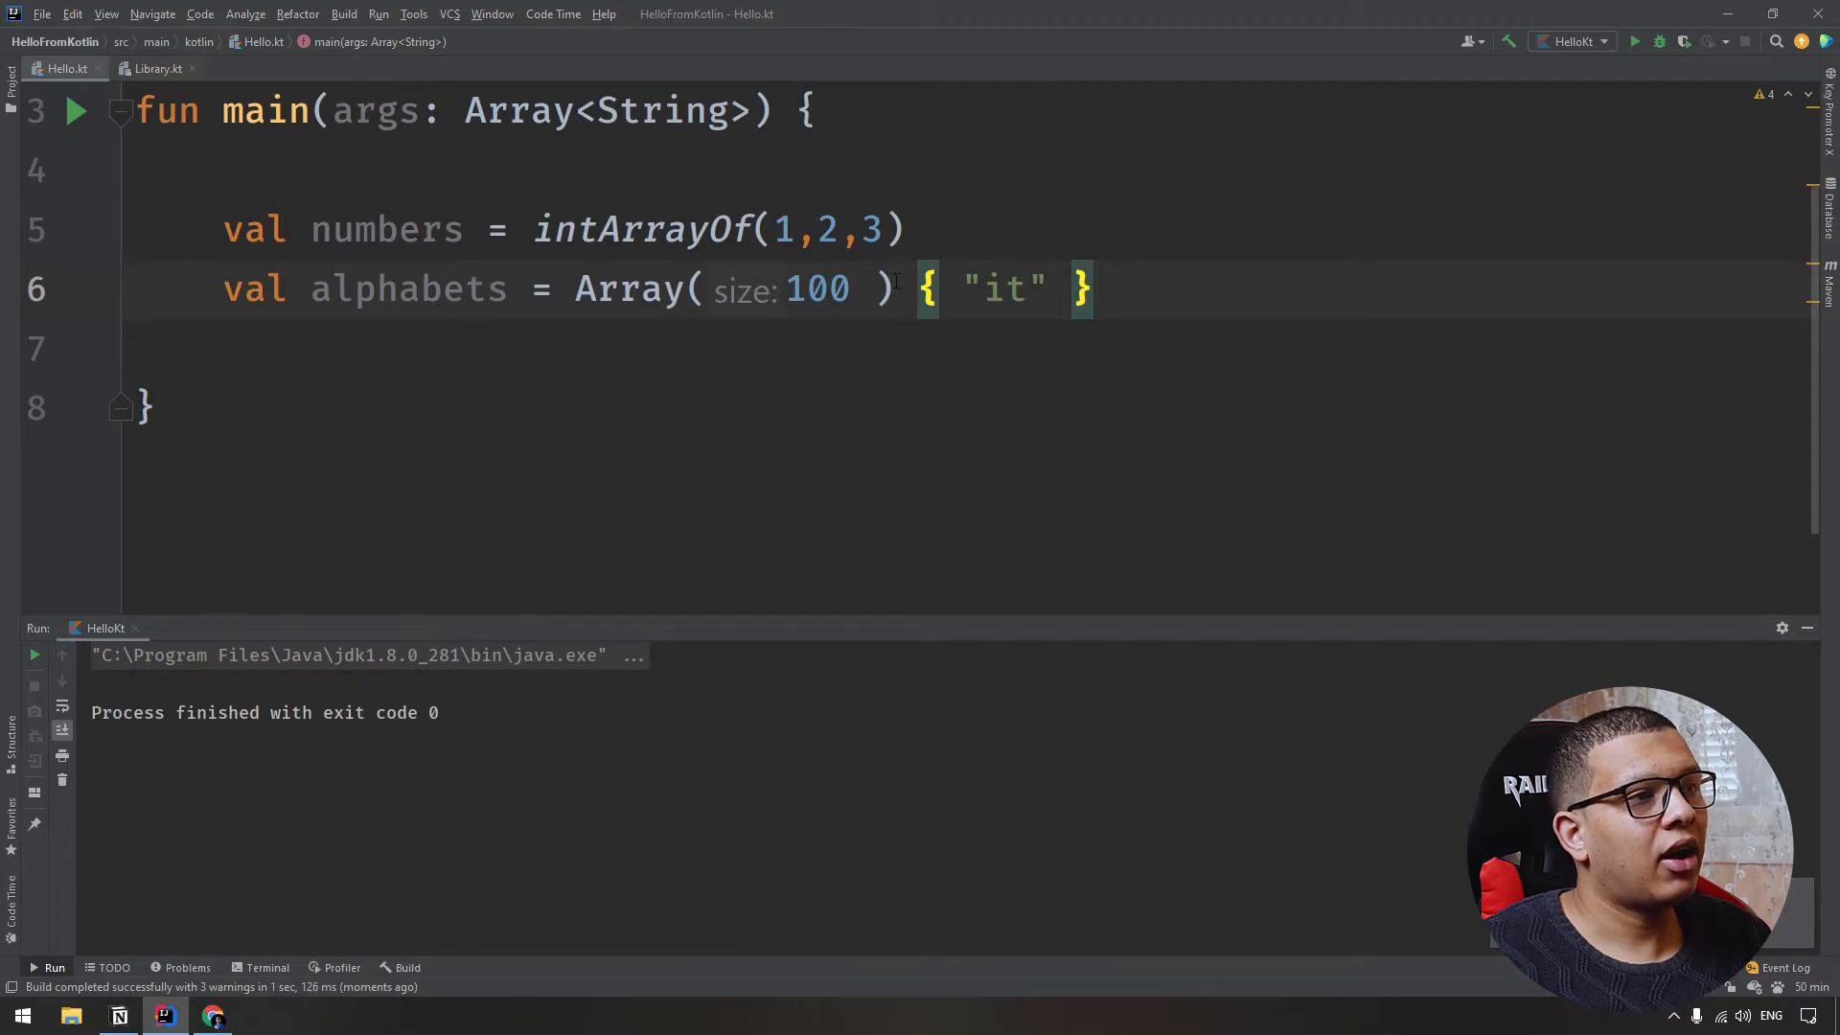
type("println(Arrays.toString(alphabets))")
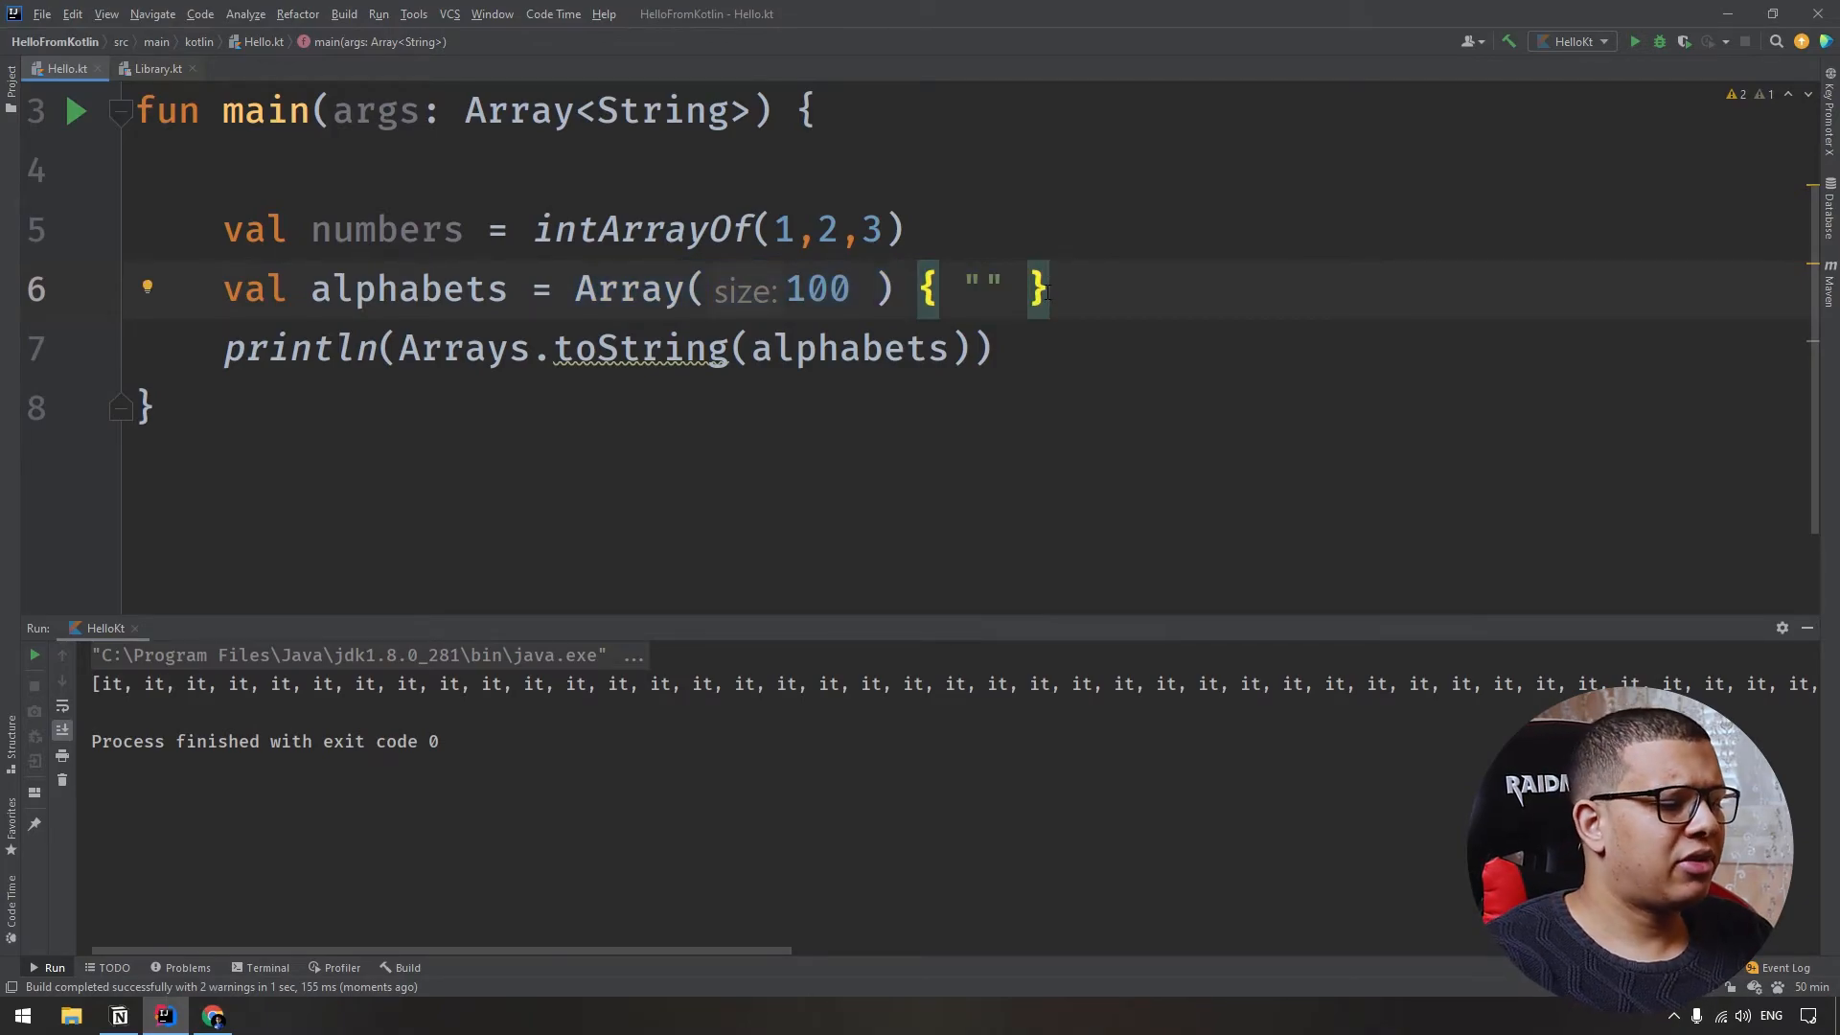
type("byt")
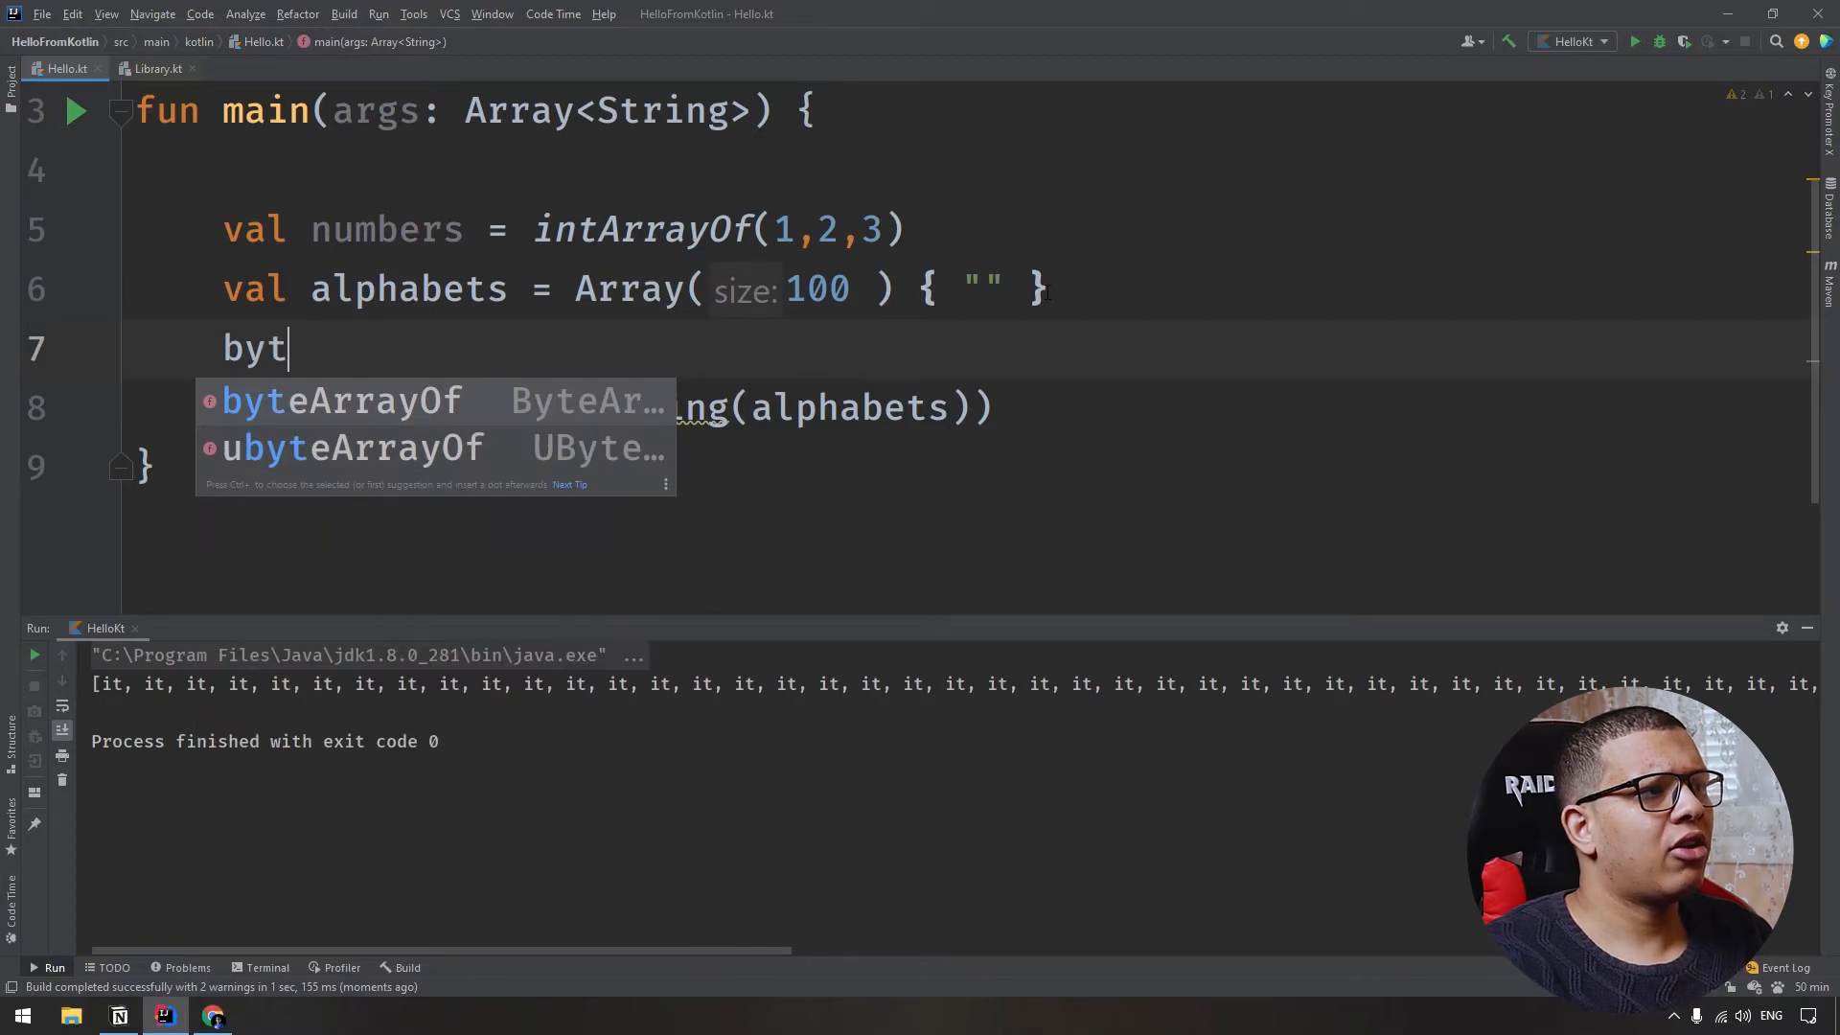
type("shj")
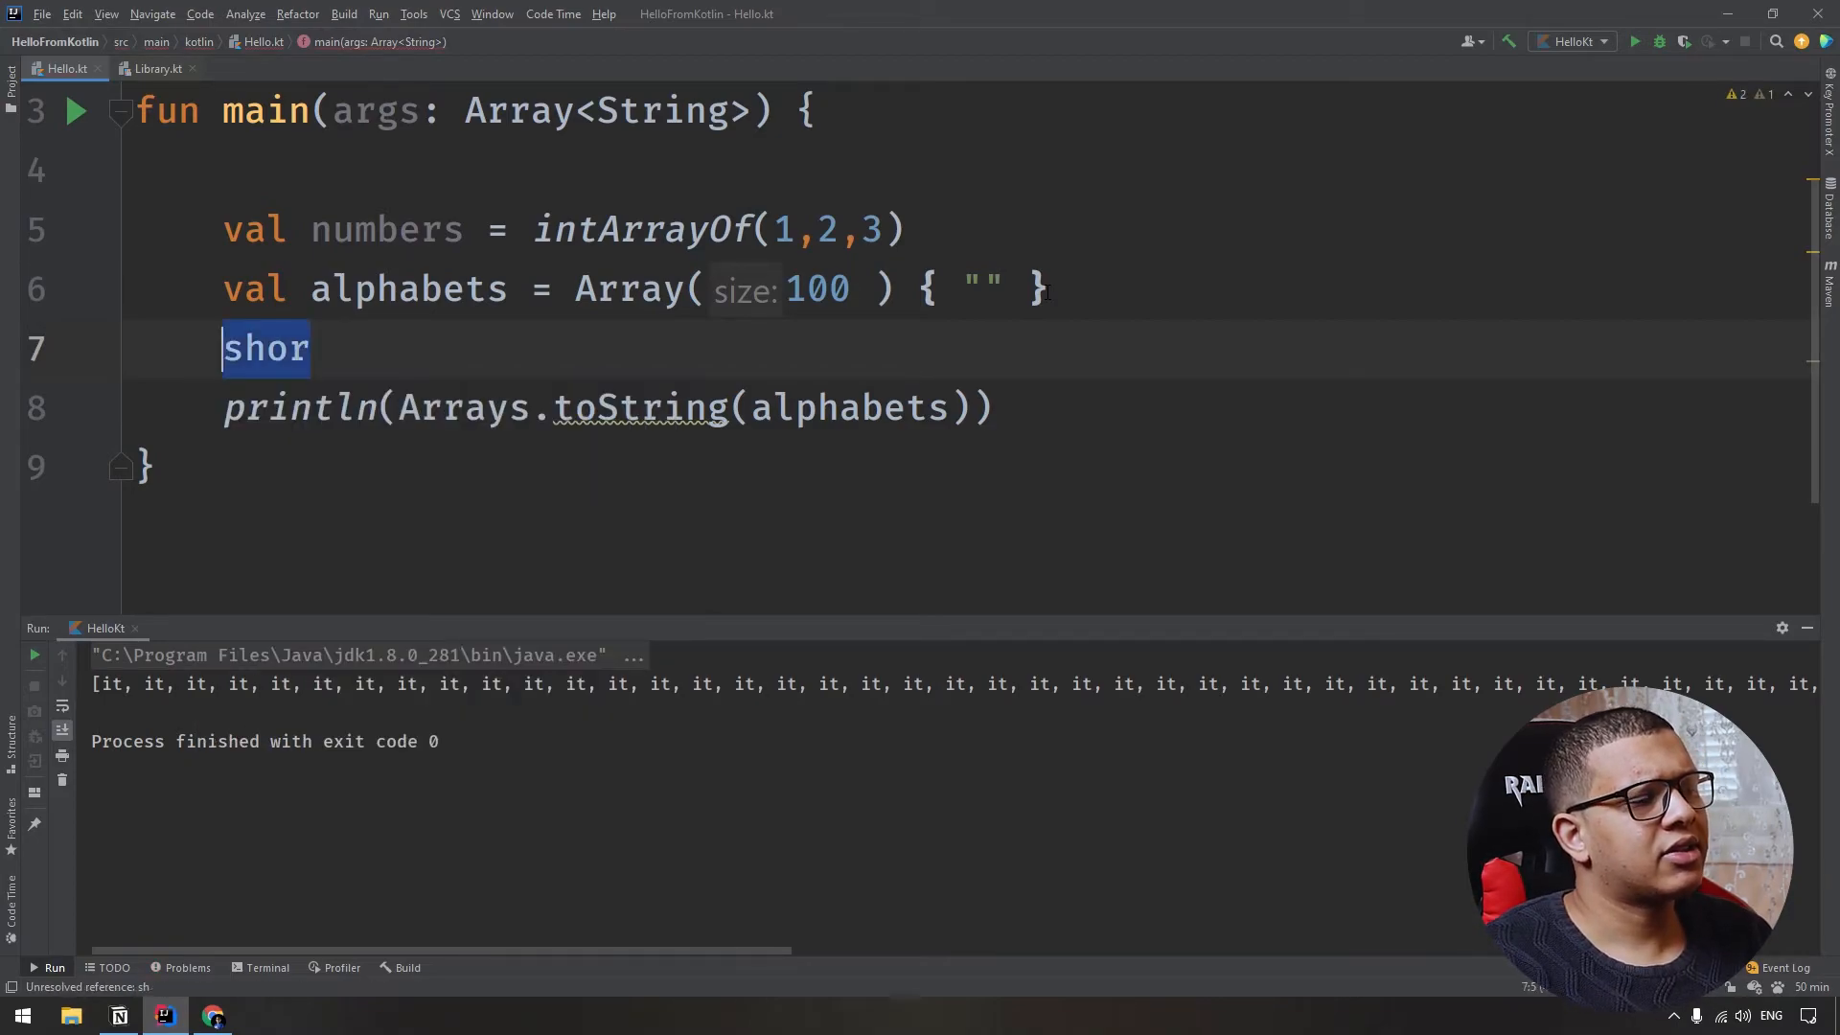
type("doub")
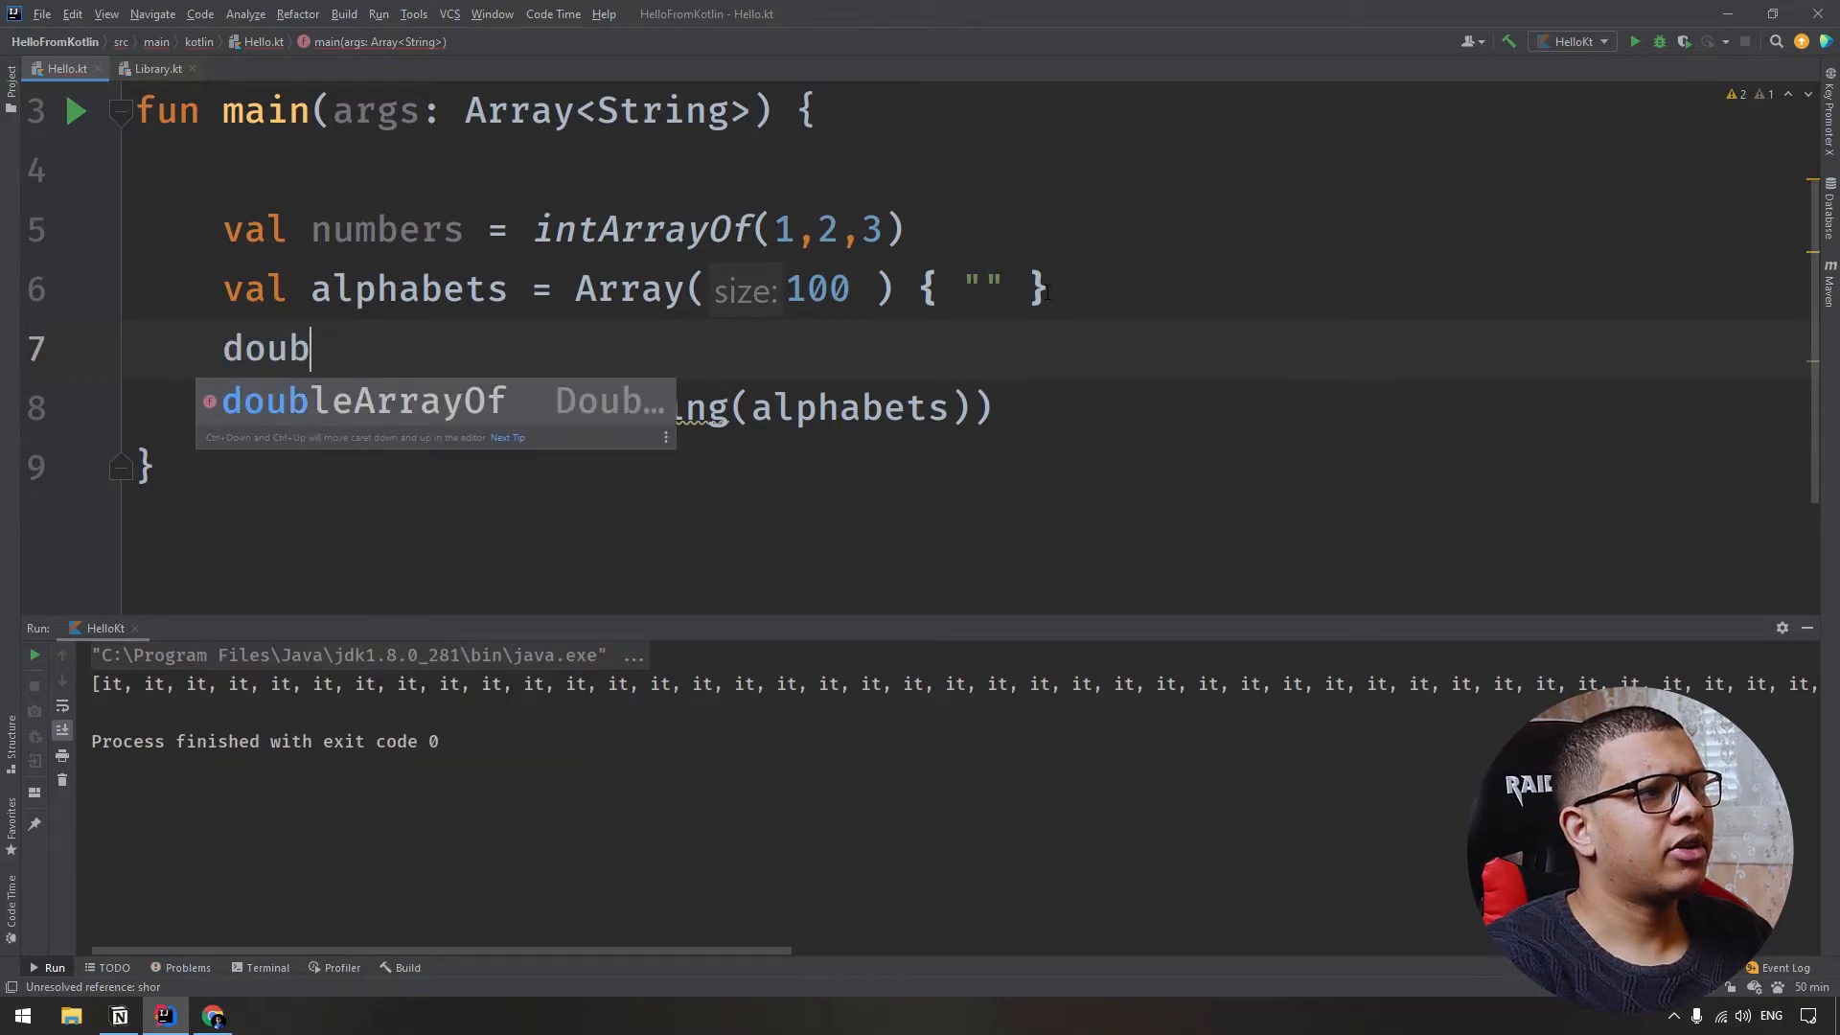
type("floa")
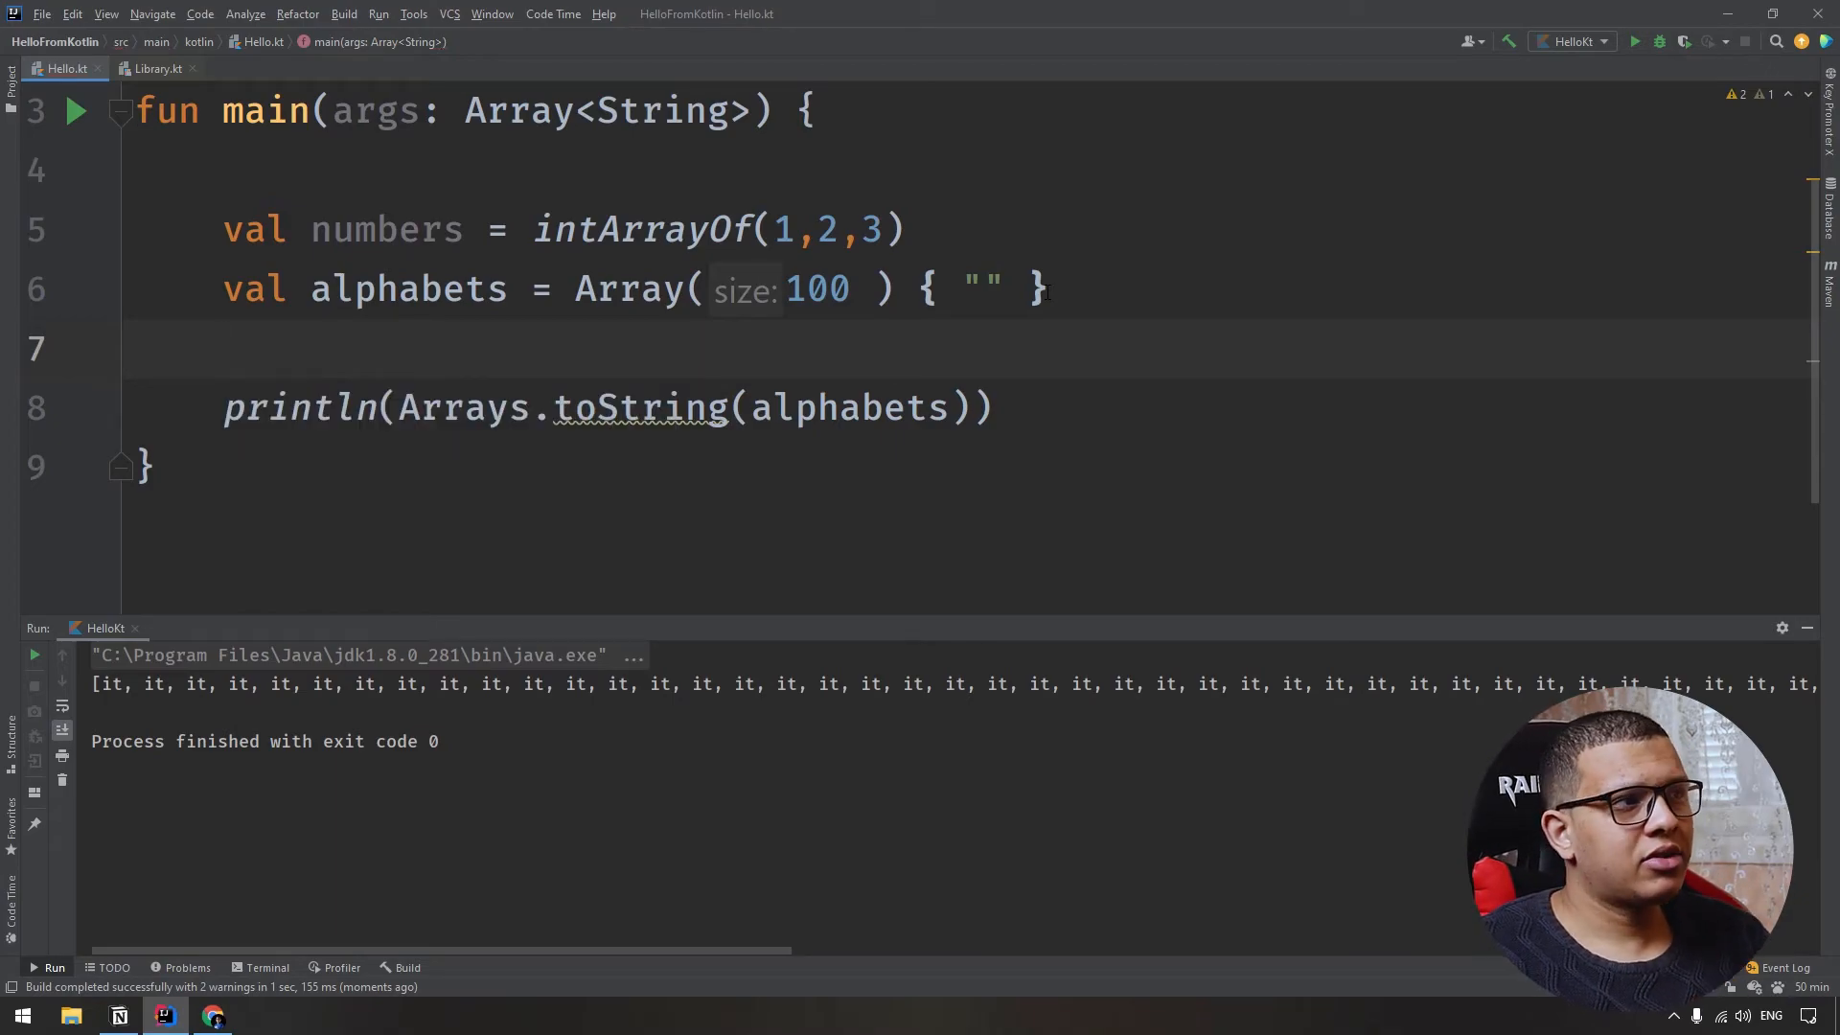
Delete the alphabets lines and start a numbers.forEach { } block.
left_click_drag(222, 289, 991, 406)
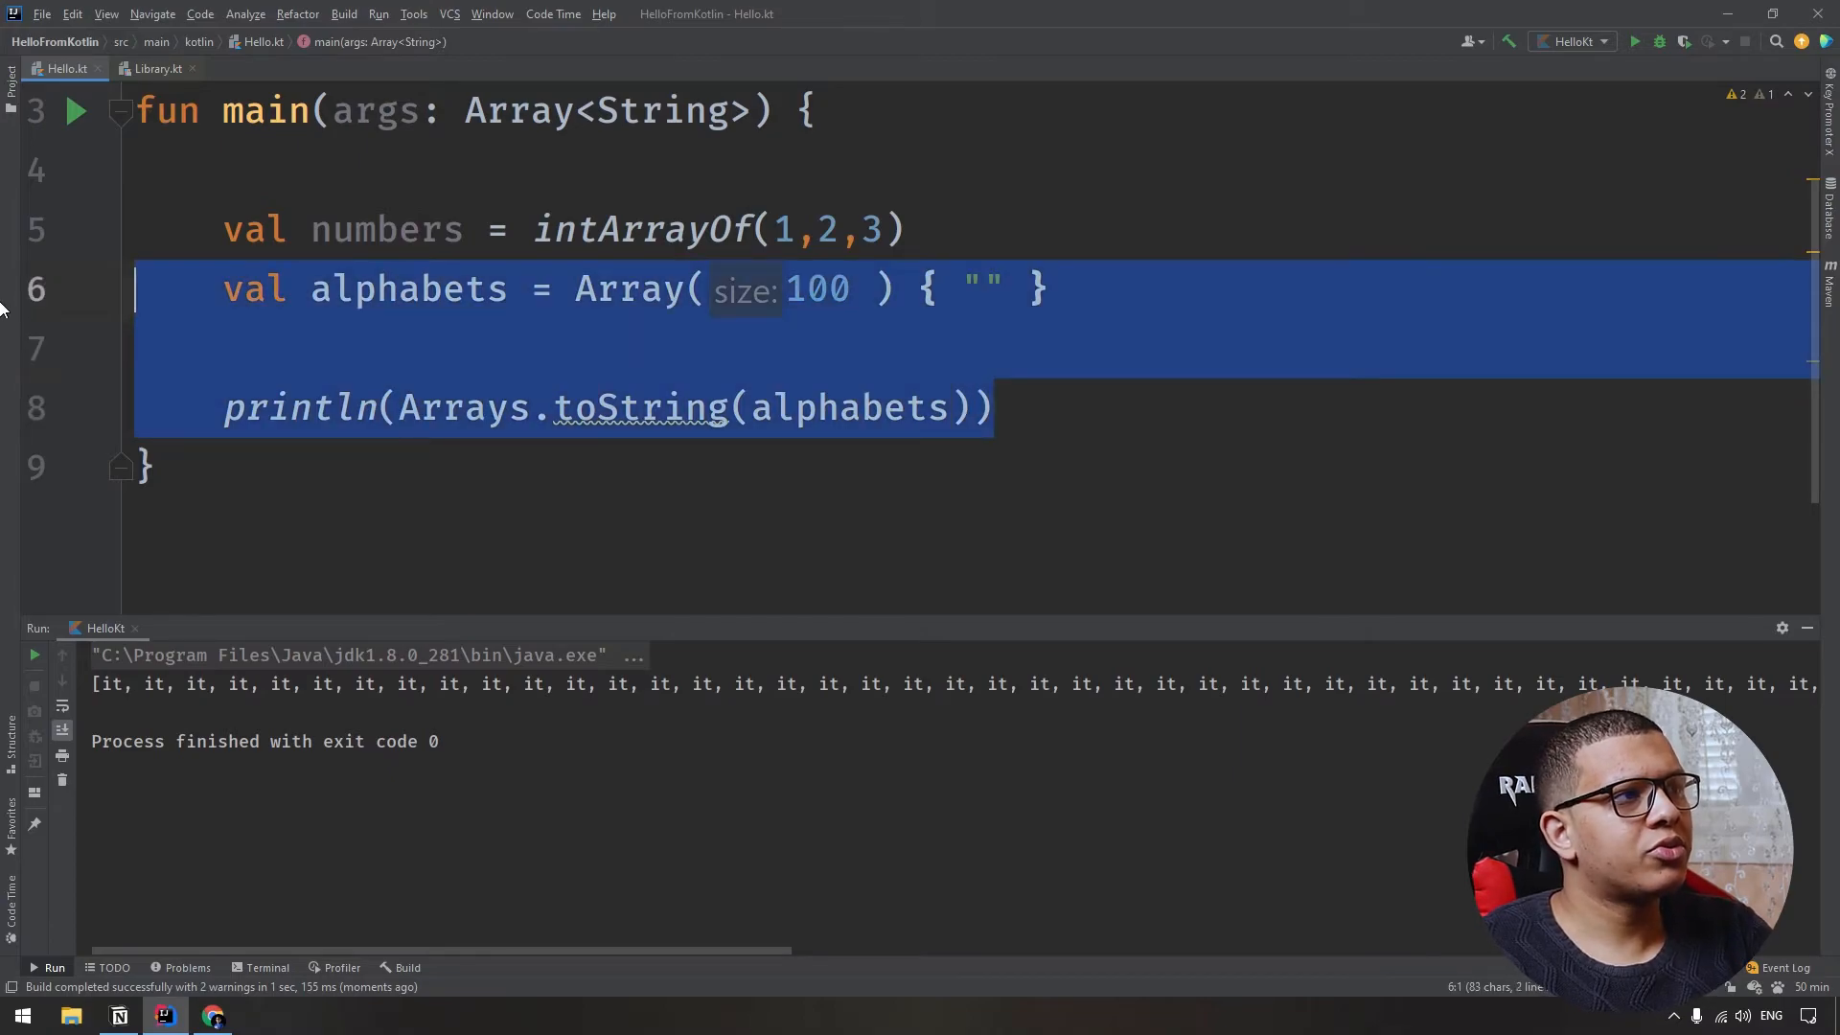
key("Delete")
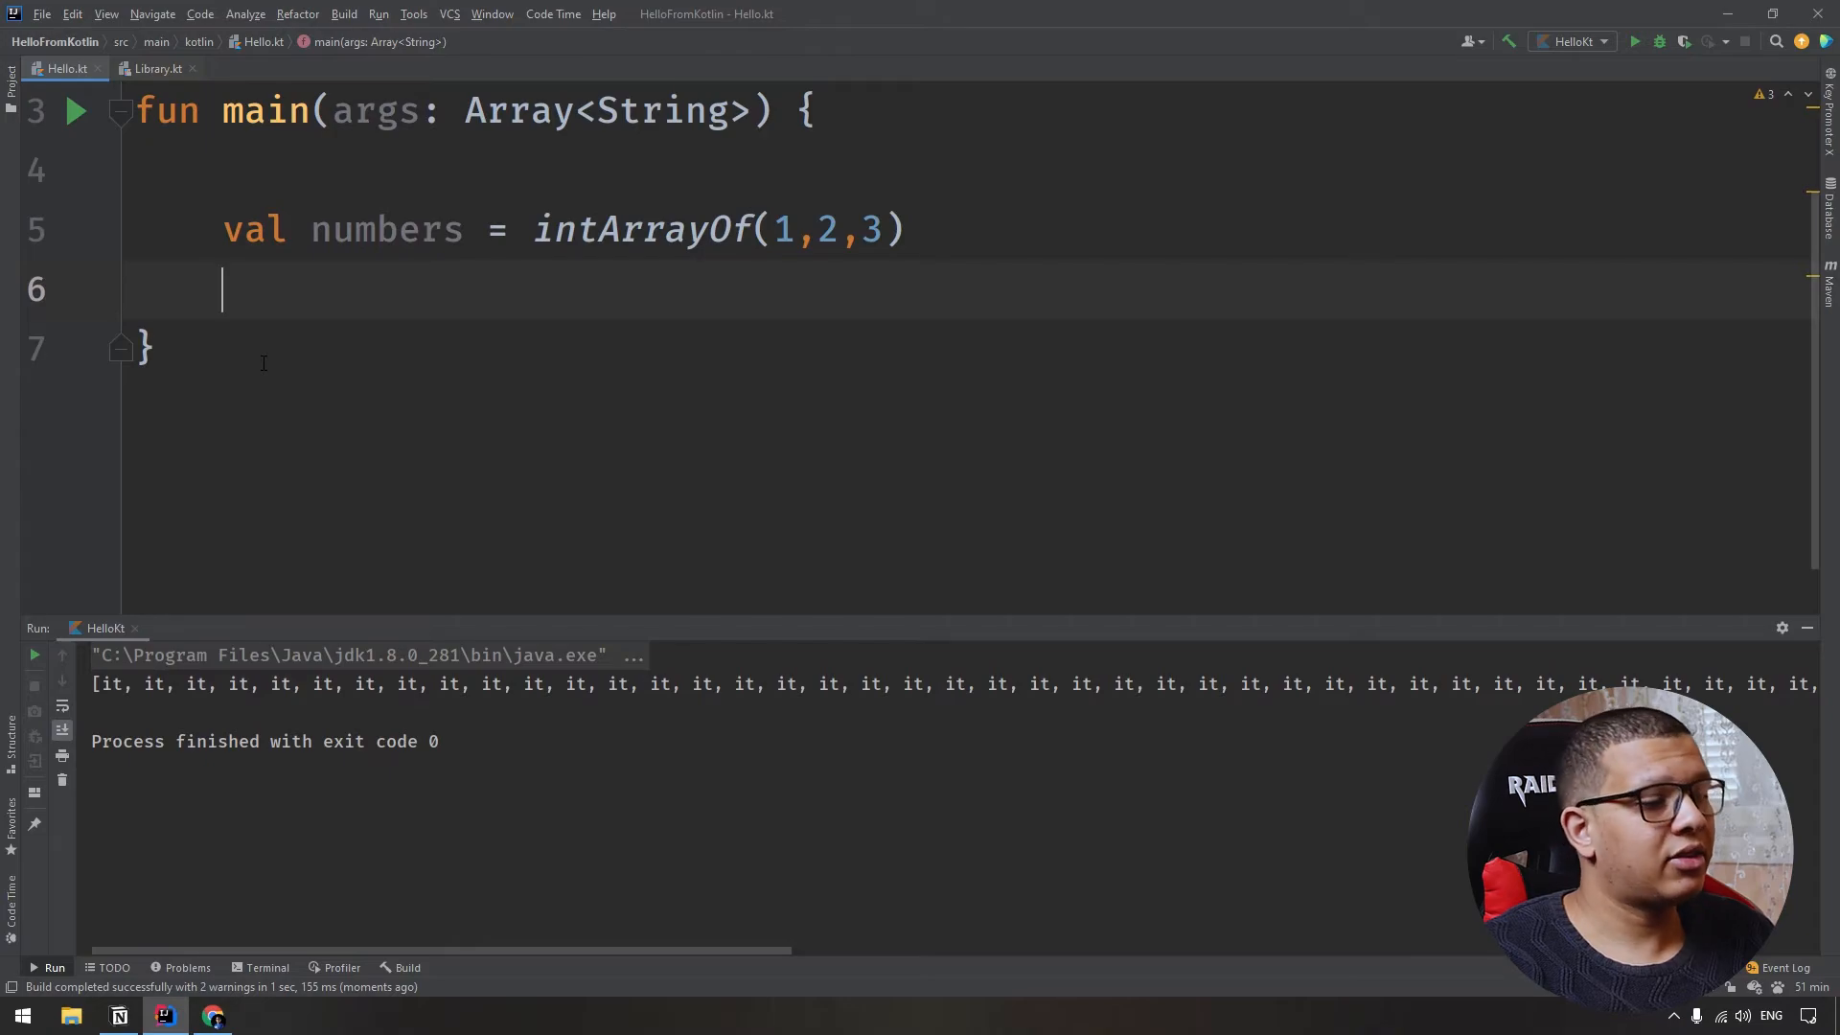
type("numbers")
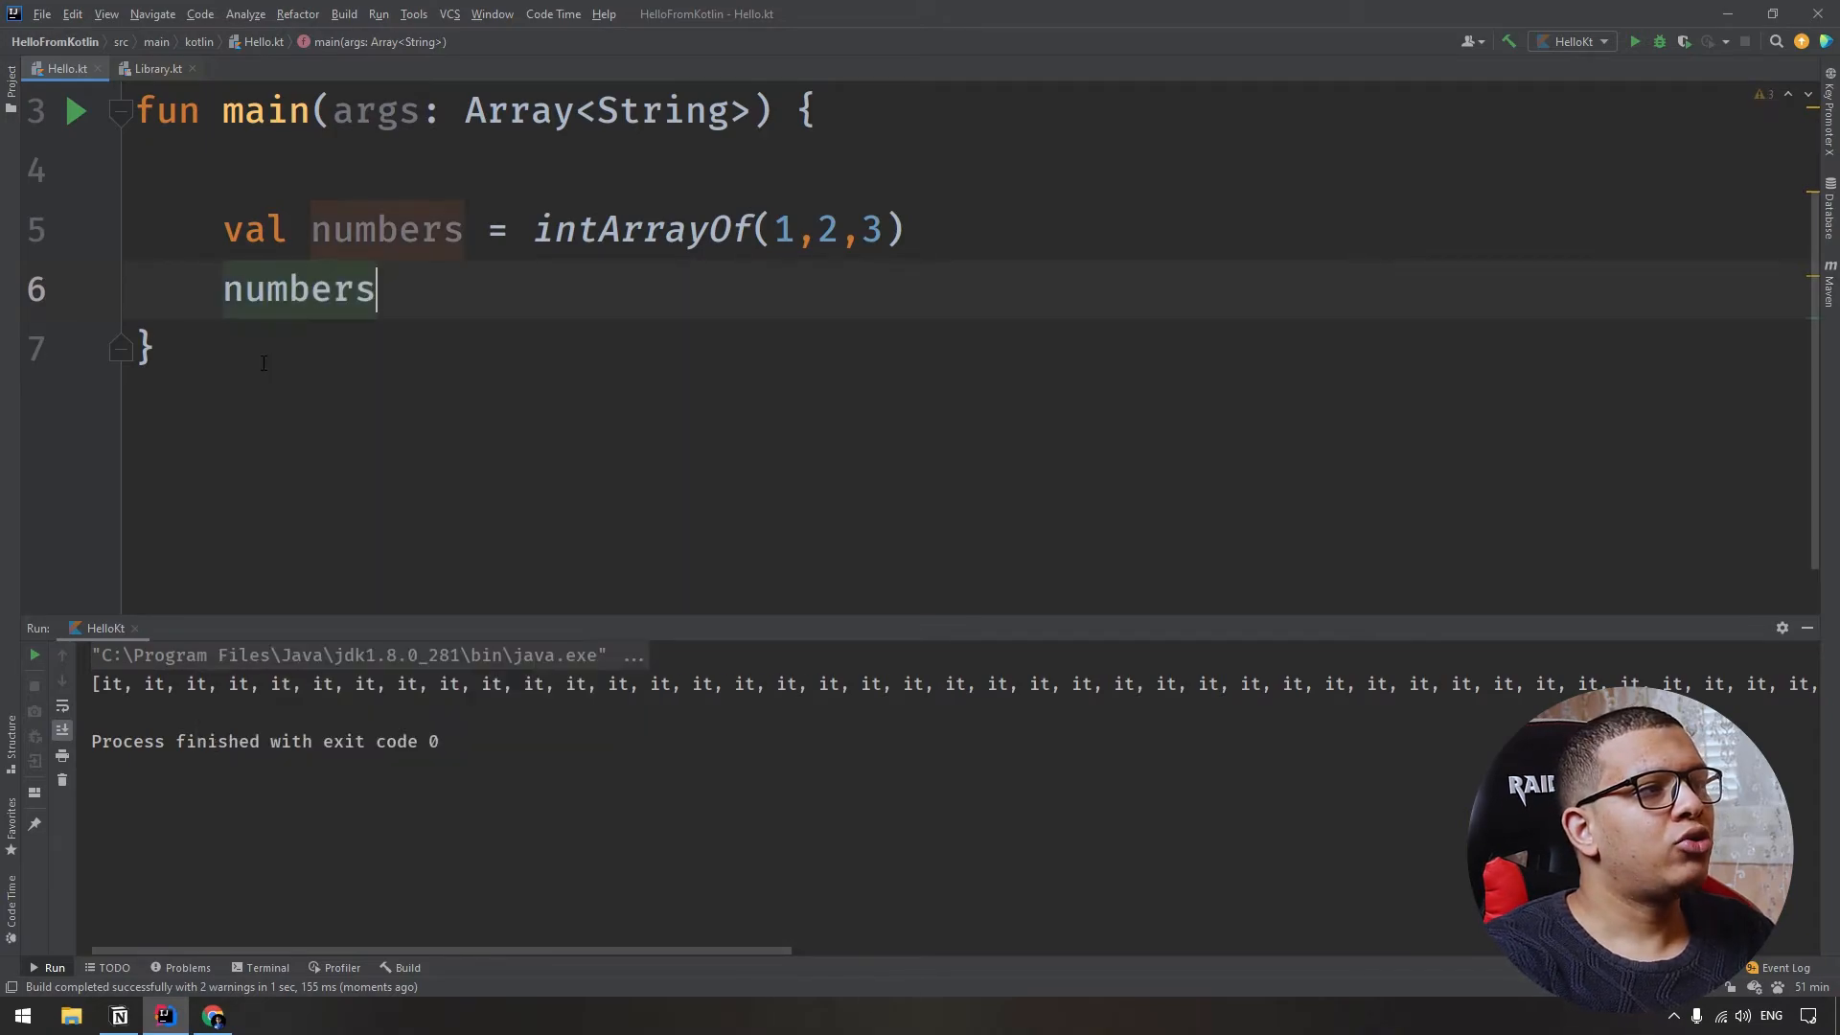
type(".forEach {")
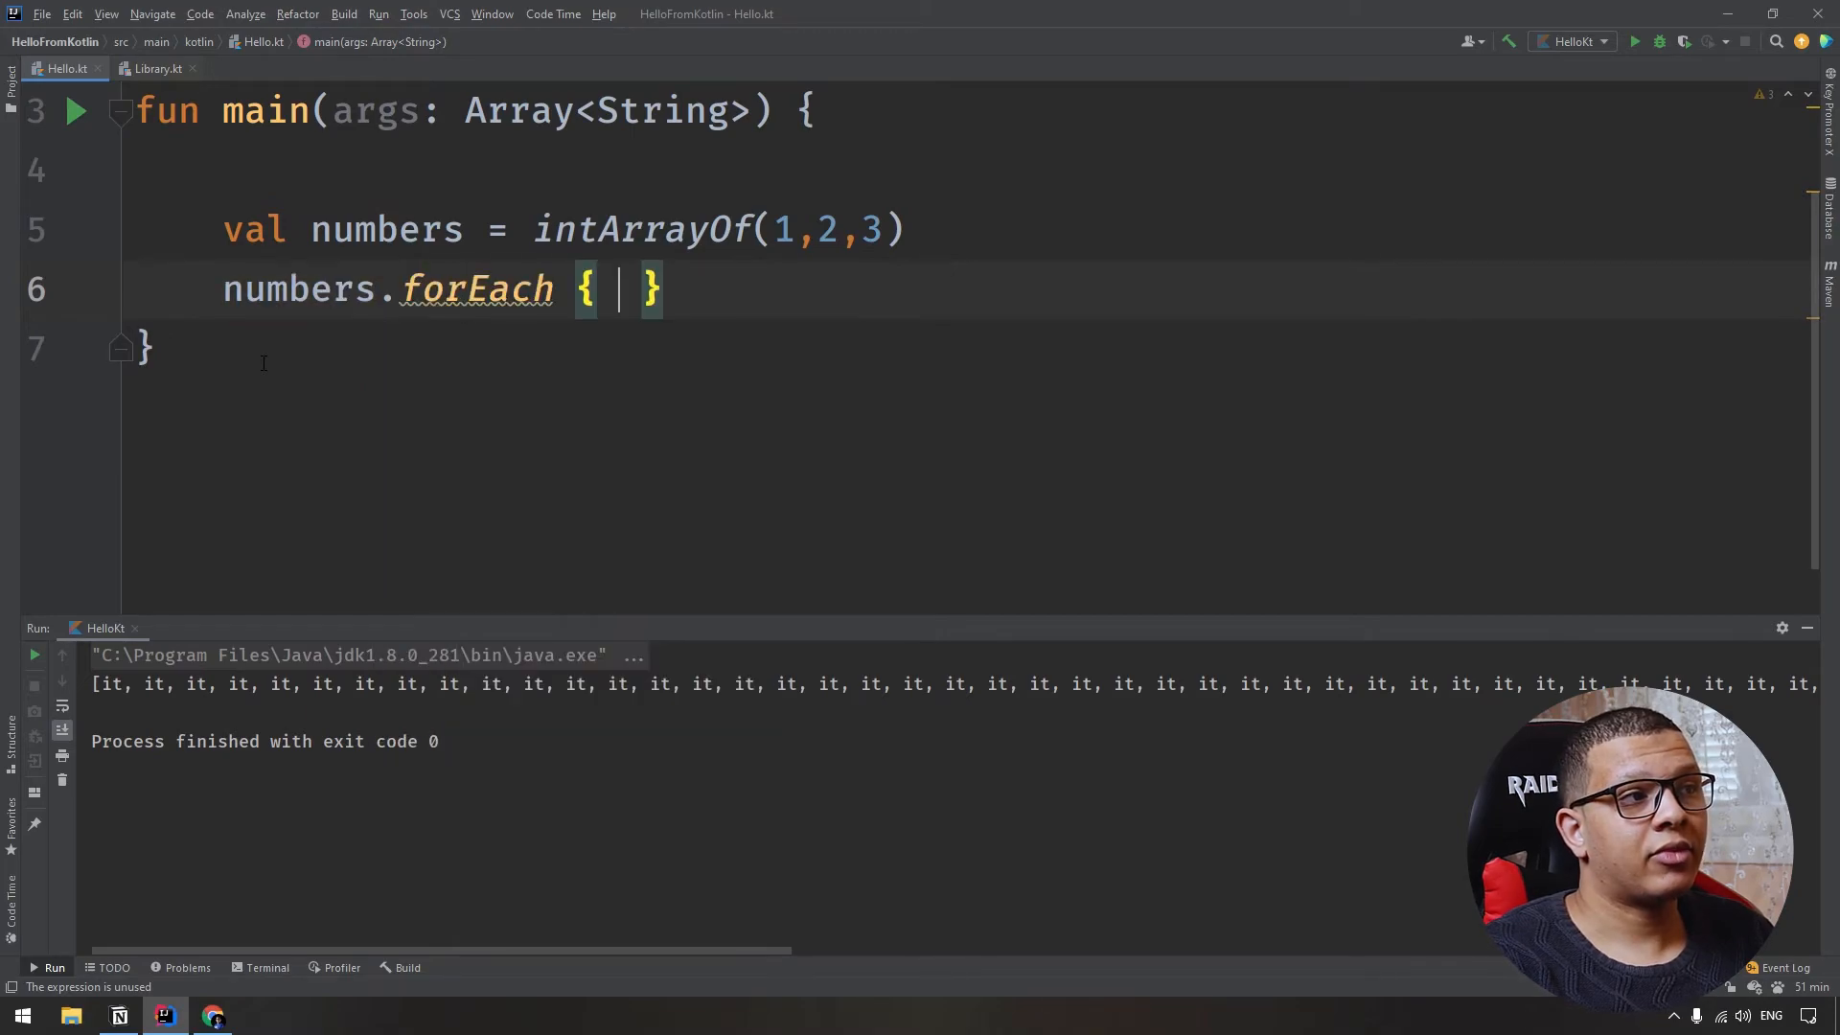
key("enter")
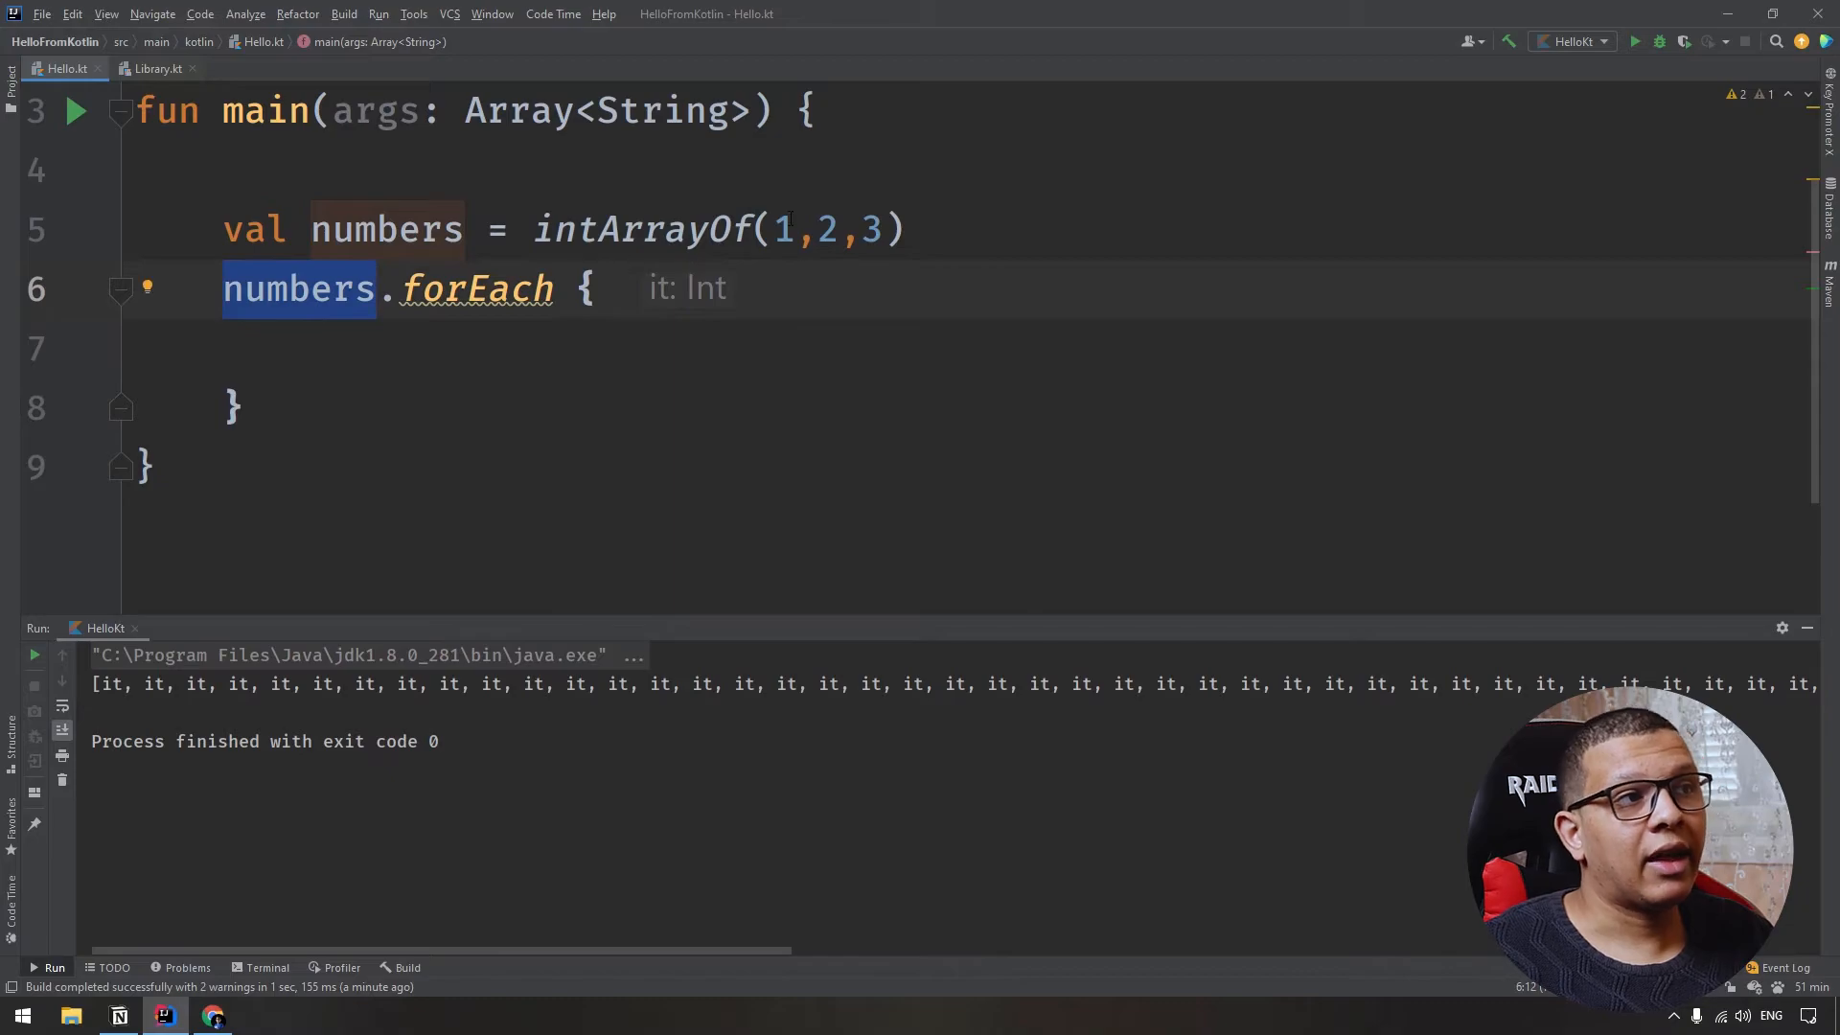
Print each element inside forEach, naming the parameter value -> print(value), giving 123.
type("print")
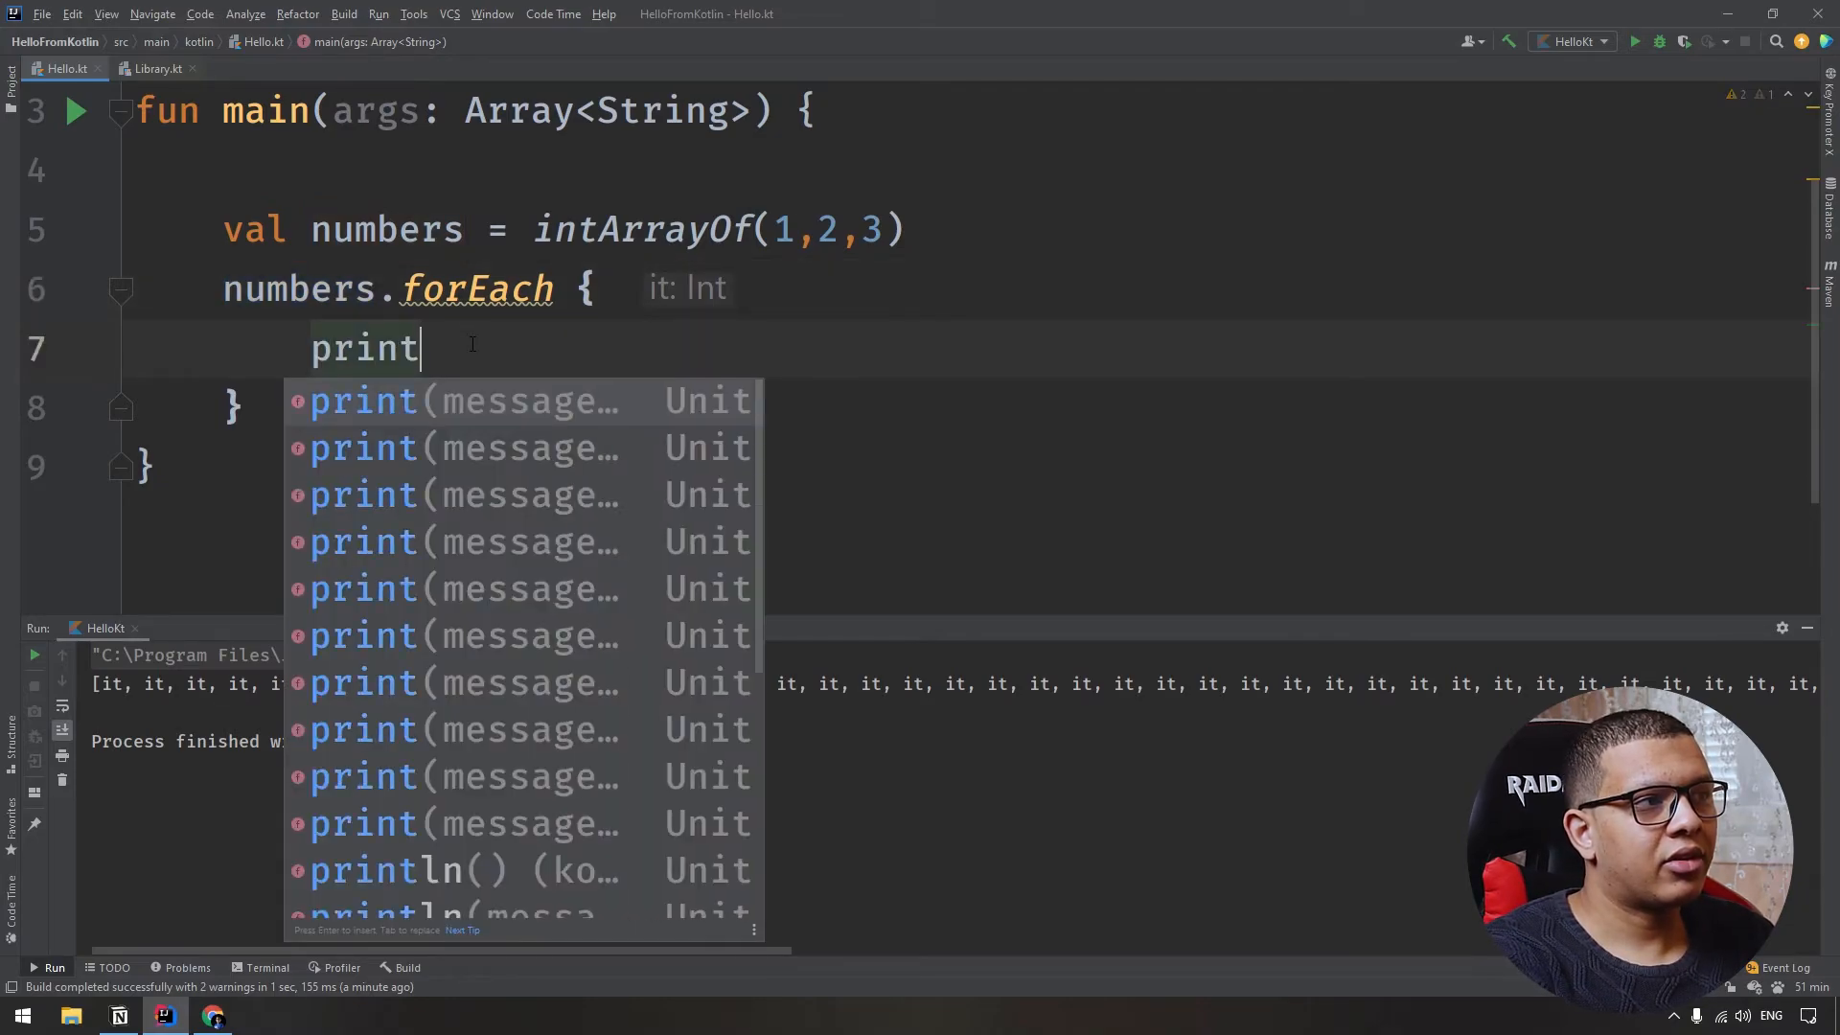
key("Enter")
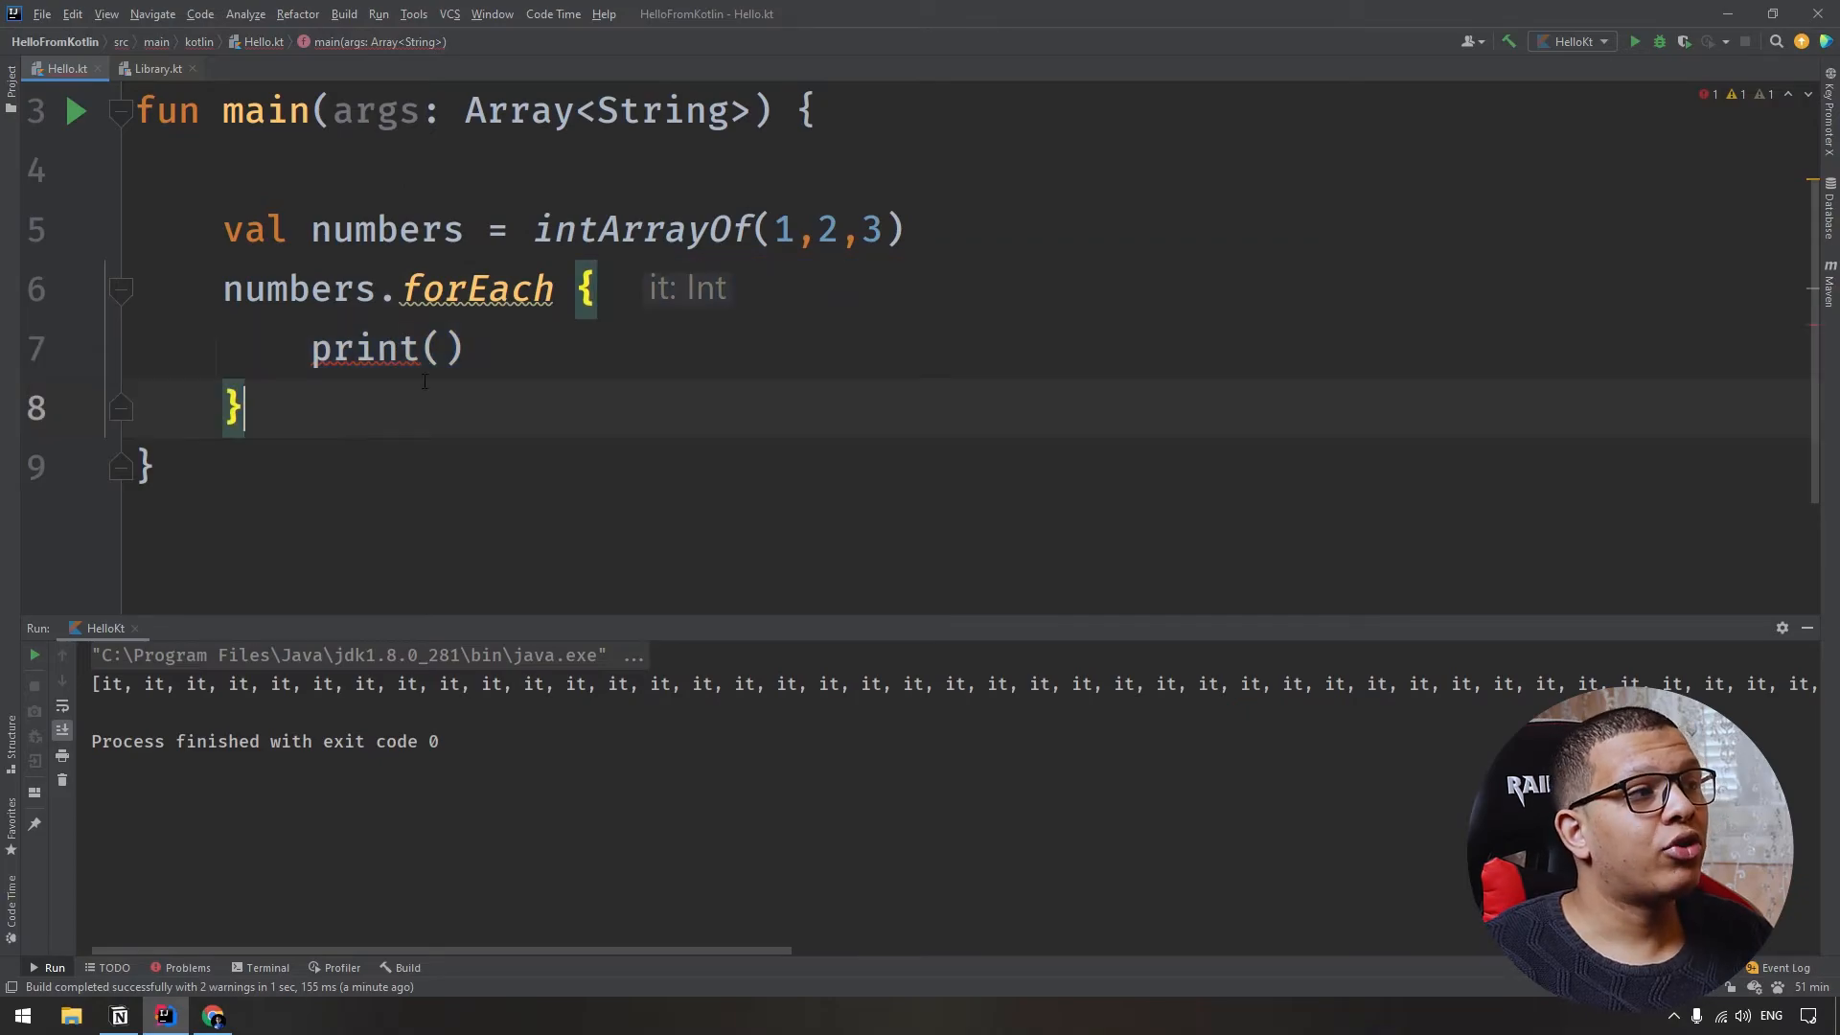
type("it")
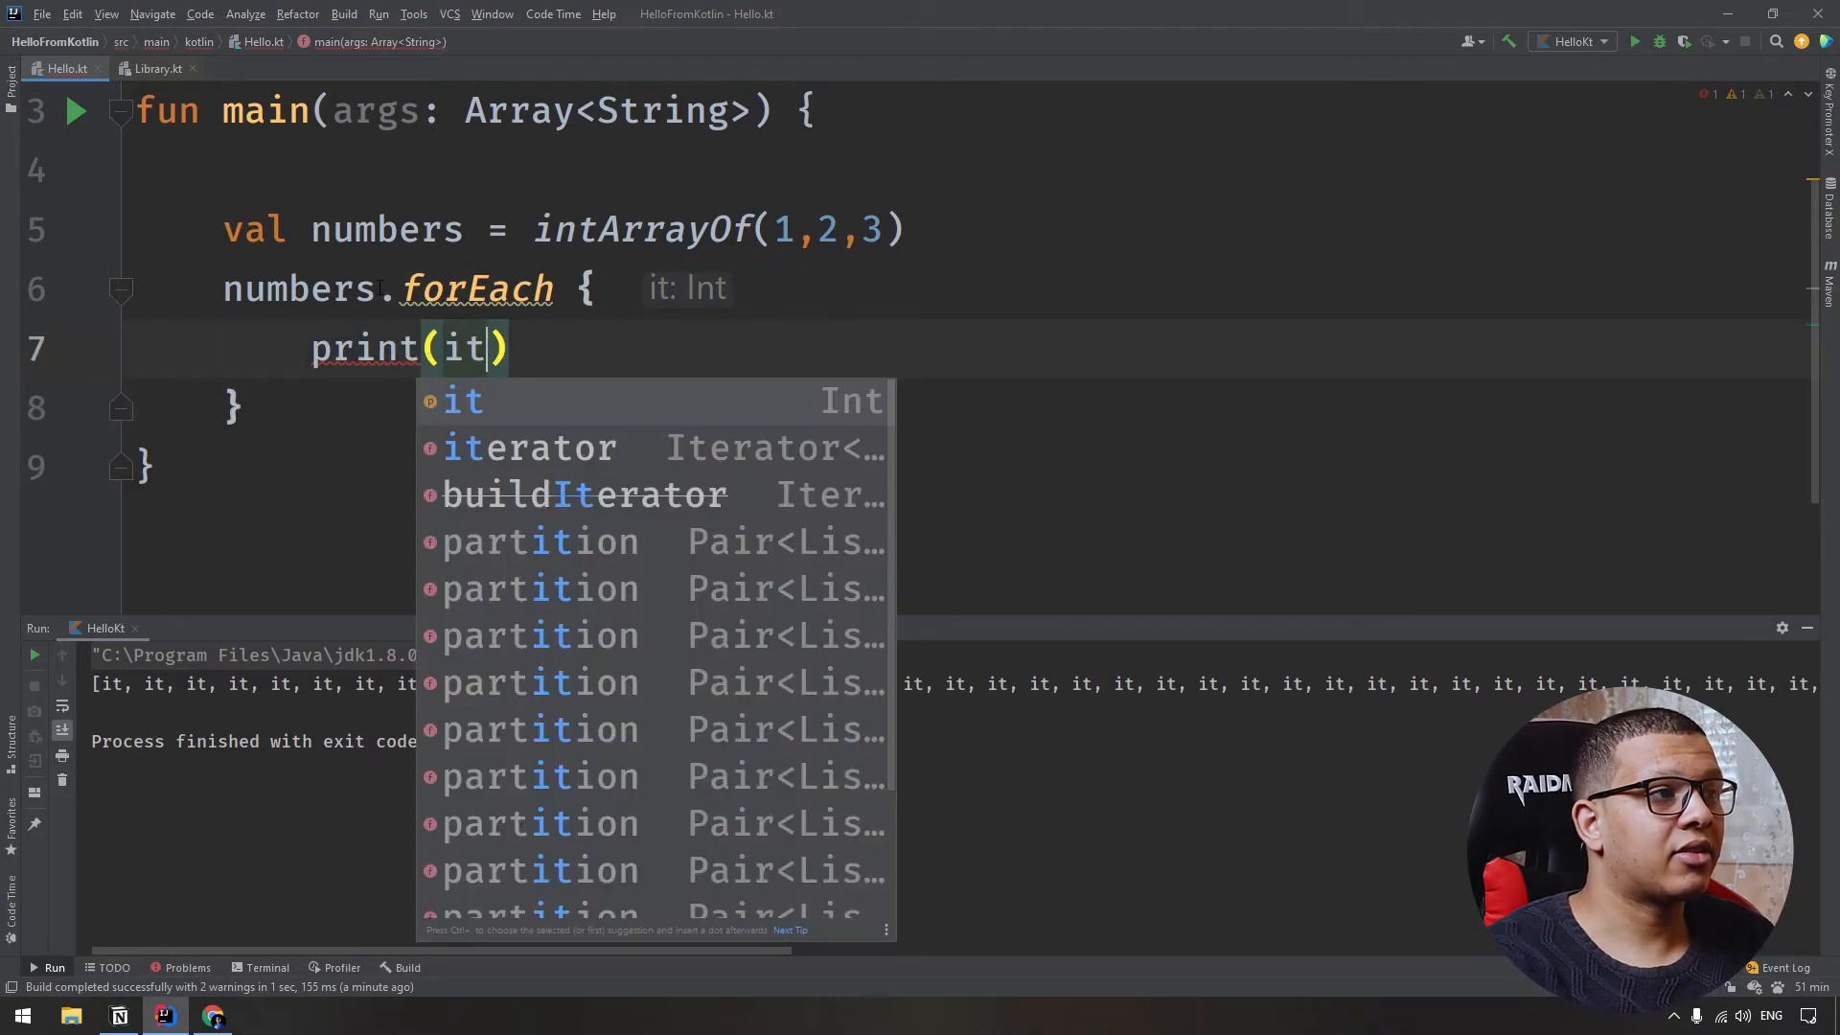
key("Escape")
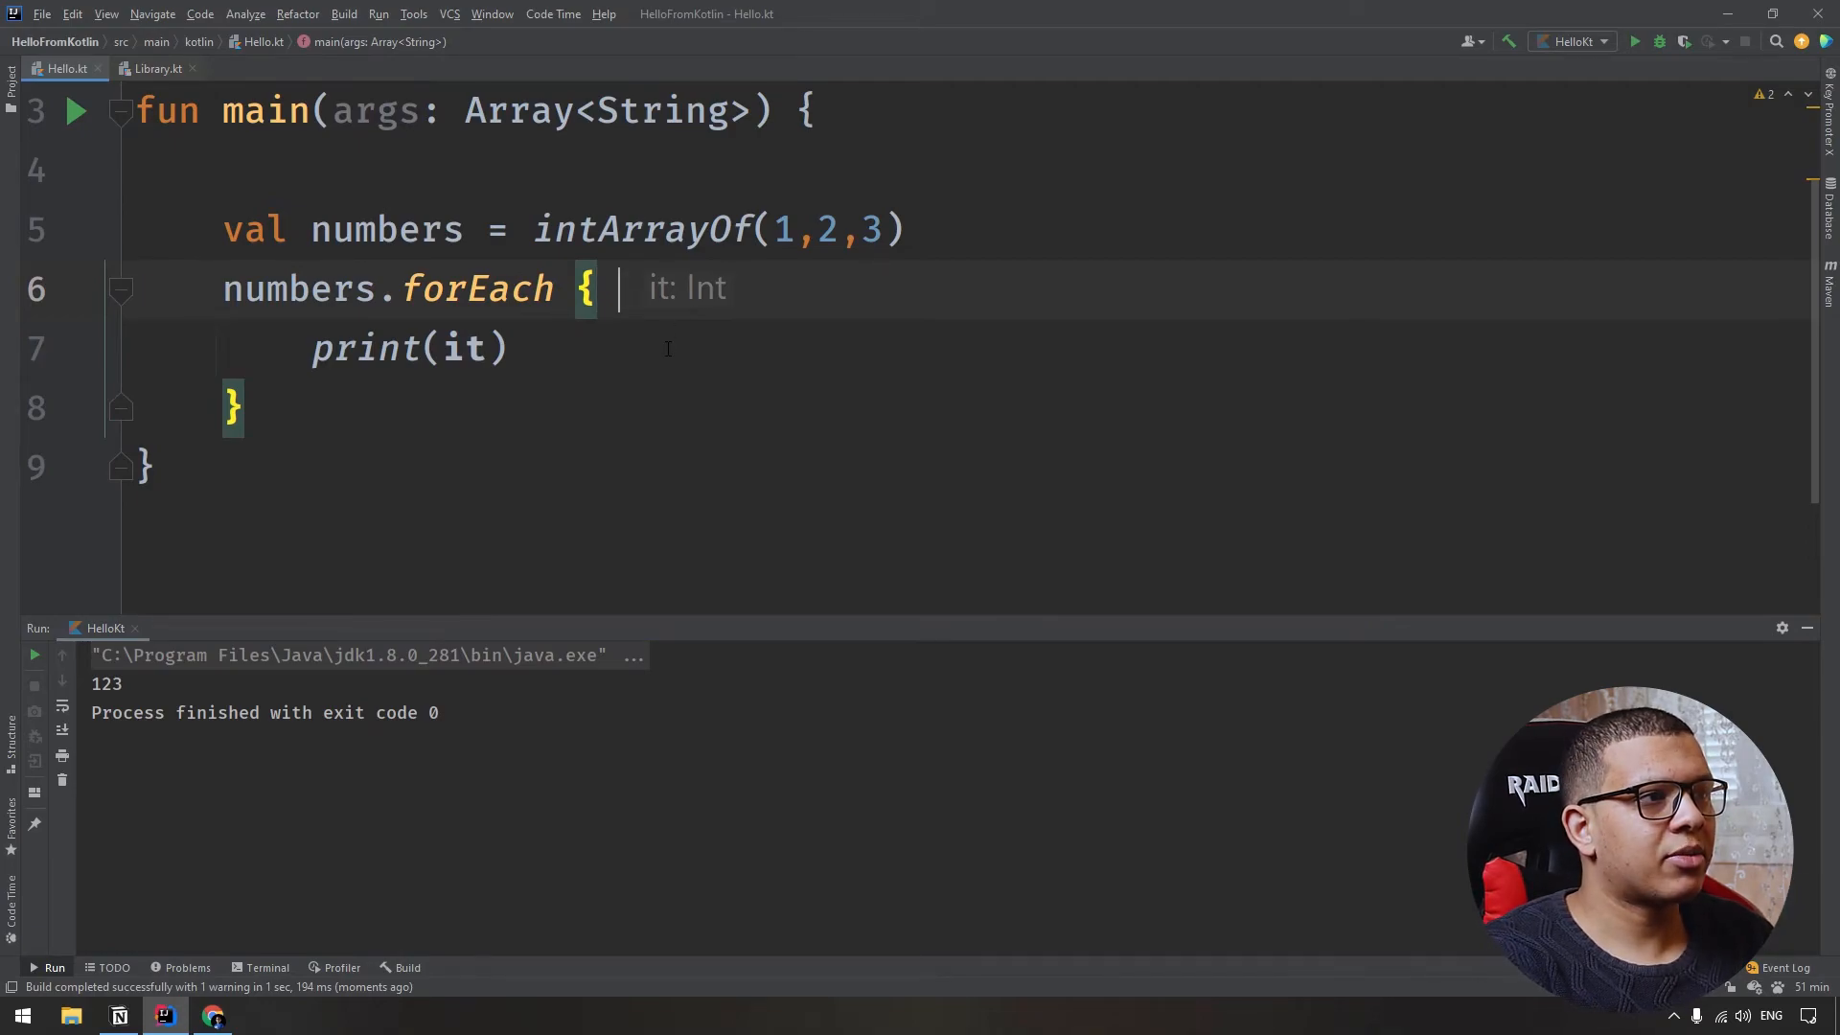
type("value ->")
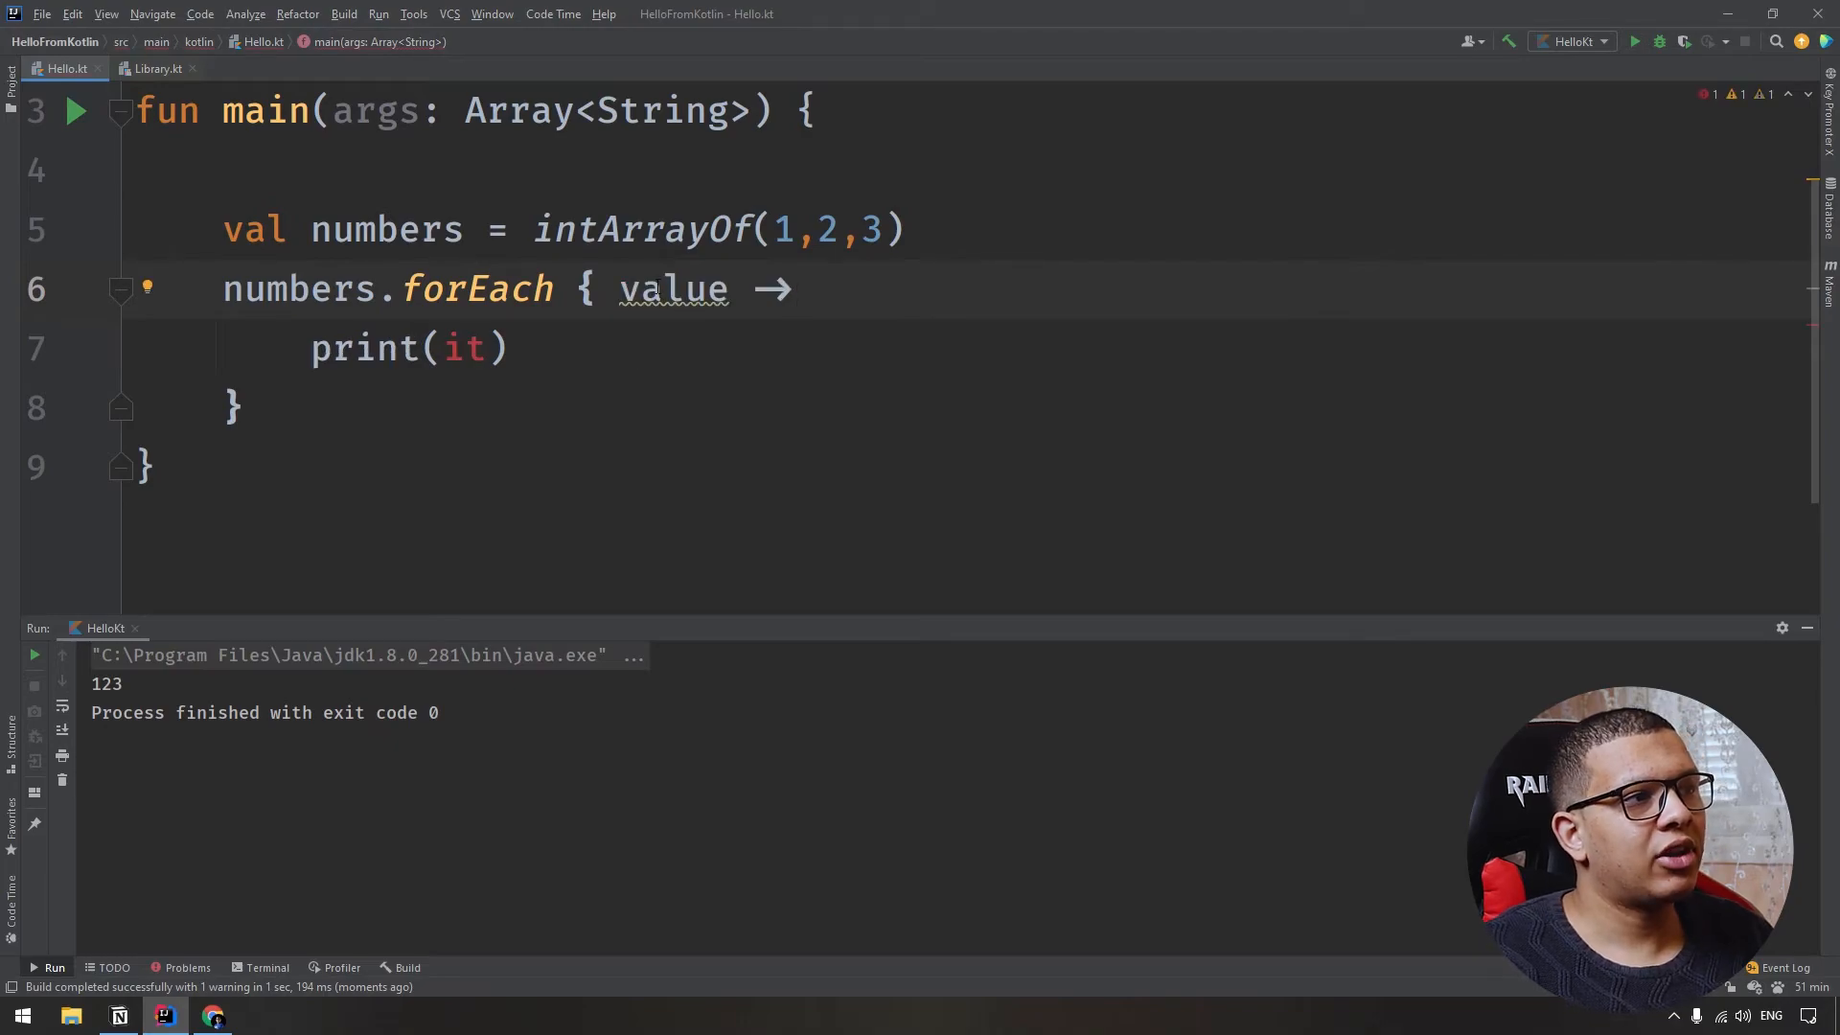
type("value")
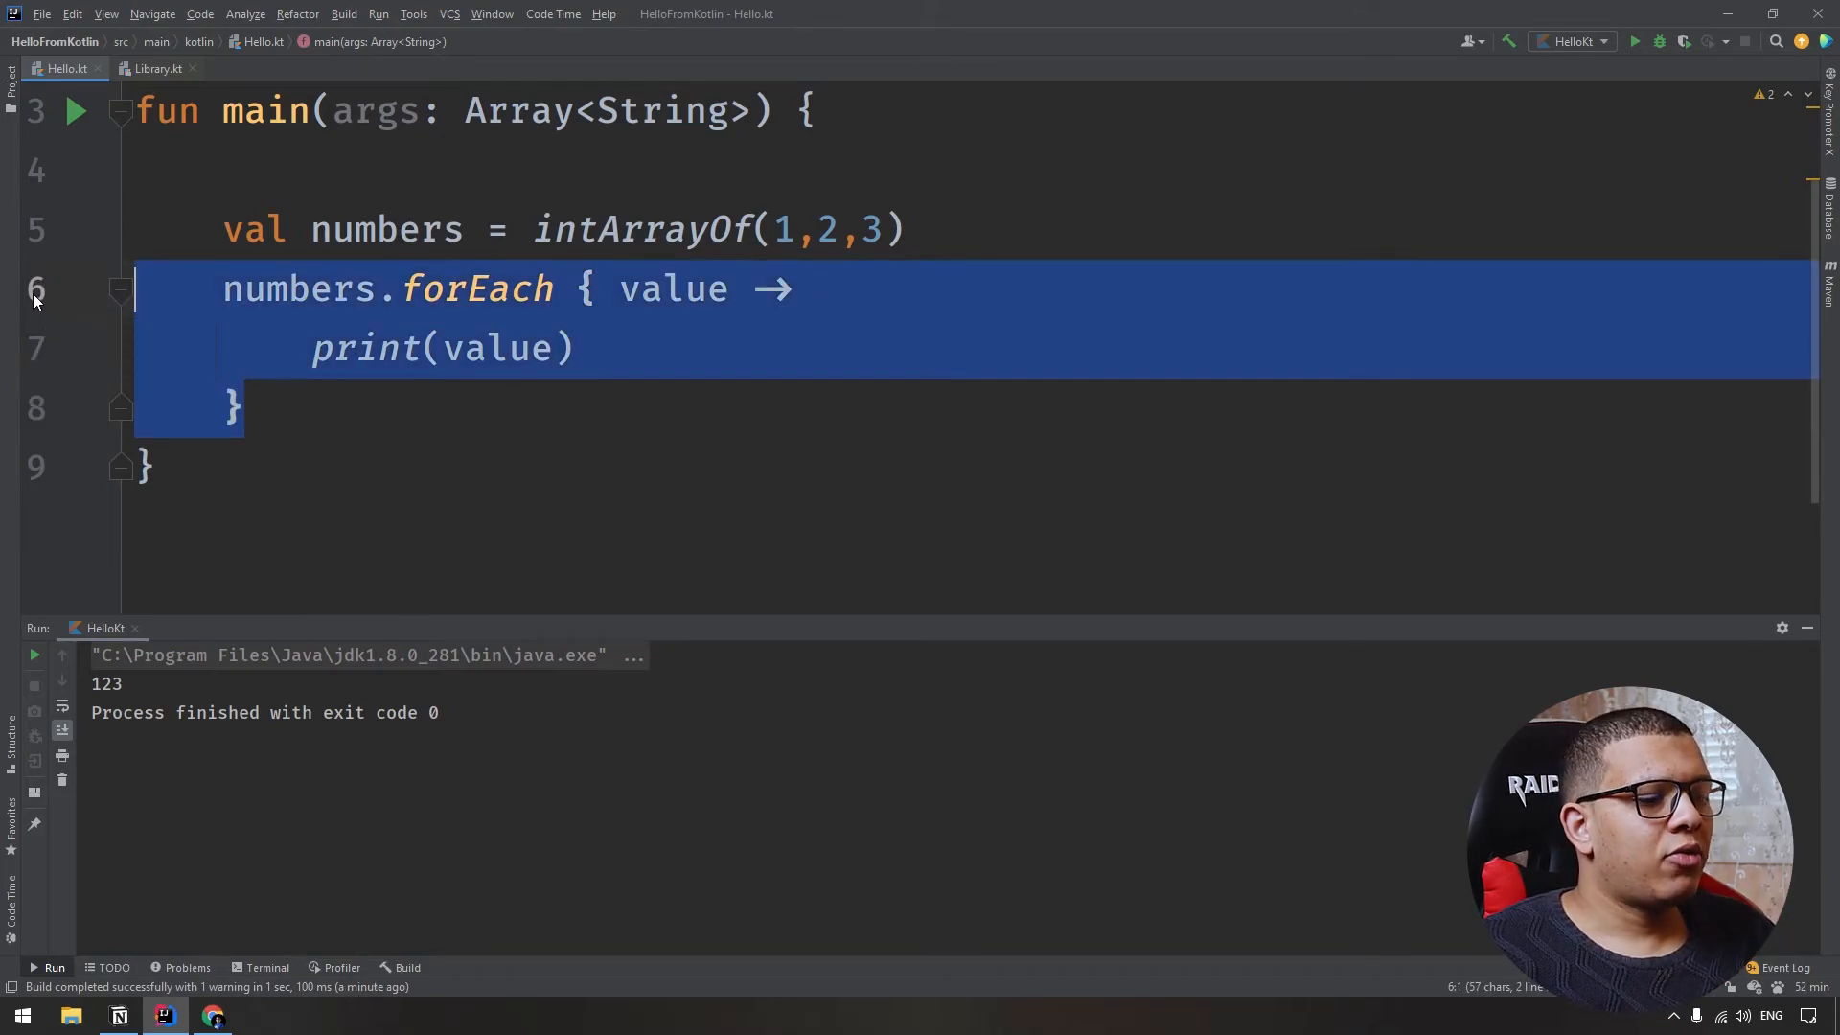
Write print(numbers.get(1)) in place of the loop and run it to output 2.
type("print(")
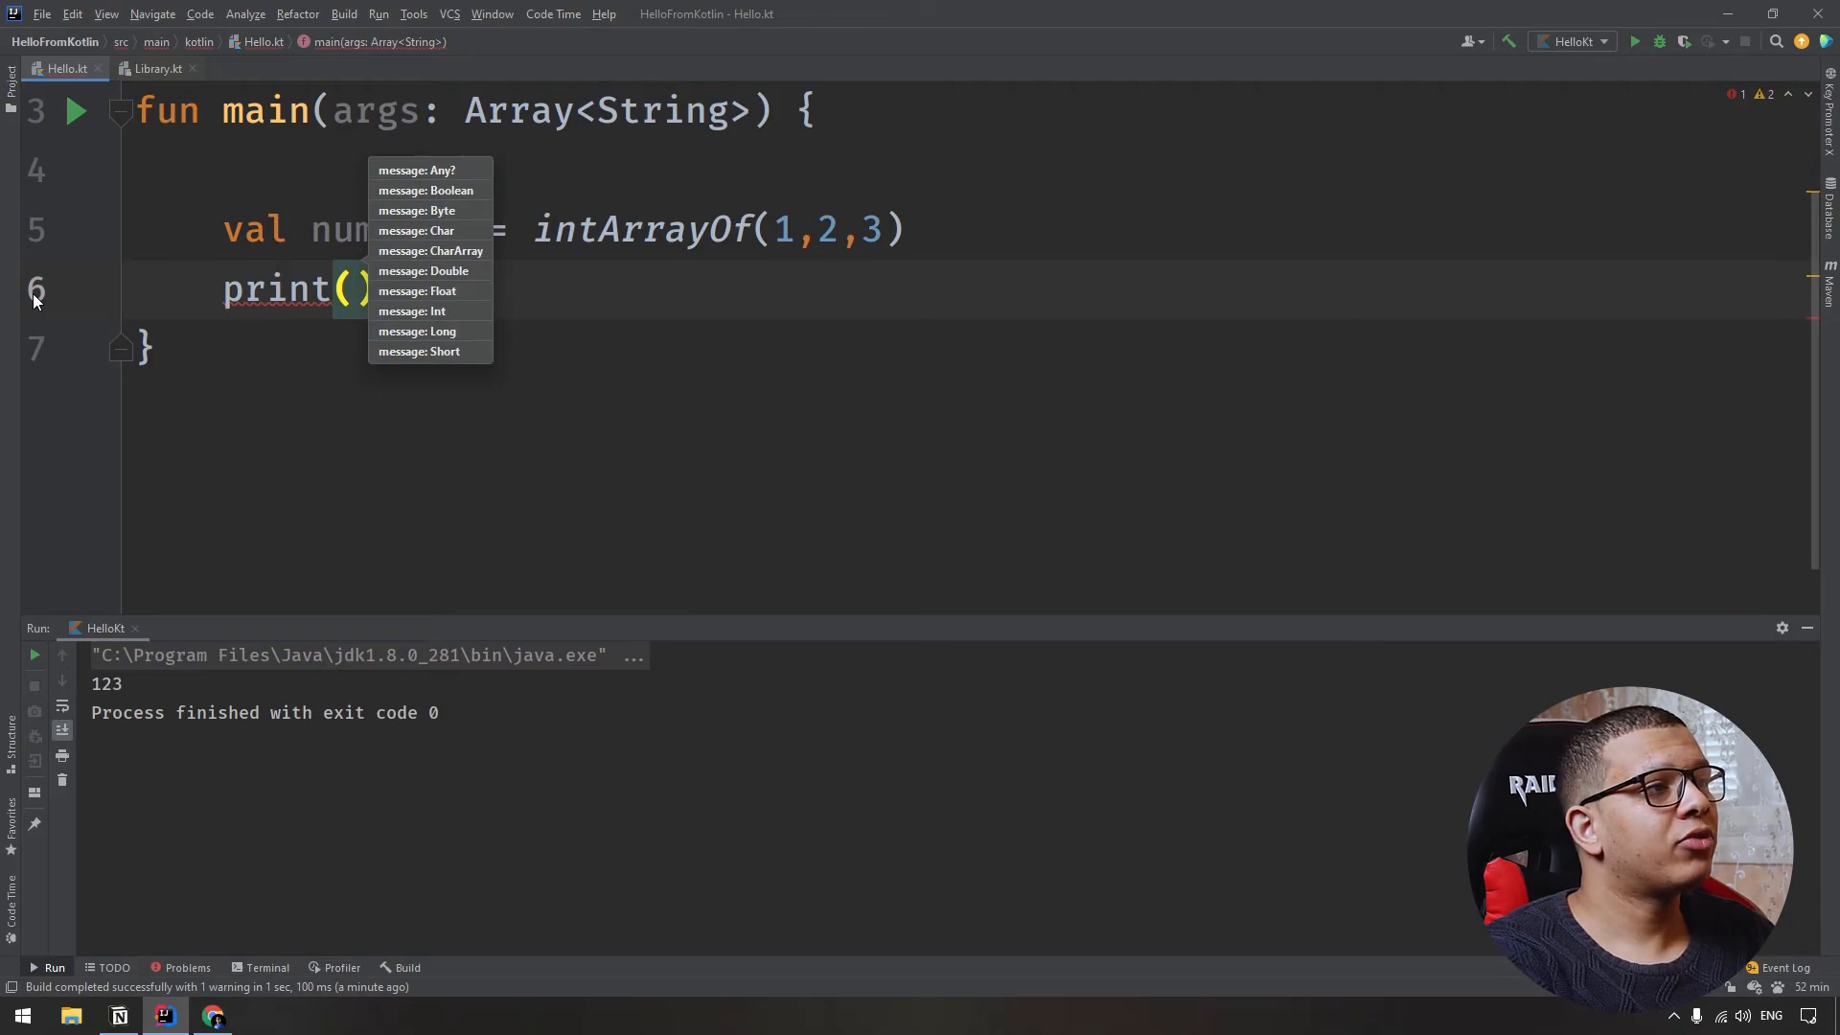
type("numbers")
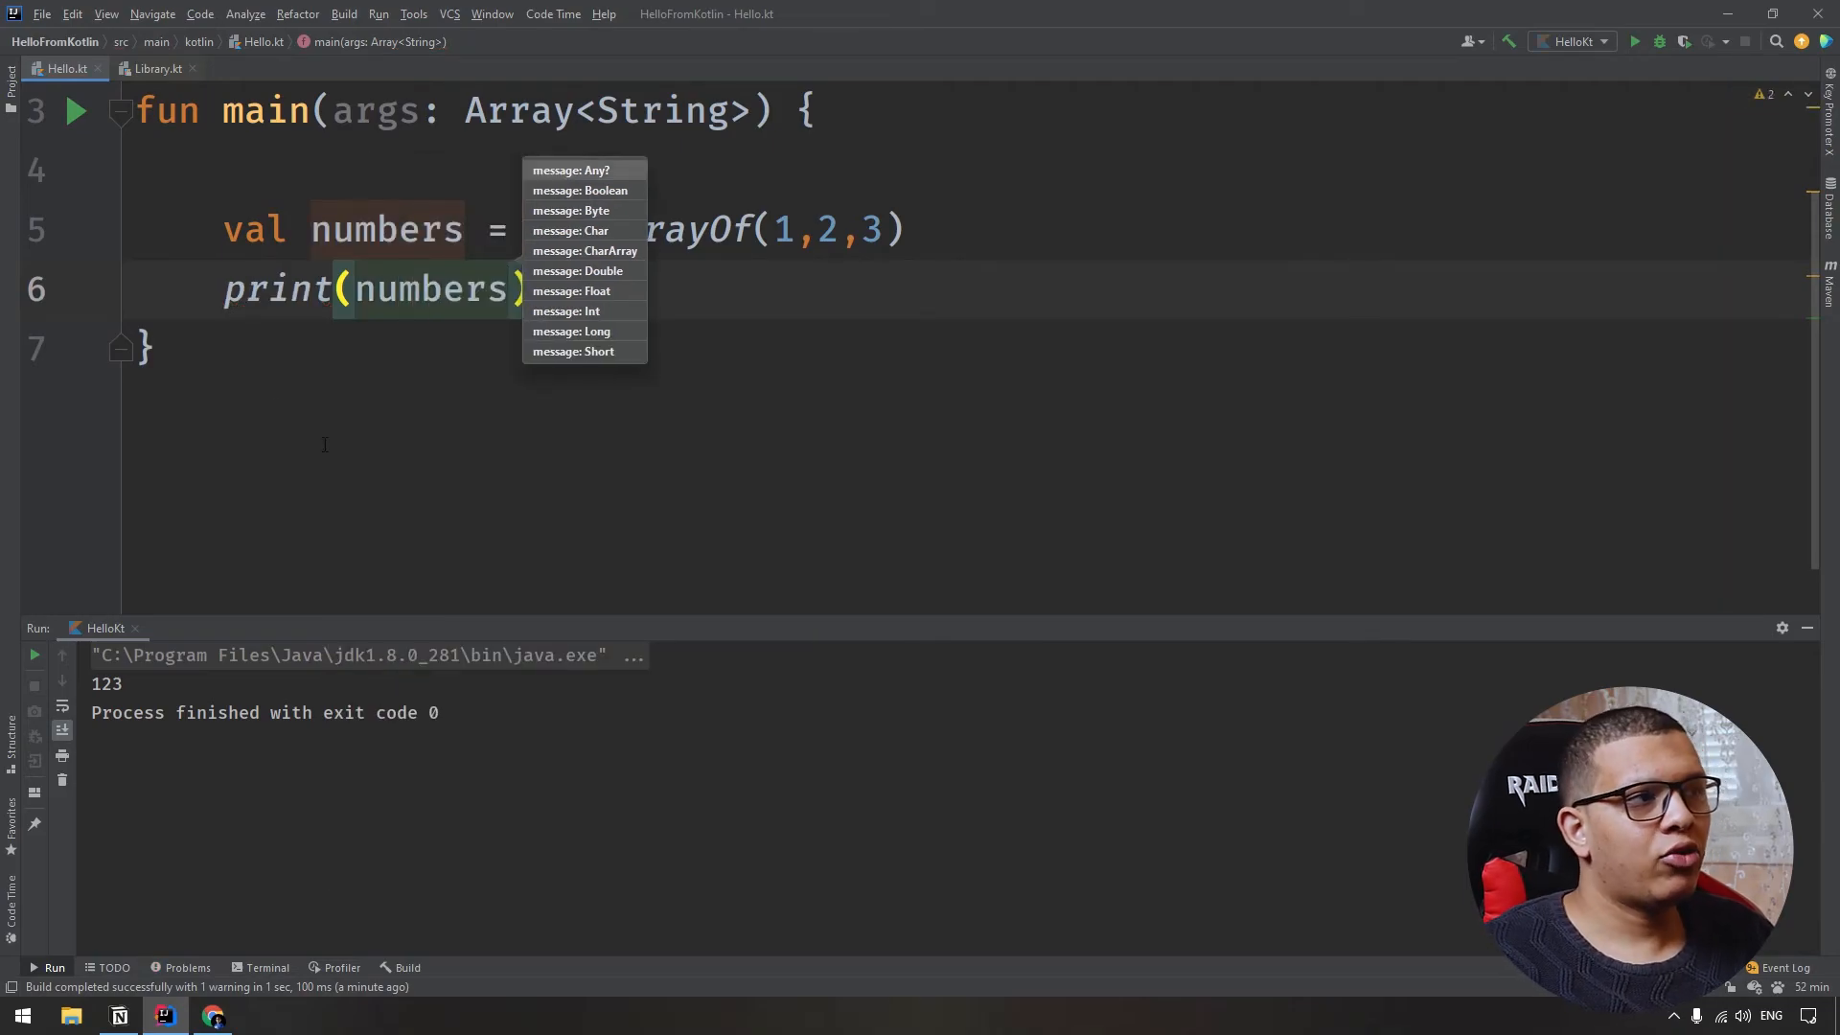
type(".get")
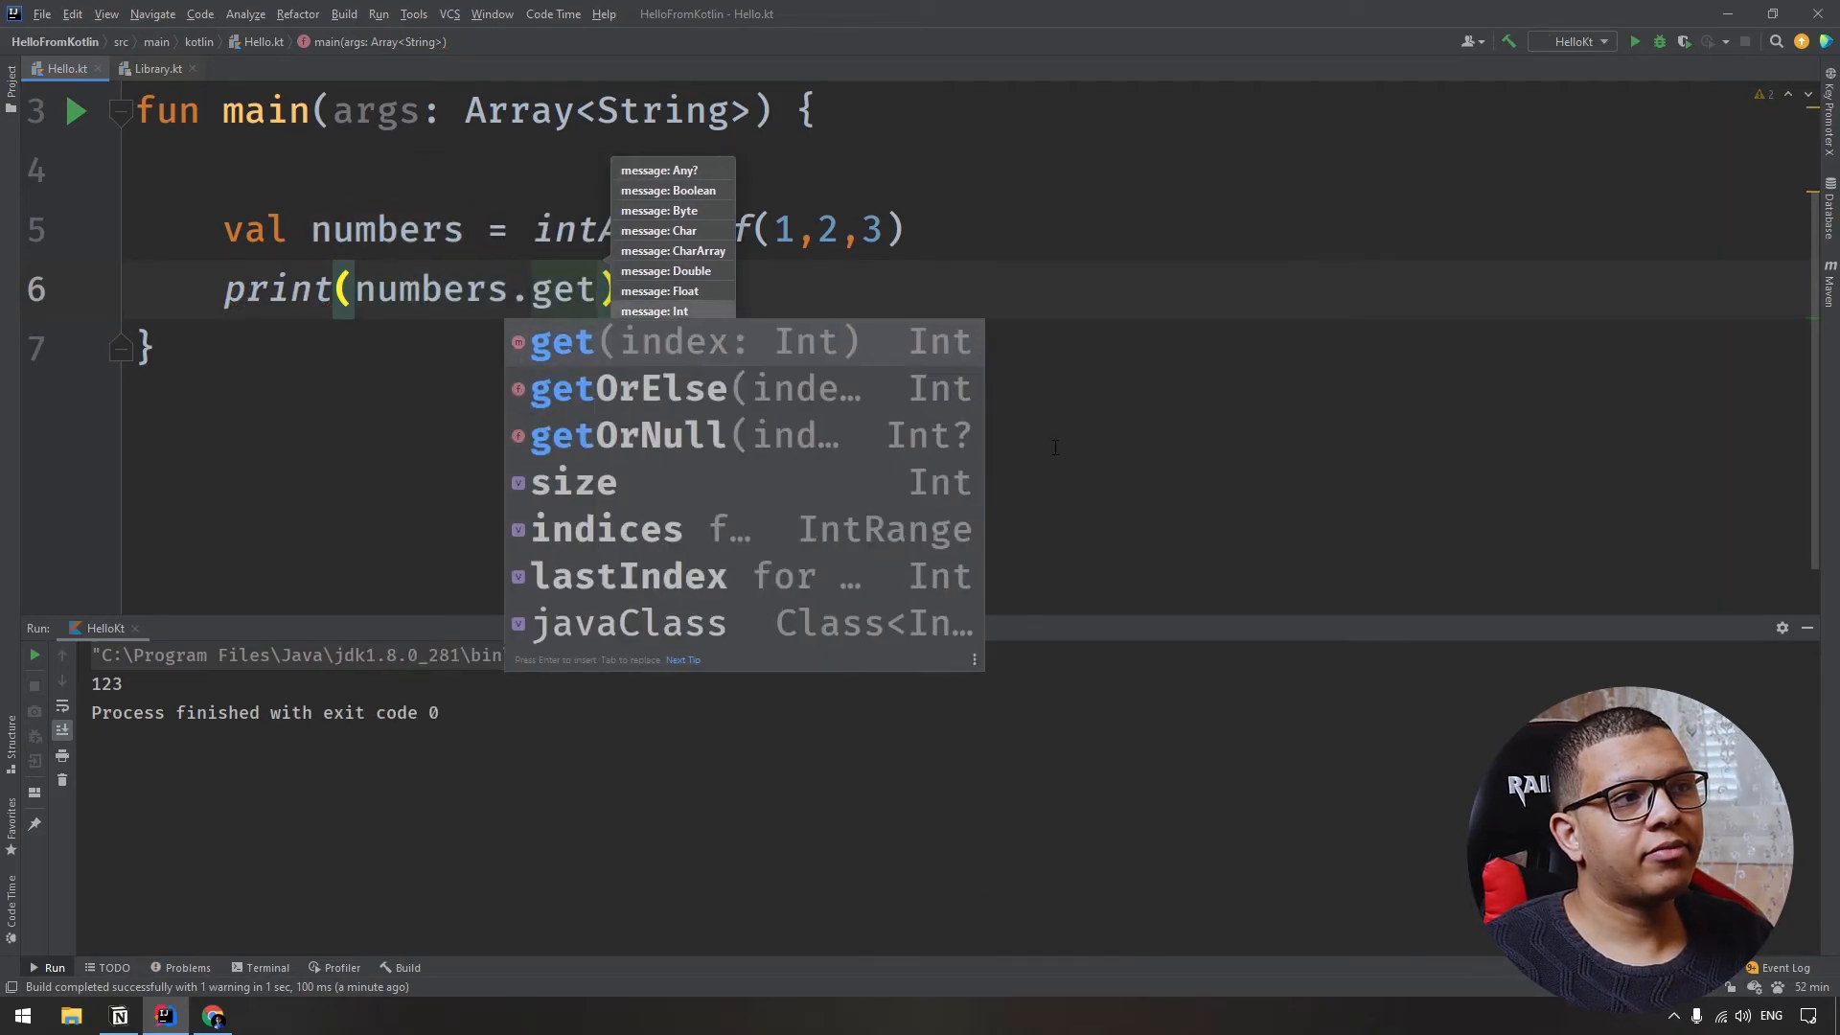
type("(1")
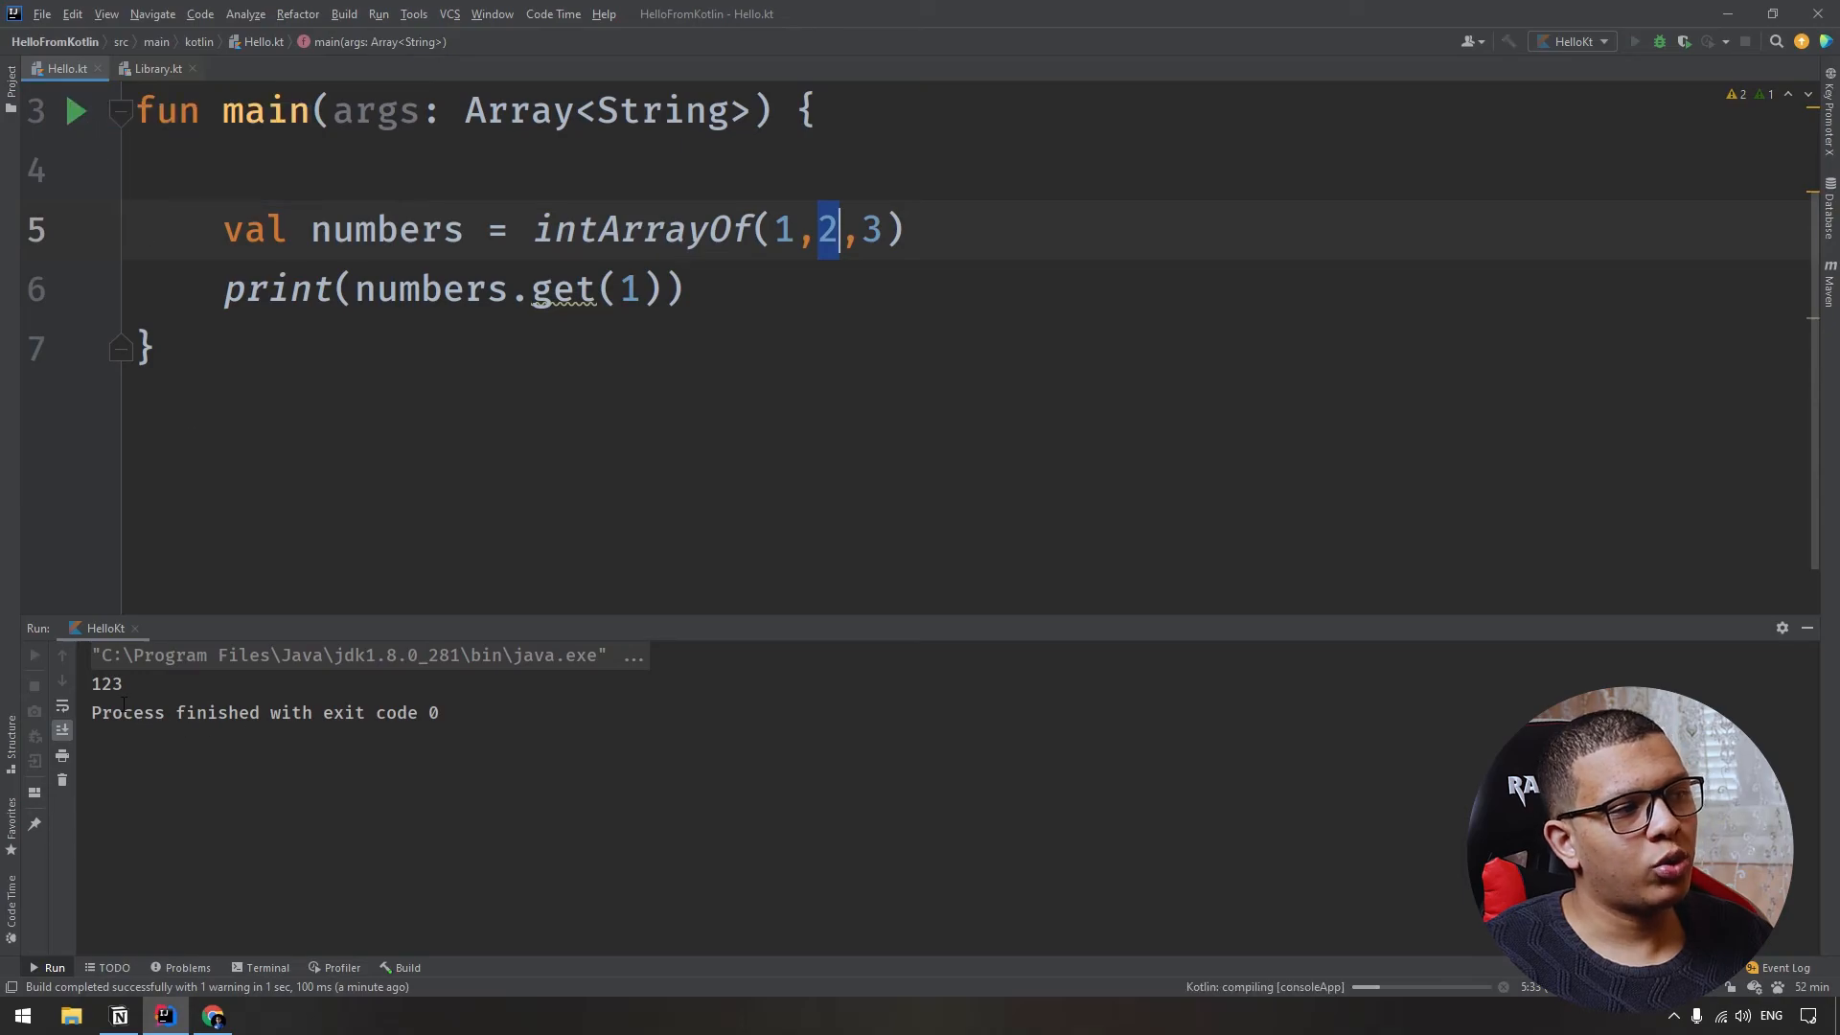
left_click(1635, 40)
type("numbers[1")
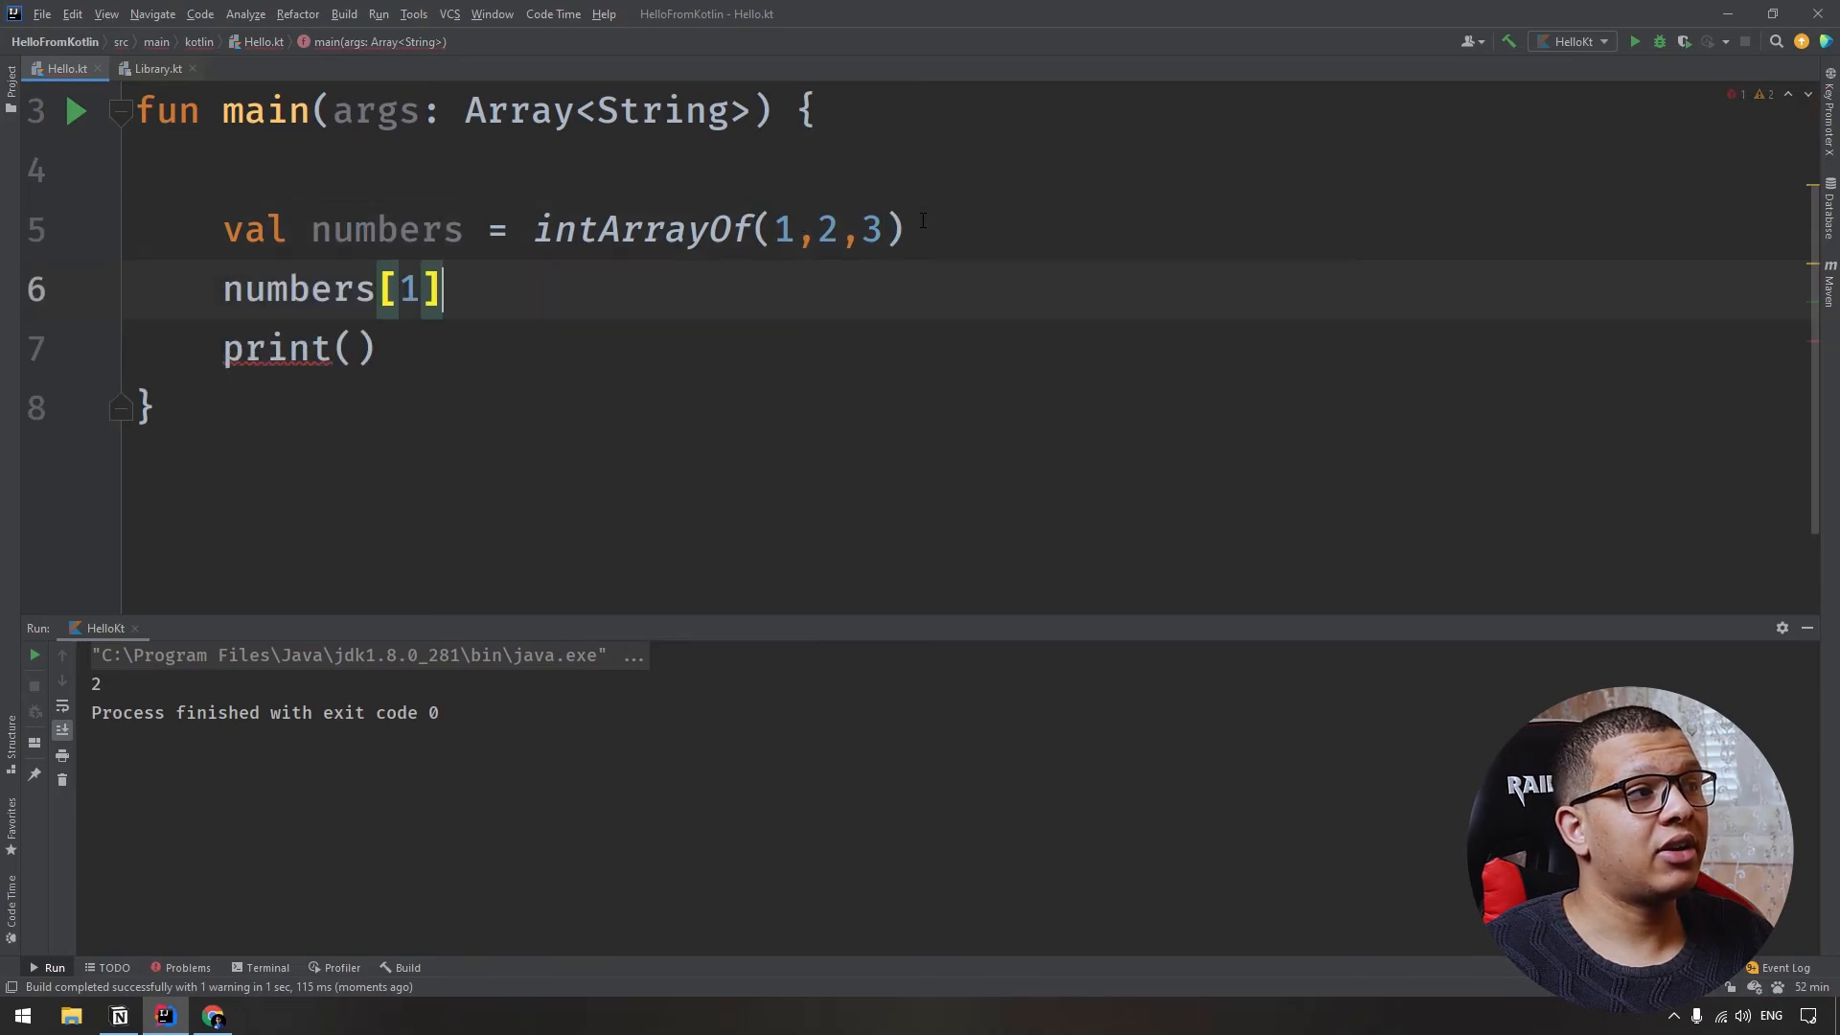
Assign numbers[1] = 7 and print numbers[1] to output 7.
type("=")
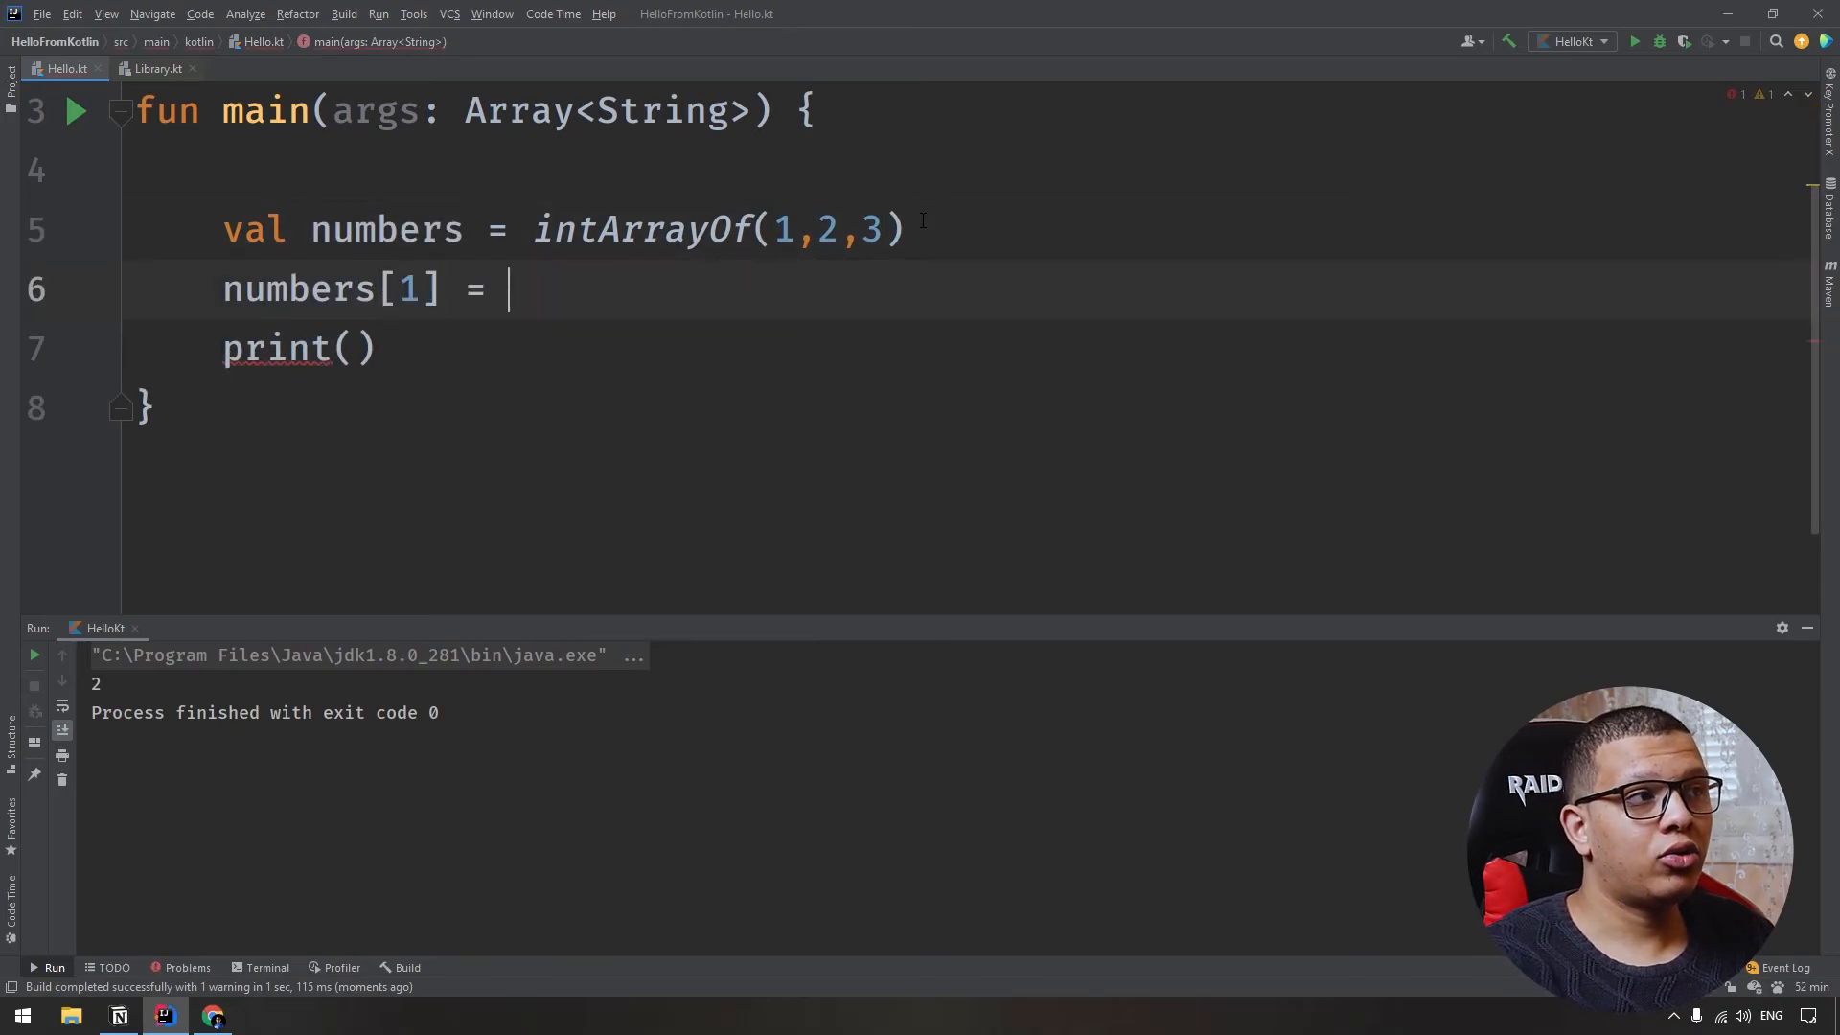
type("7")
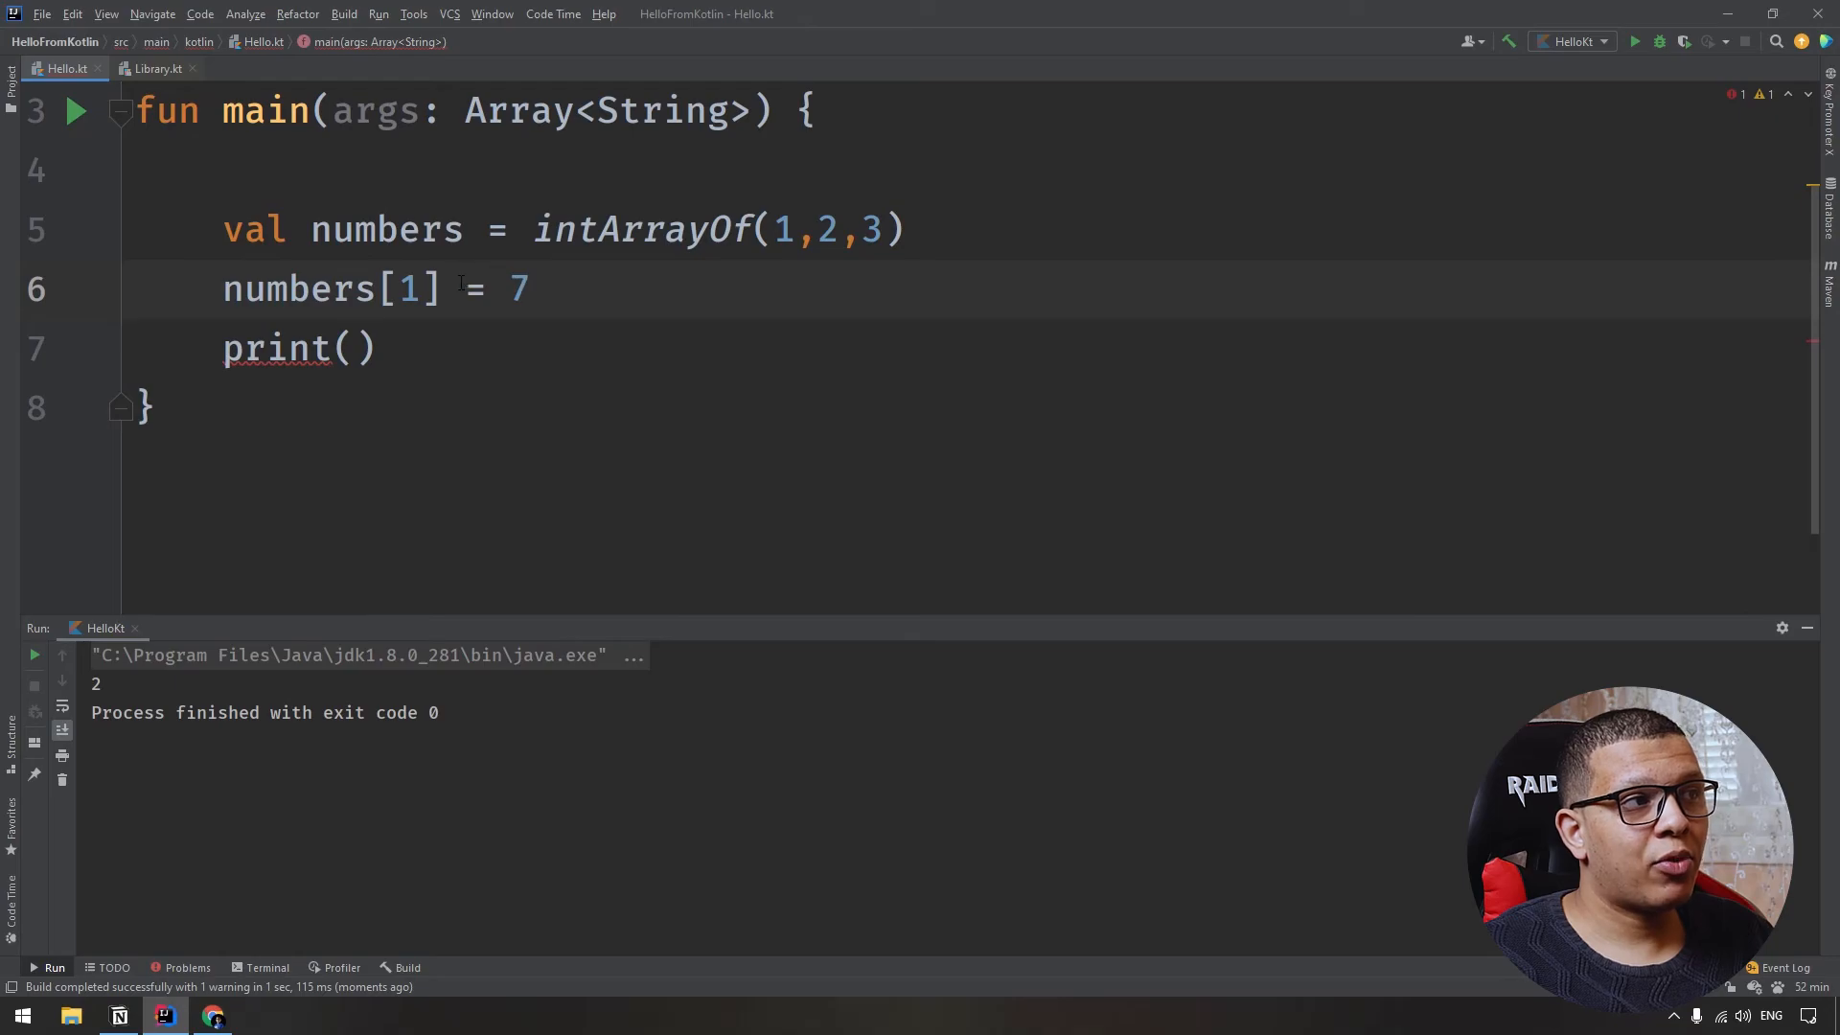
type("numbers[1]")
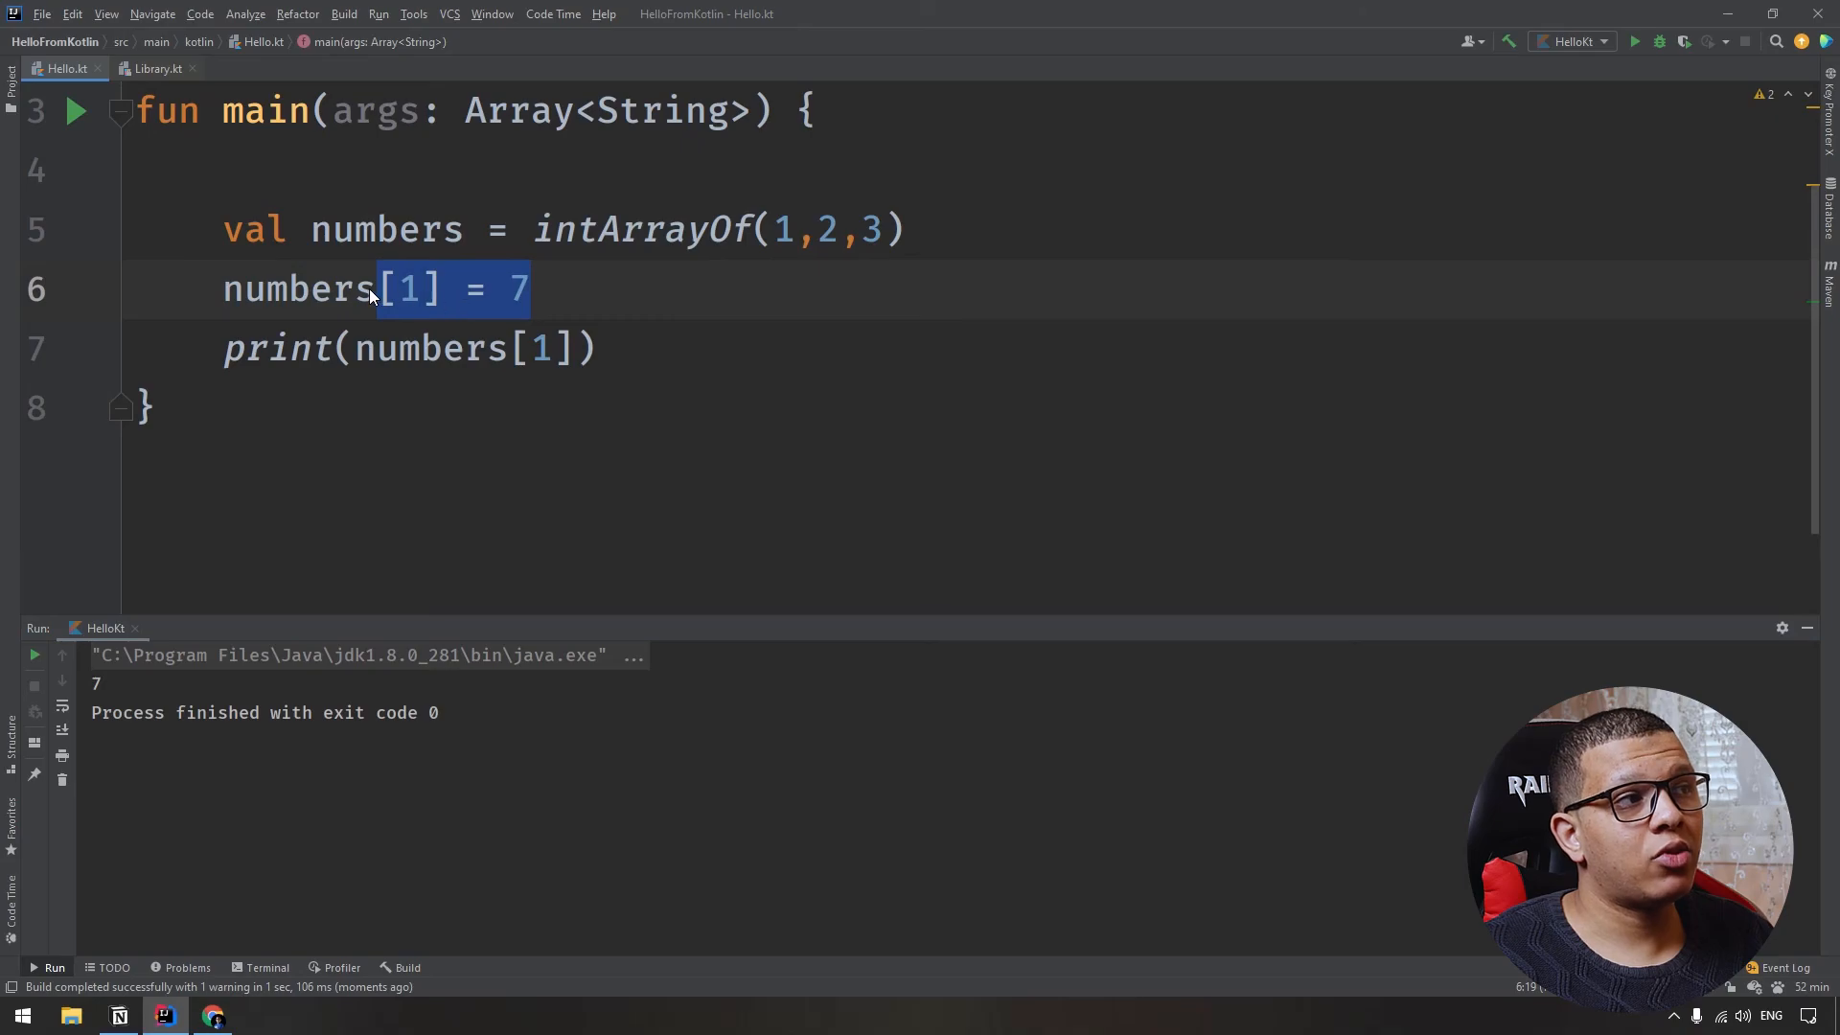
Rewrite the assignment as numbers.set(1,8) so the run prints 8.
type(".set")
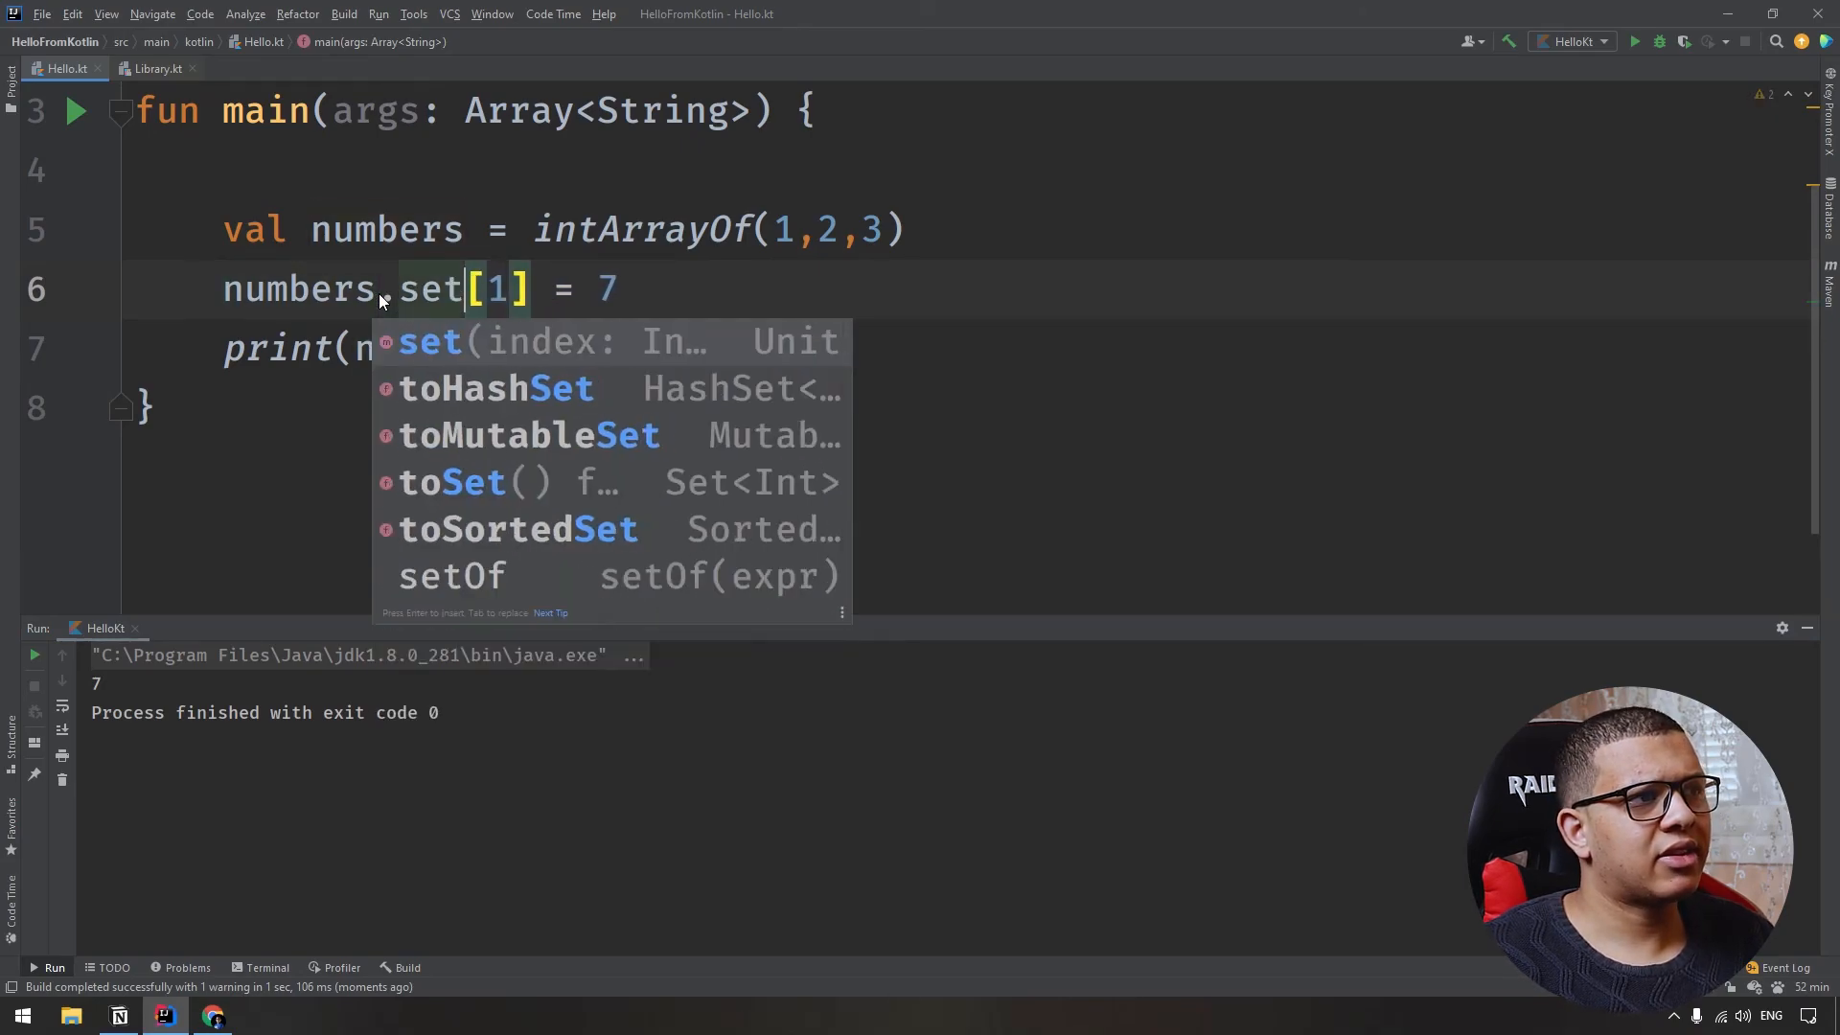
key("Enter")
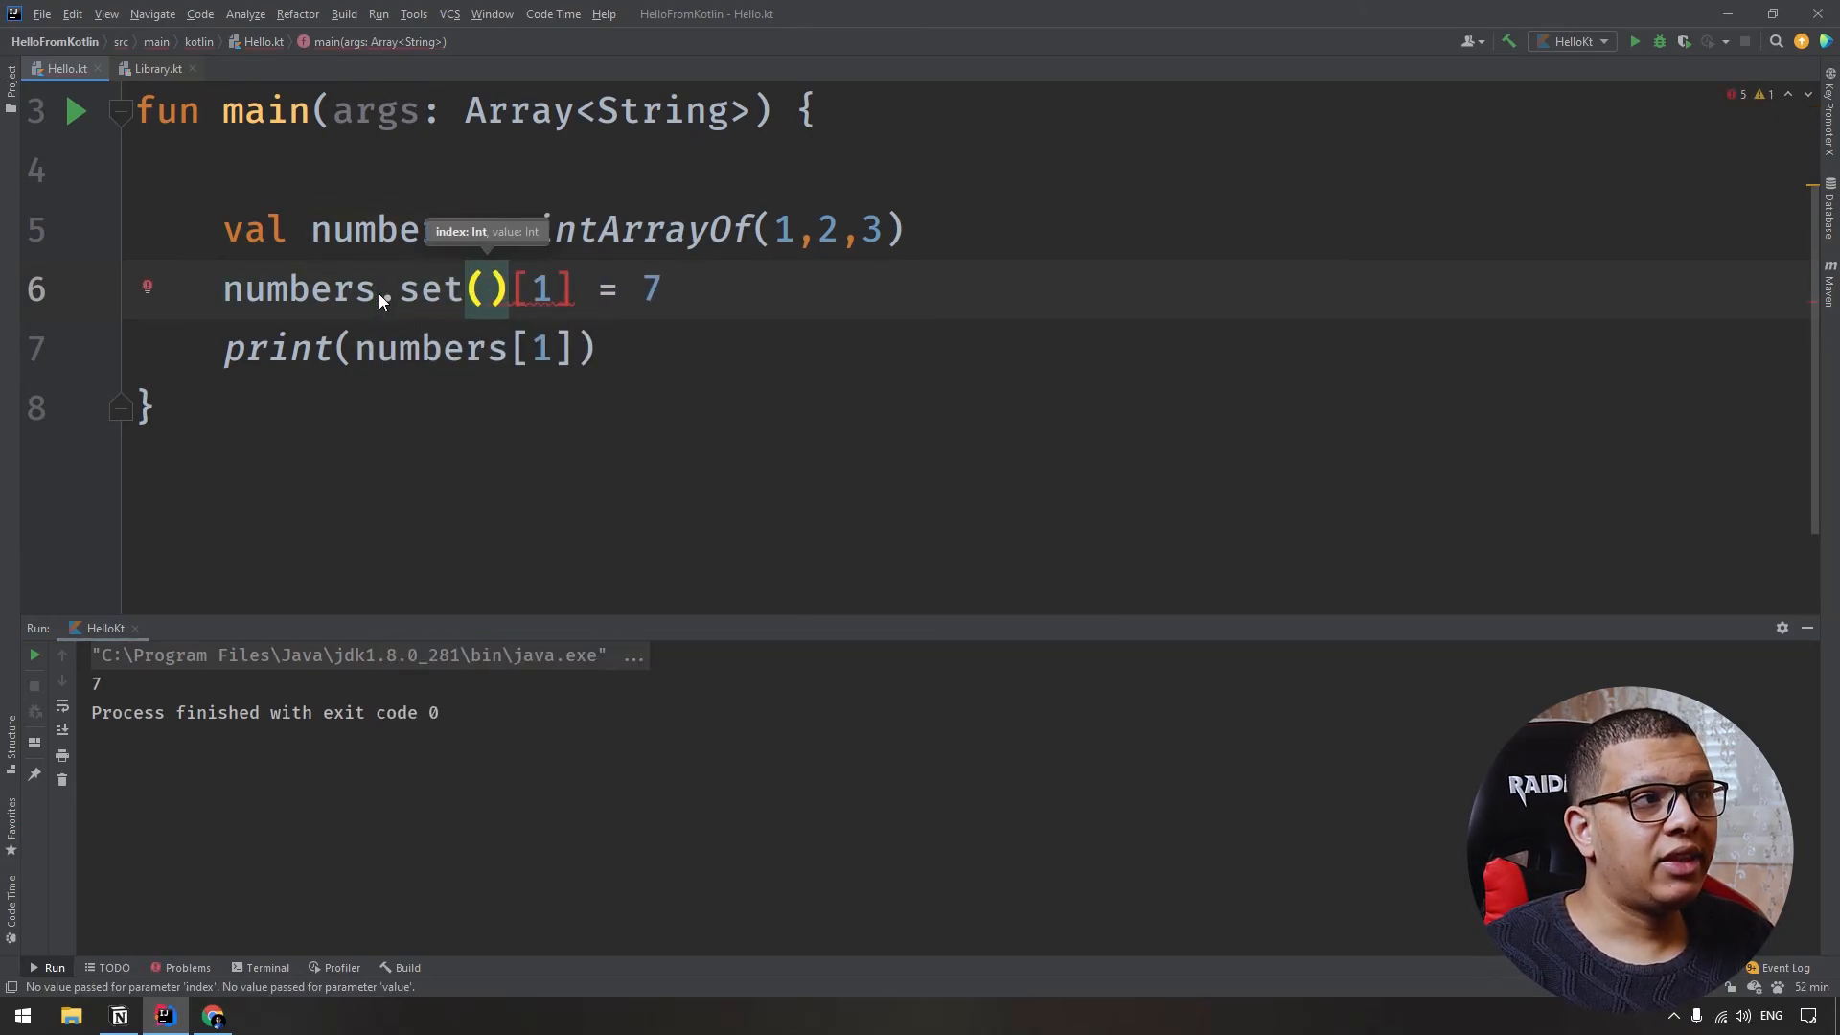
type("1,8")
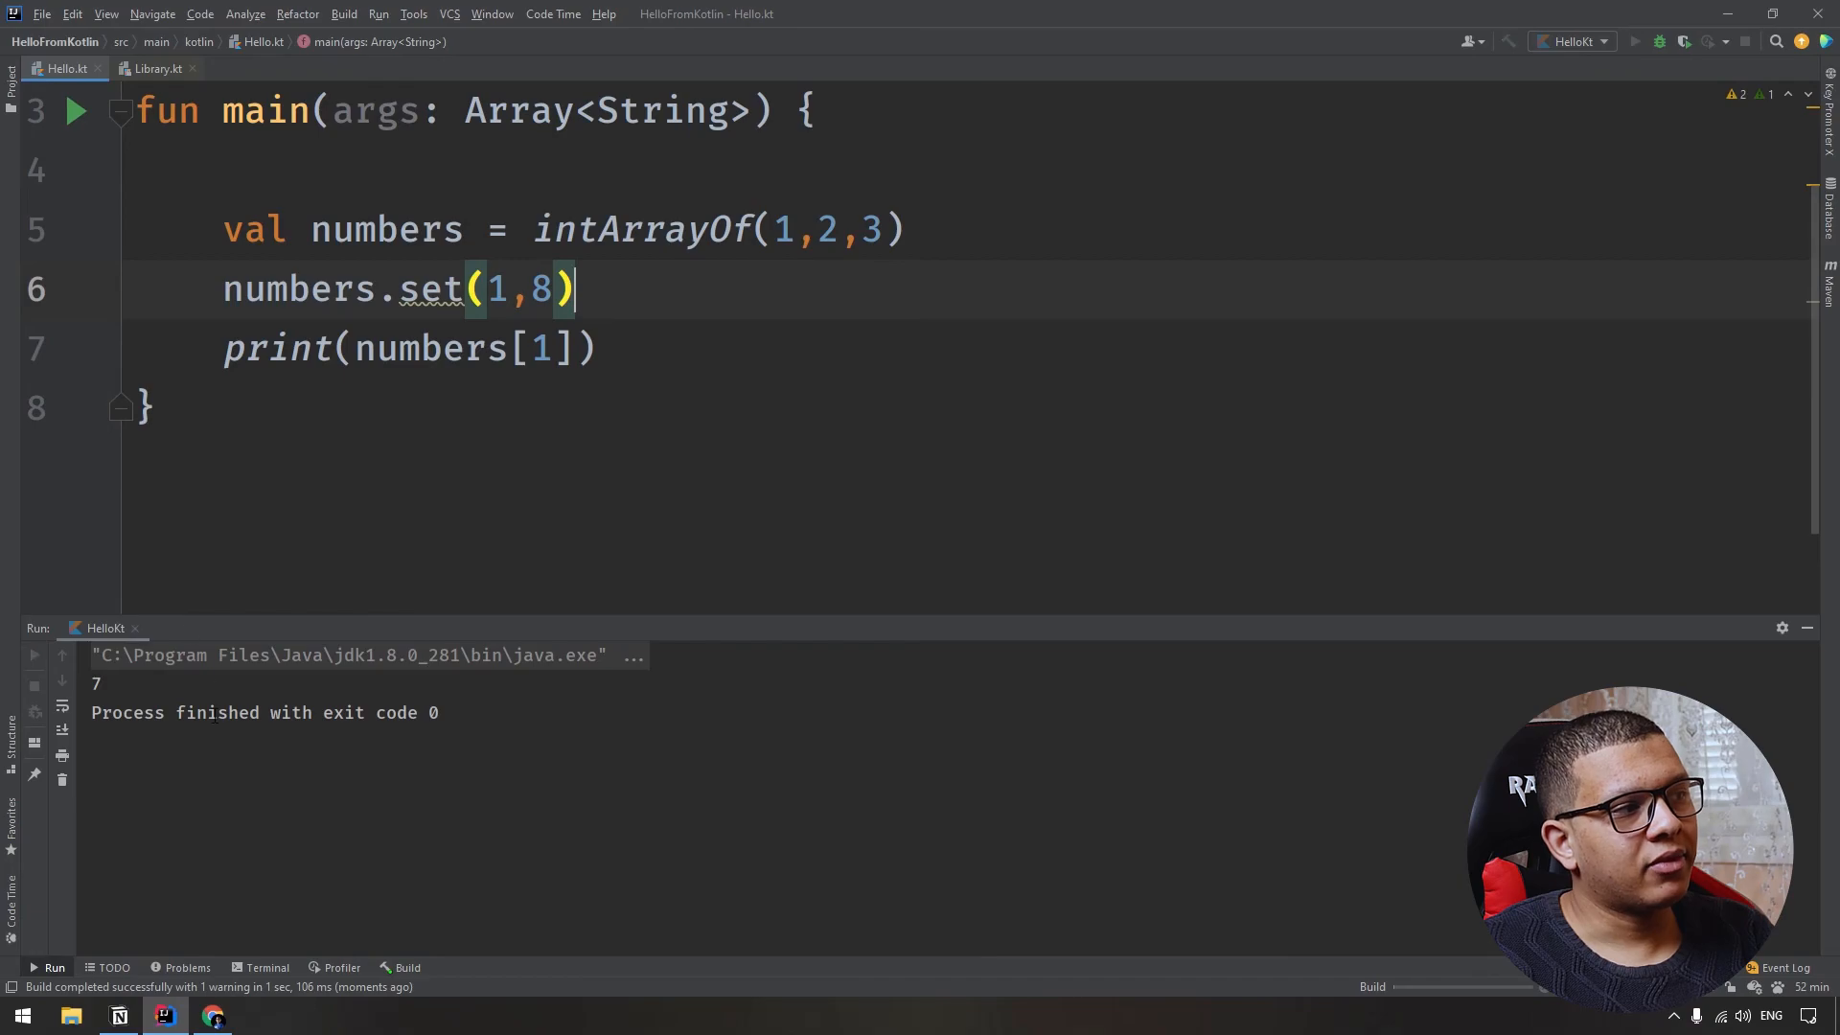
mouse_move(213, 1015)
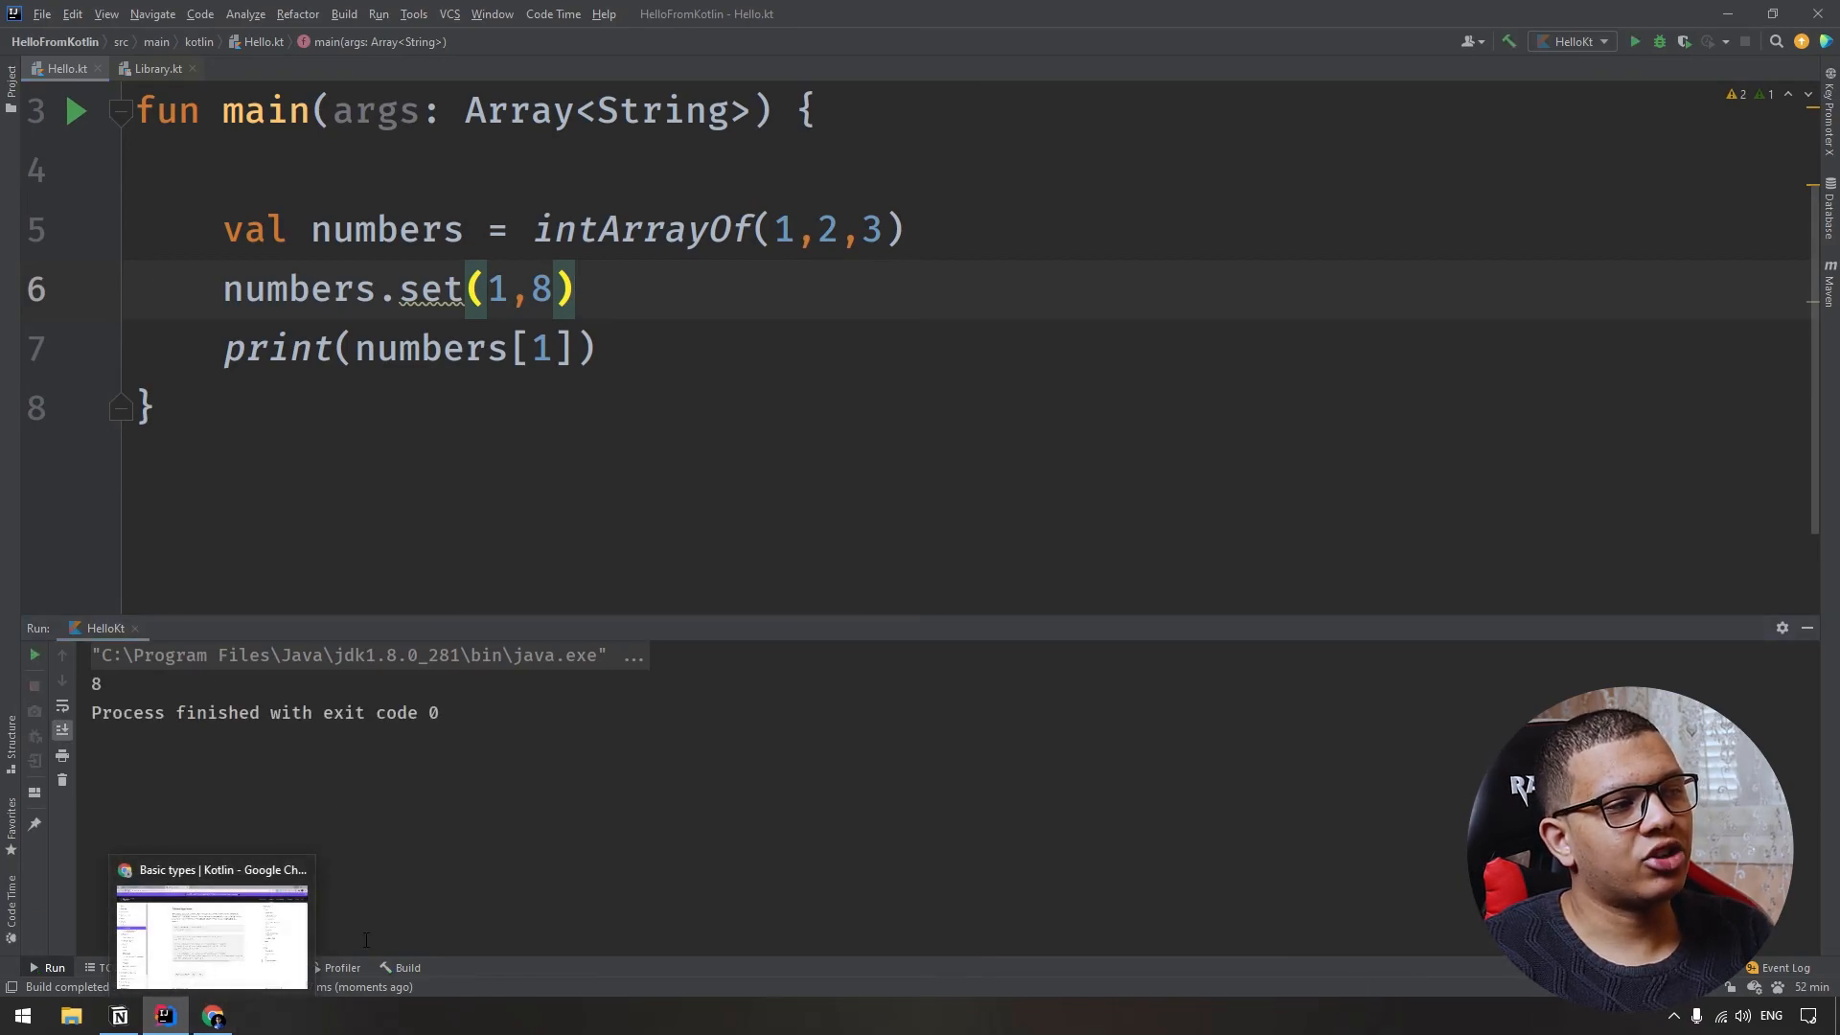